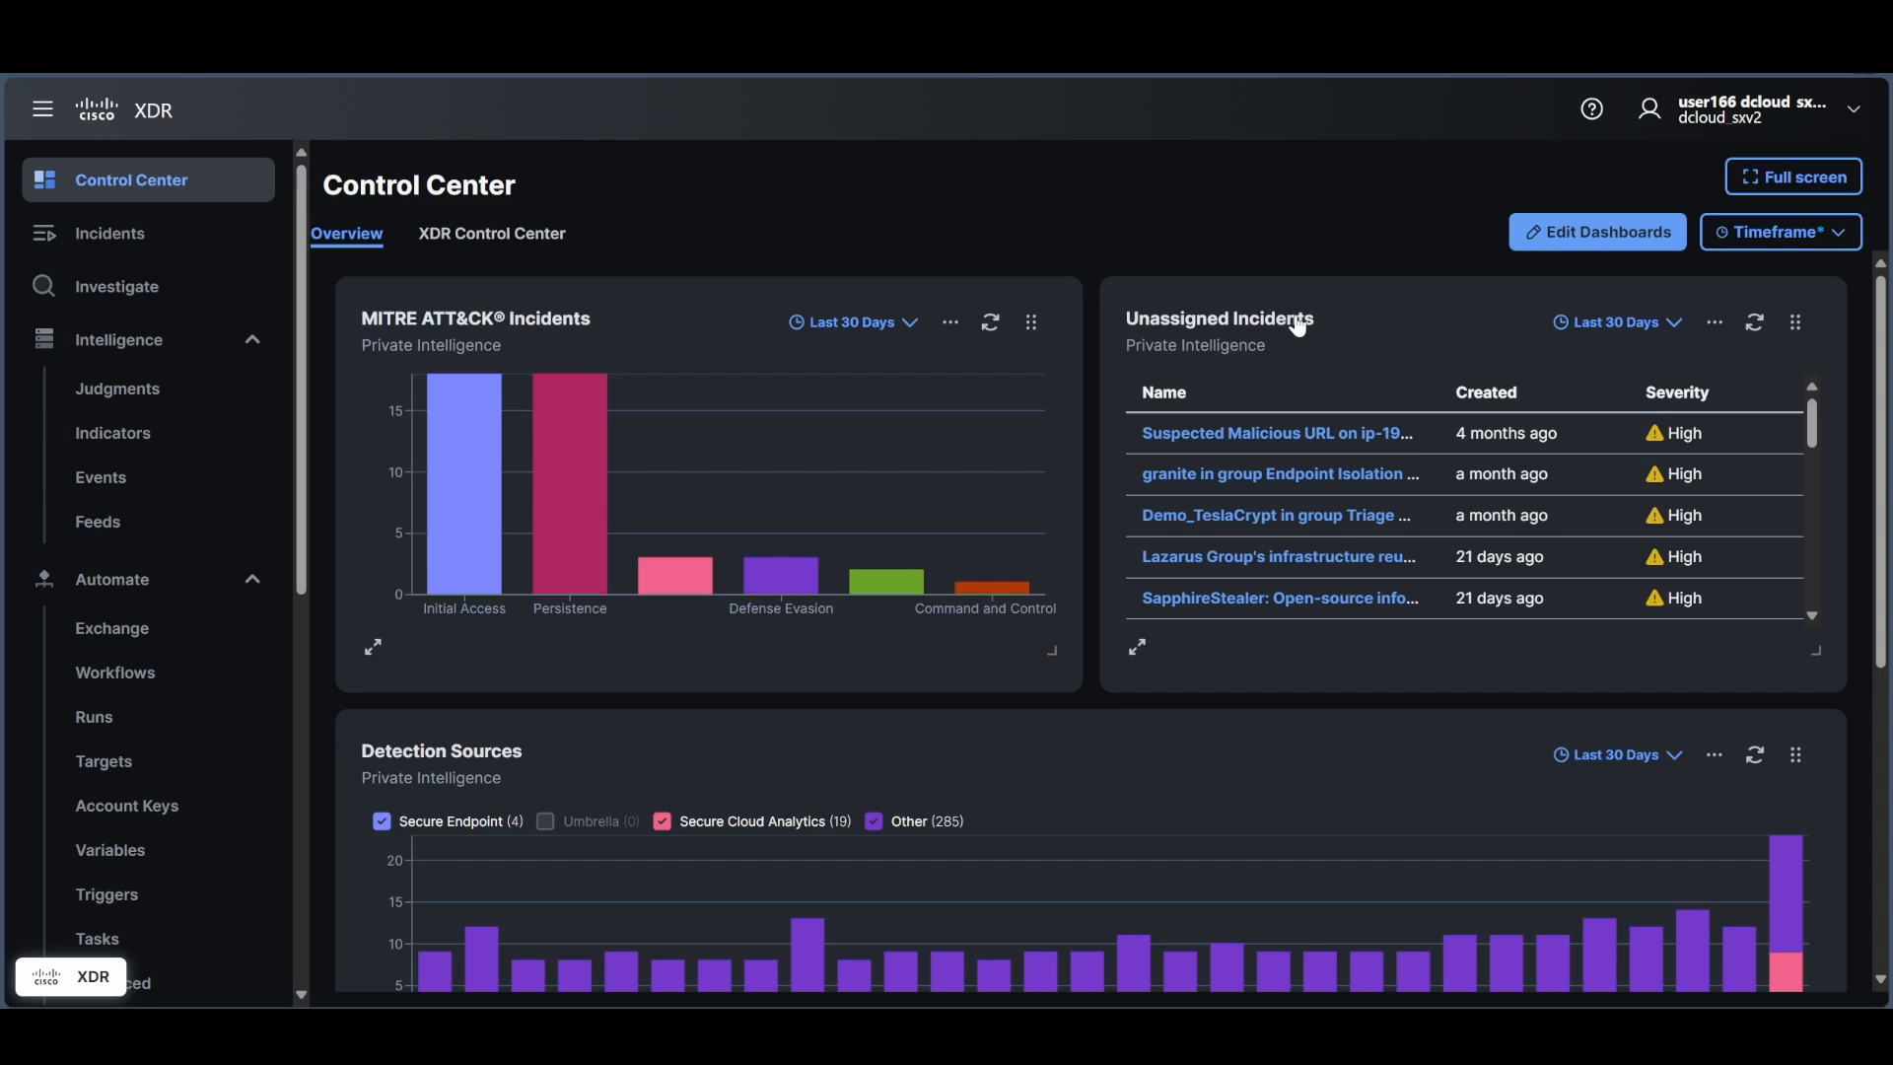
mouse_move(1457, 740)
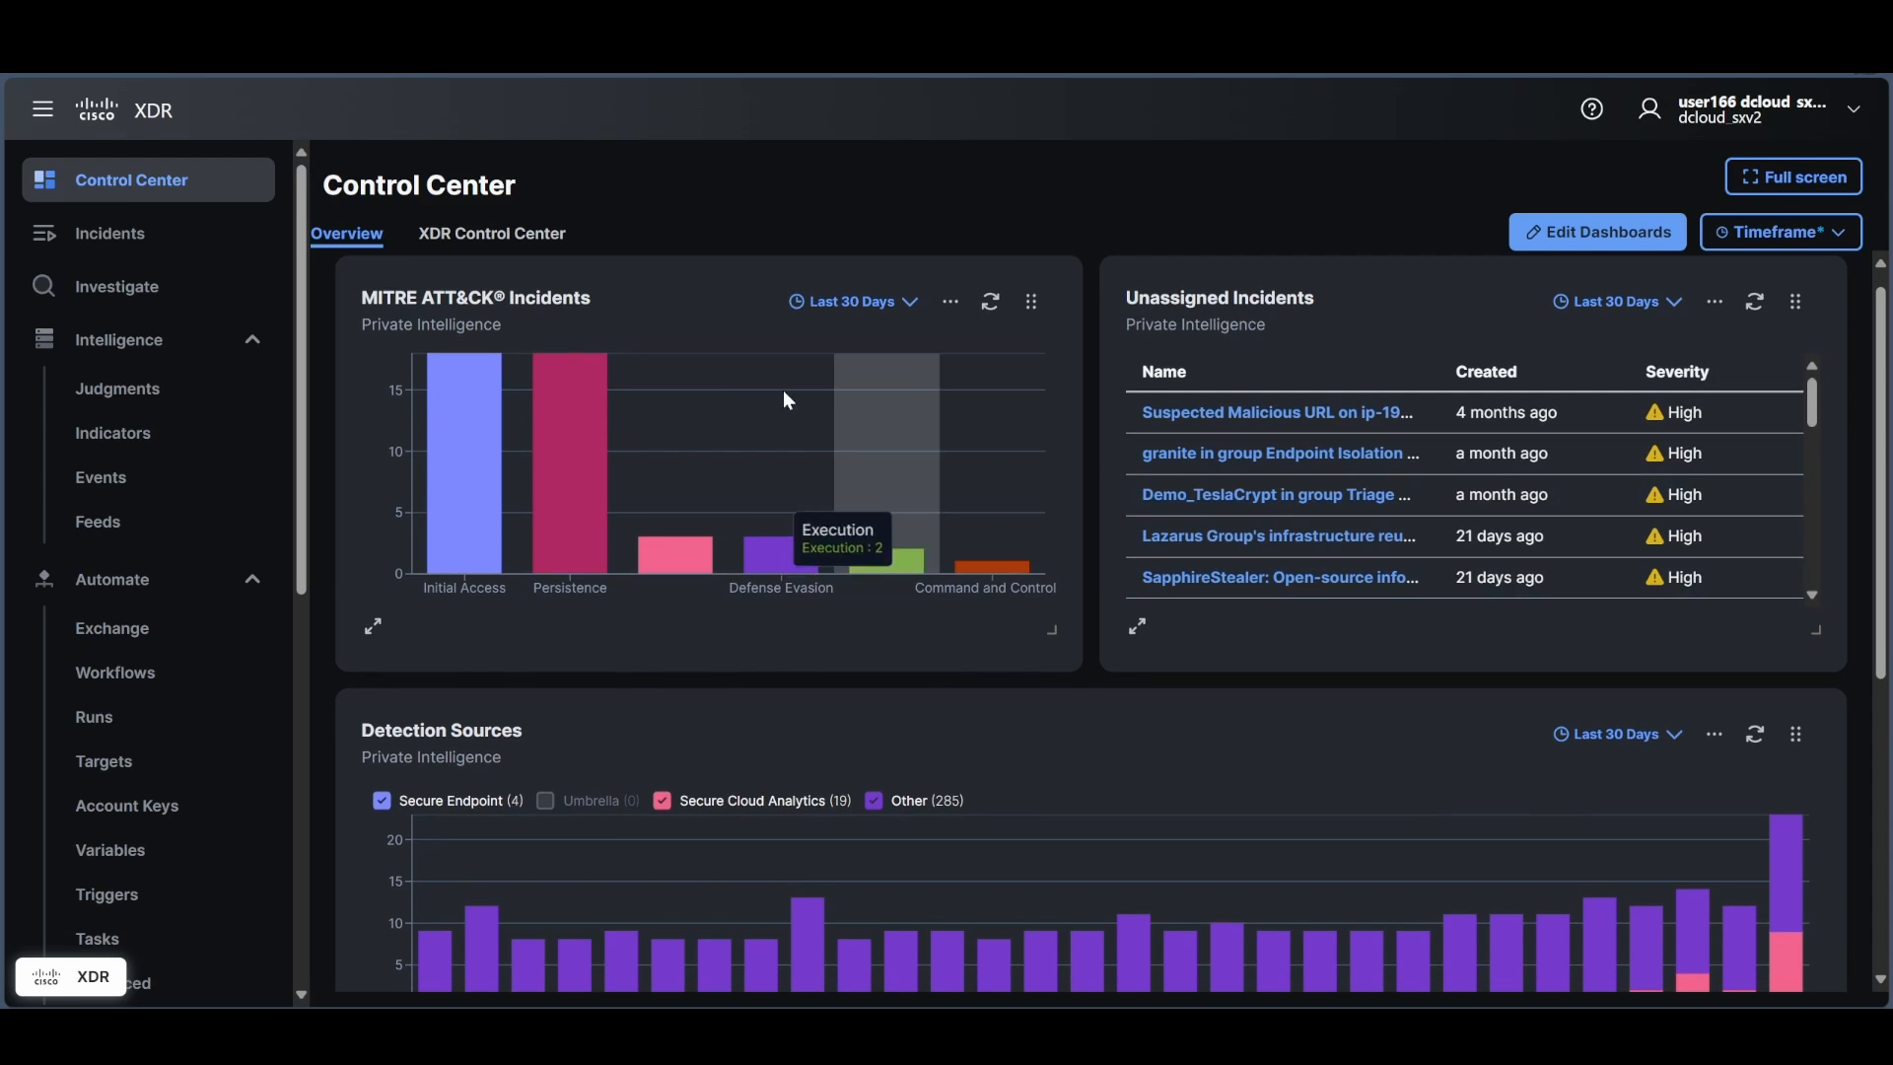
mouse_move(569, 458)
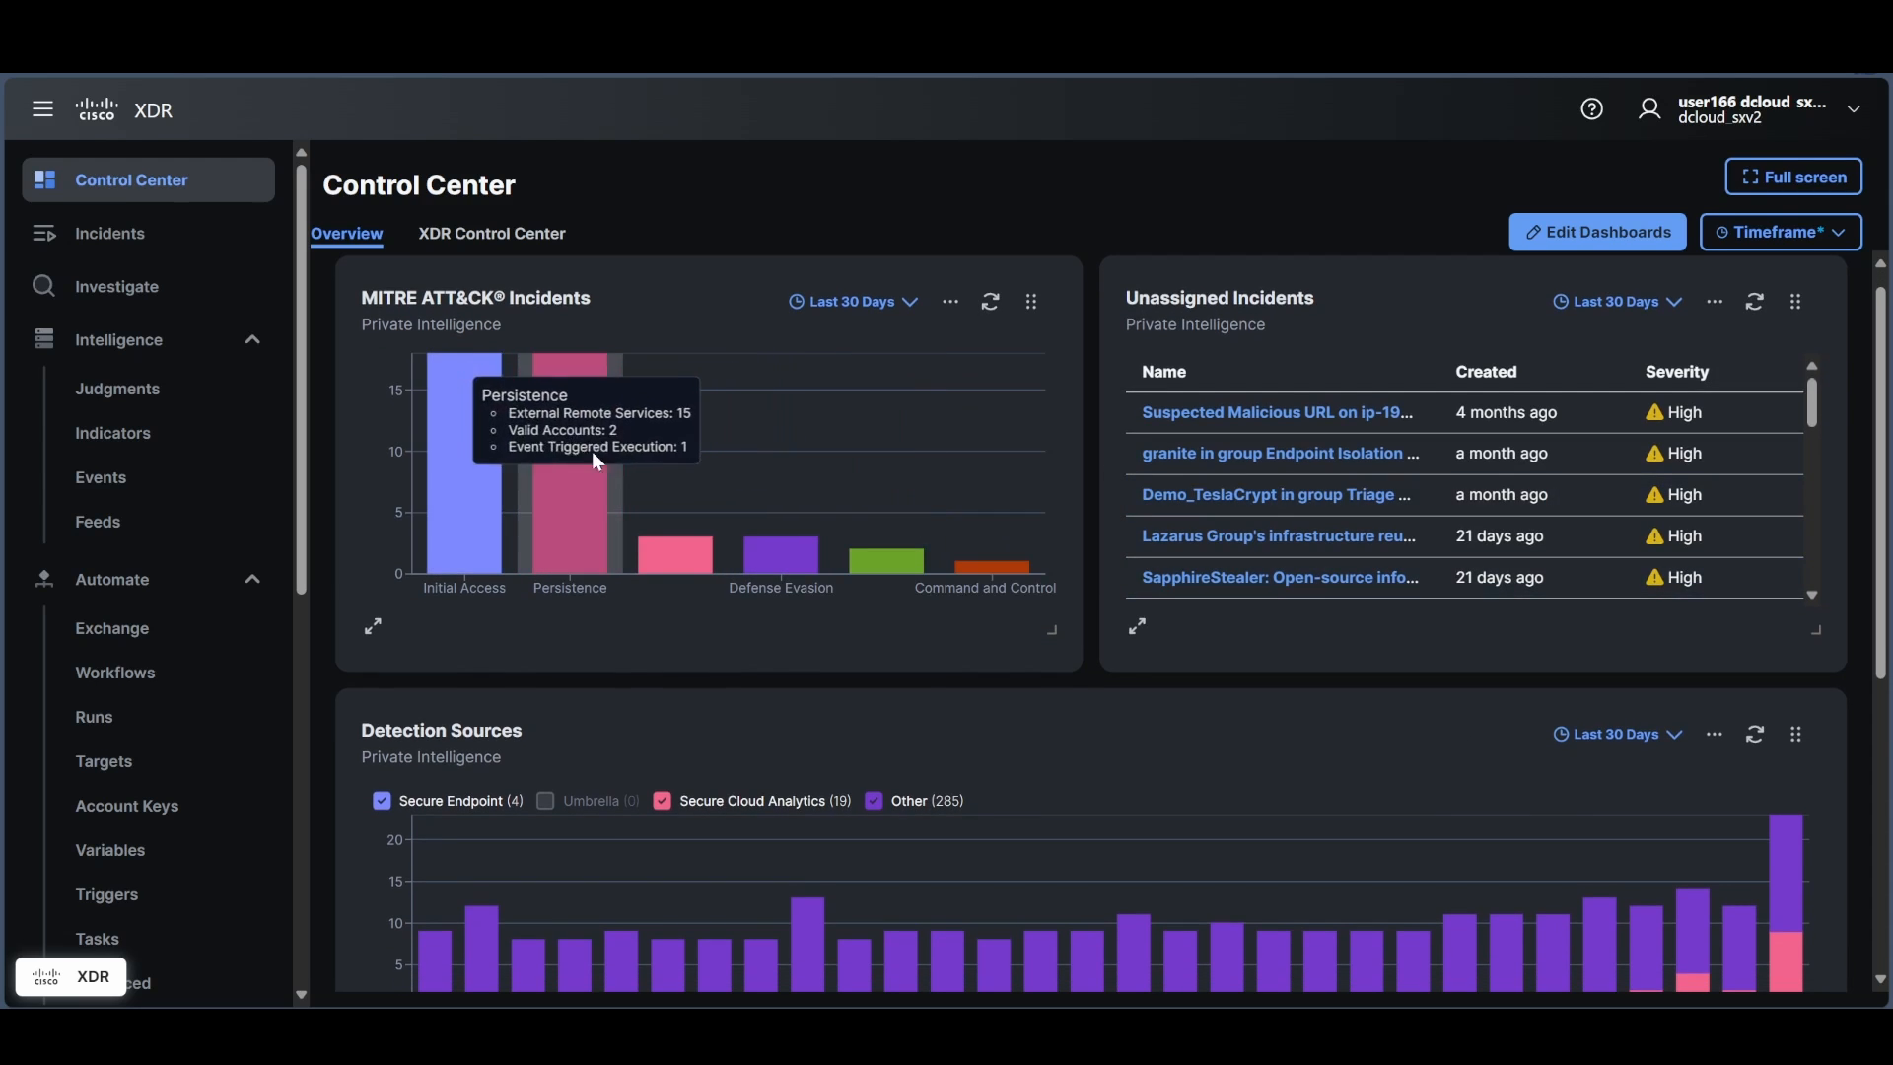
mouse_move(1328, 643)
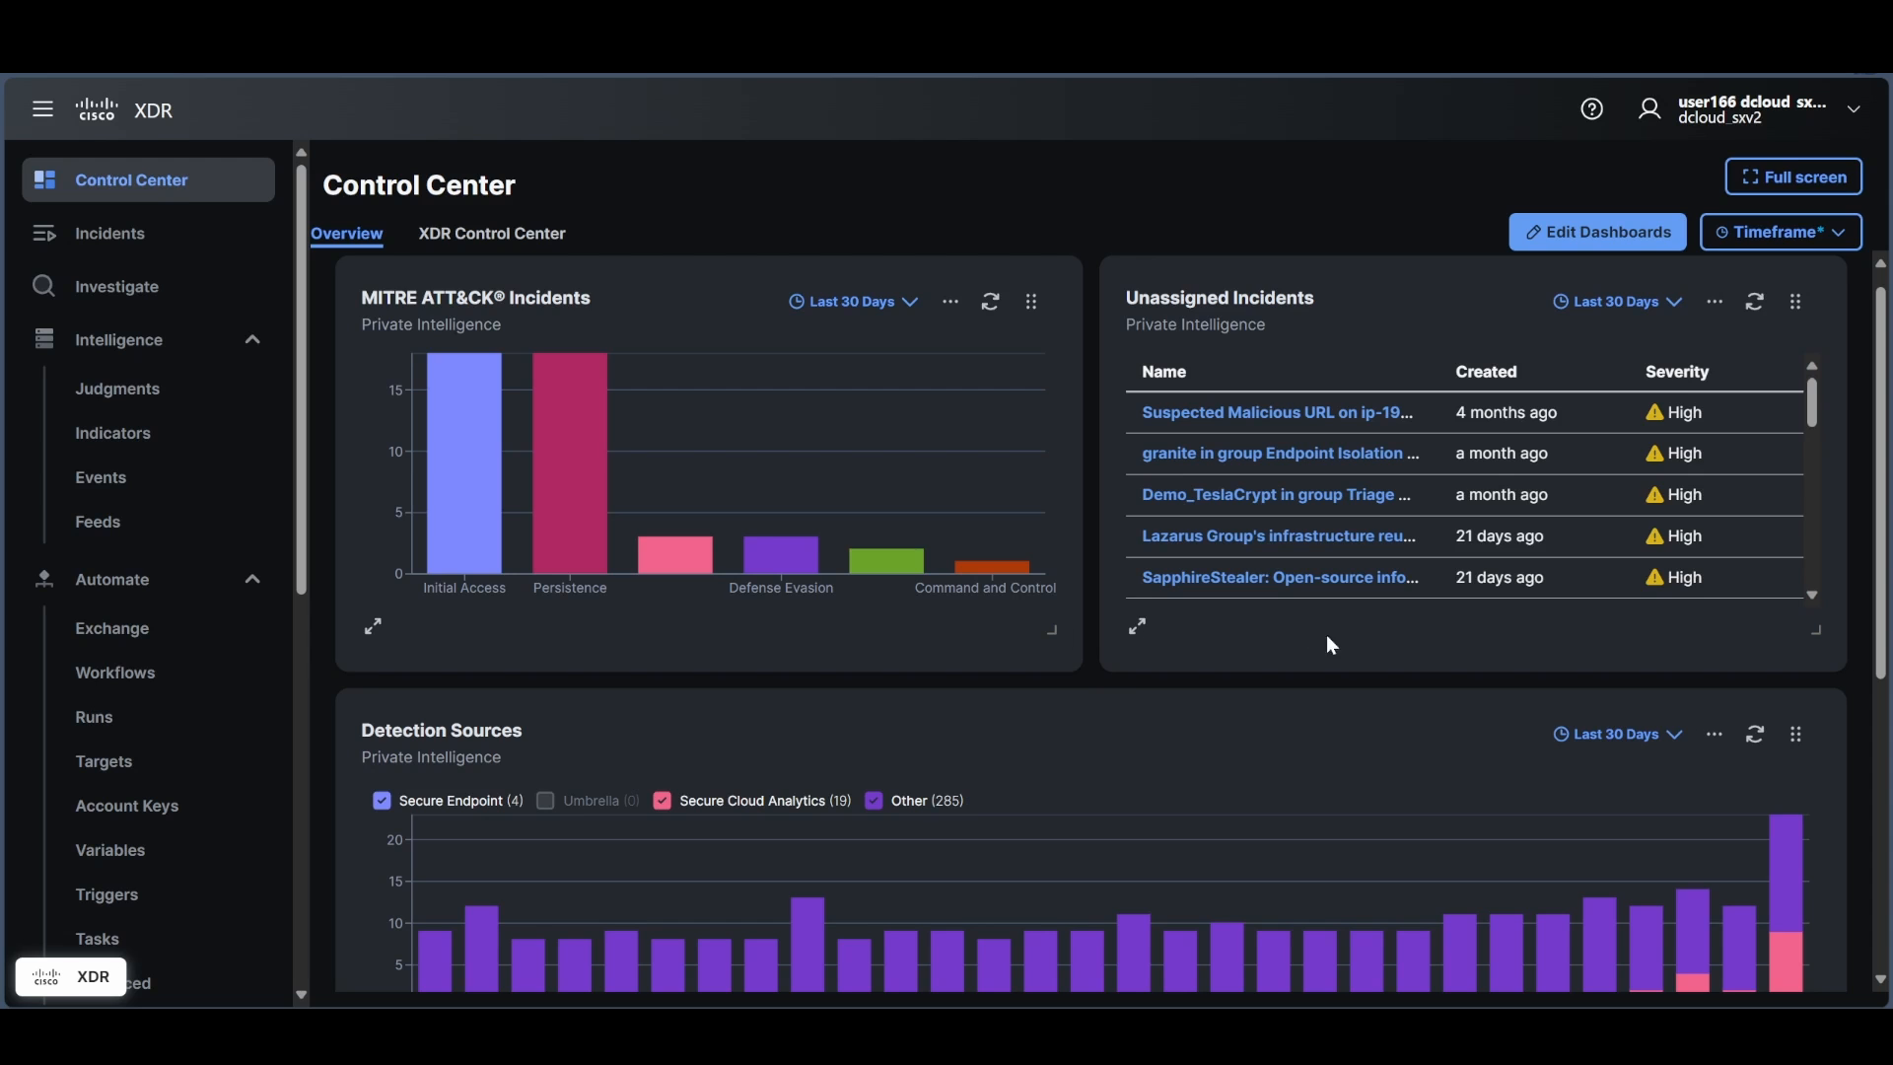
Switch to the XDR Control Center dashboard and scan its top widgets.
scroll("down", 3)
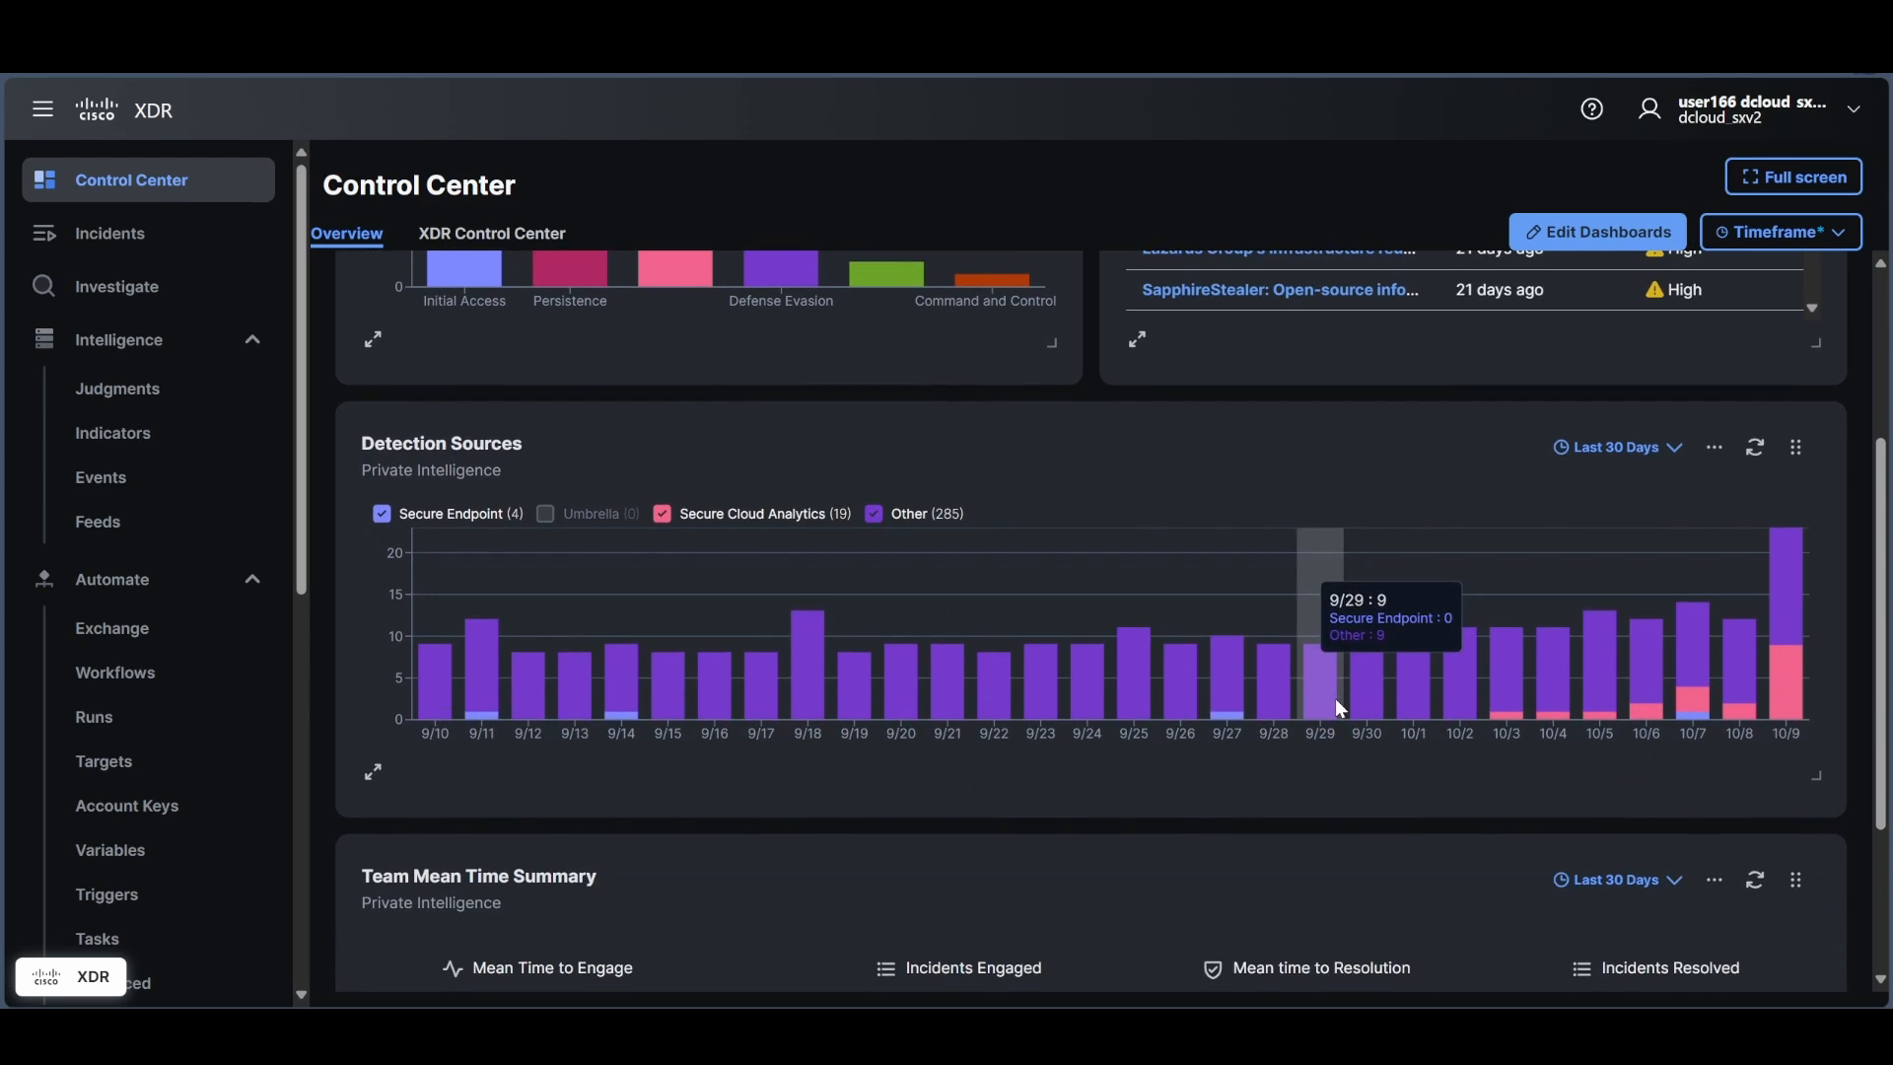
mouse_move(1657, 664)
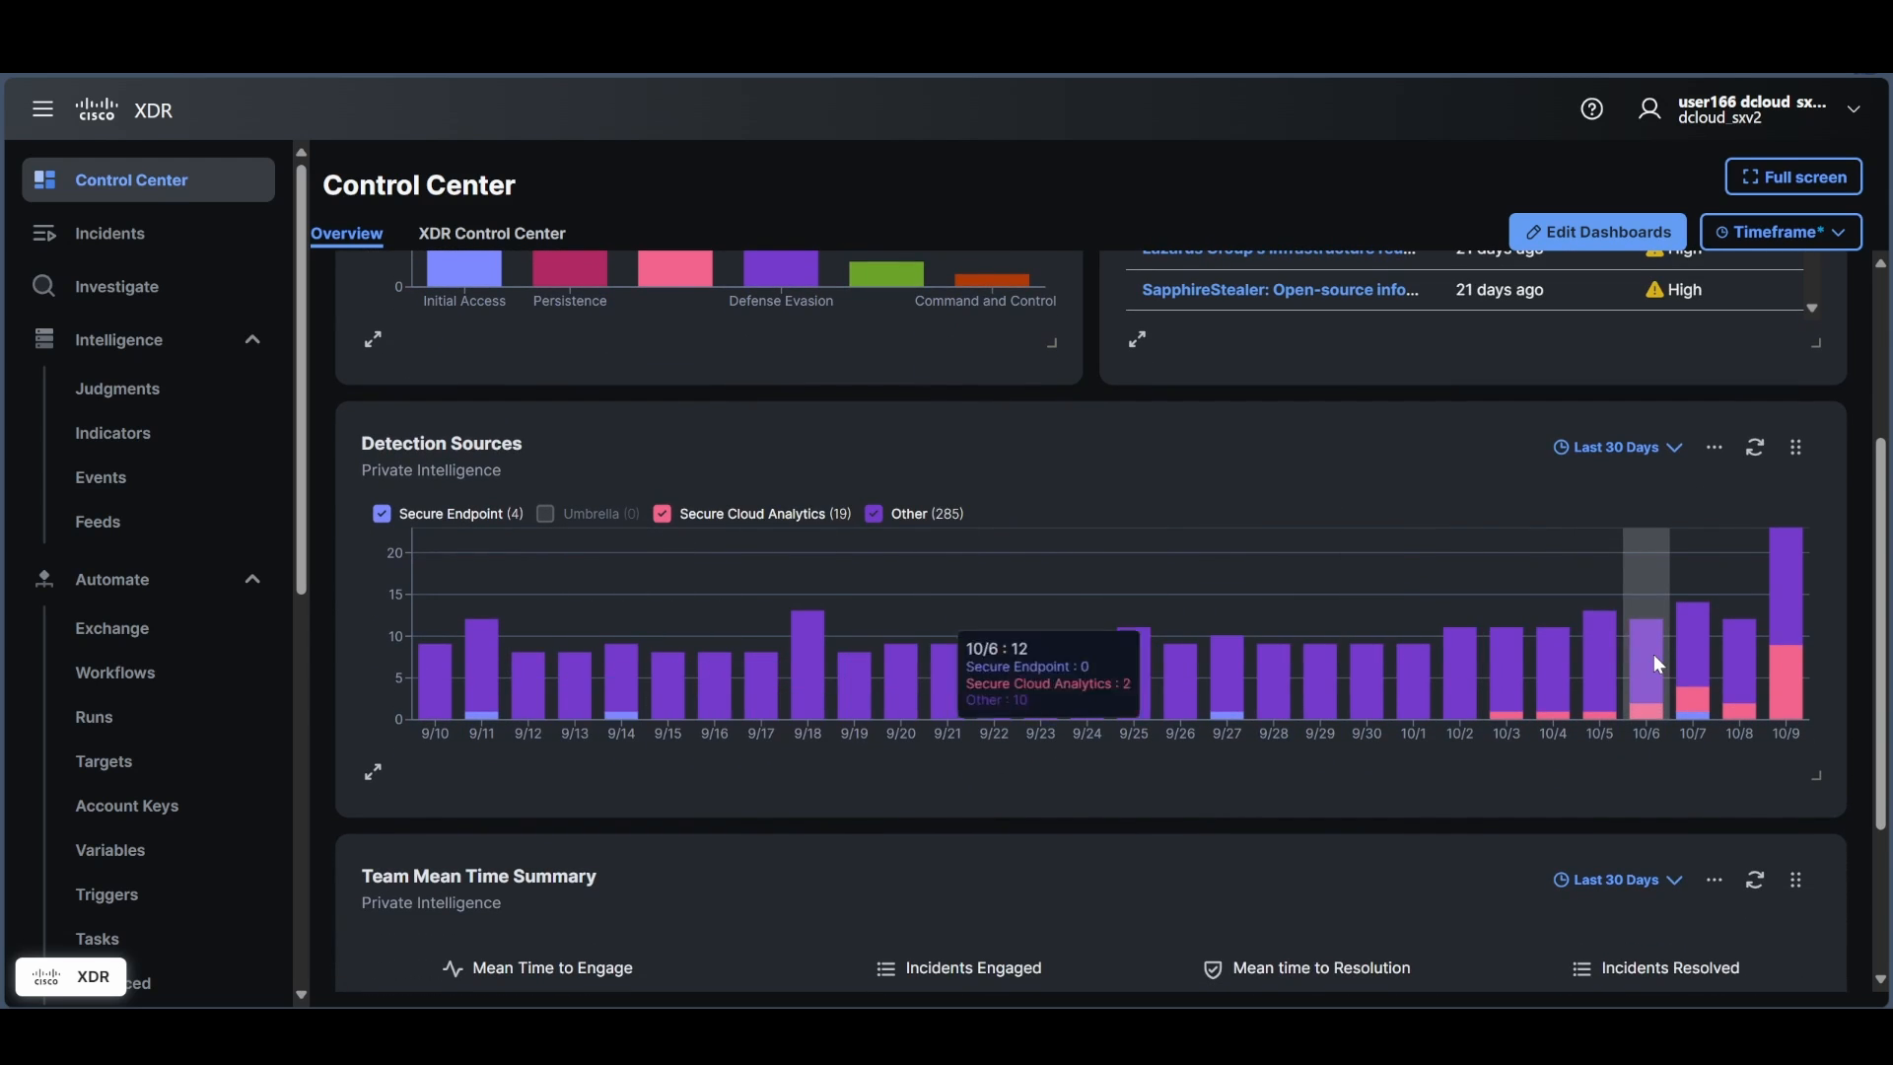
mouse_move(1147, 358)
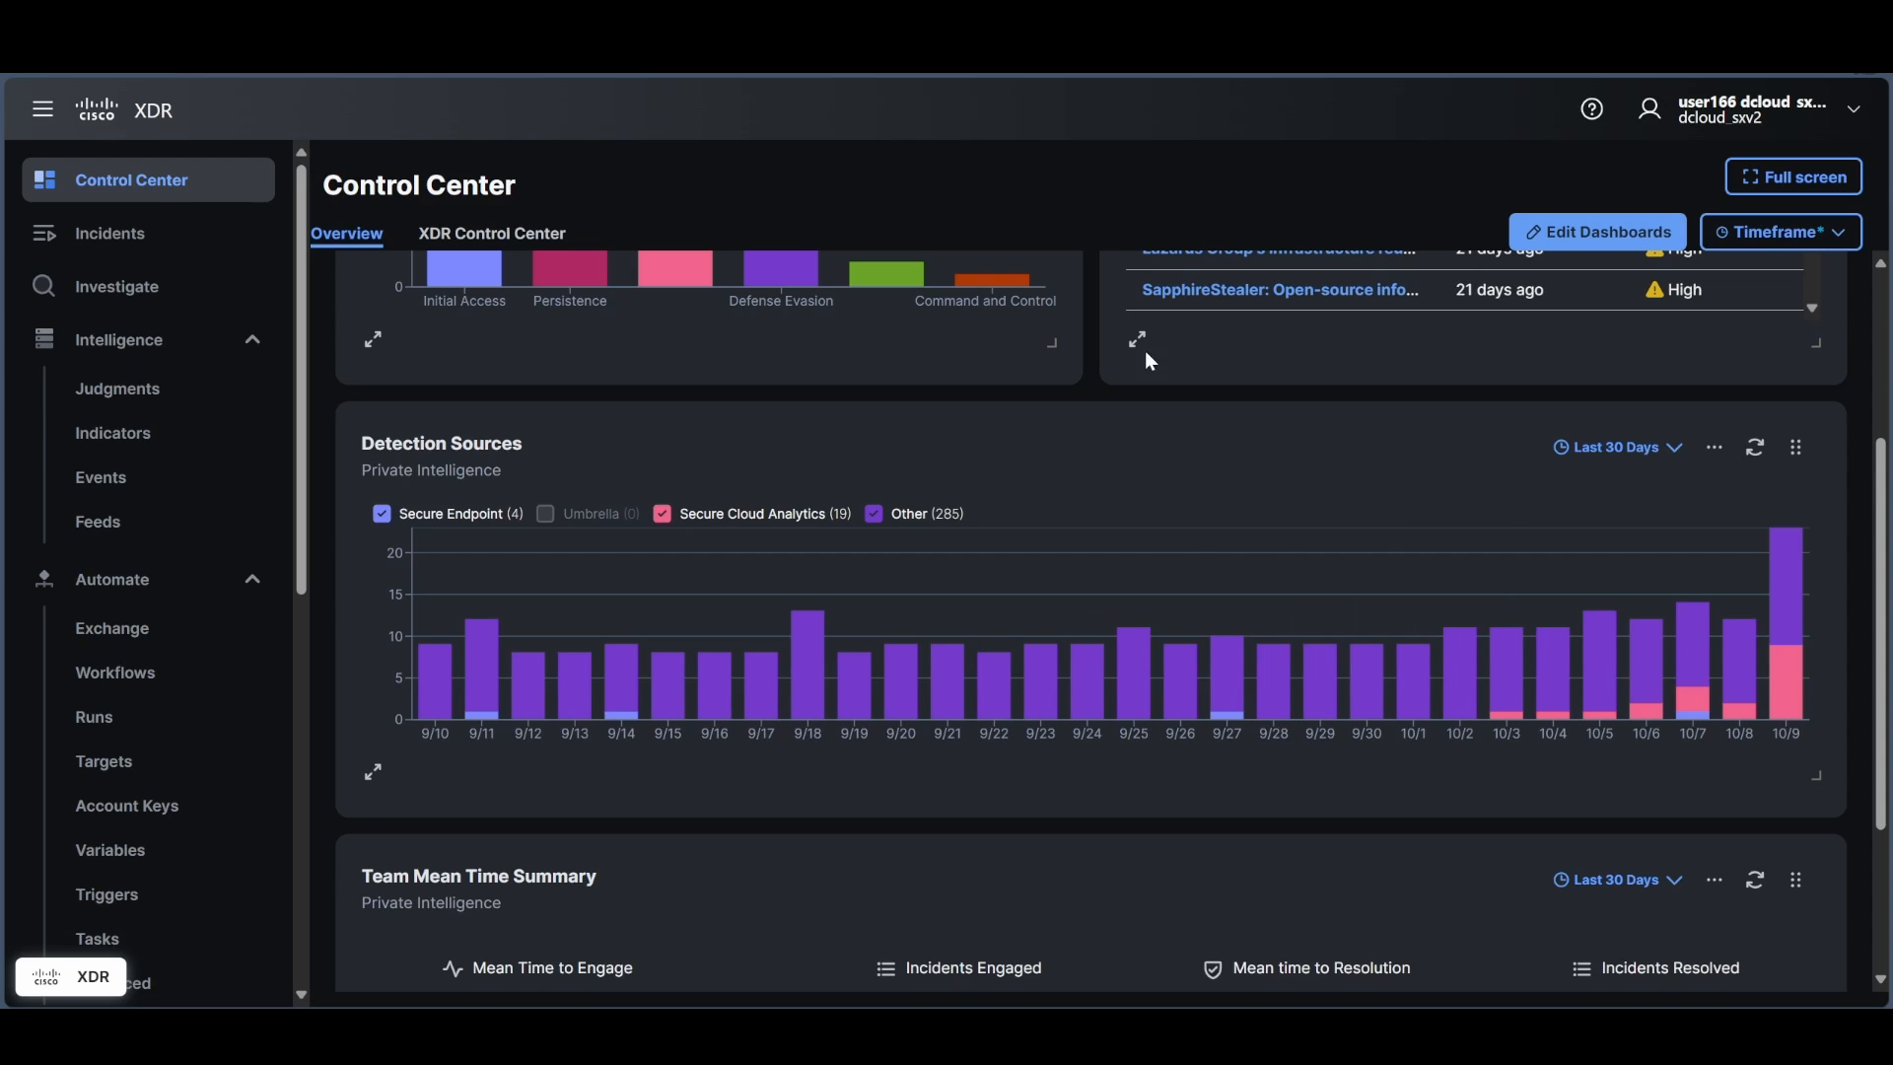
scroll("down", 3)
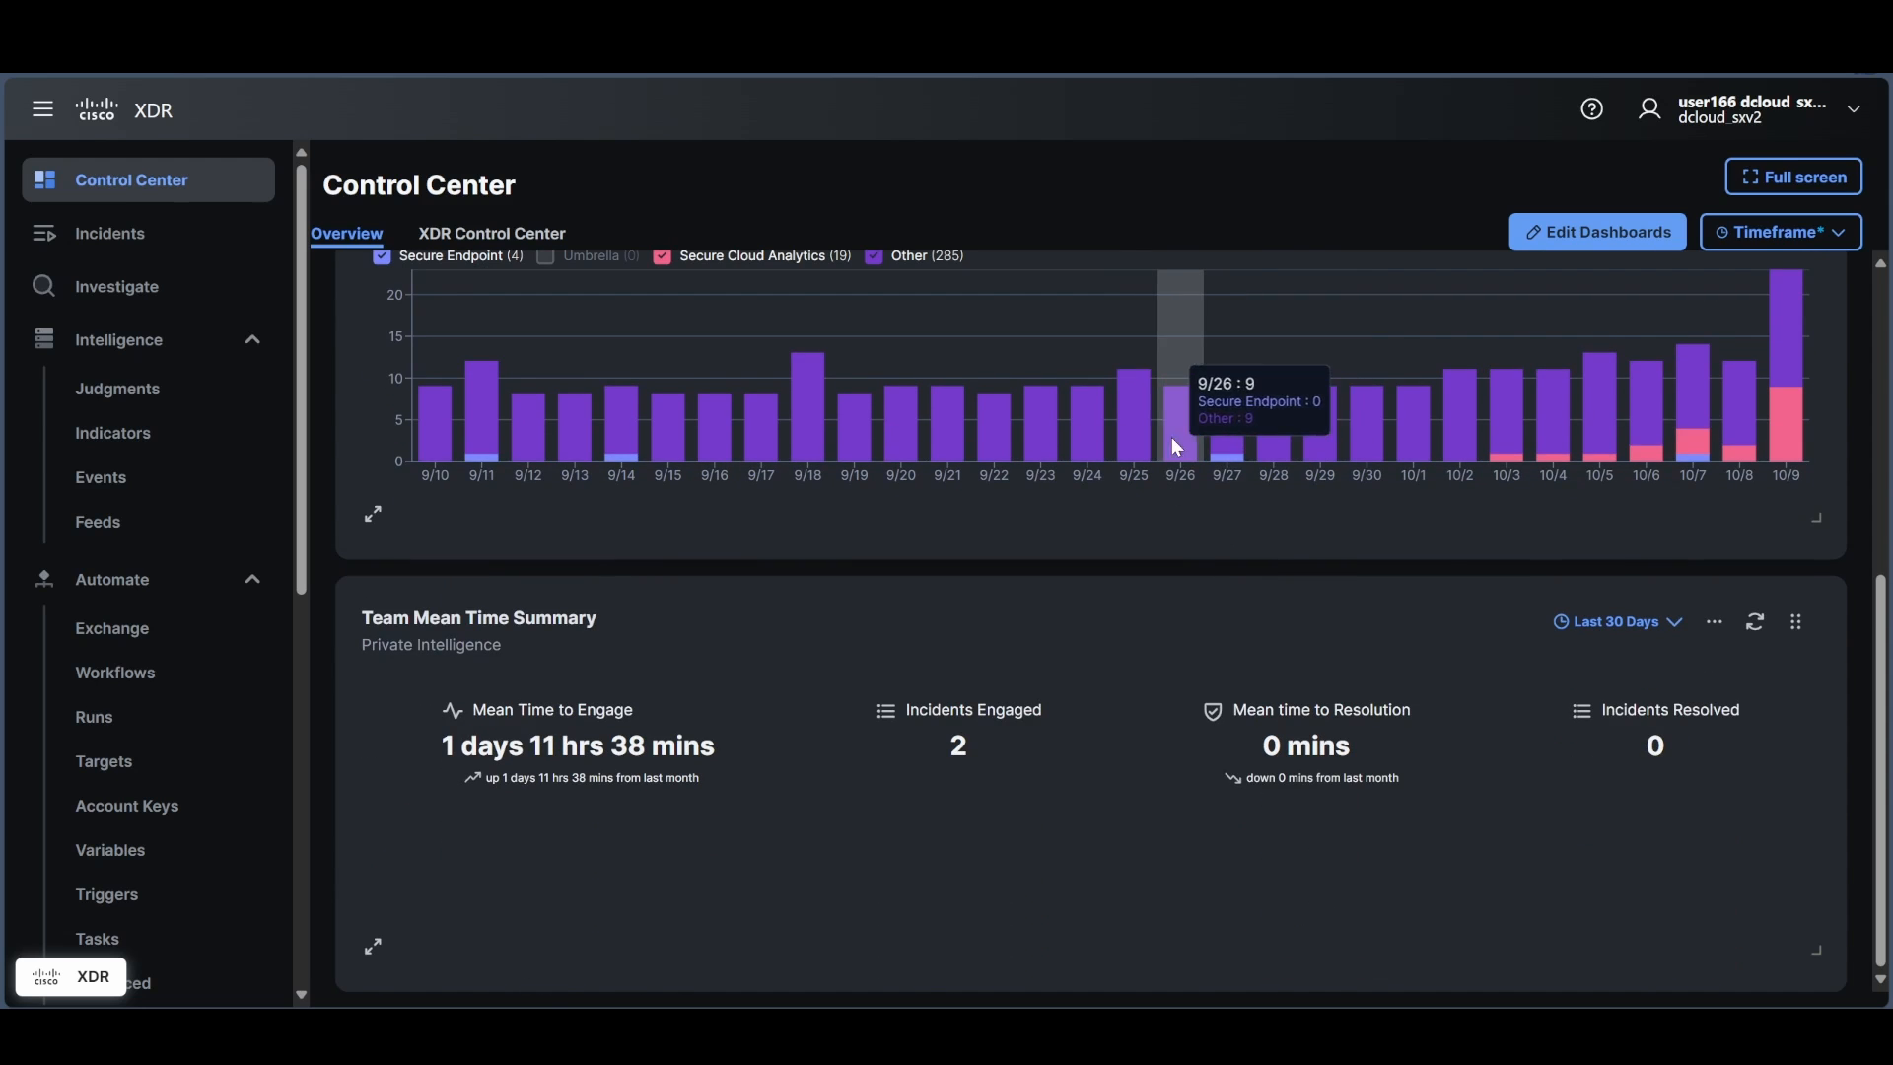
scroll("up", 3)
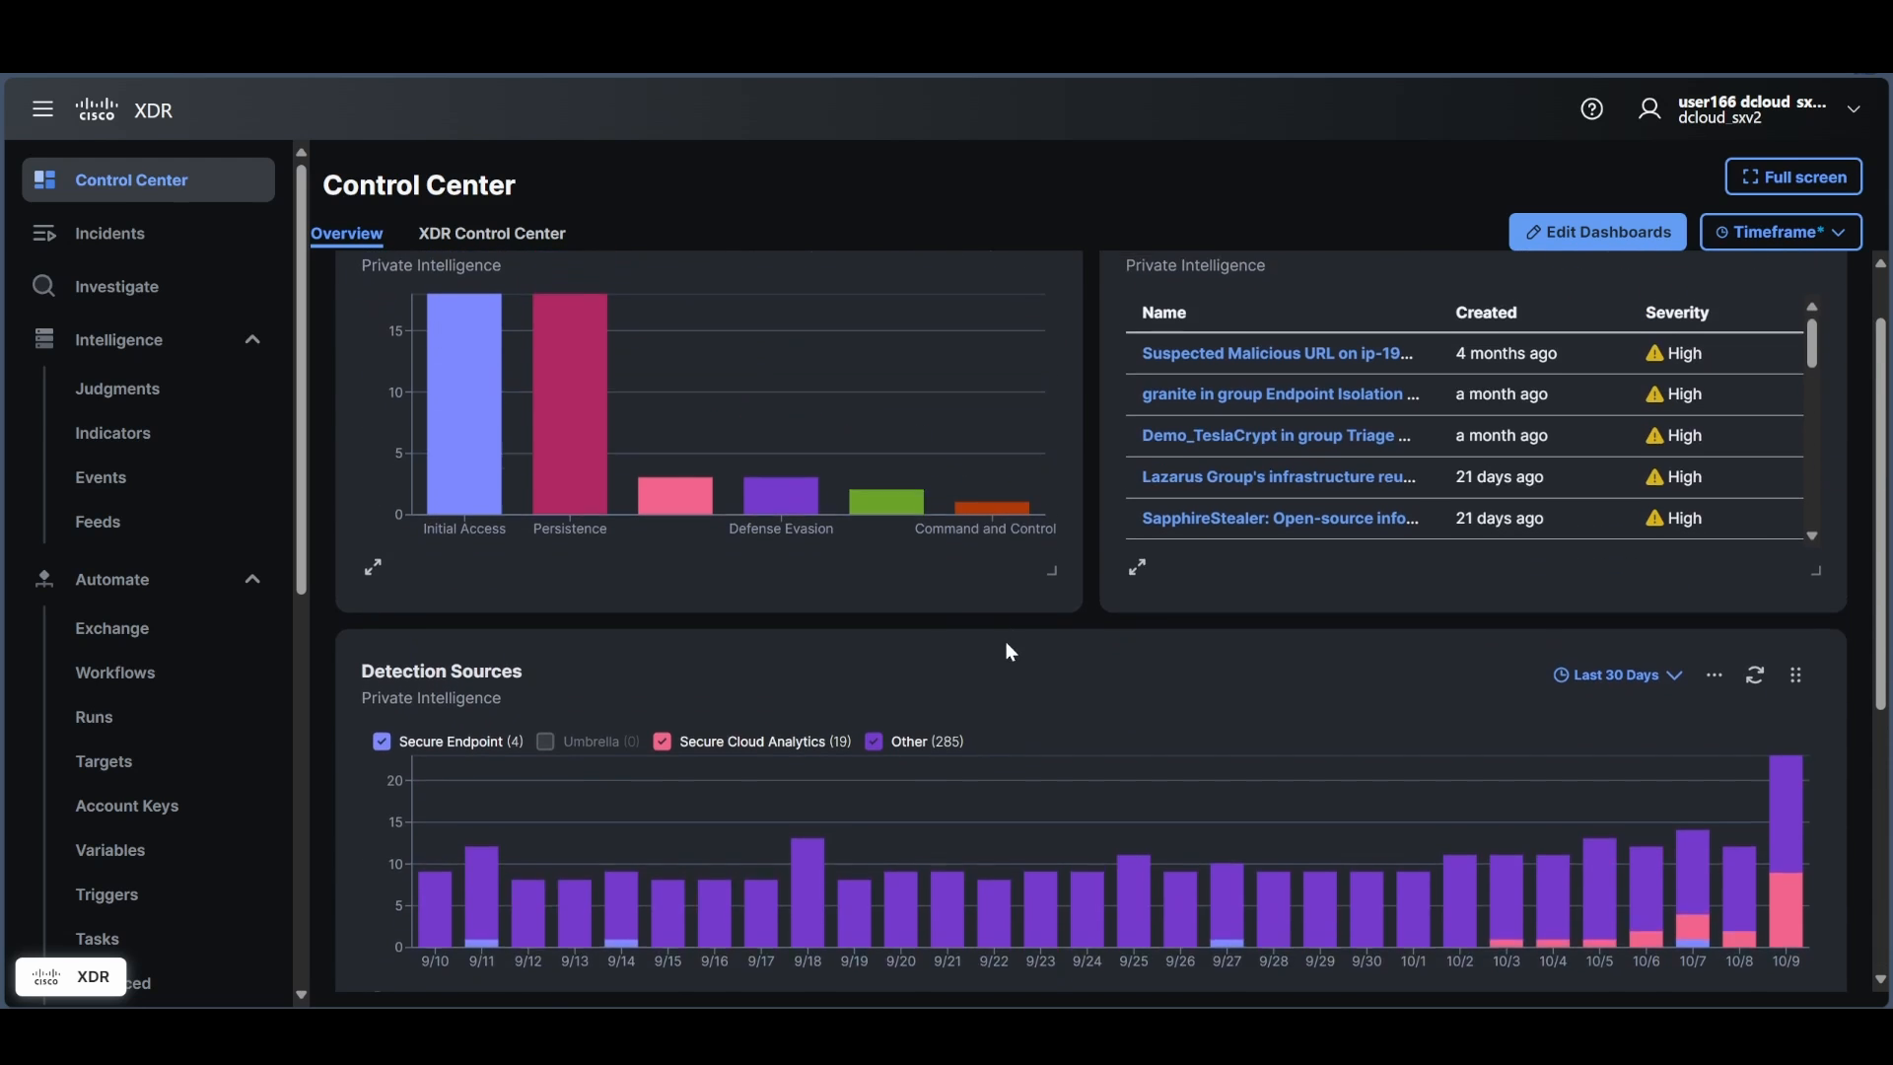
left_click(491, 233)
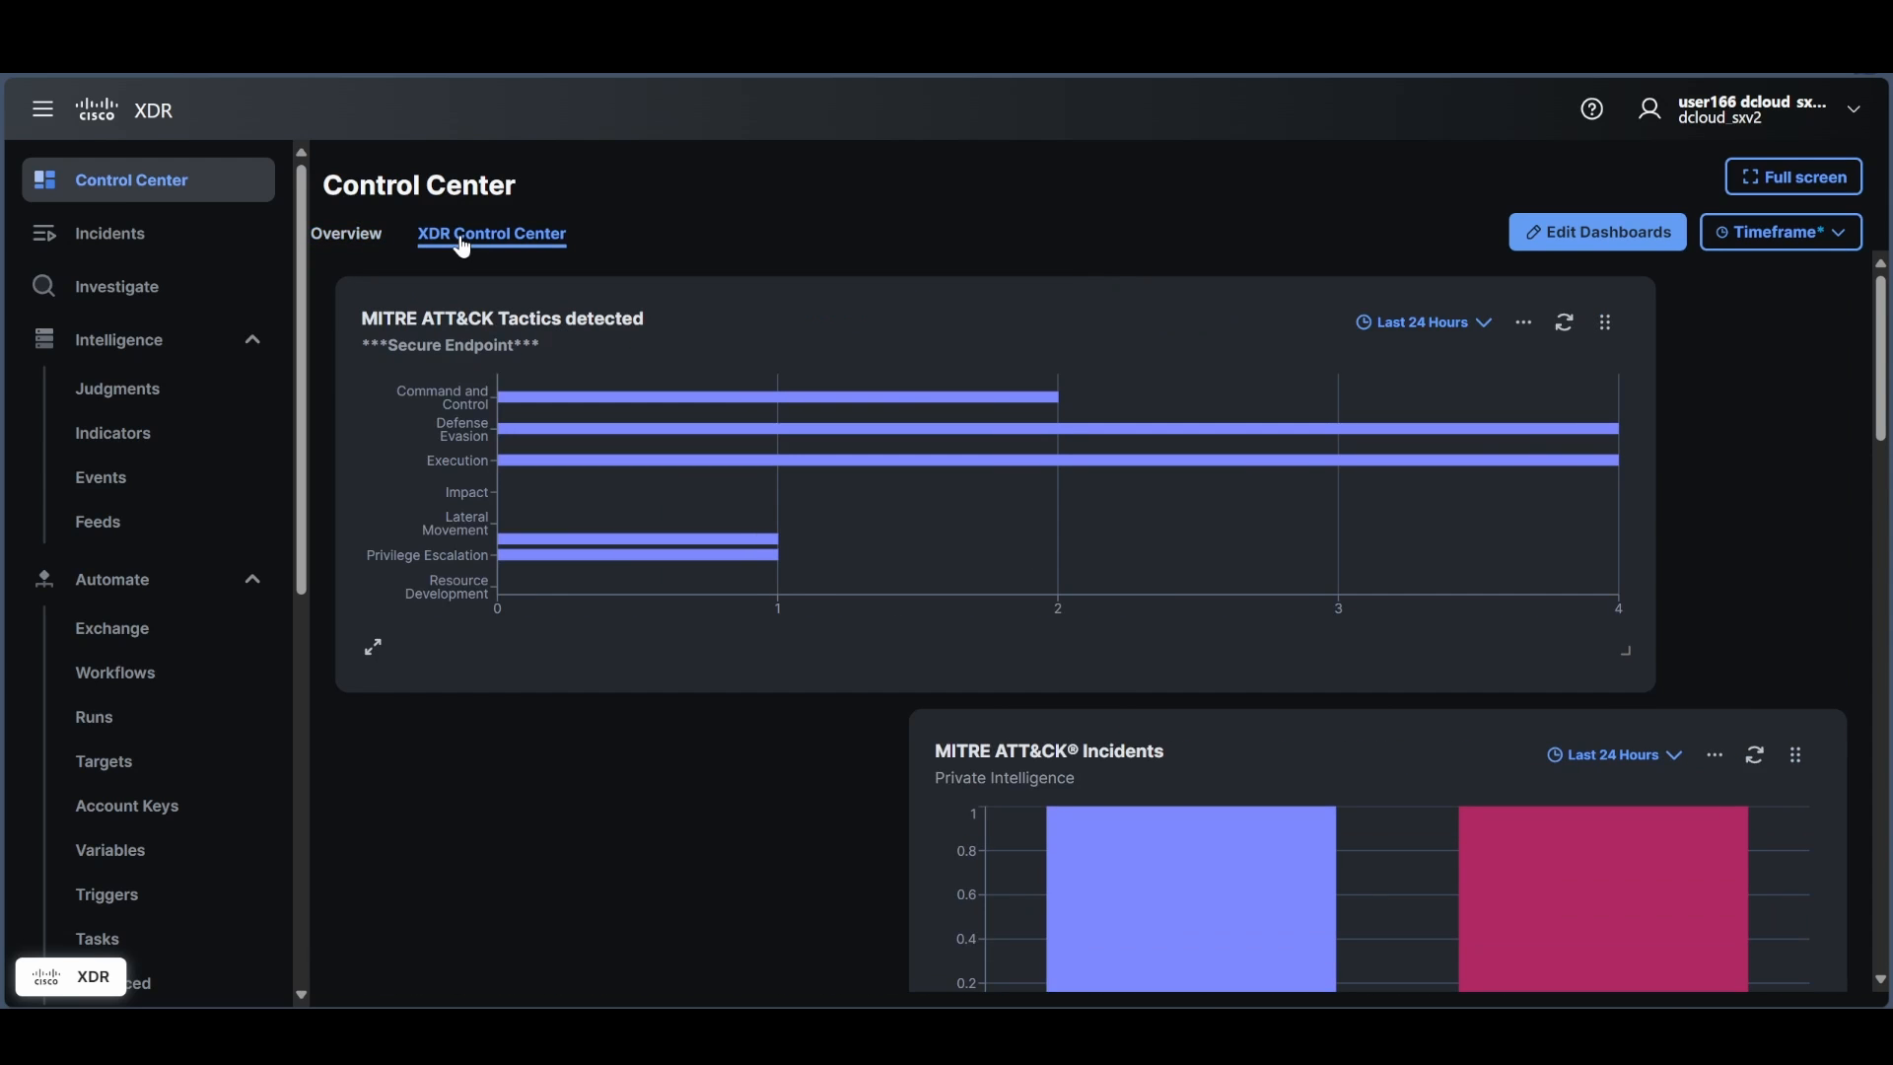
mouse_move(840, 615)
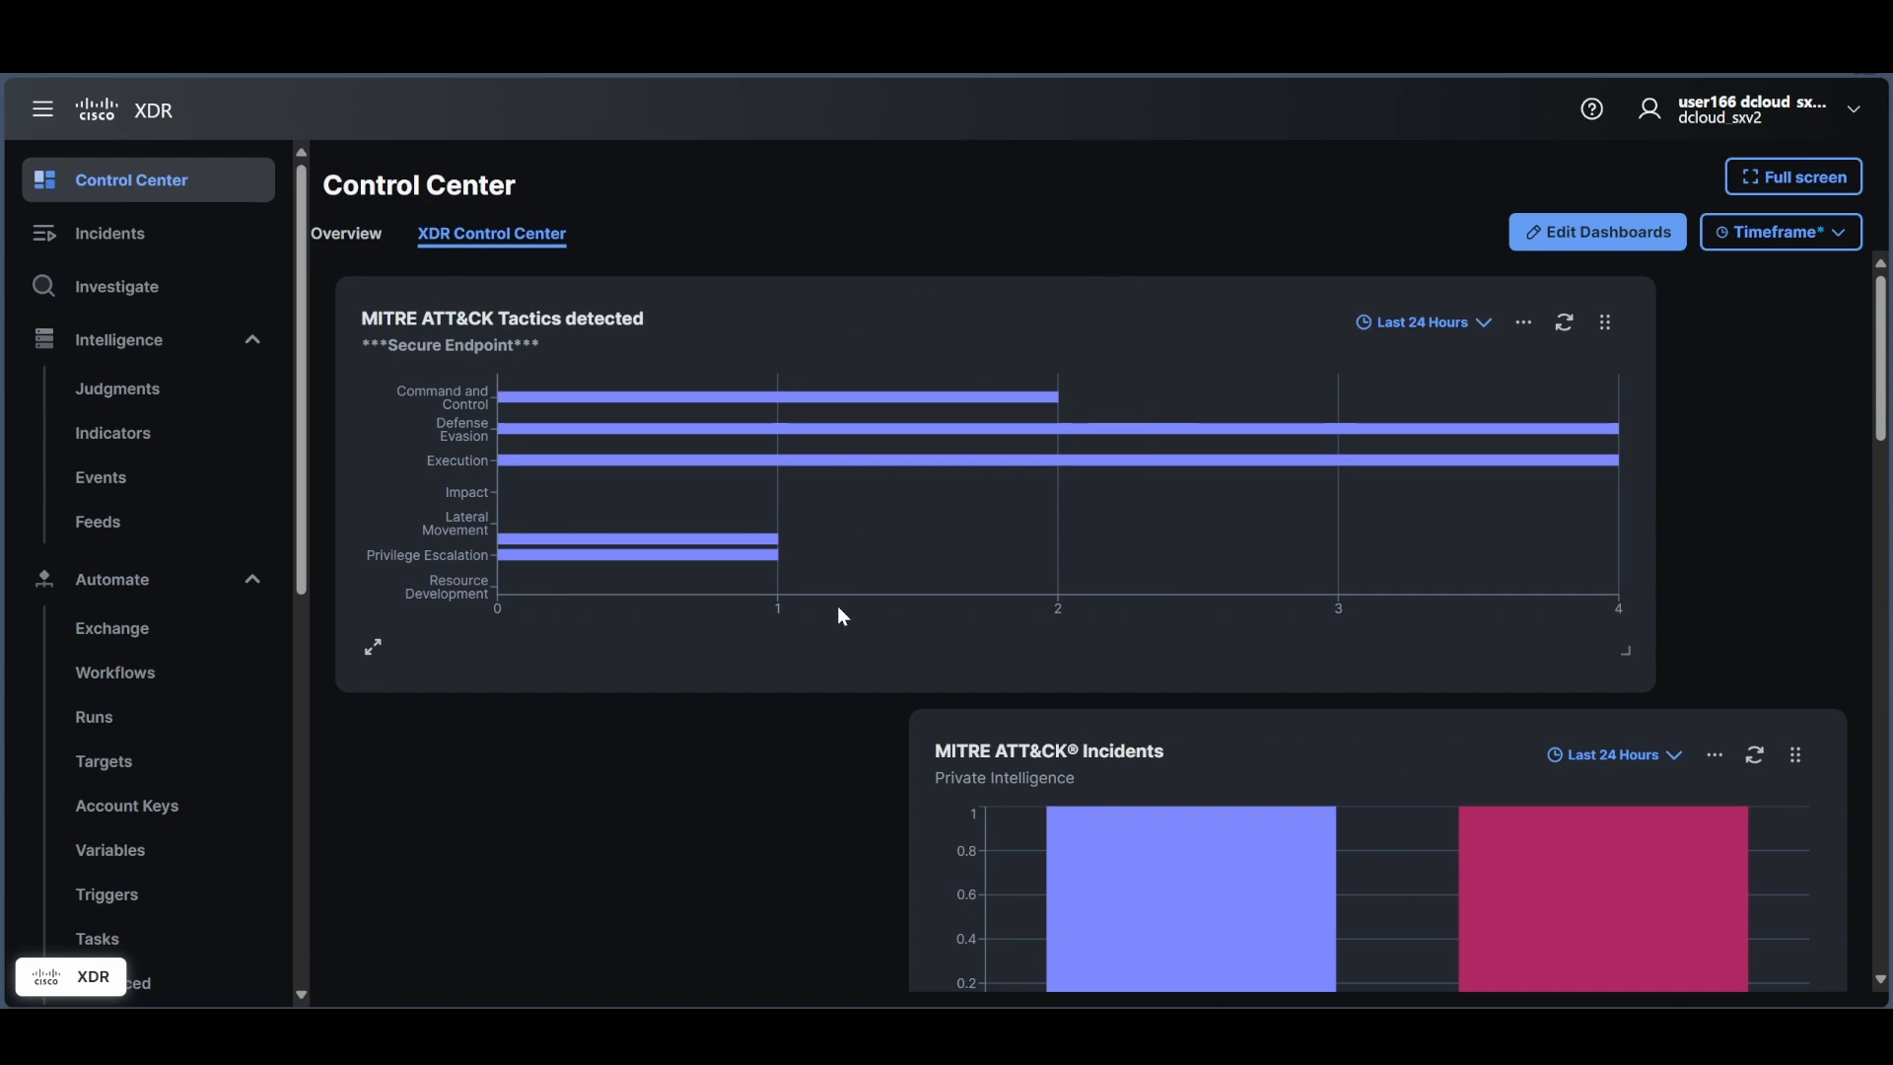
scroll("down", 3)
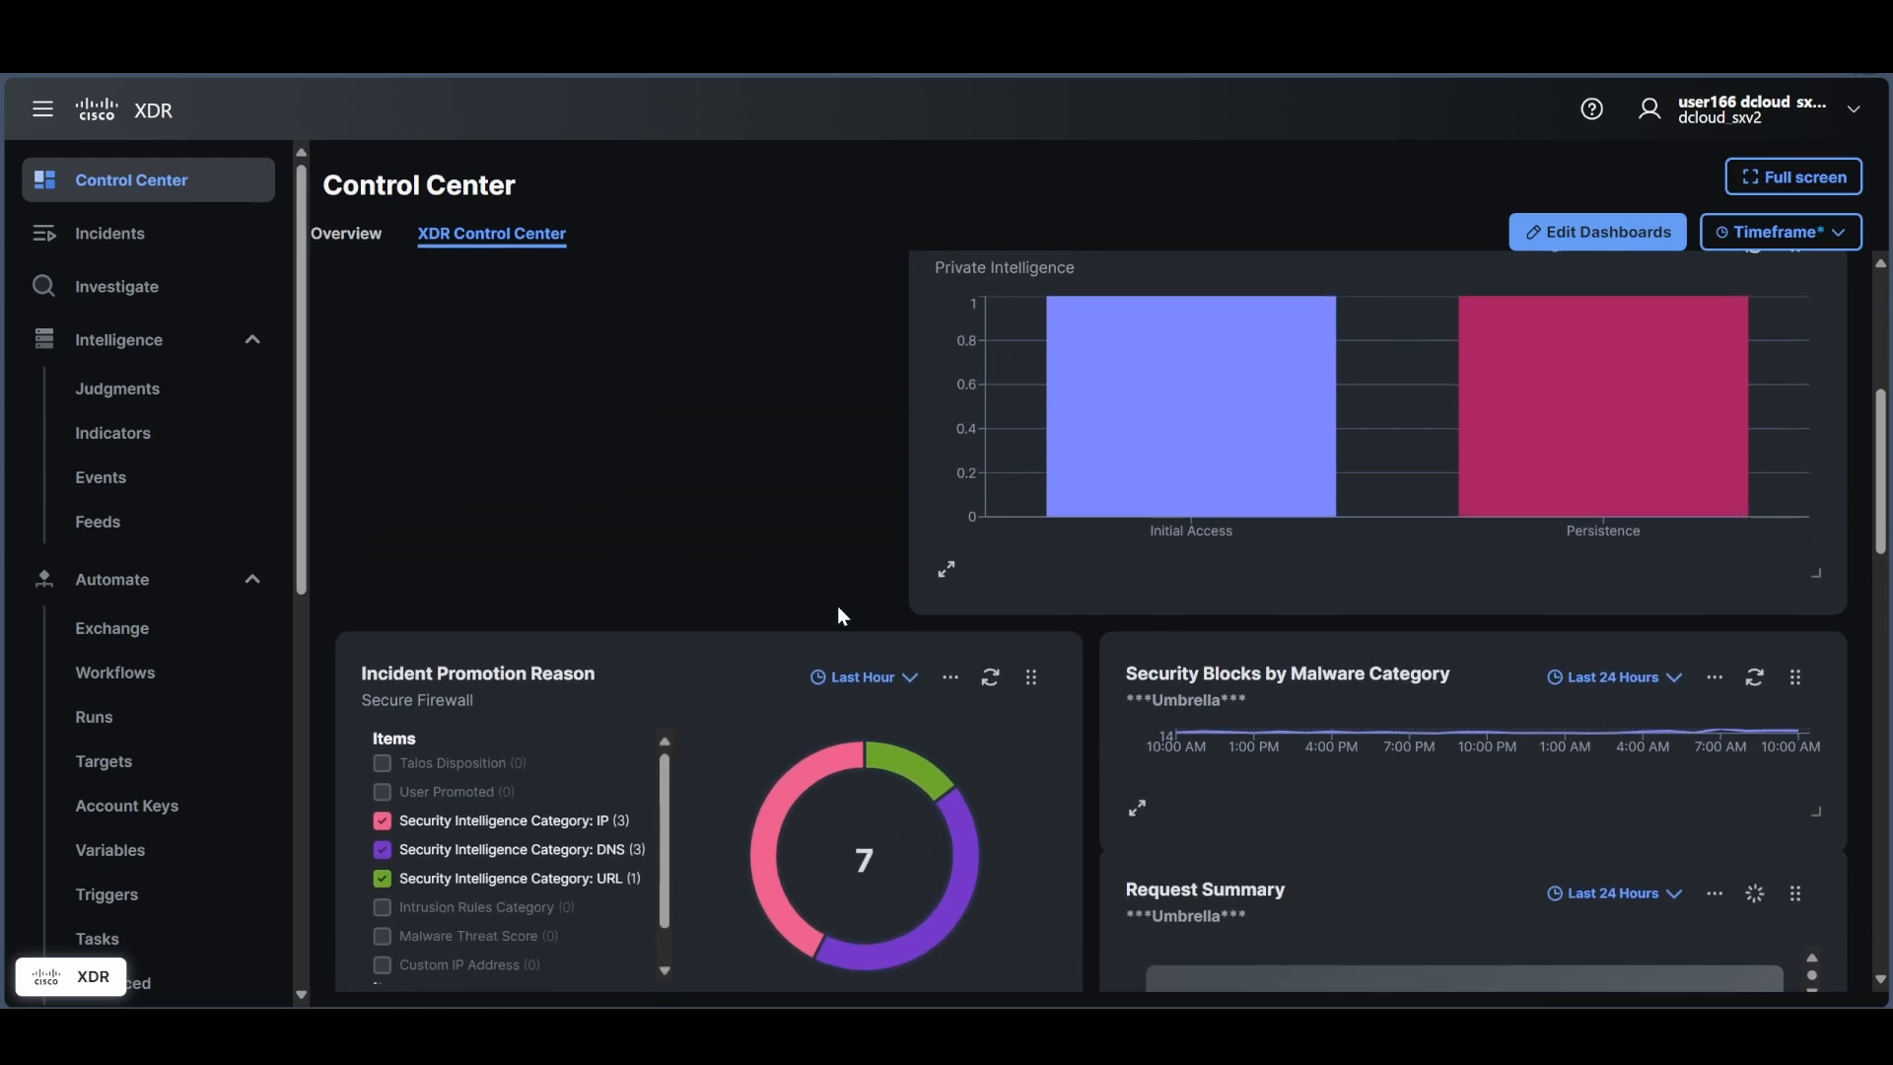
scroll("down", 3)
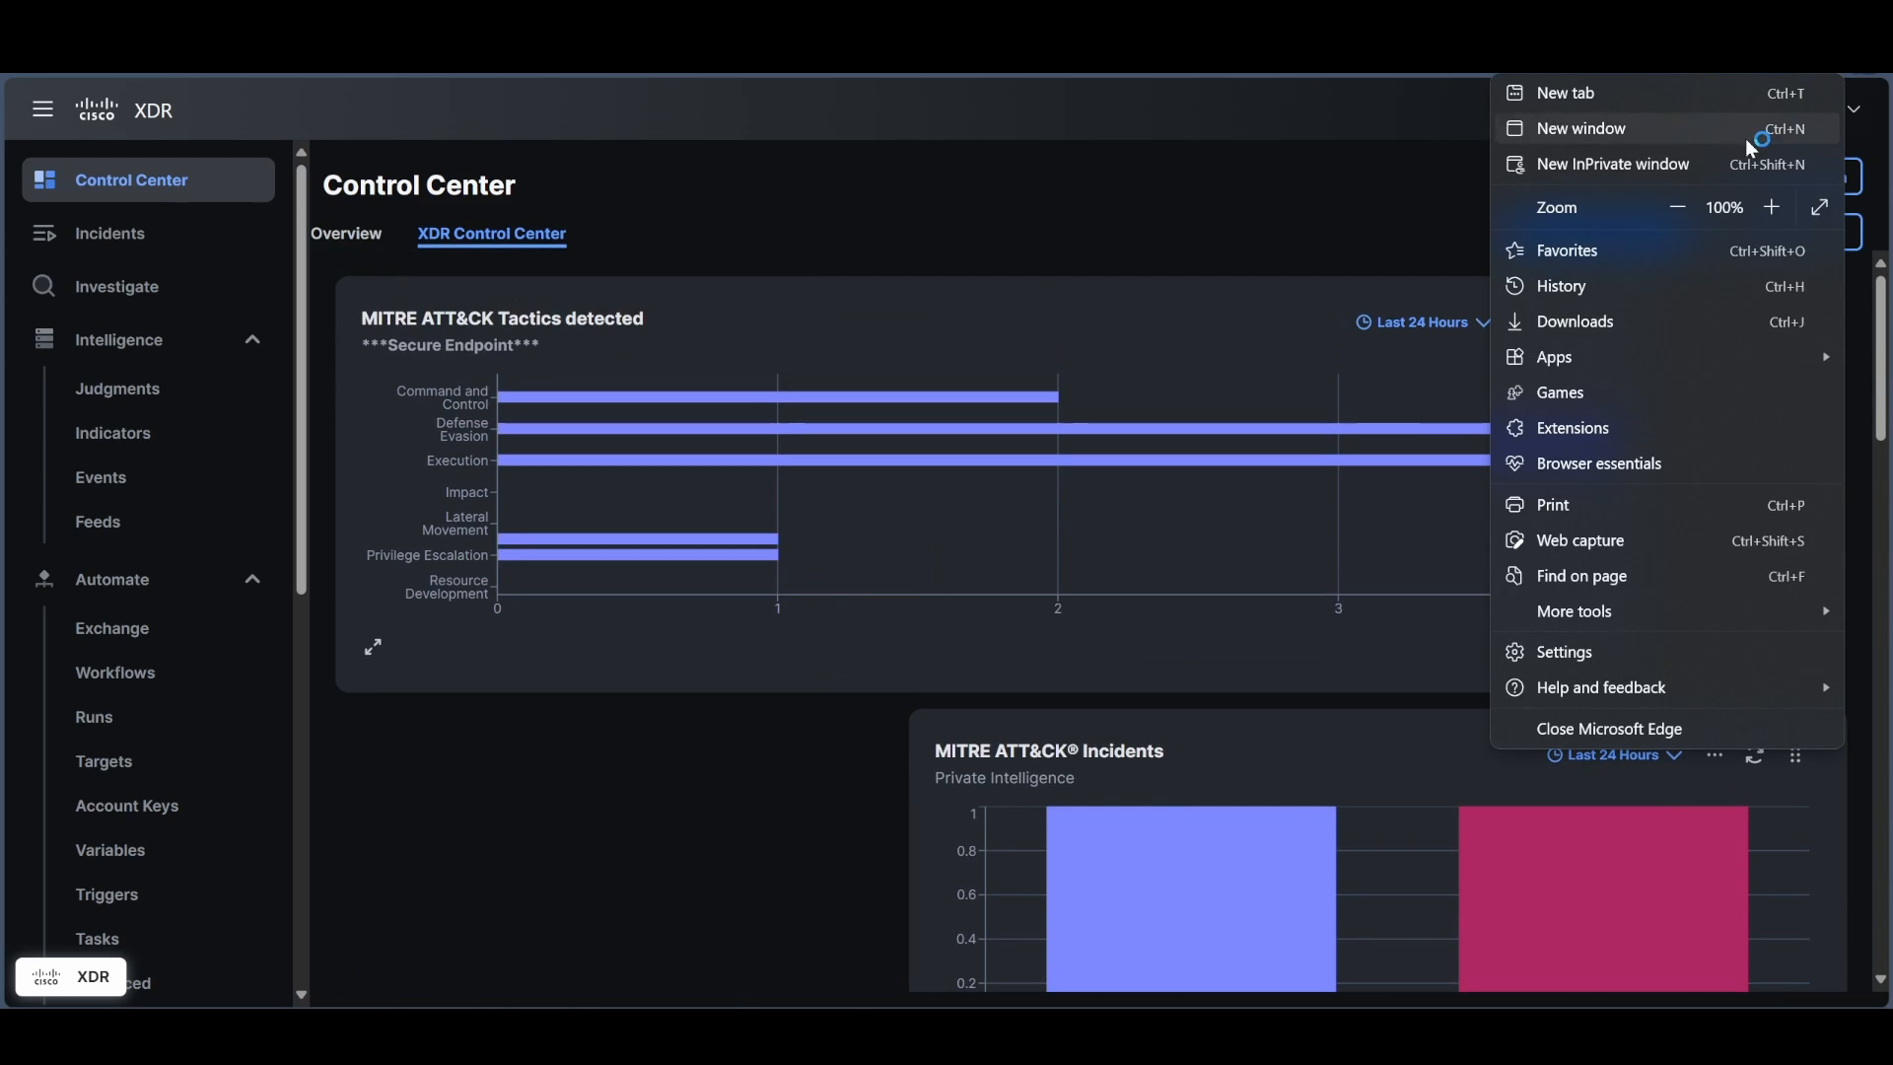
Zoom the browser to 90% and review threat score, compromises, email direction and traffic charts.
left_click(1677, 206)
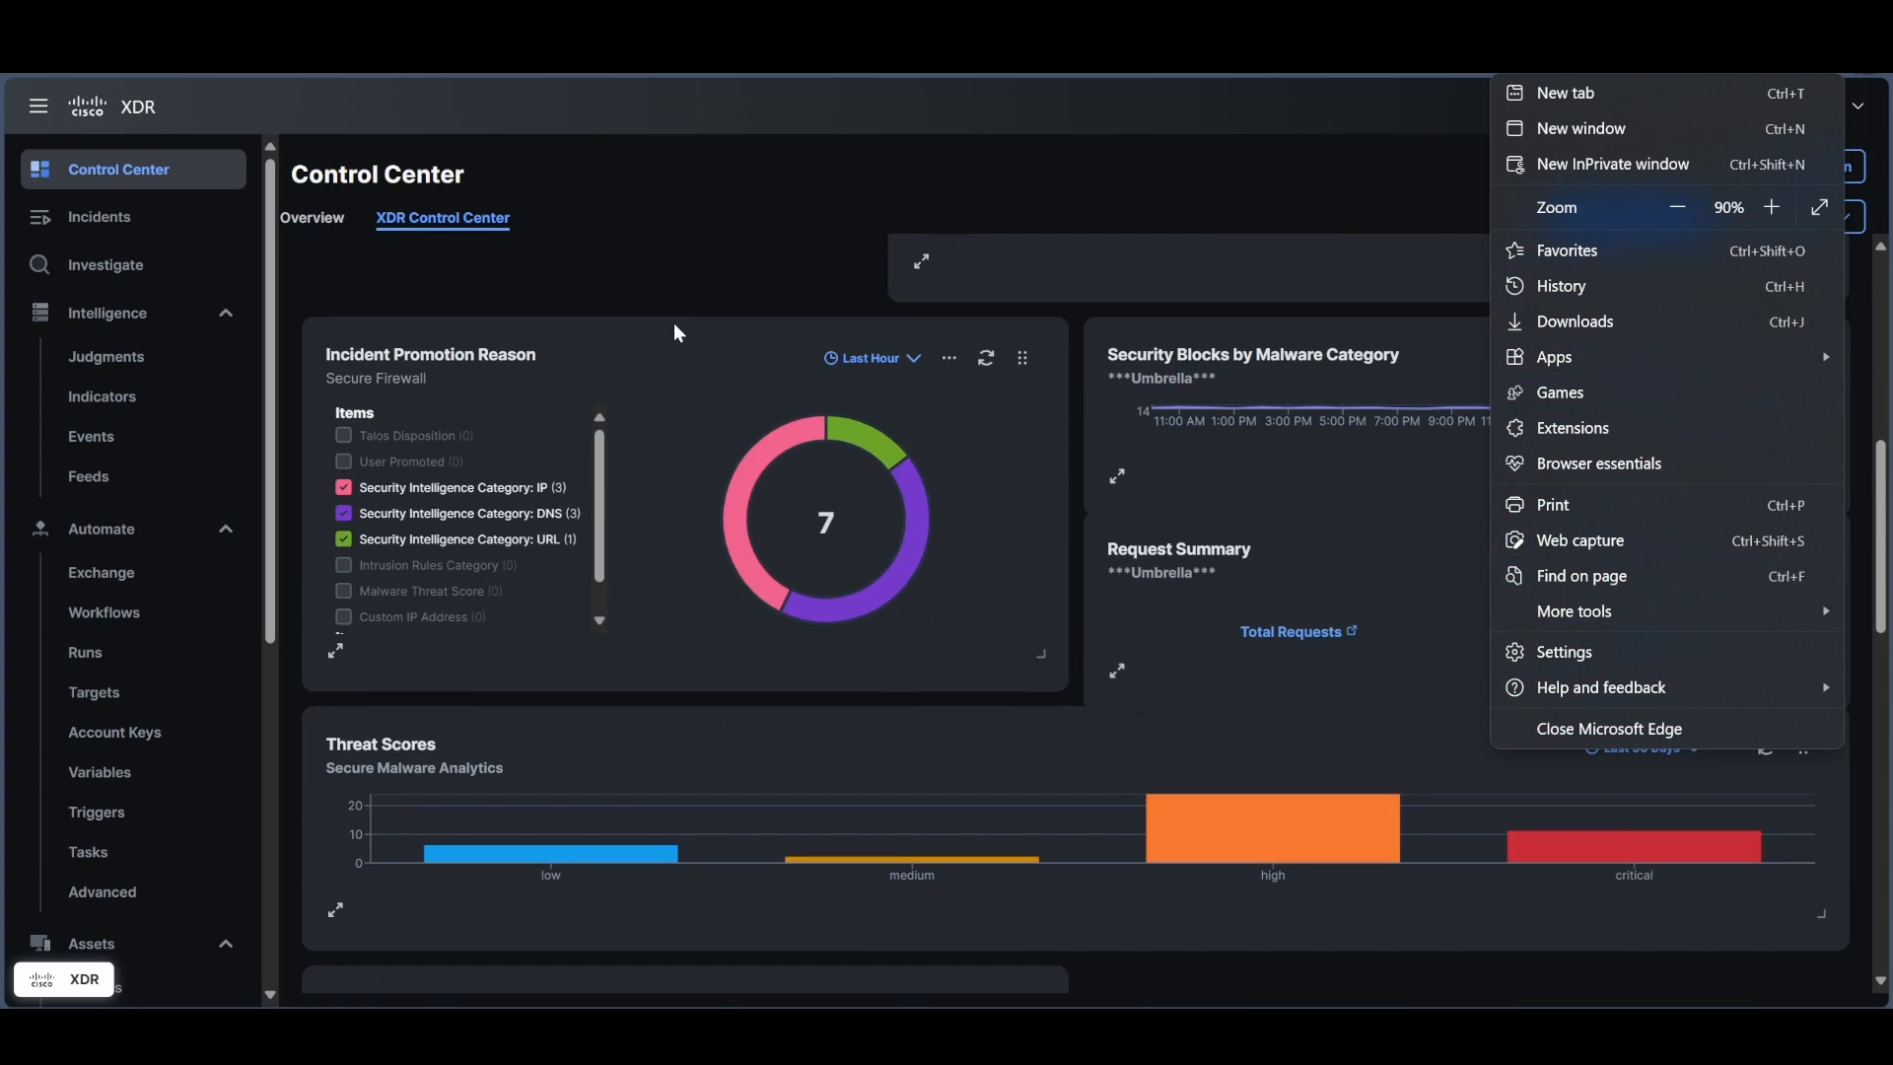
left_click(694, 263)
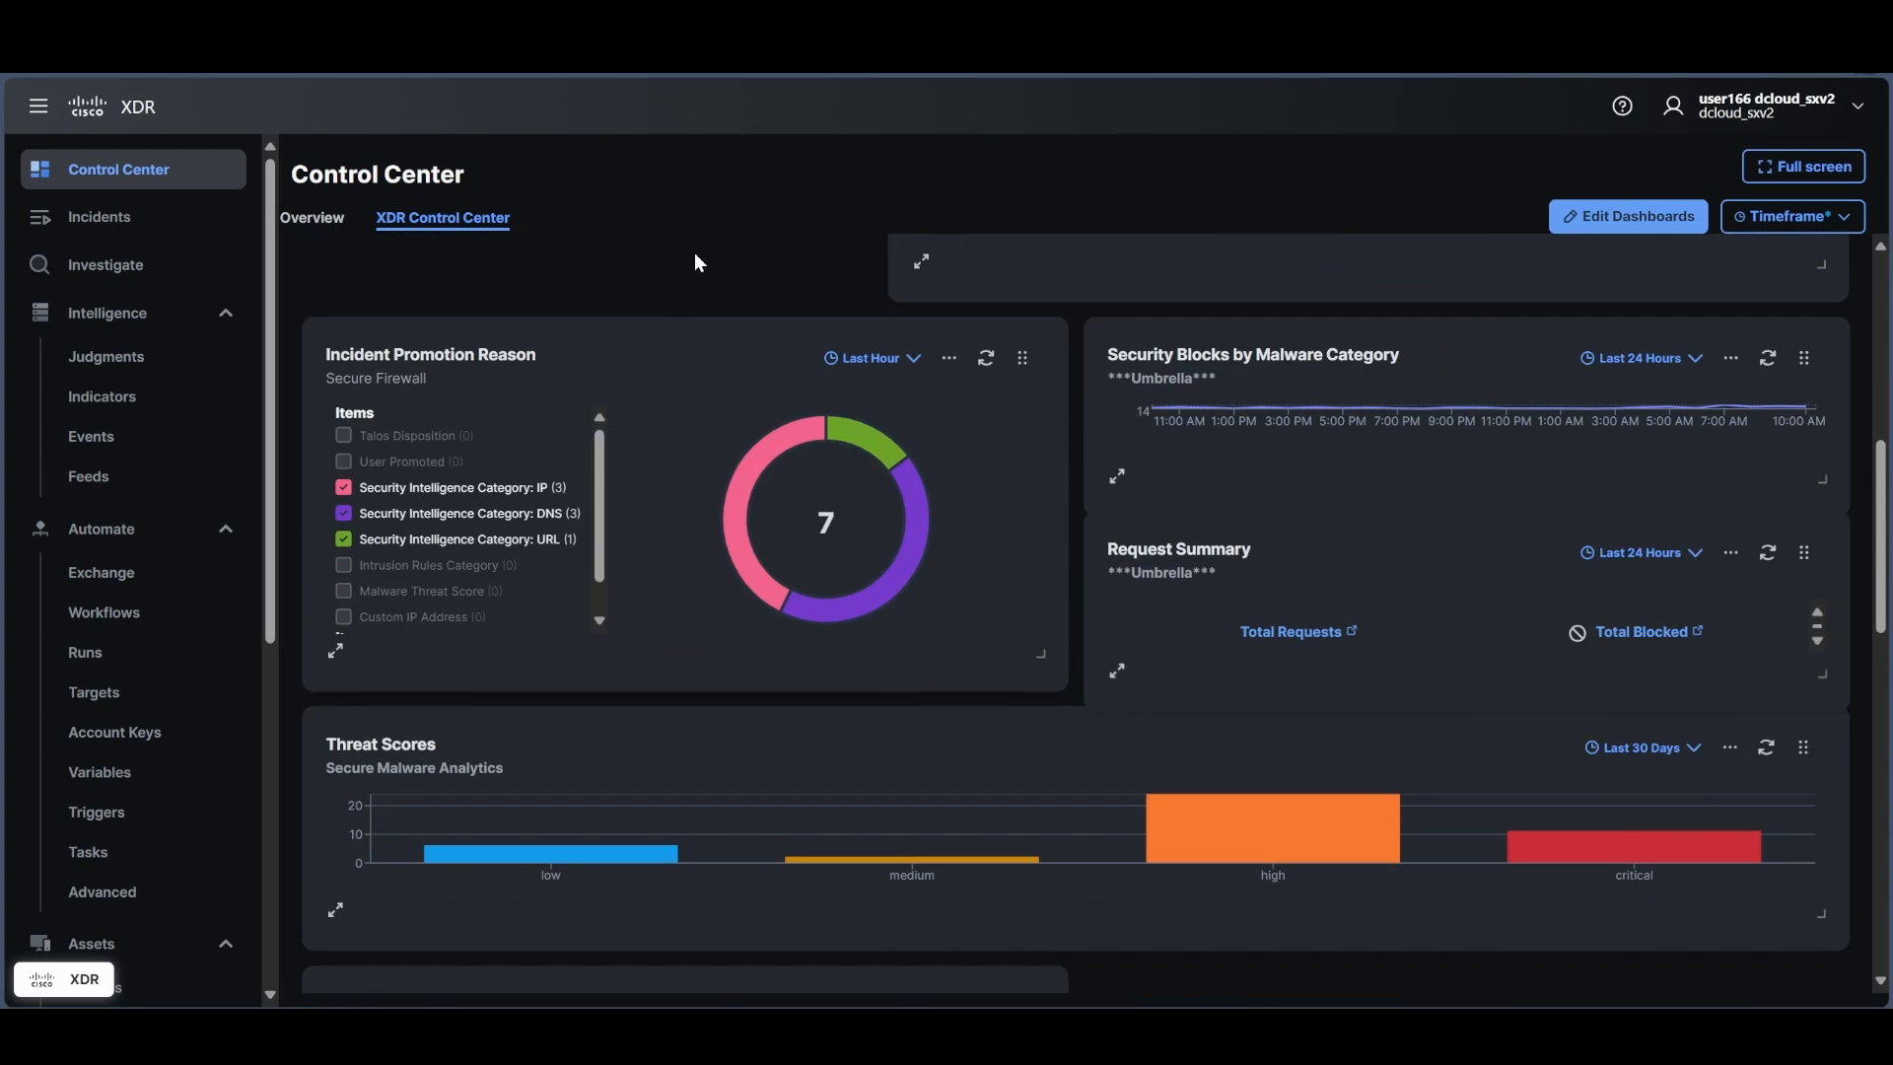
scroll("down", 3)
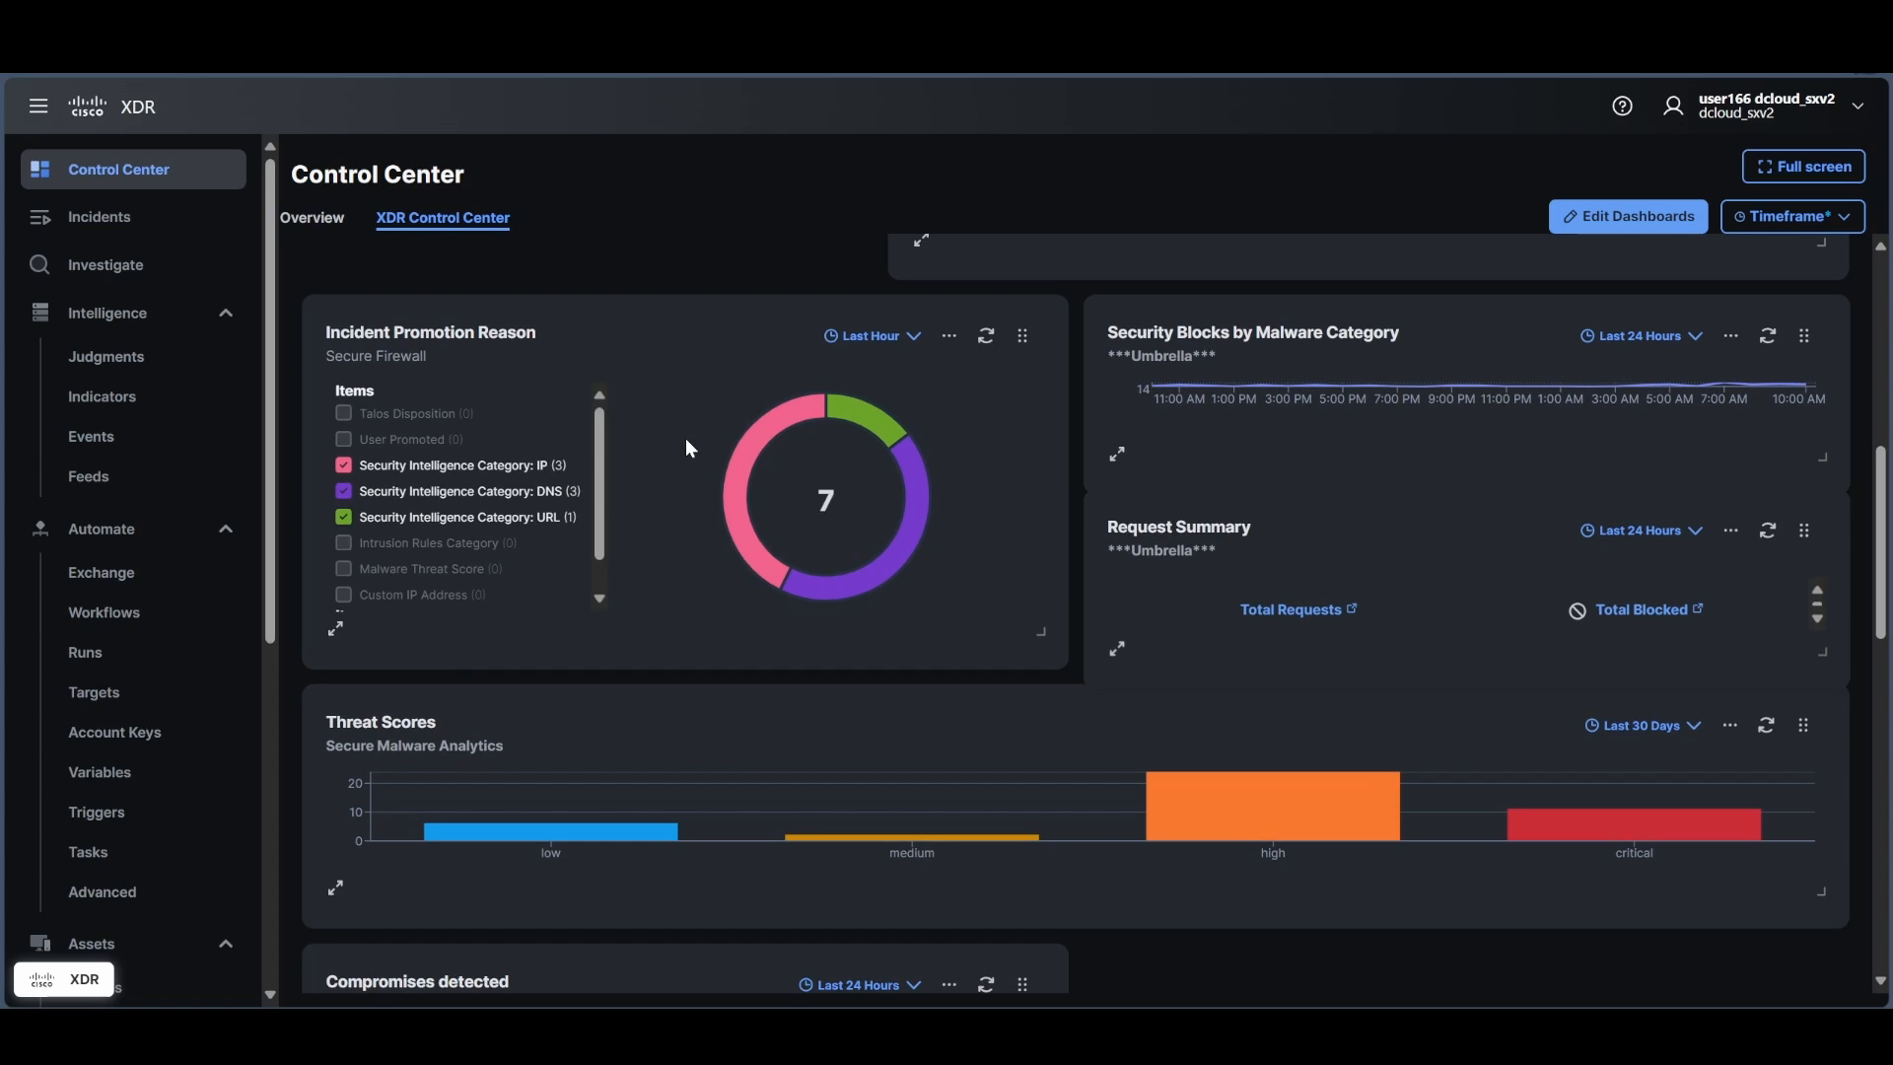
scroll("up", 3)
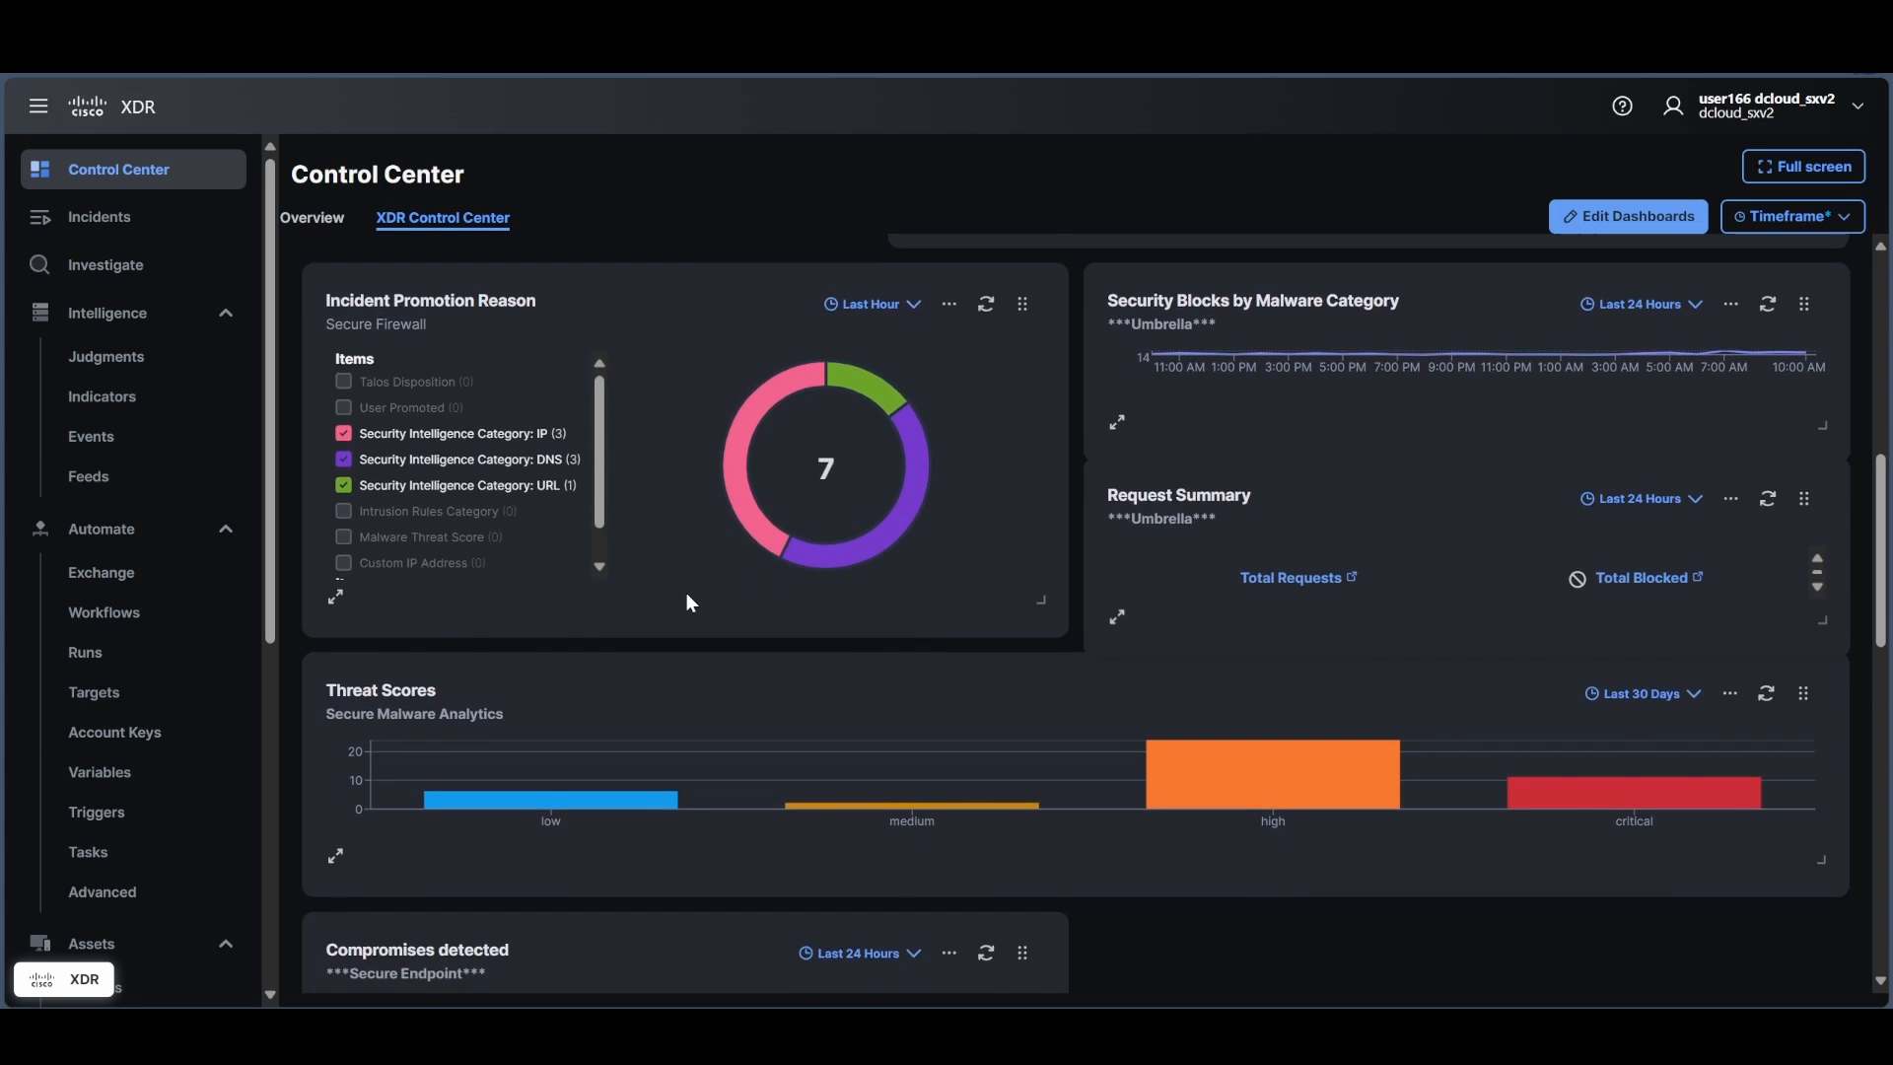
scroll("down", 3)
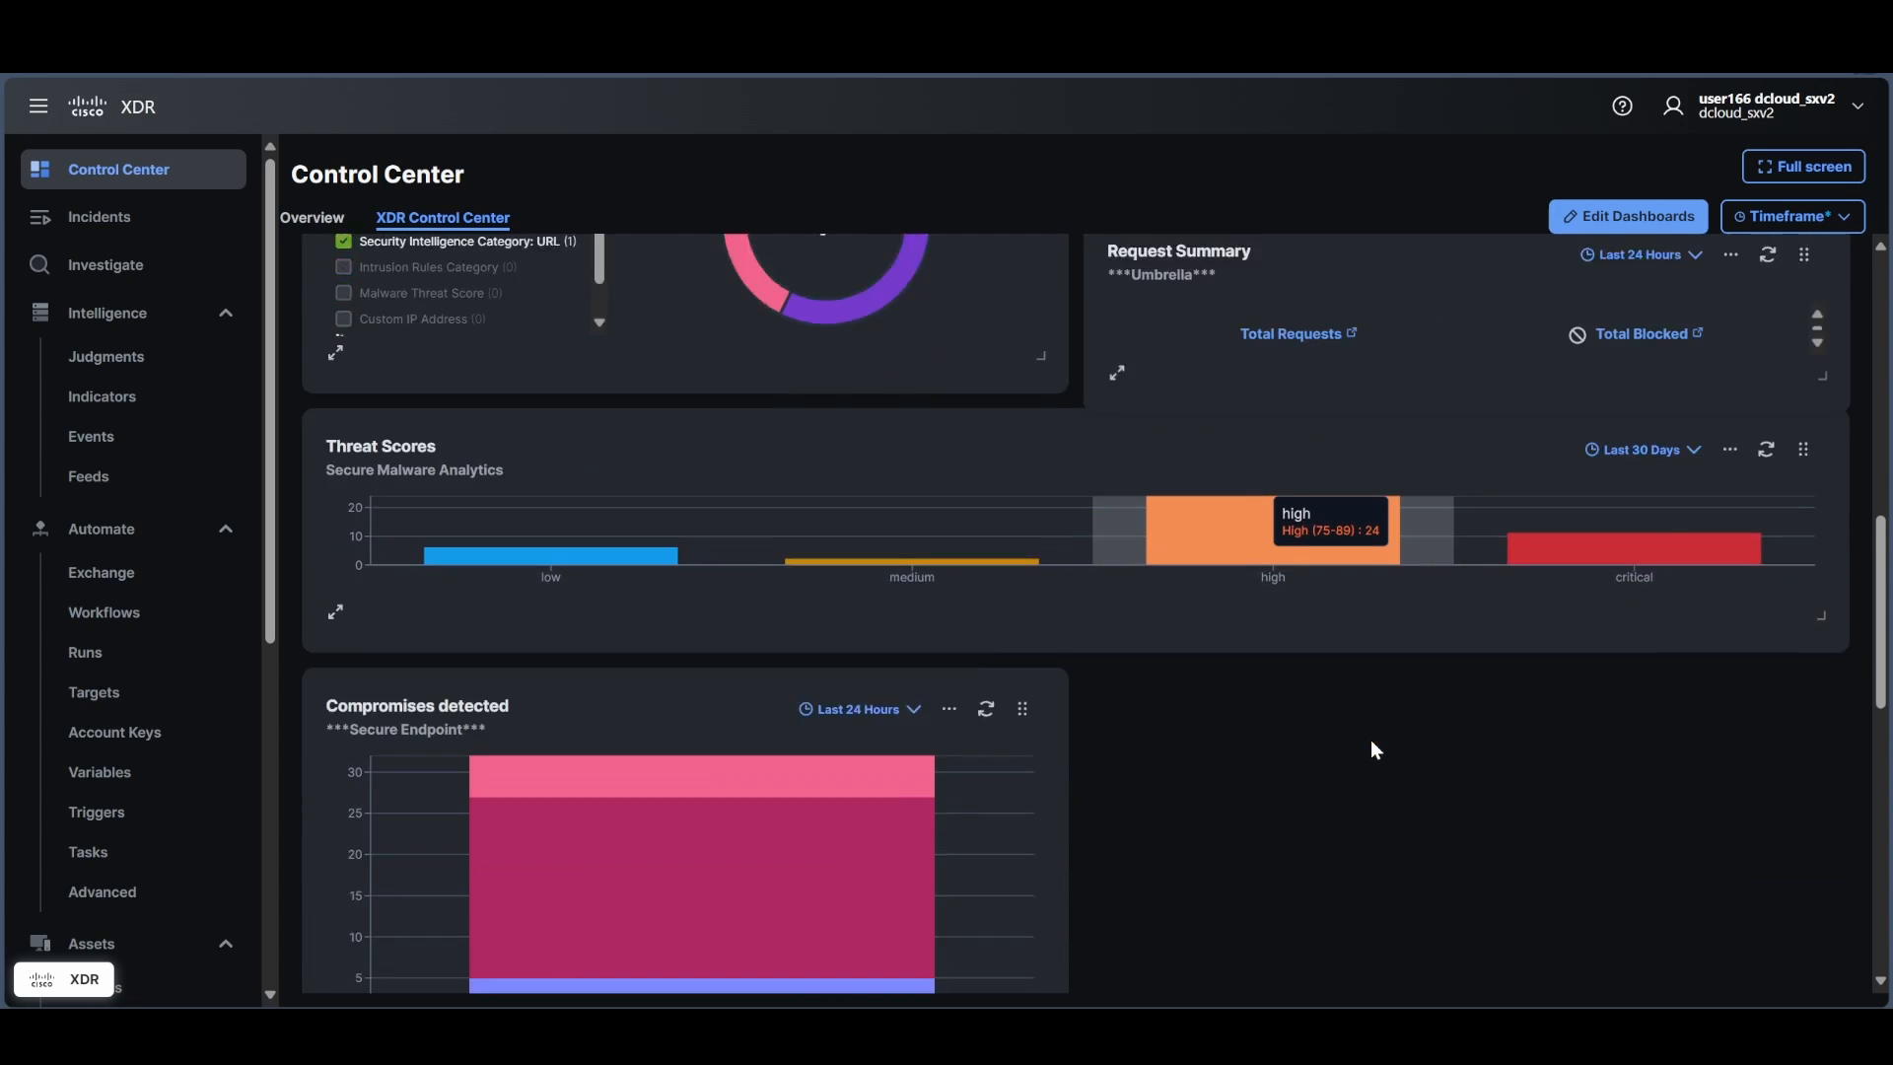
scroll("down", 3)
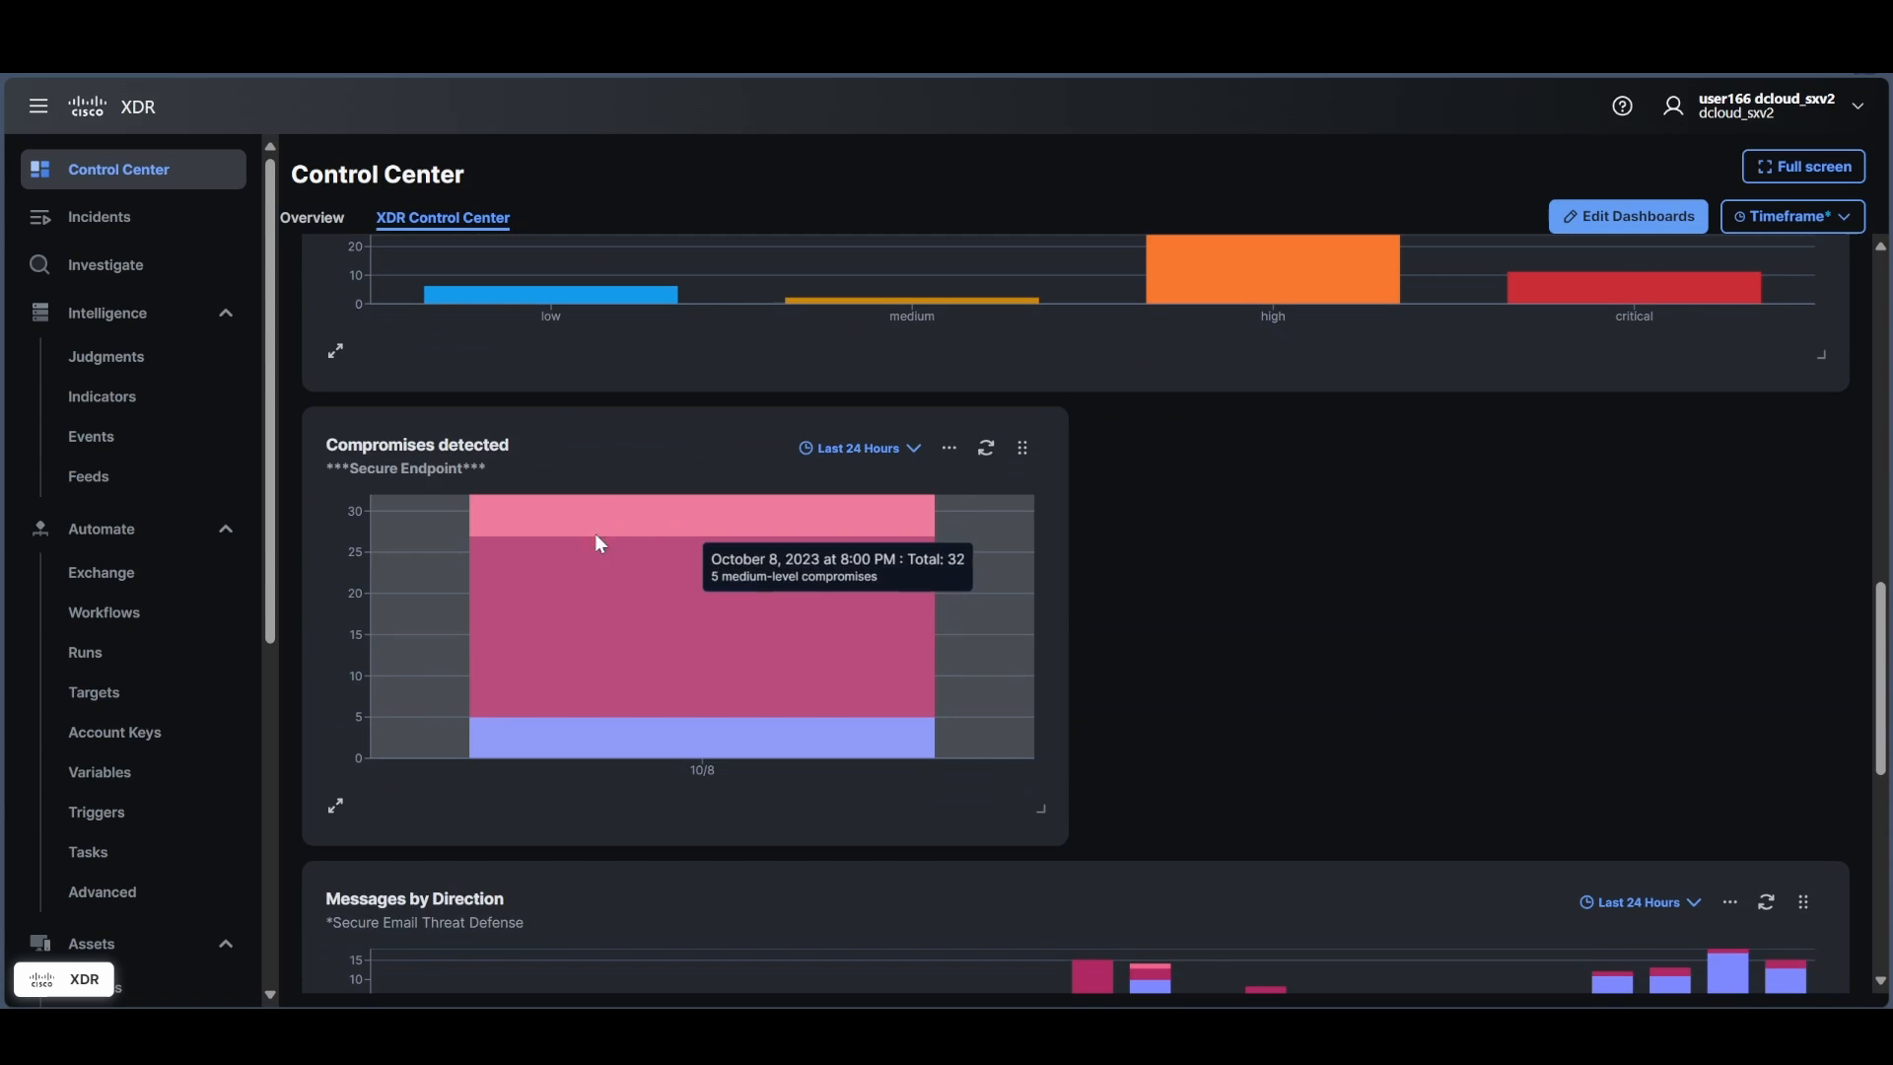
mouse_move(722, 797)
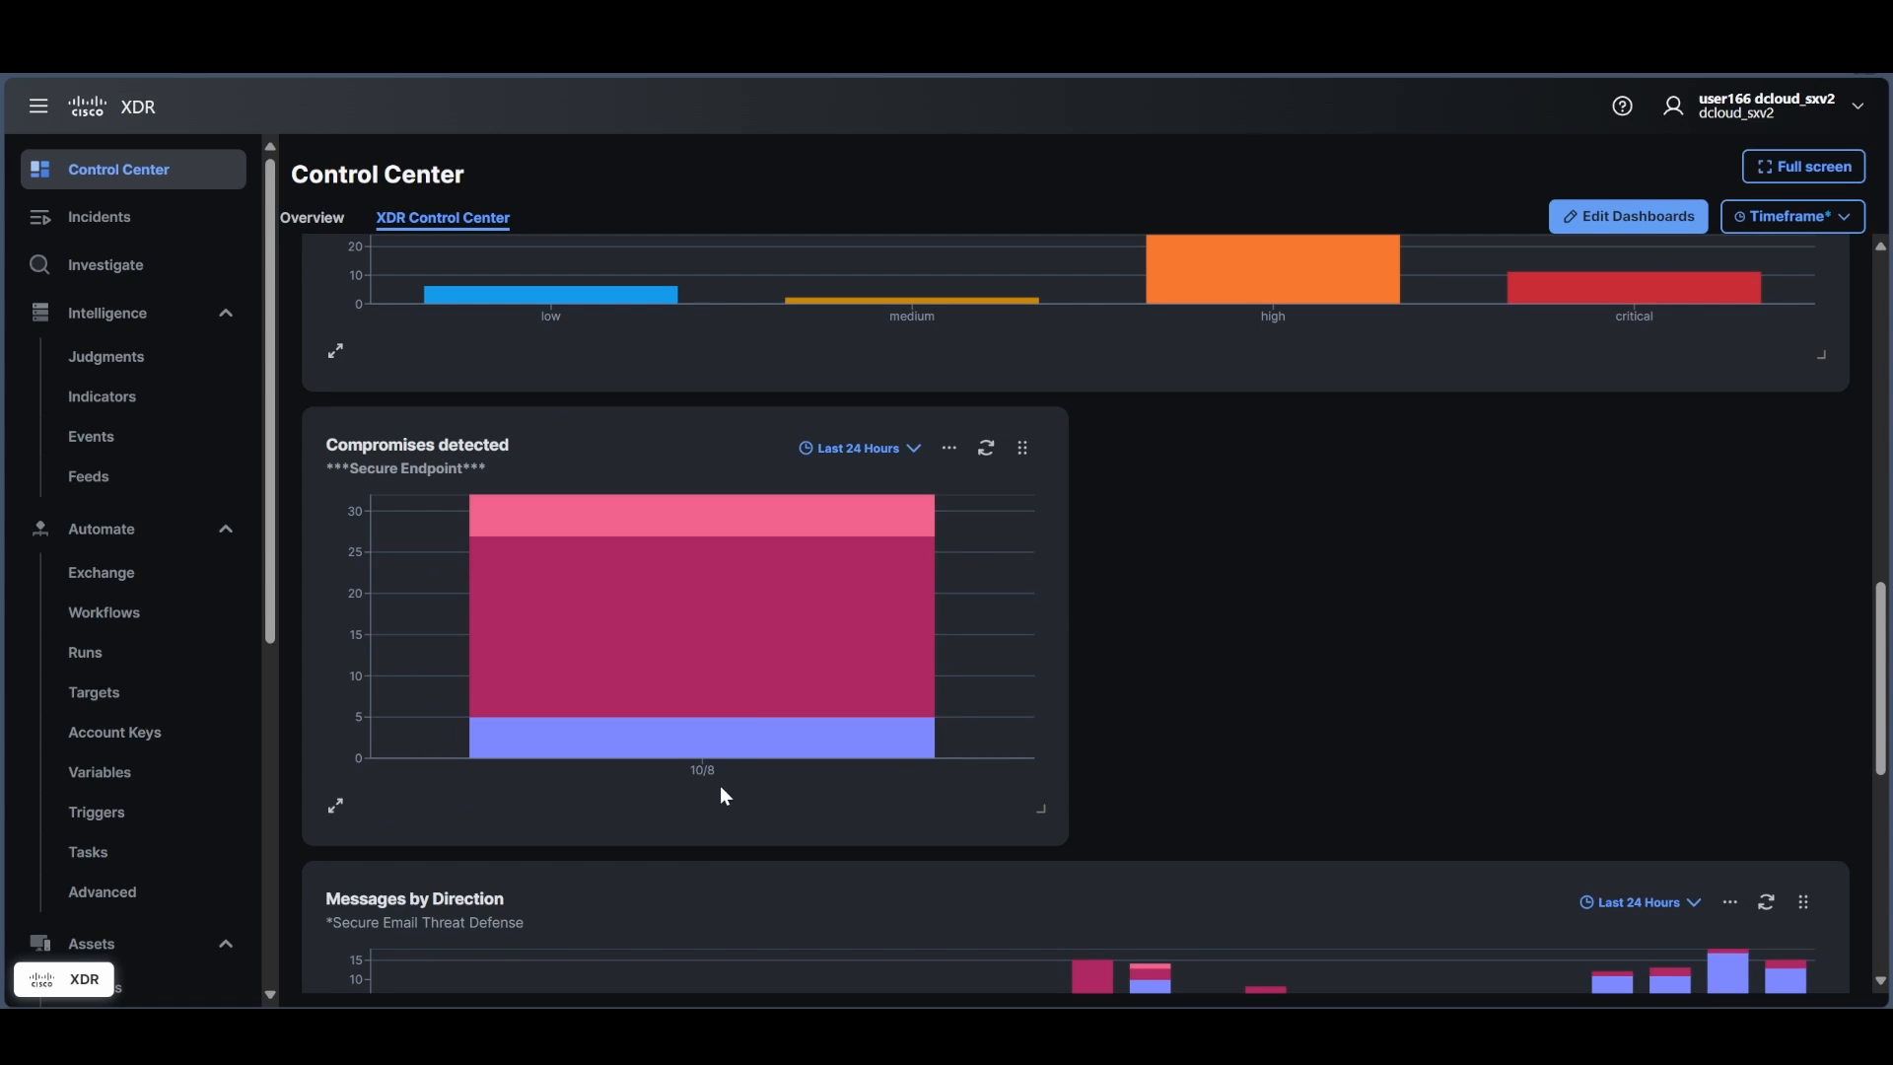
mouse_move(865, 576)
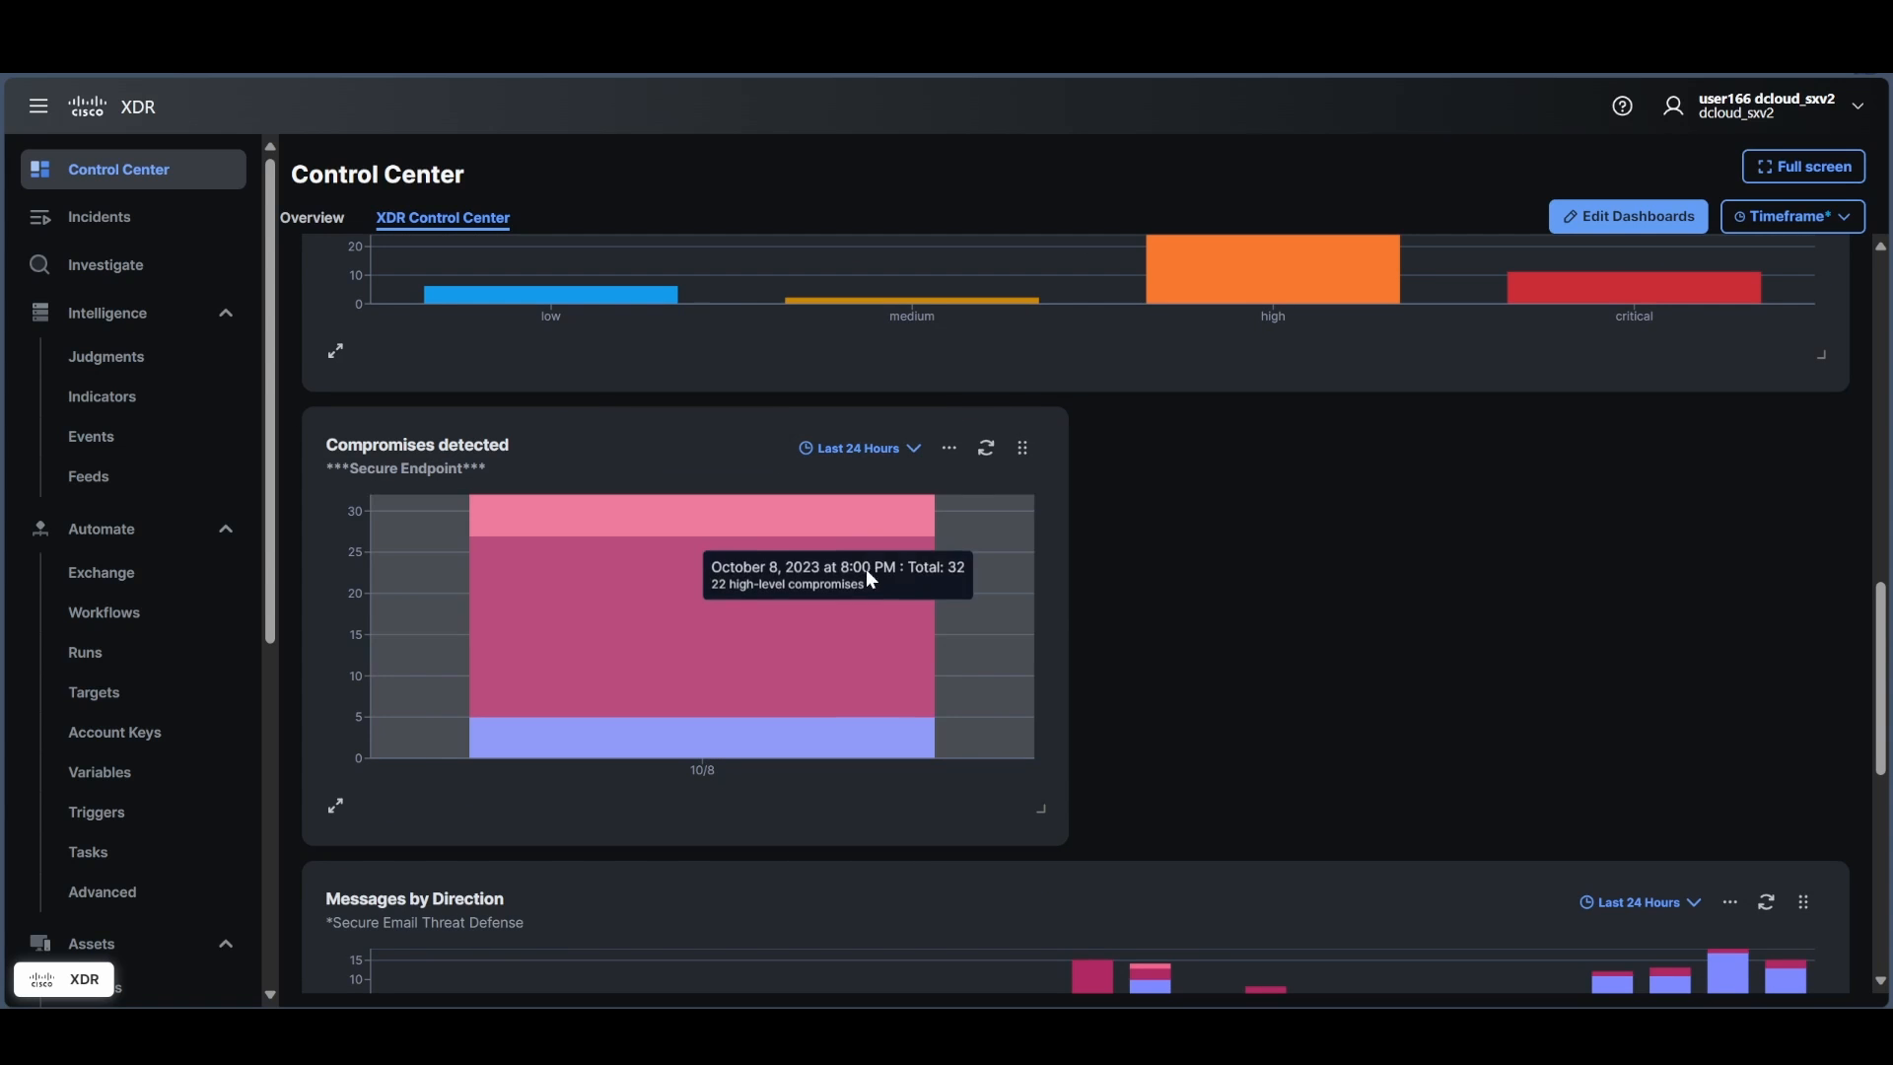
scroll("down", 3)
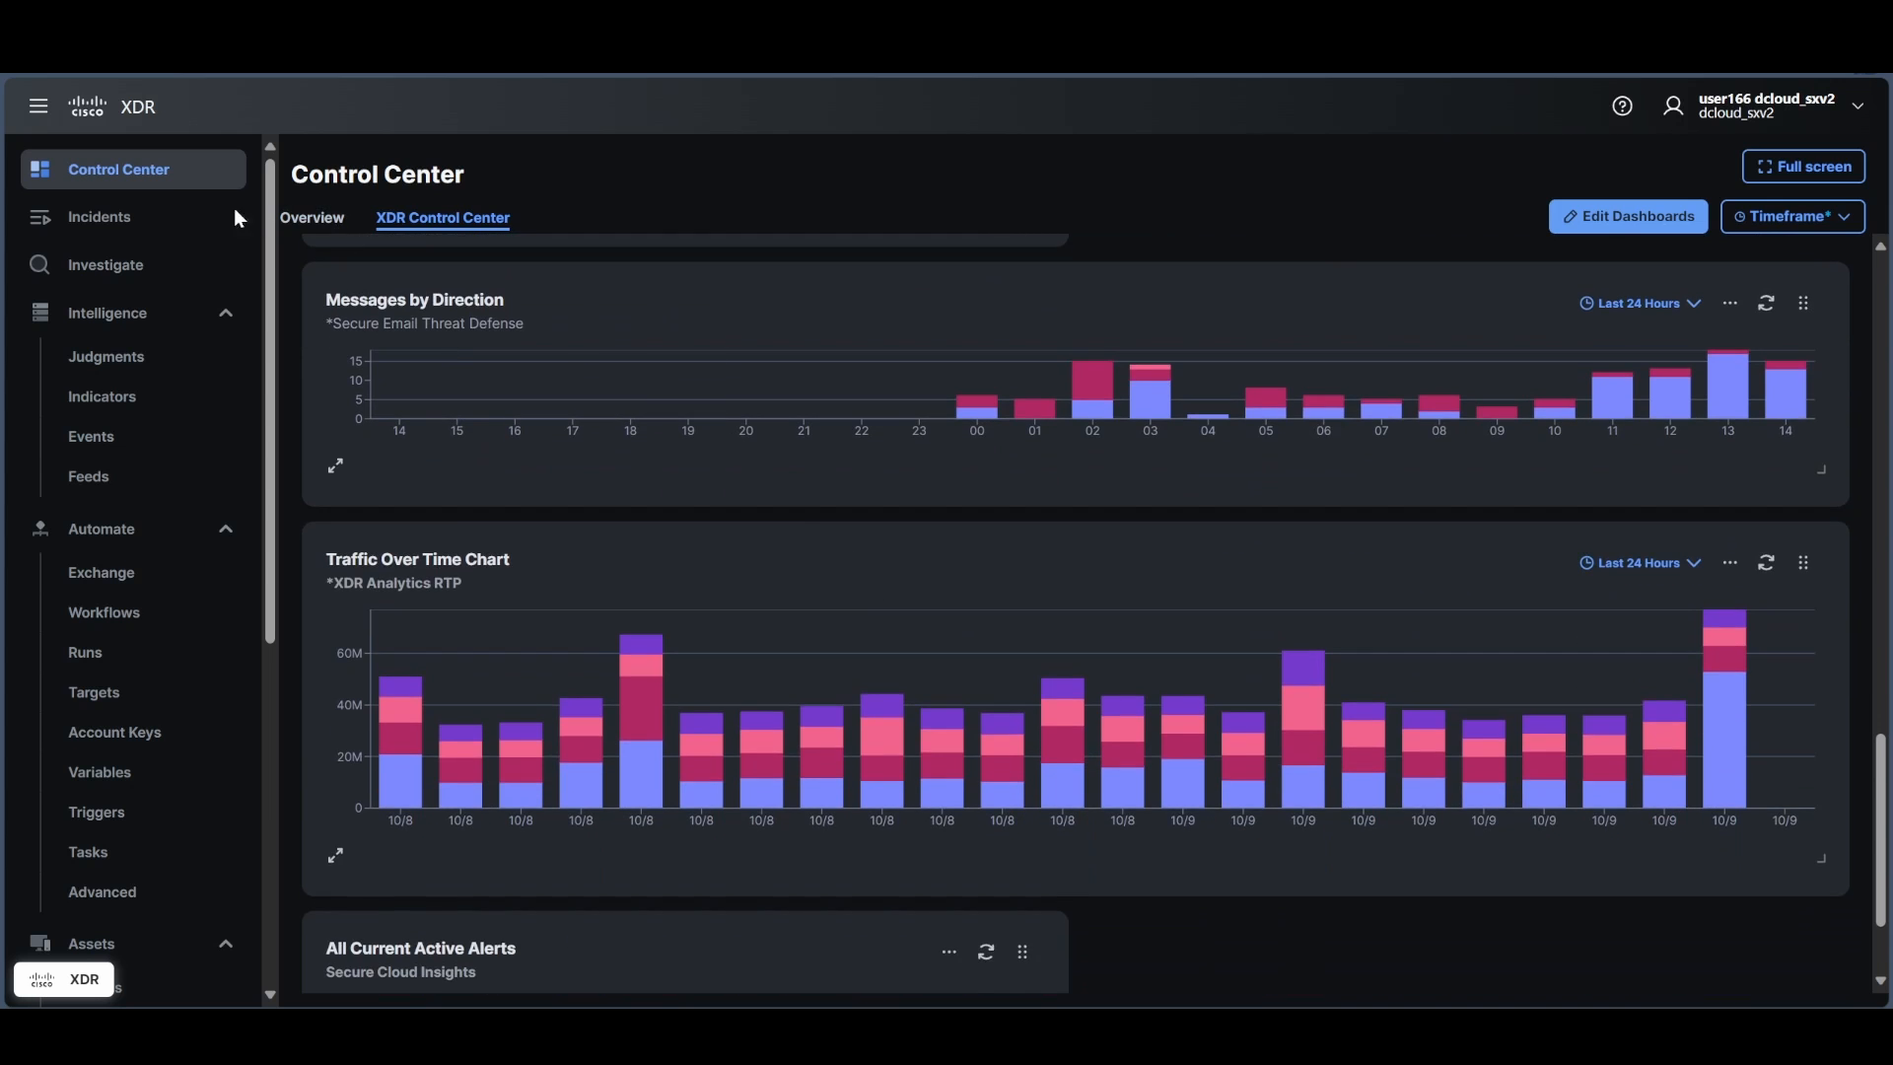
mouse_move(98, 216)
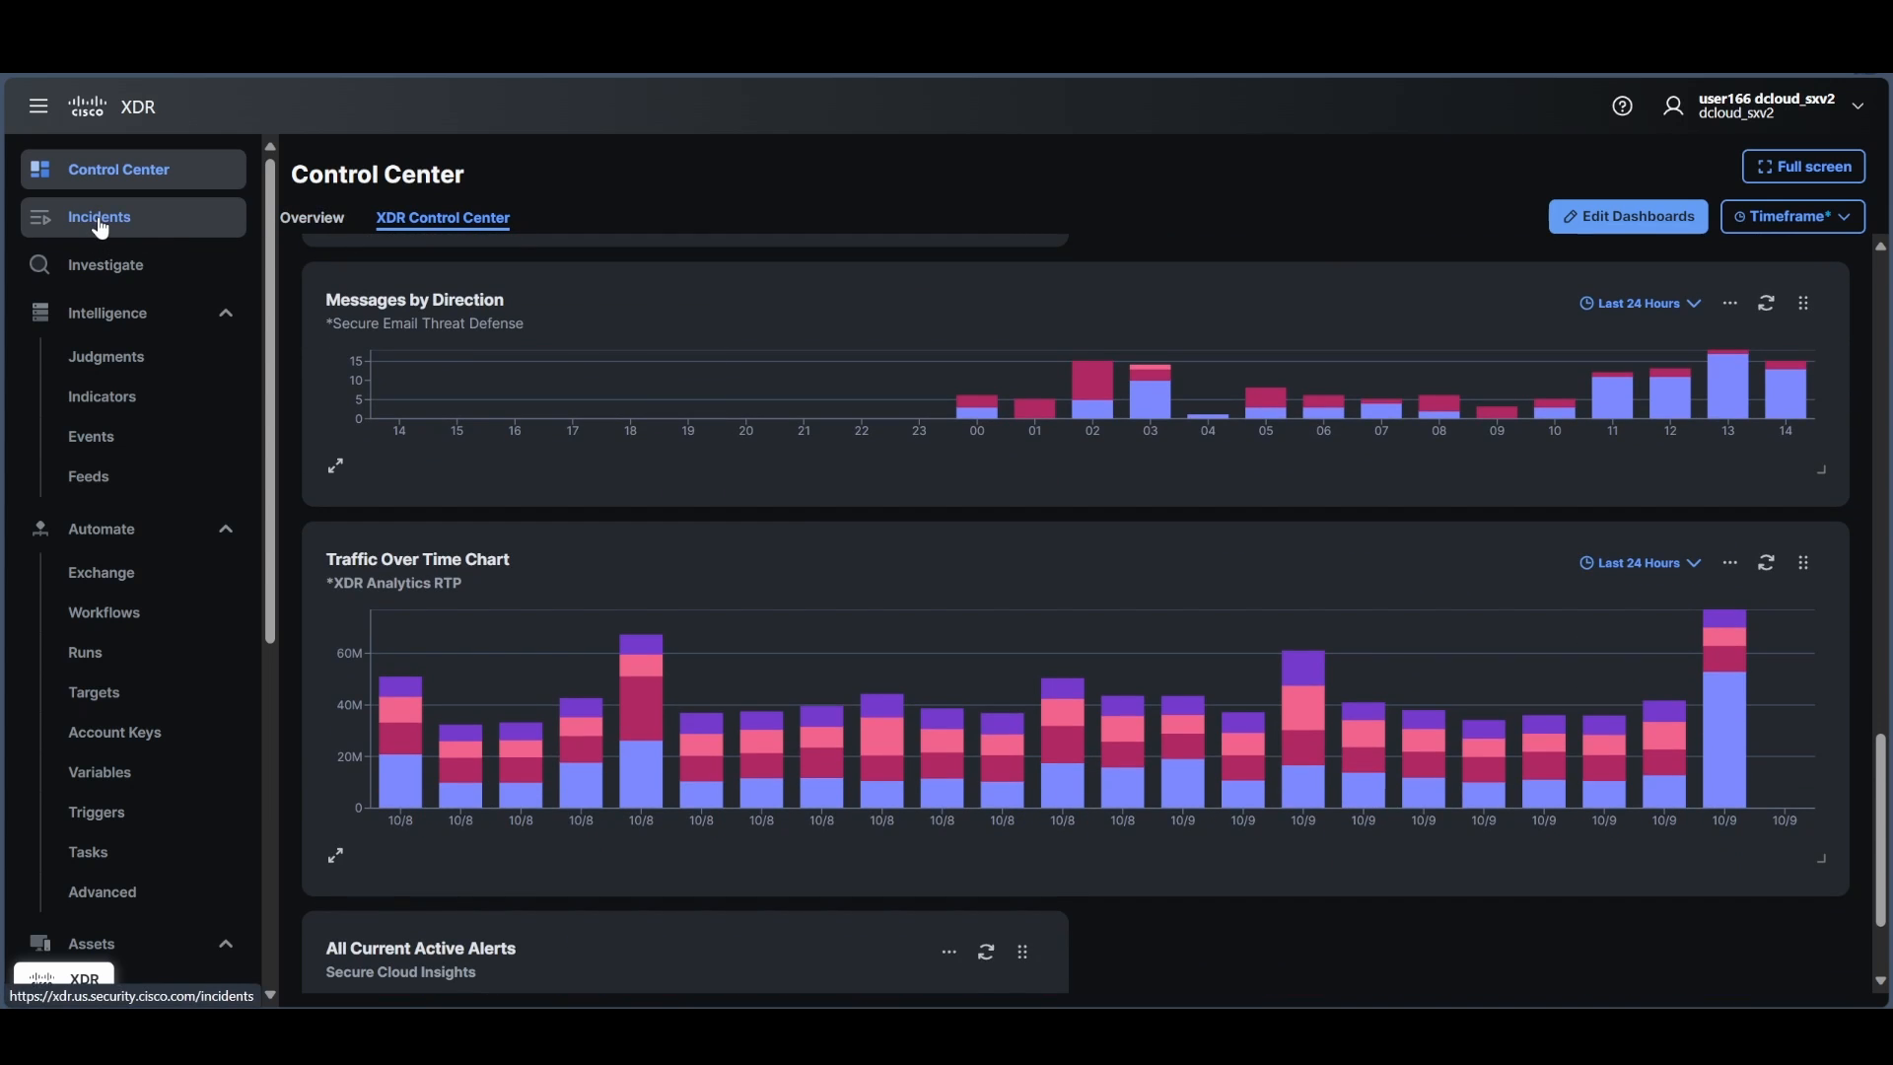
left_click(97, 217)
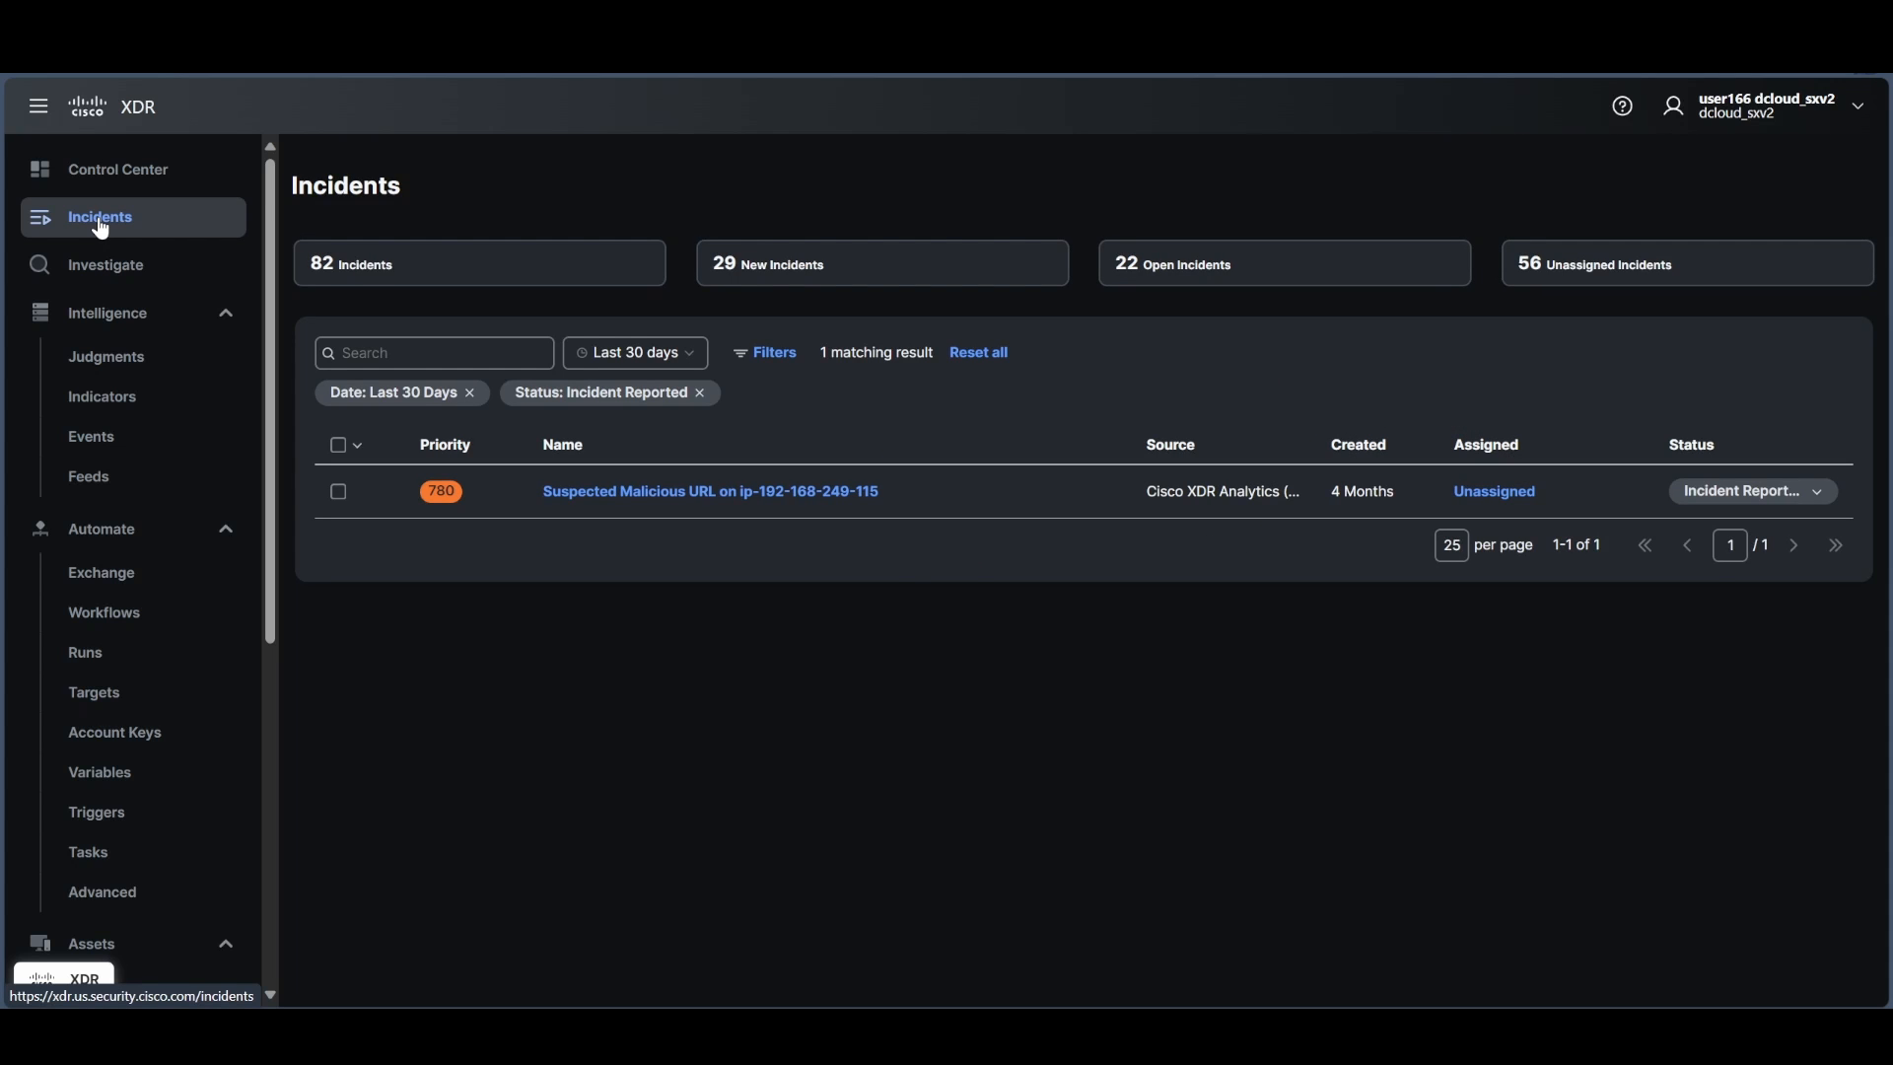
mouse_move(342, 264)
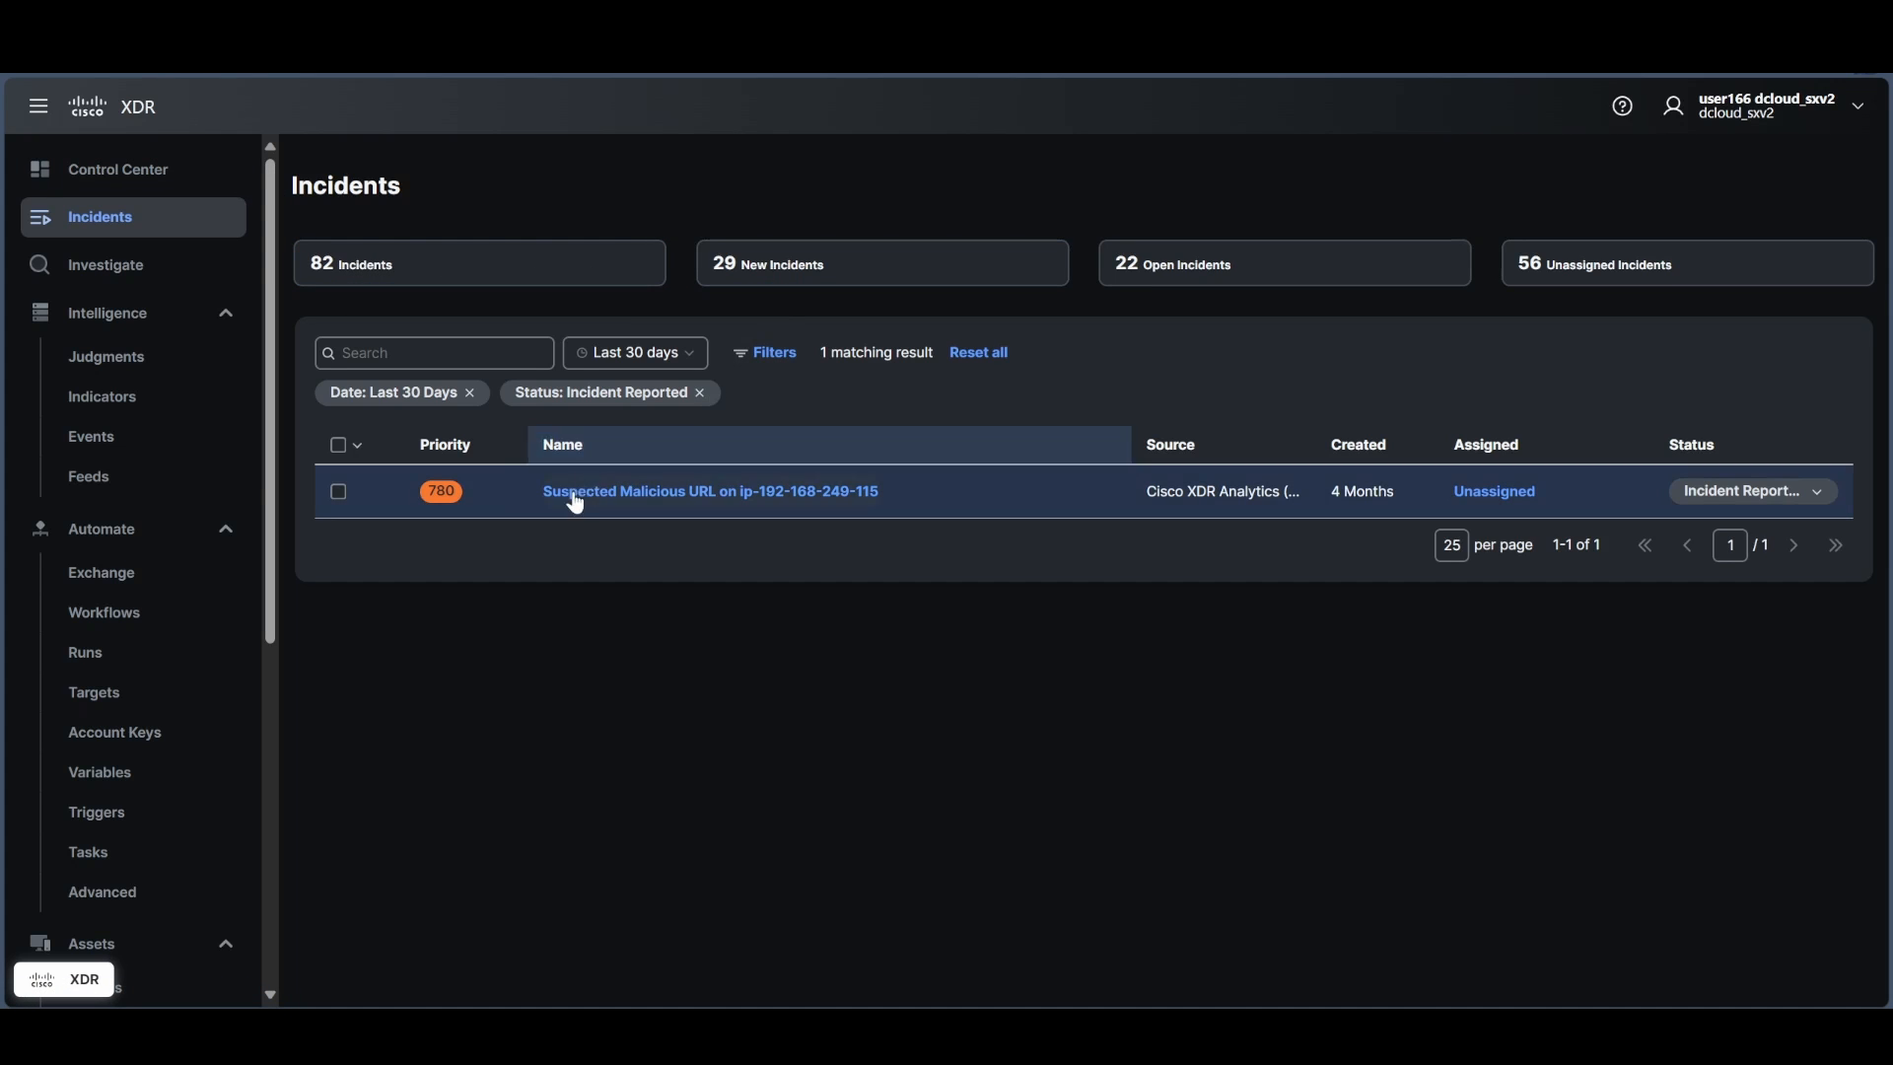
mouse_move(709, 490)
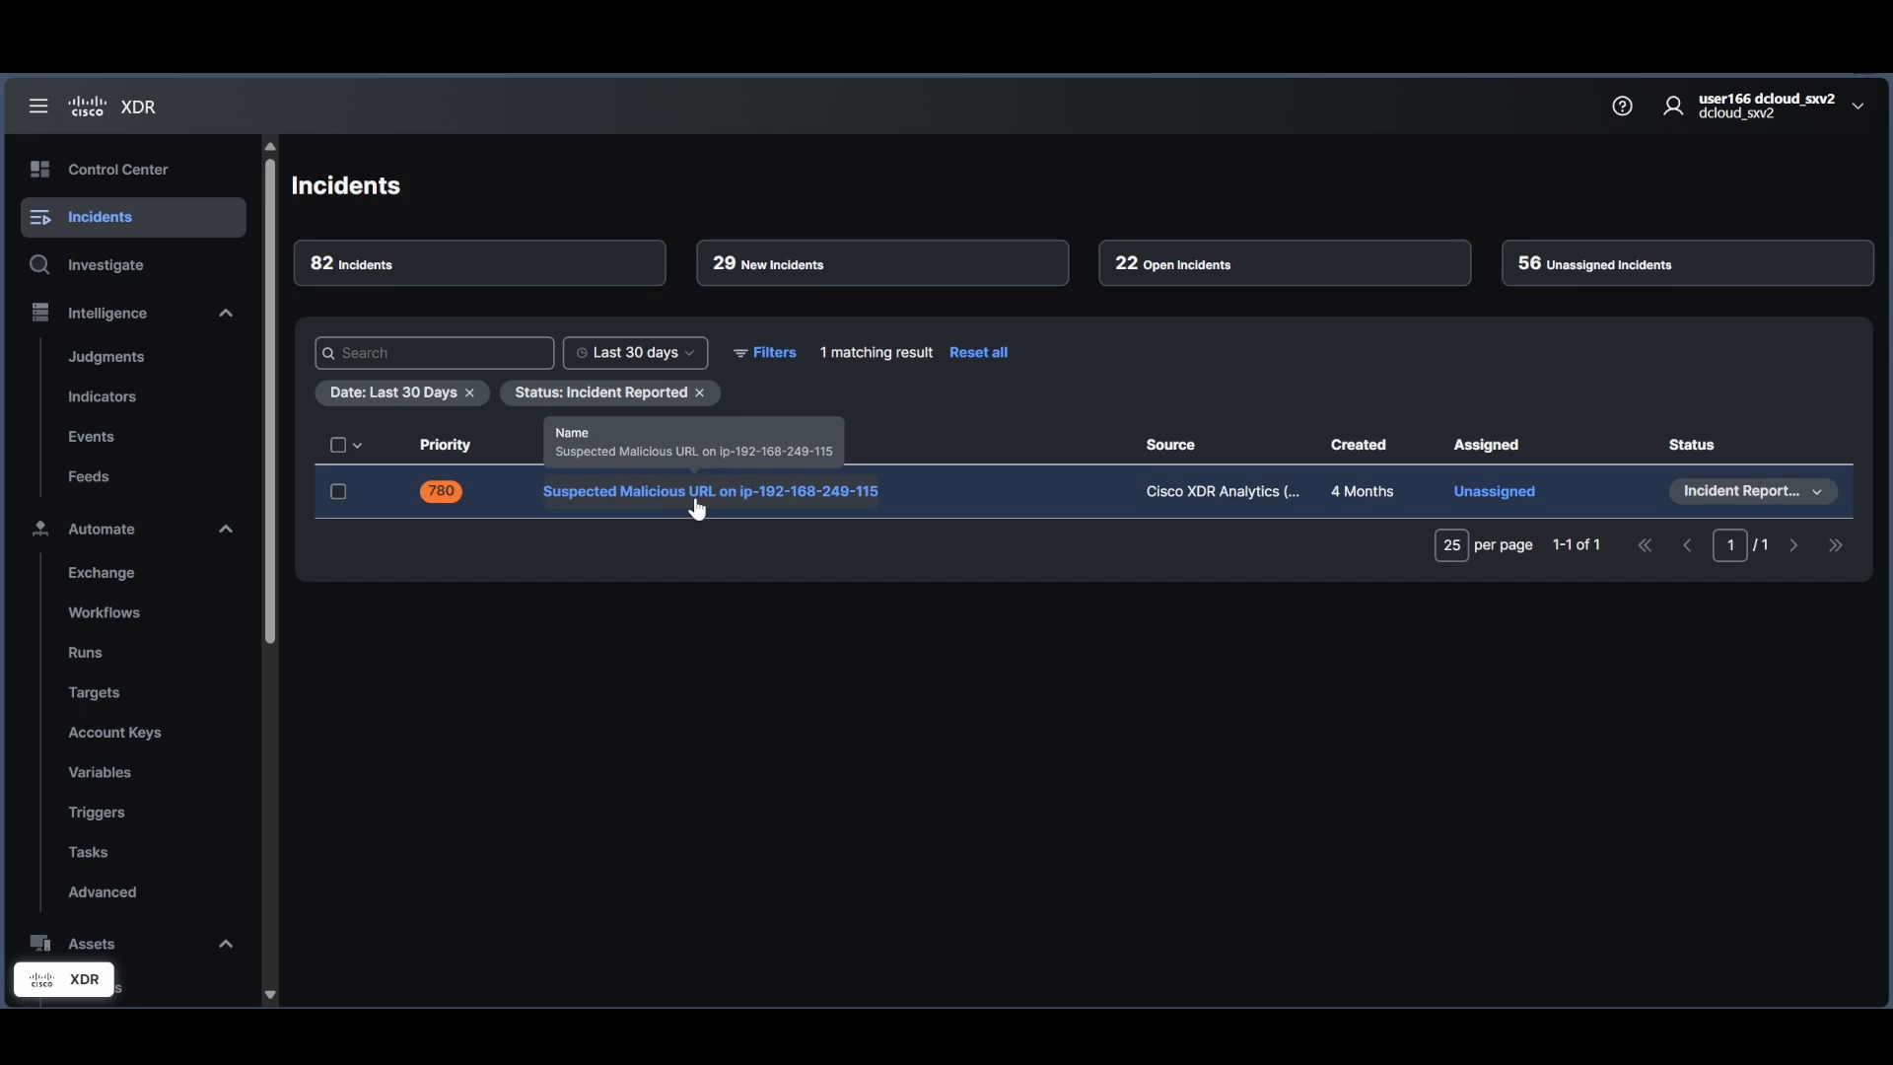
left_click(709, 490)
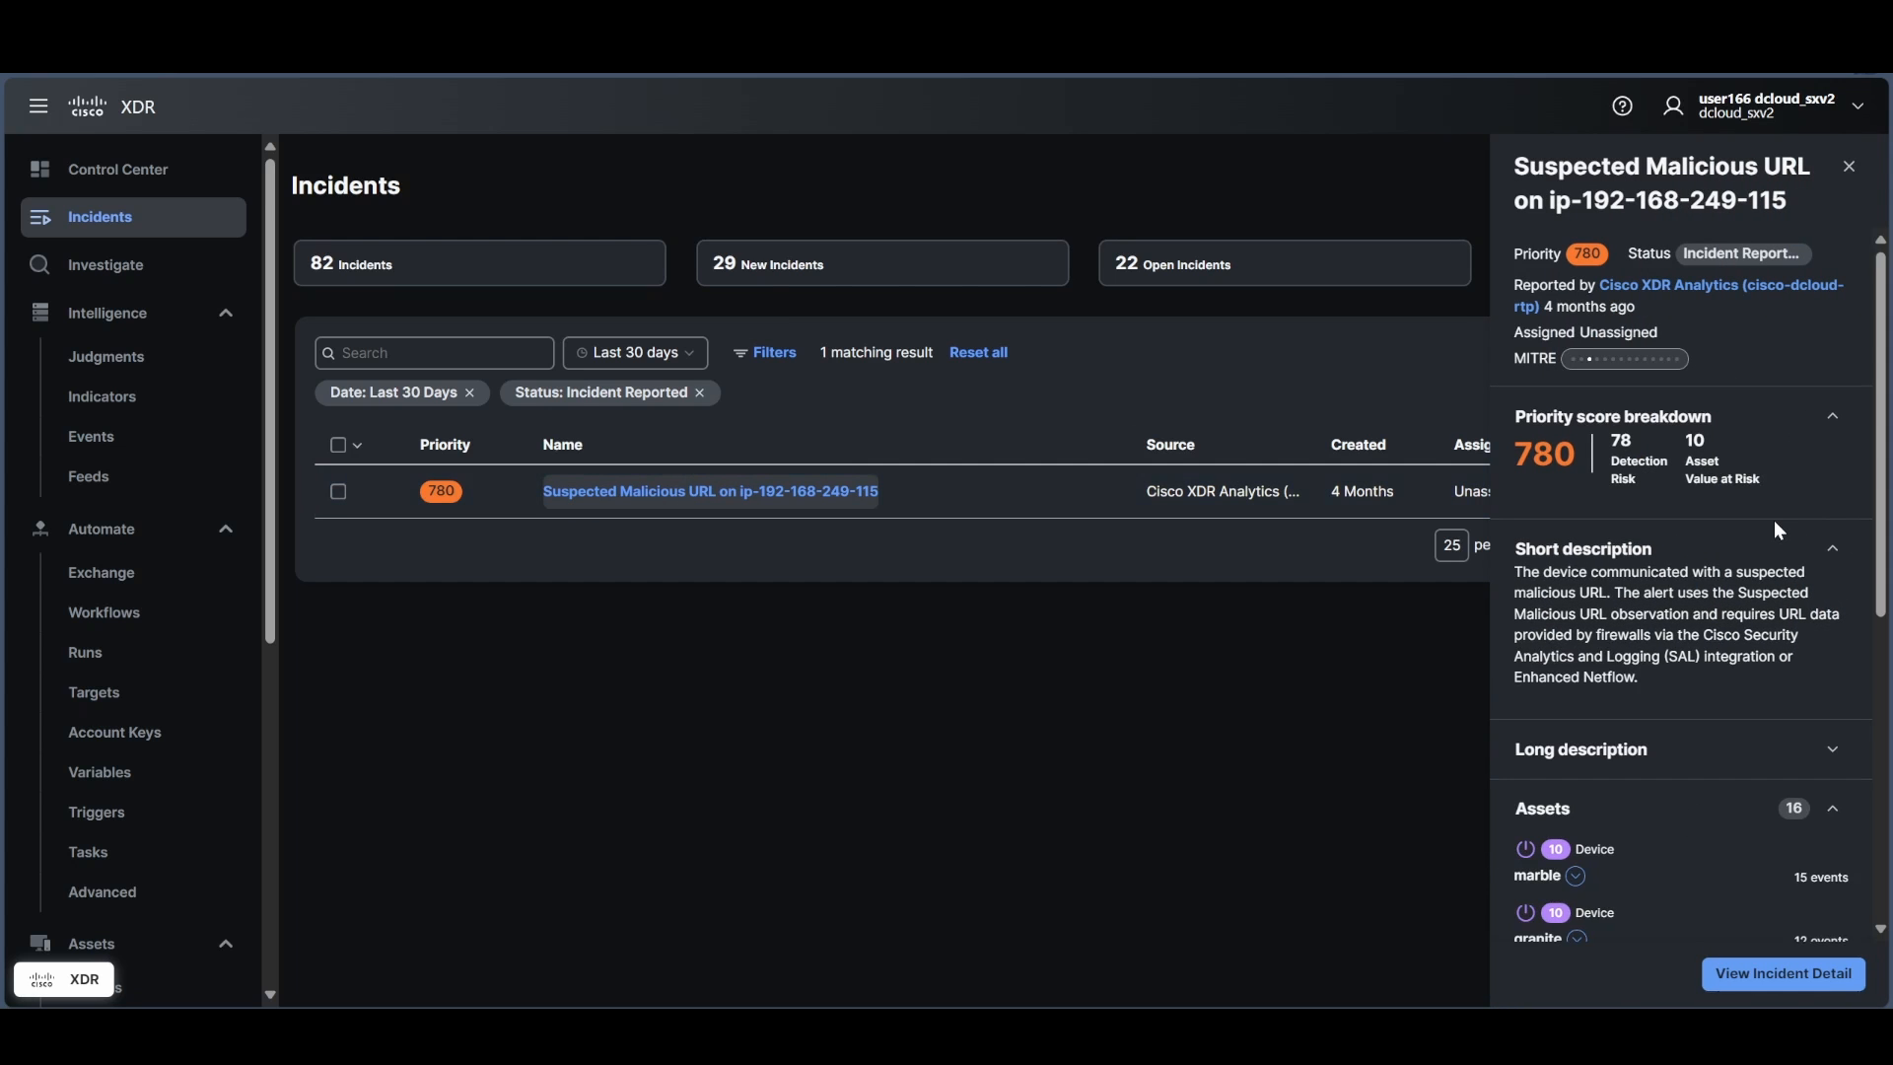
mouse_move(1694, 700)
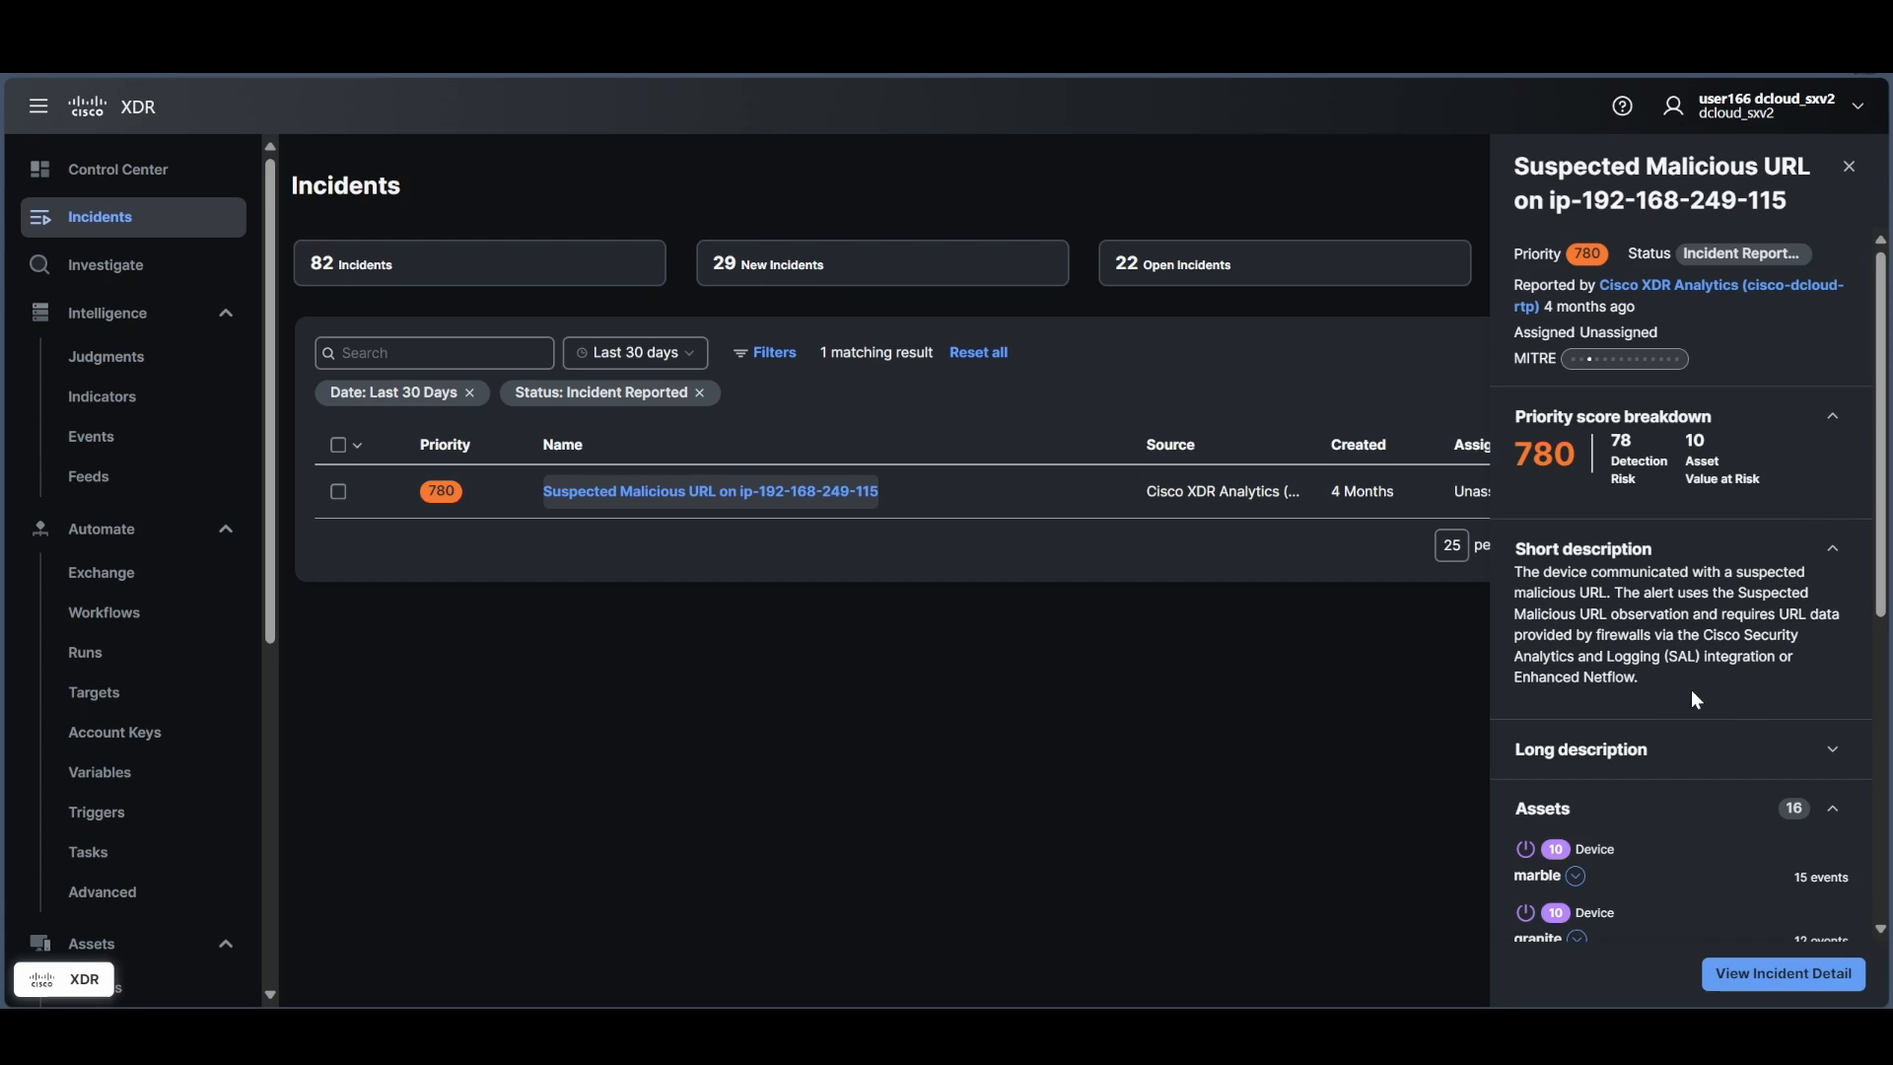
scroll("down", 3)
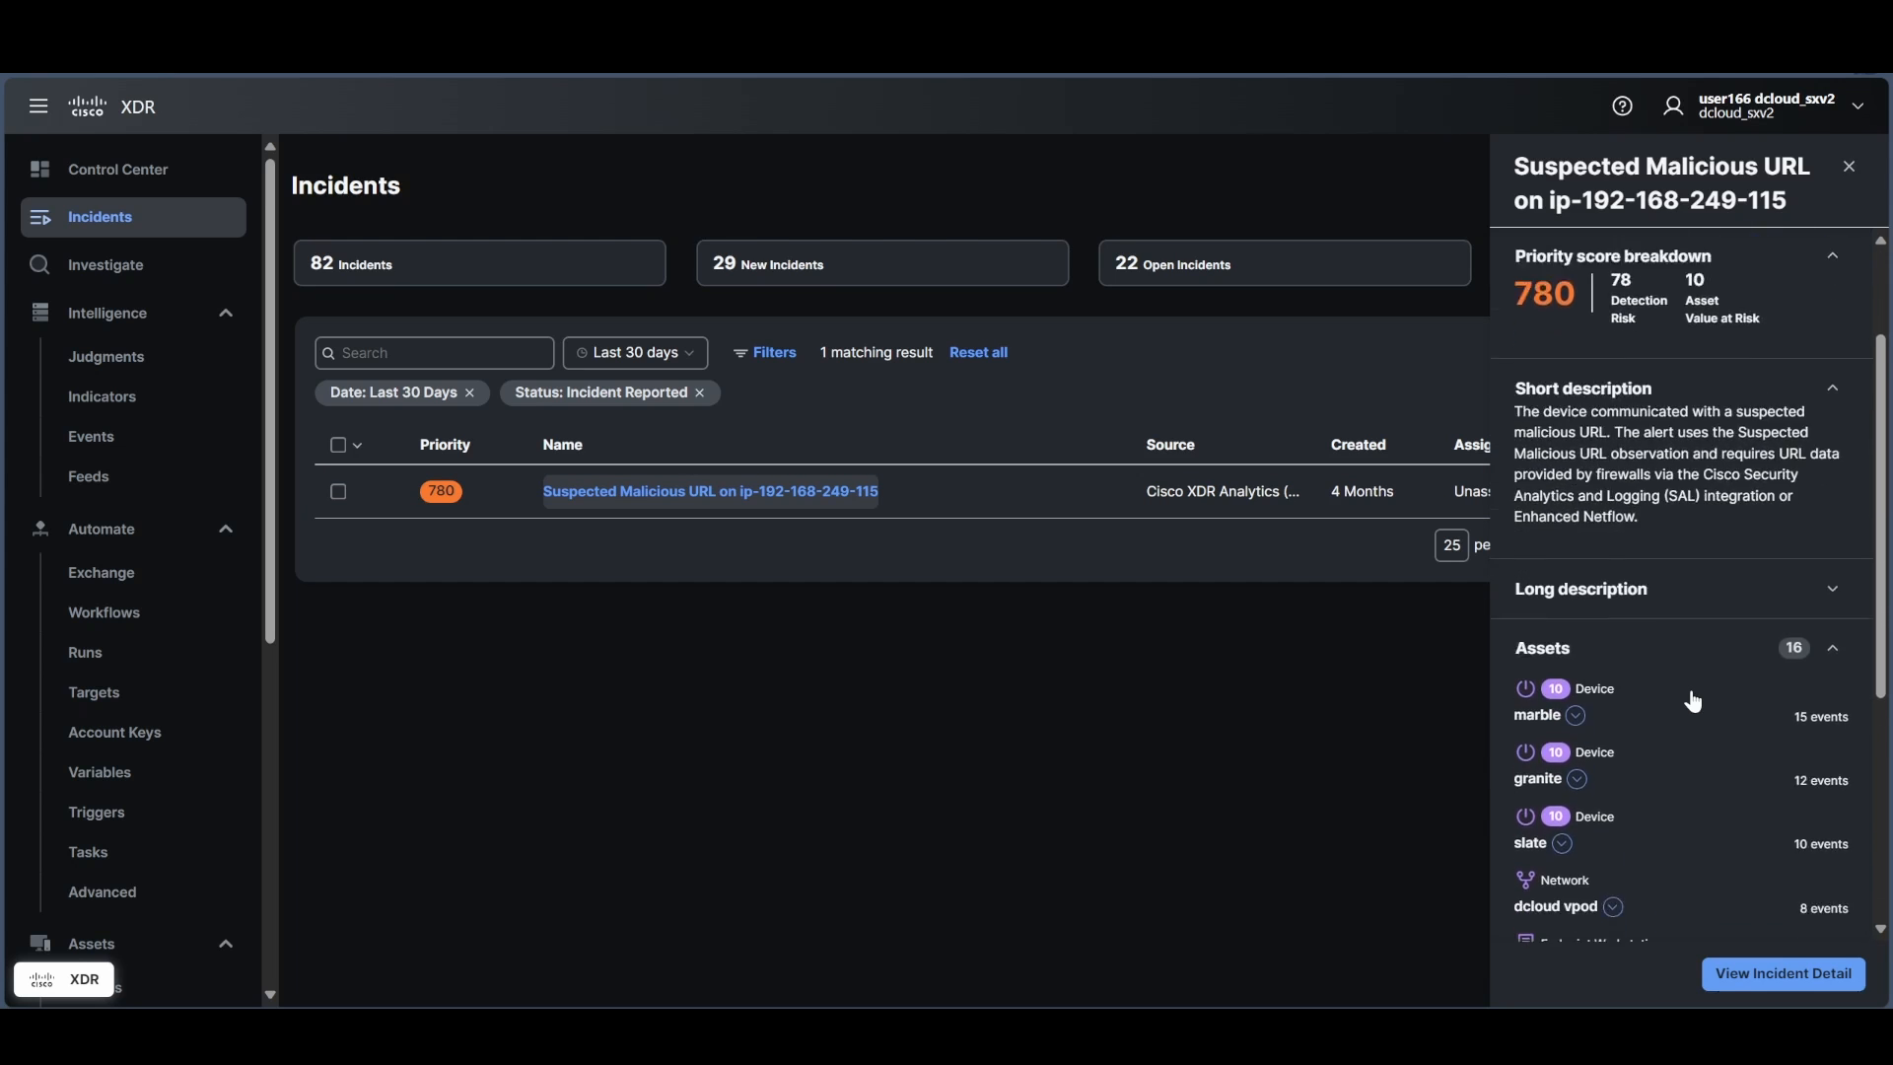
scroll("down", 3)
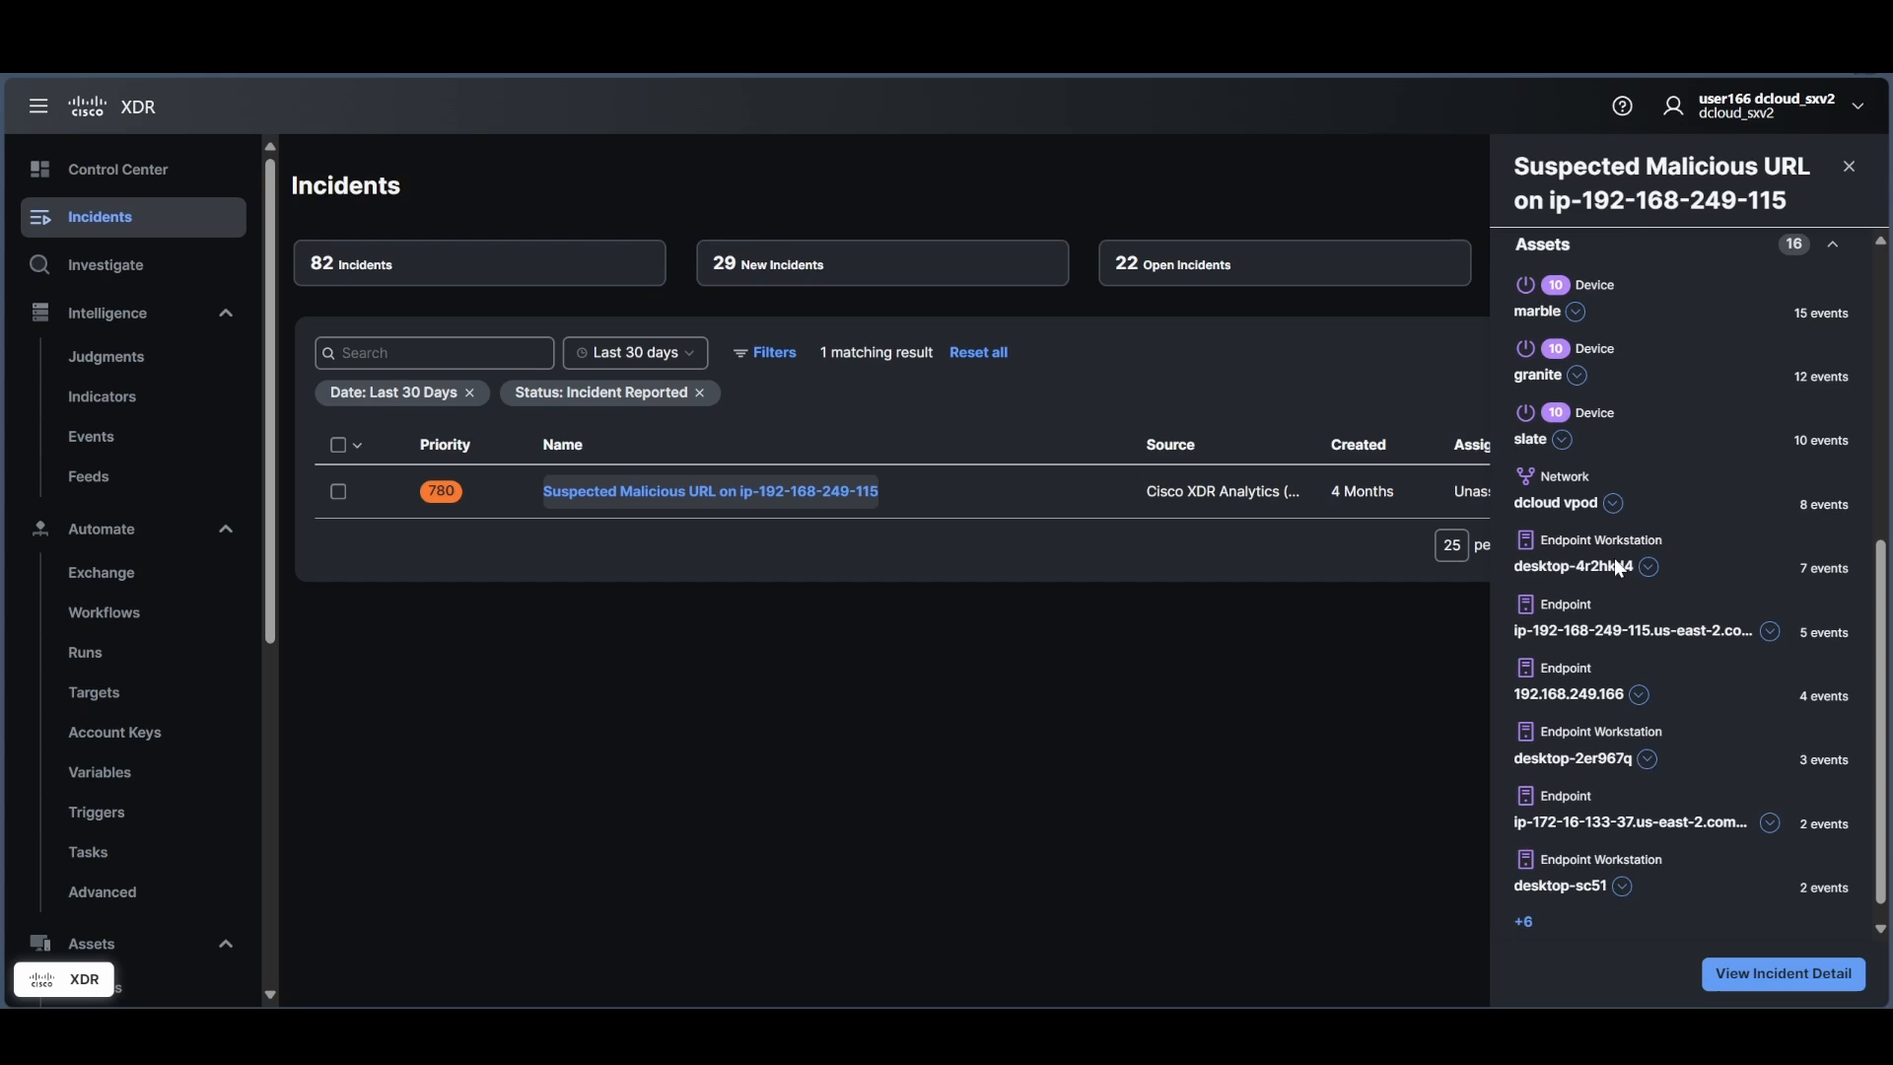
mouse_move(1607, 650)
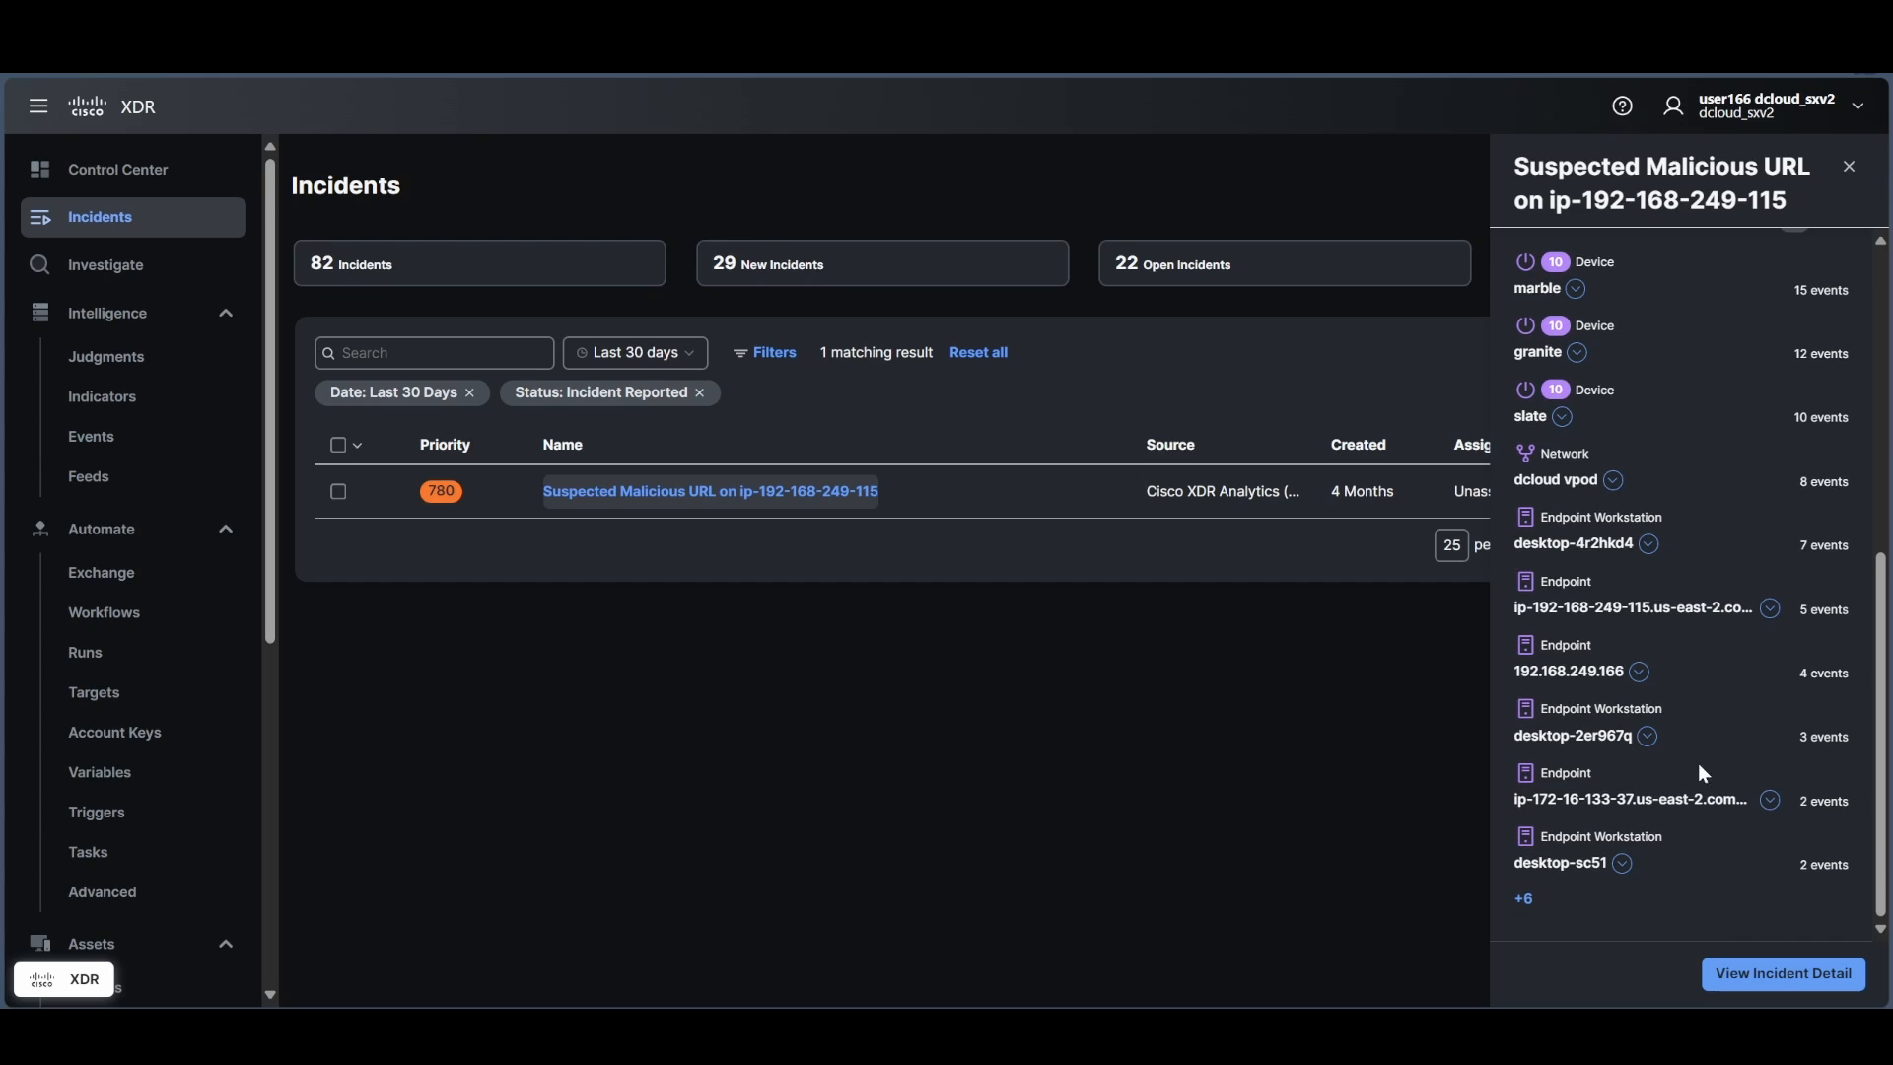
Open the incident's detail page and focus the Endpoint Workstation node in its graph.
left_click(1782, 973)
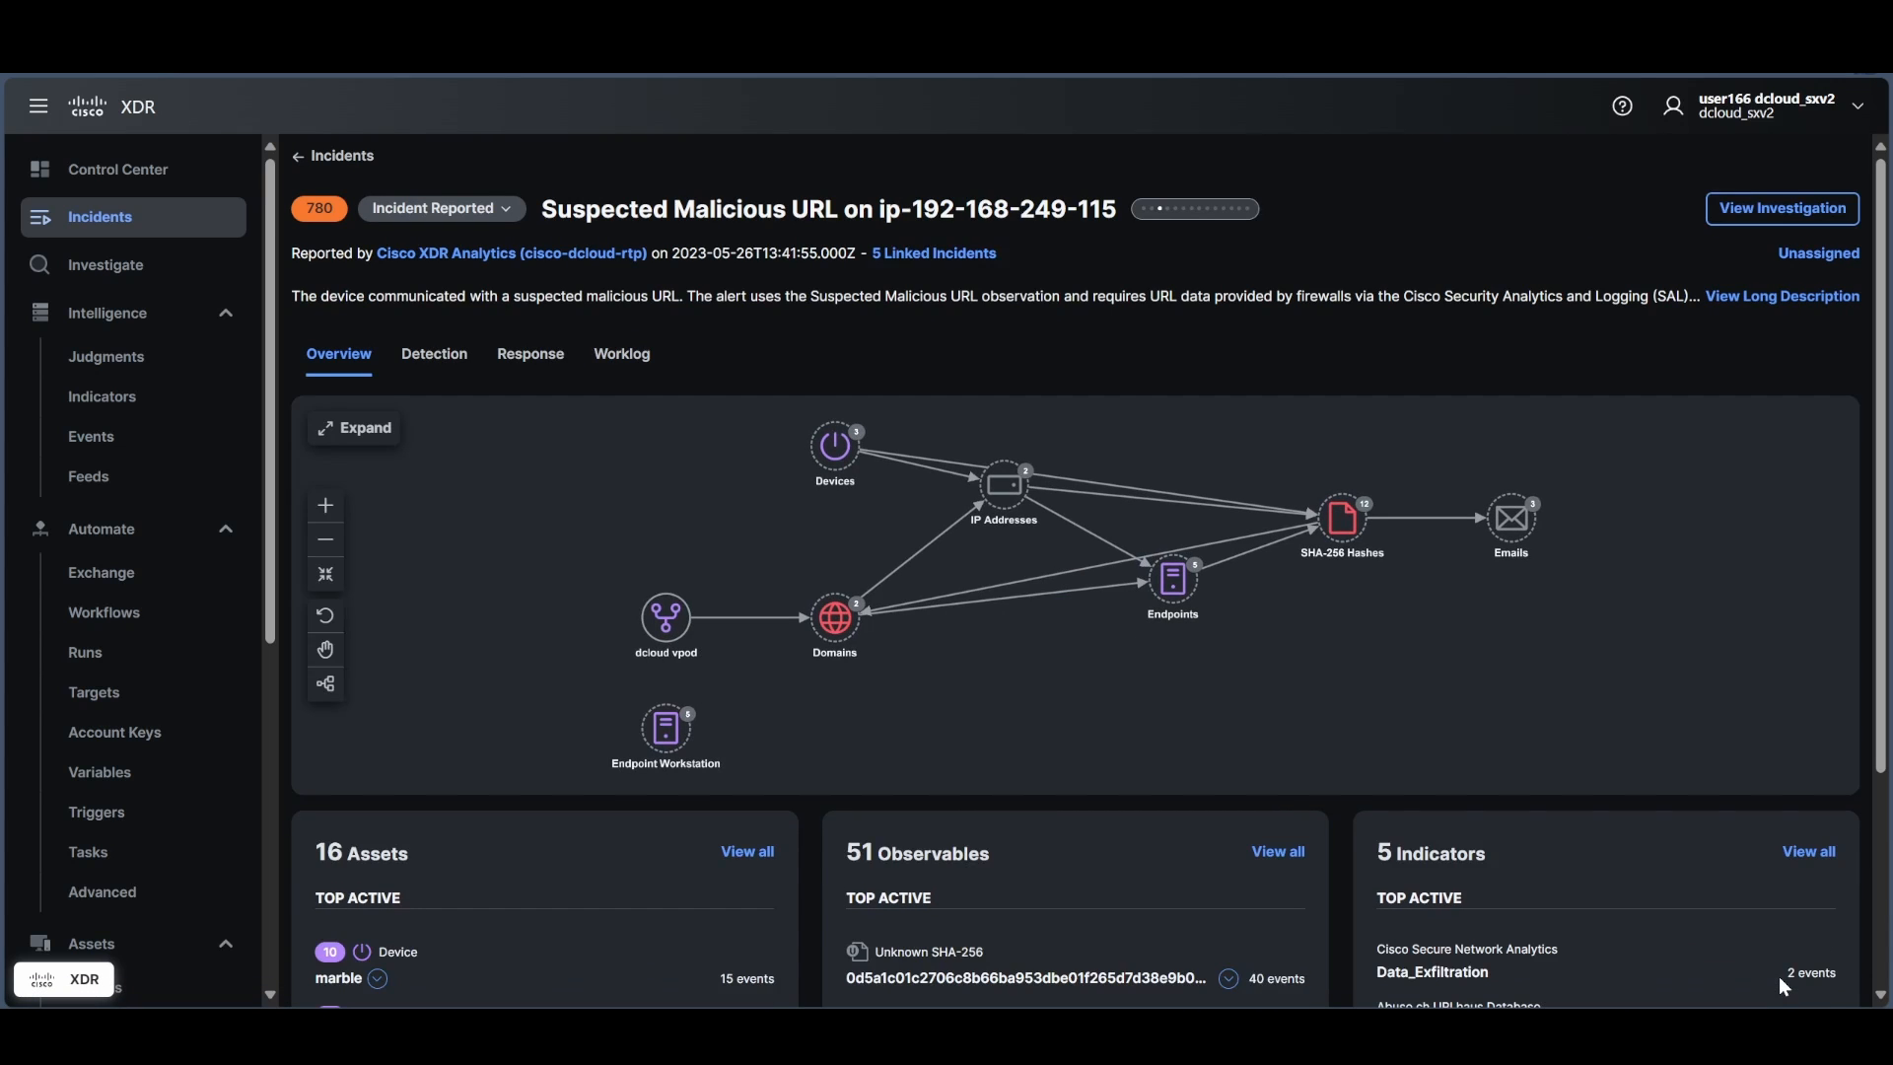
mouse_move(1224, 791)
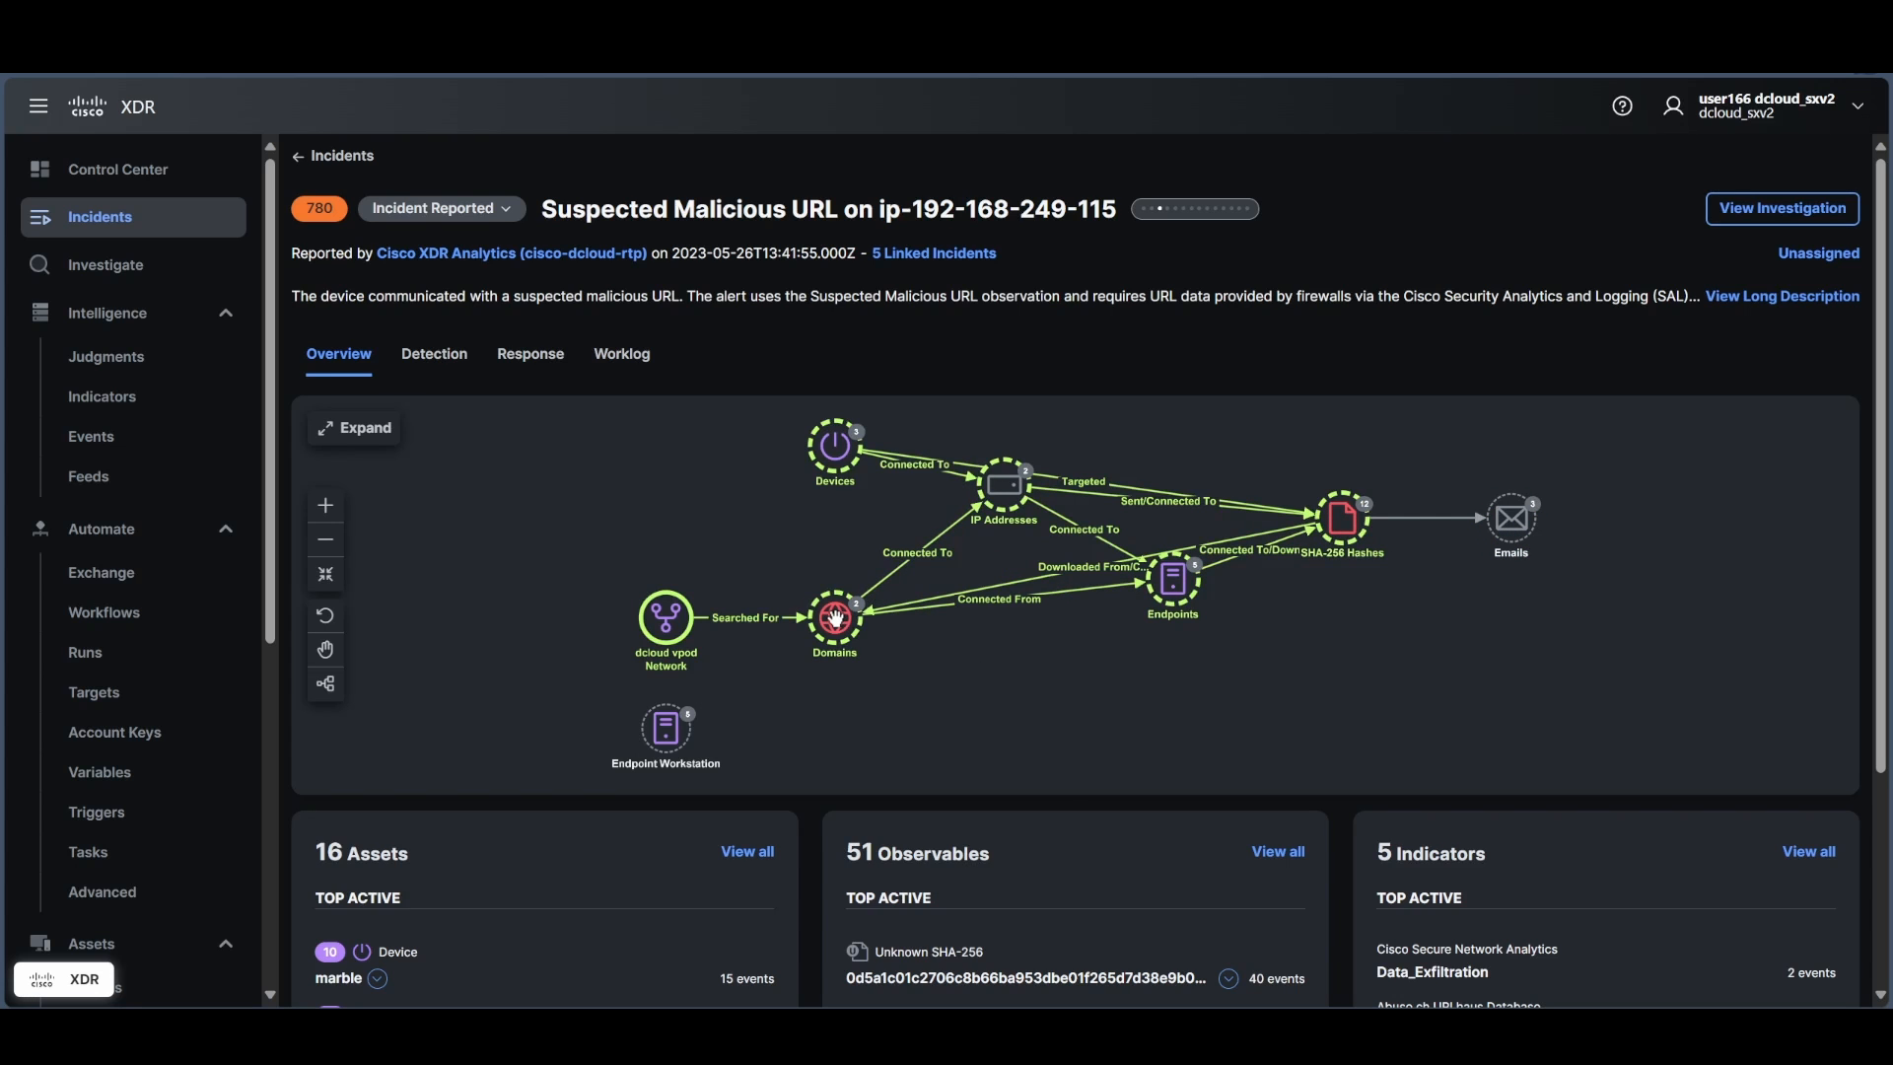
left_click(665, 727)
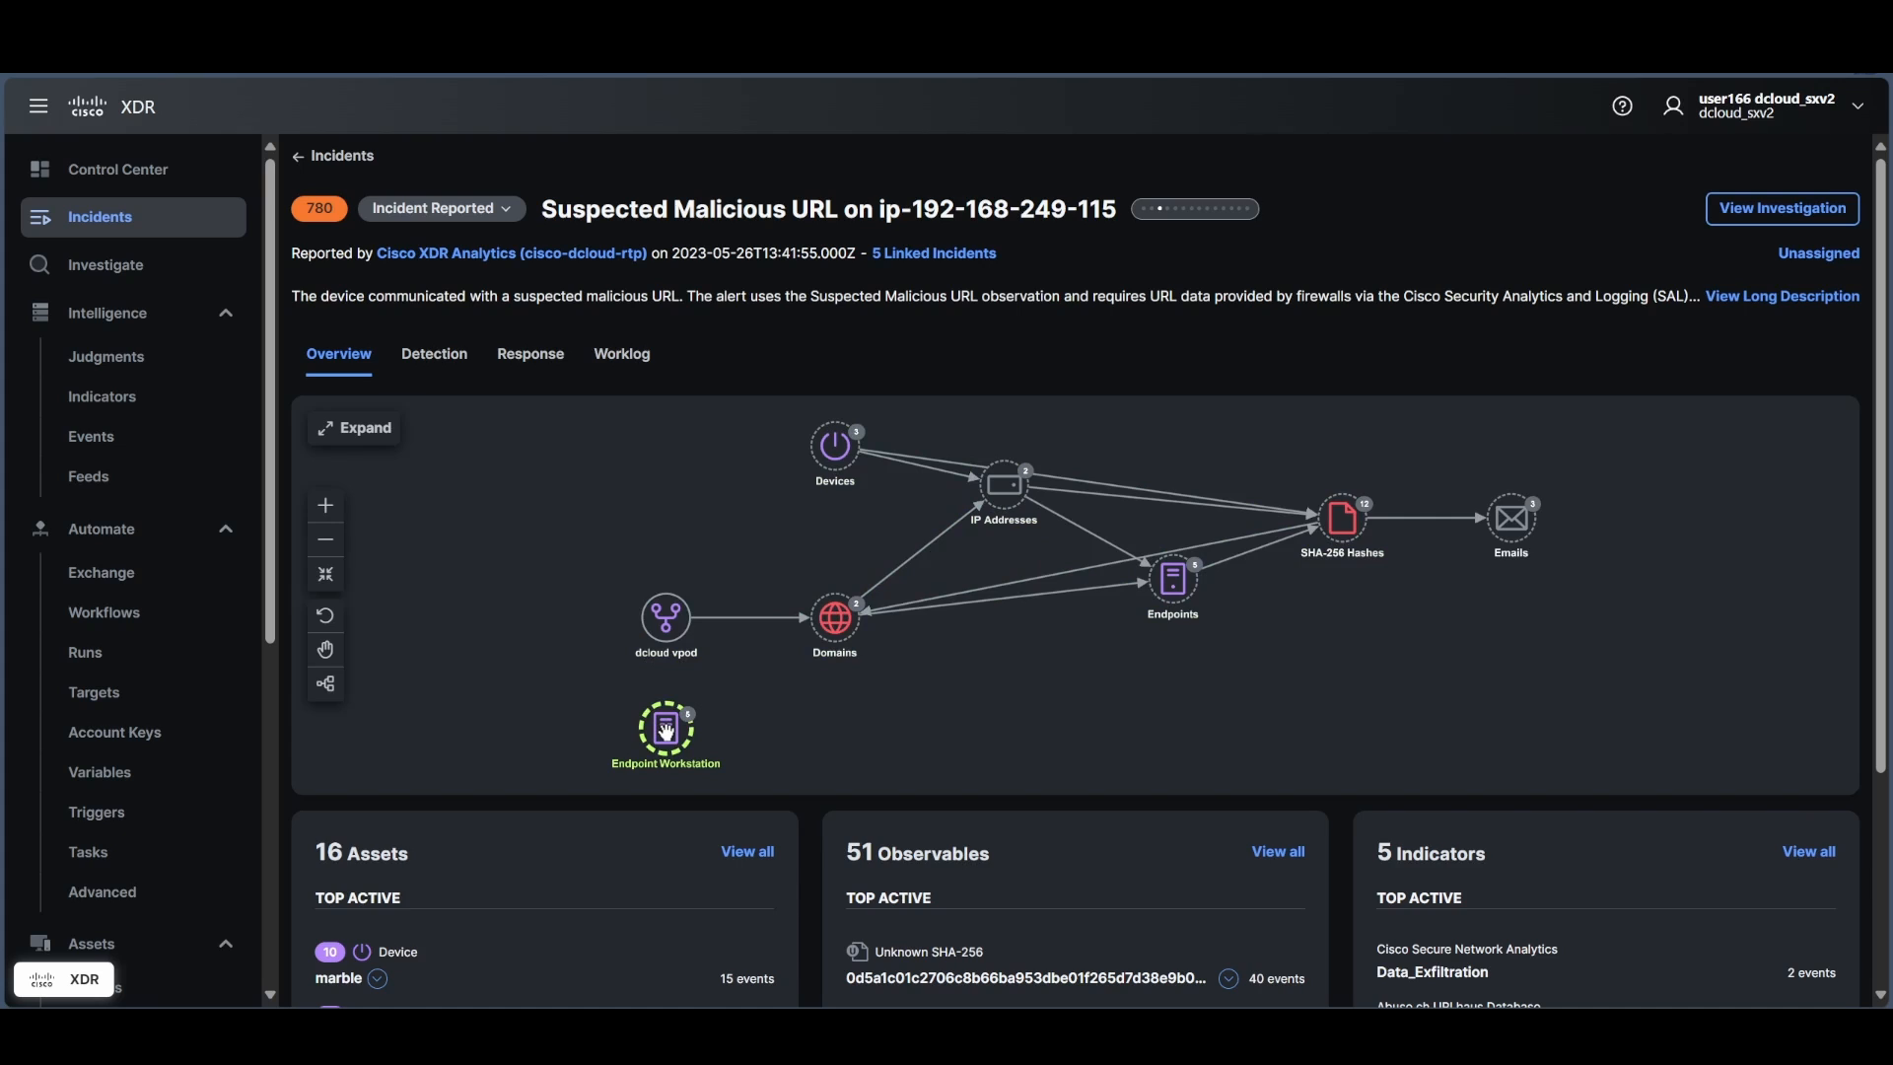
mouse_move(692, 733)
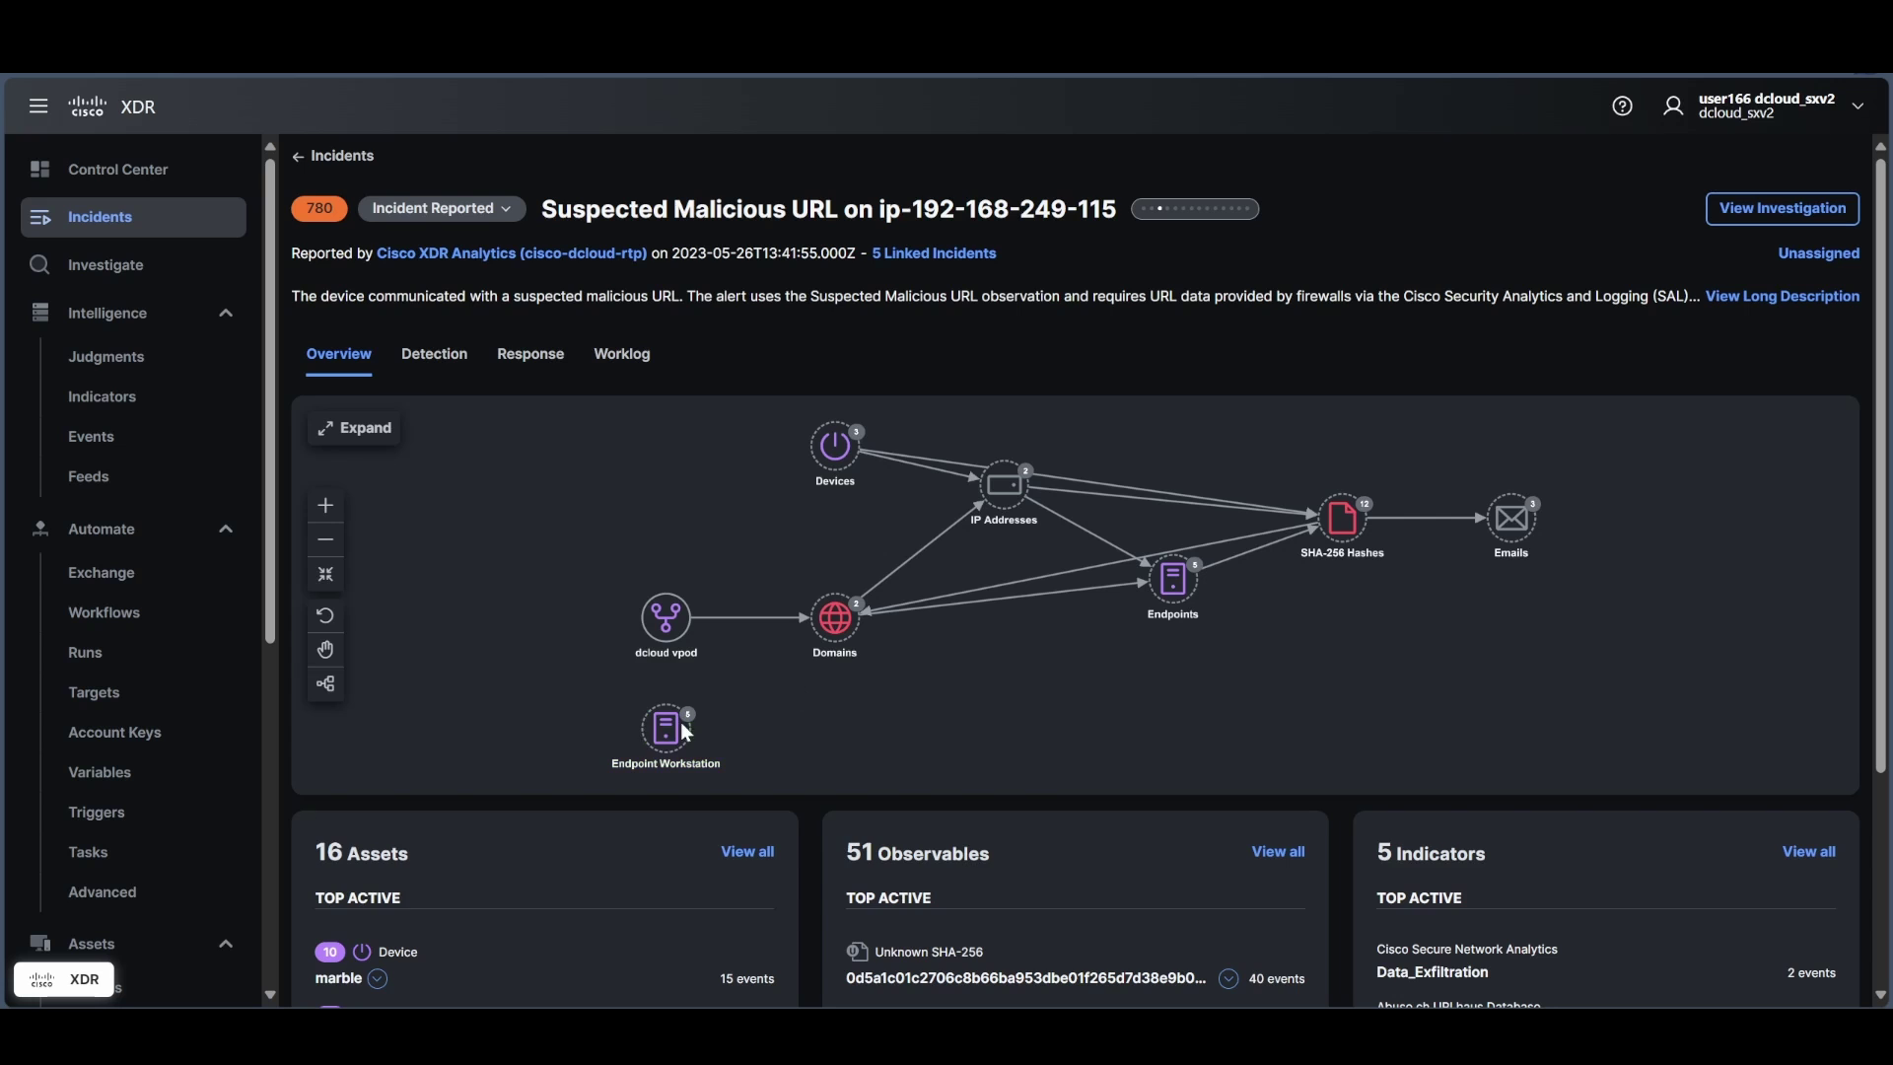
left_click(665, 727)
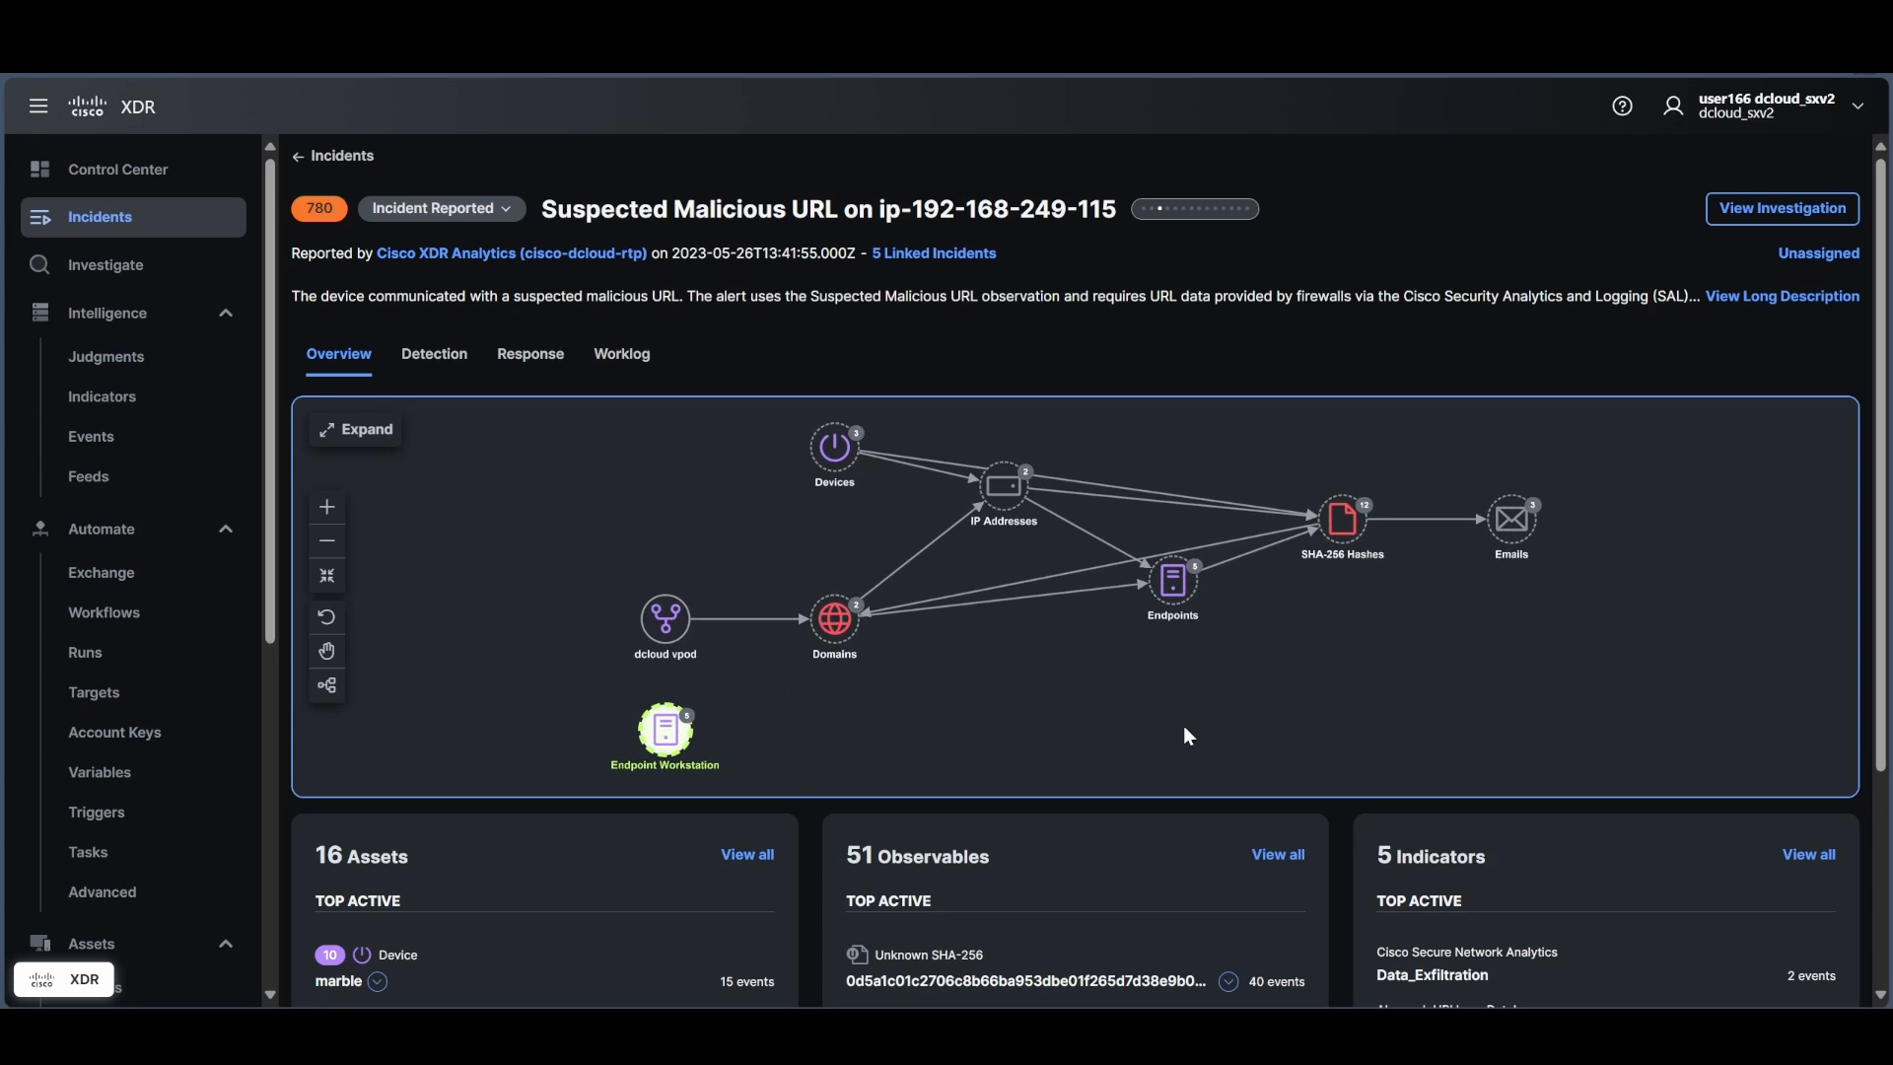
Review the incident's 82 detection events on the Detection tab.
left_click(432, 354)
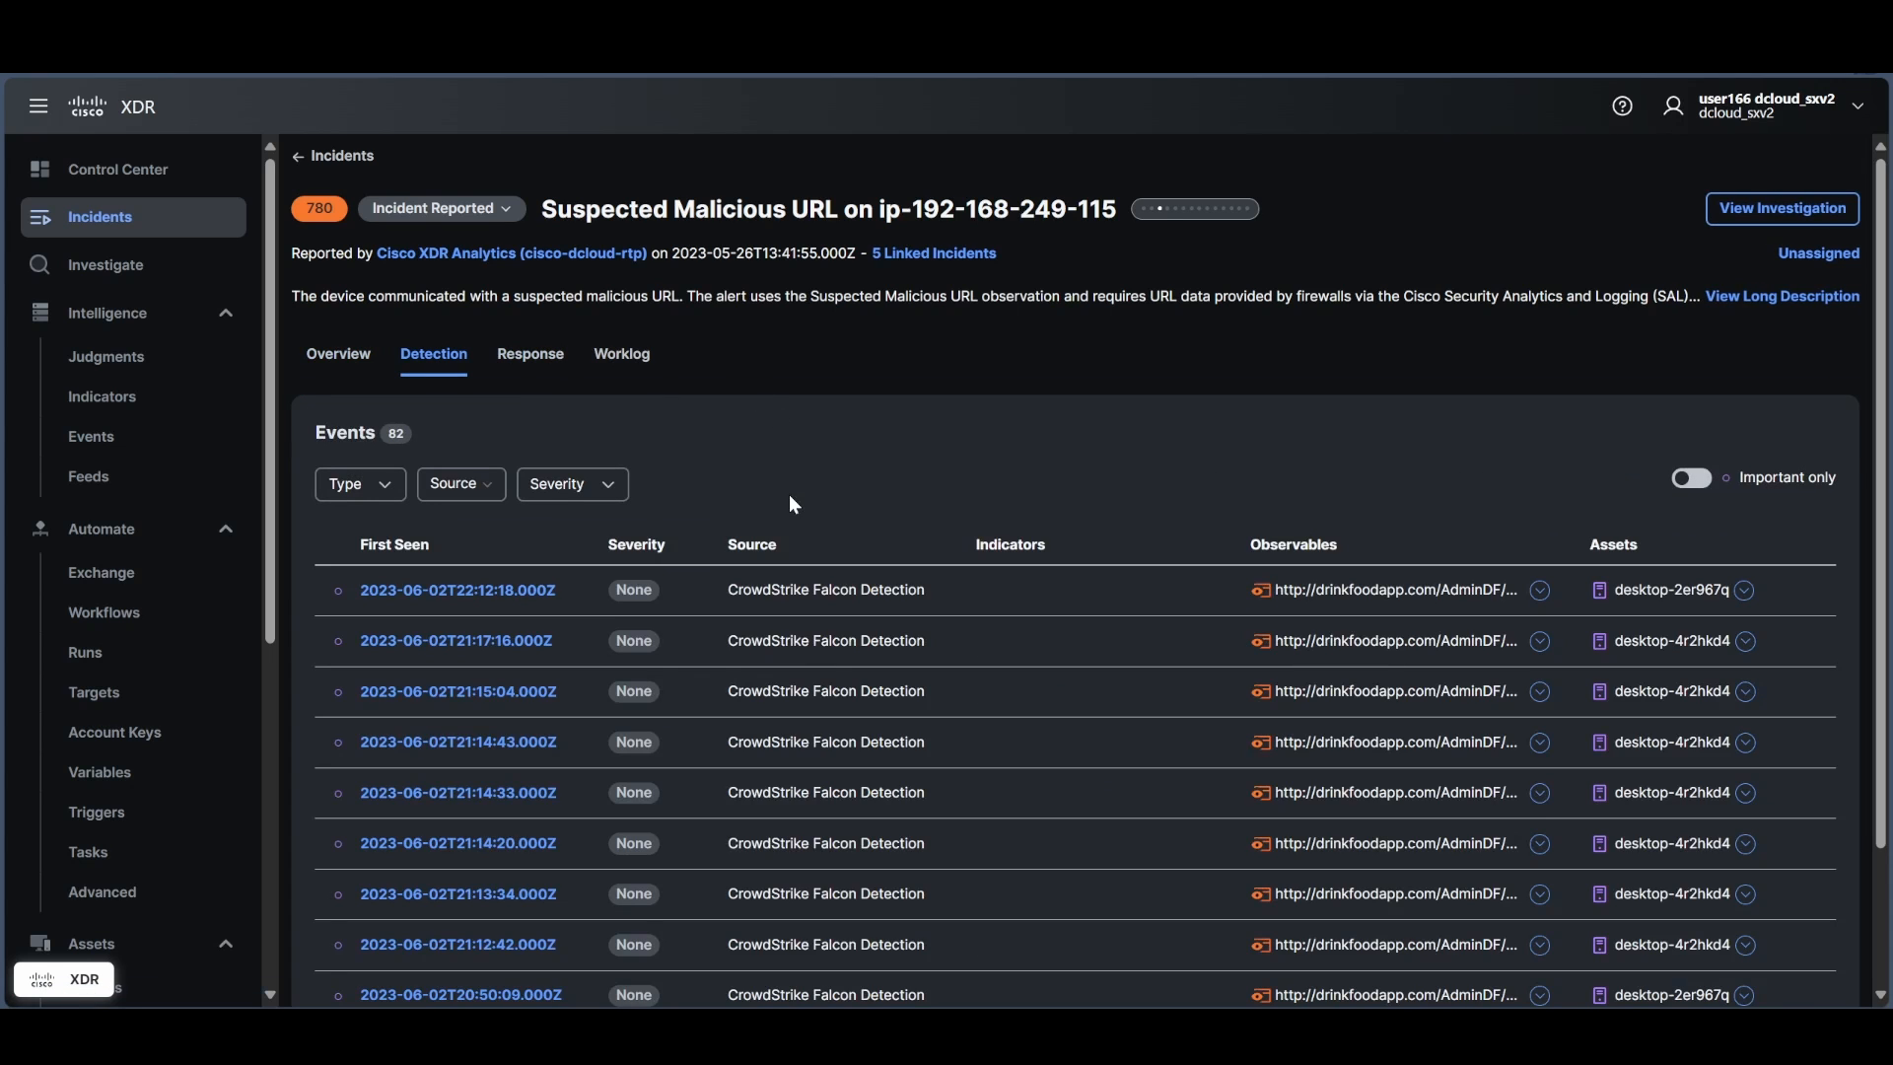
mouse_move(587, 227)
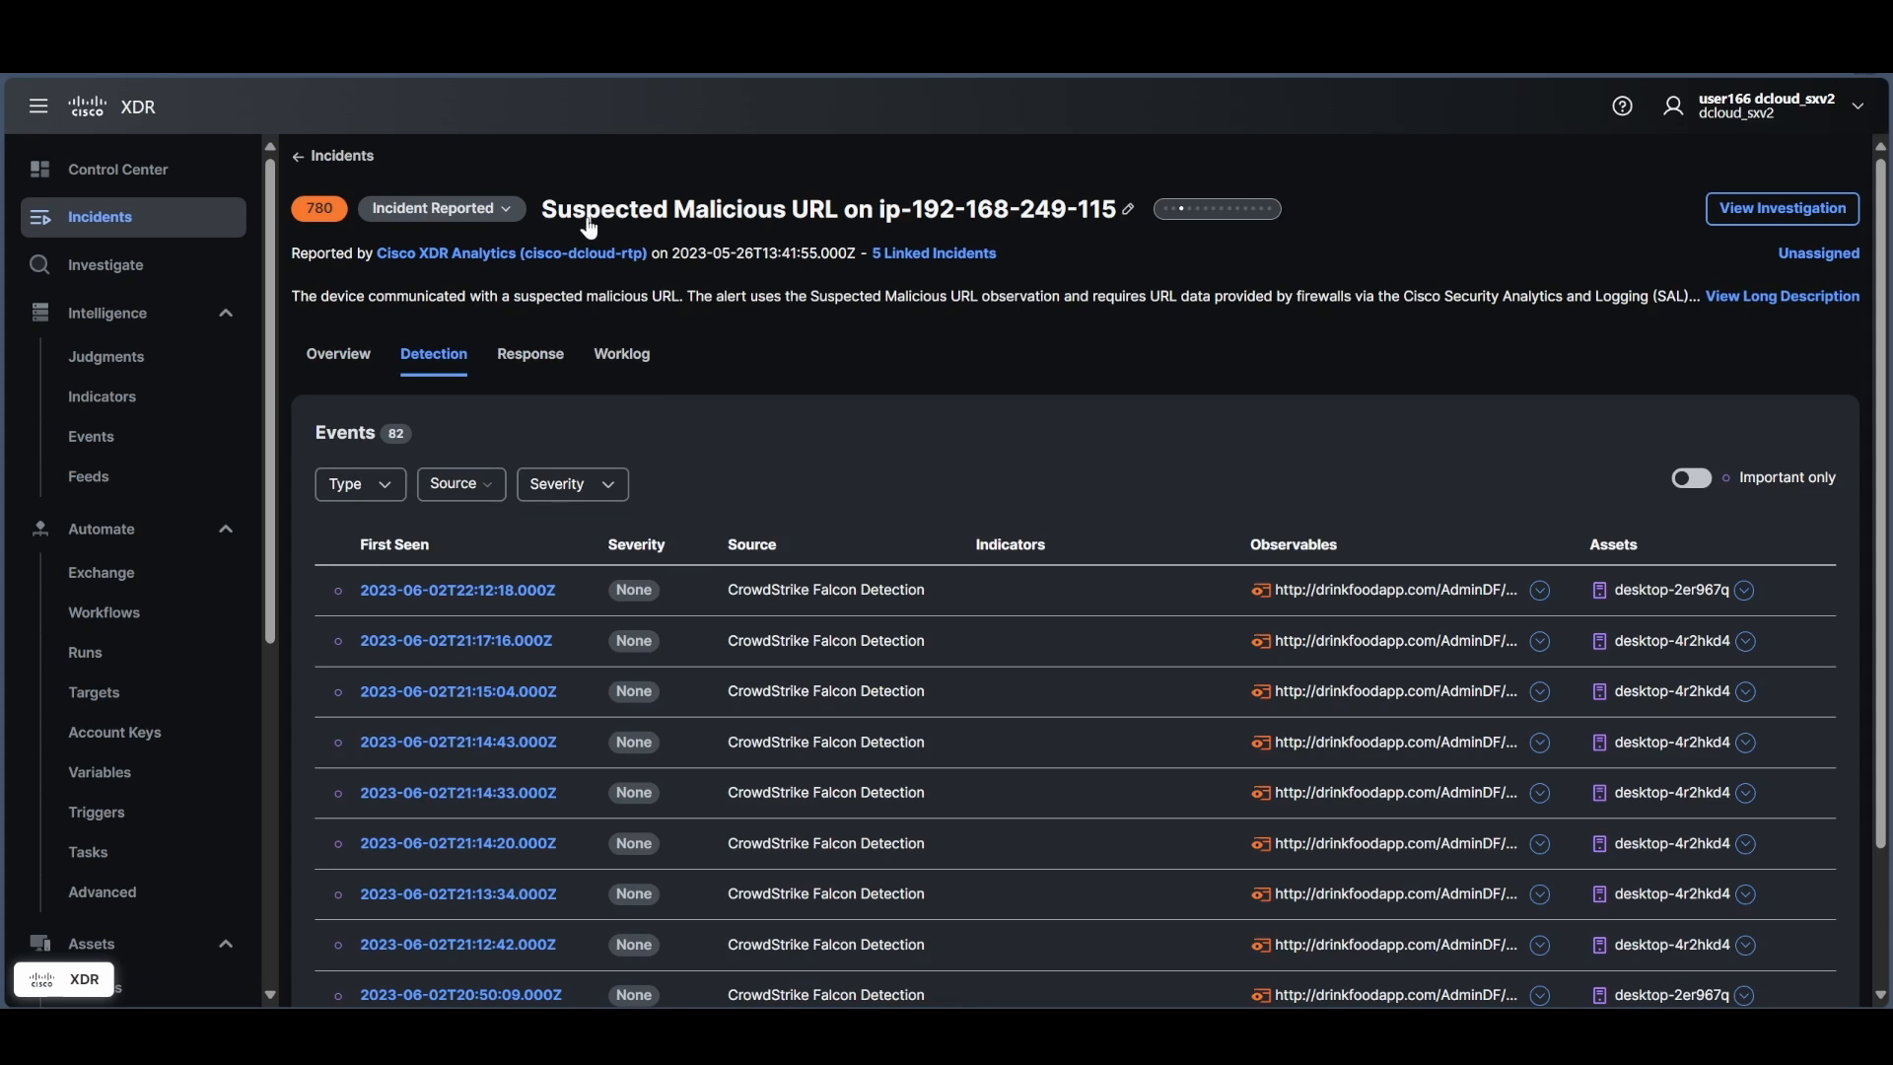
mouse_move(857, 461)
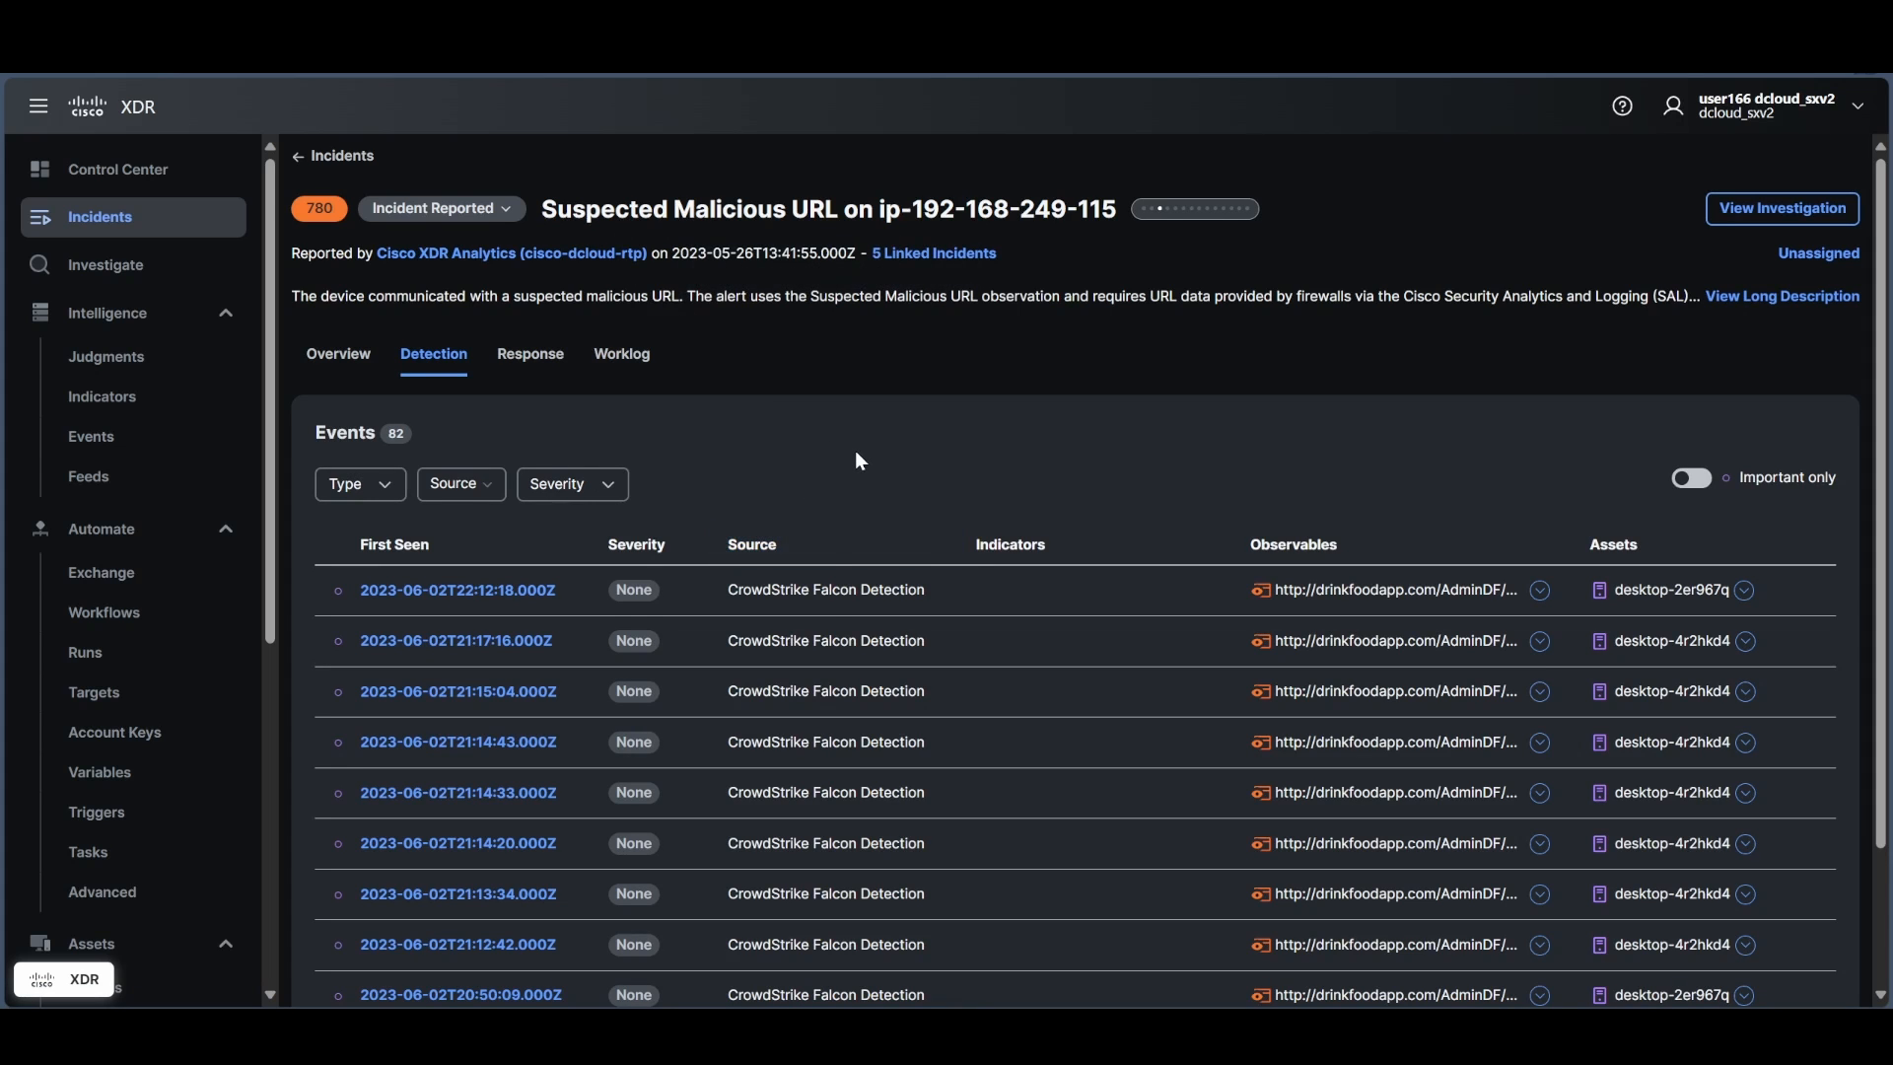
scroll("down", 3)
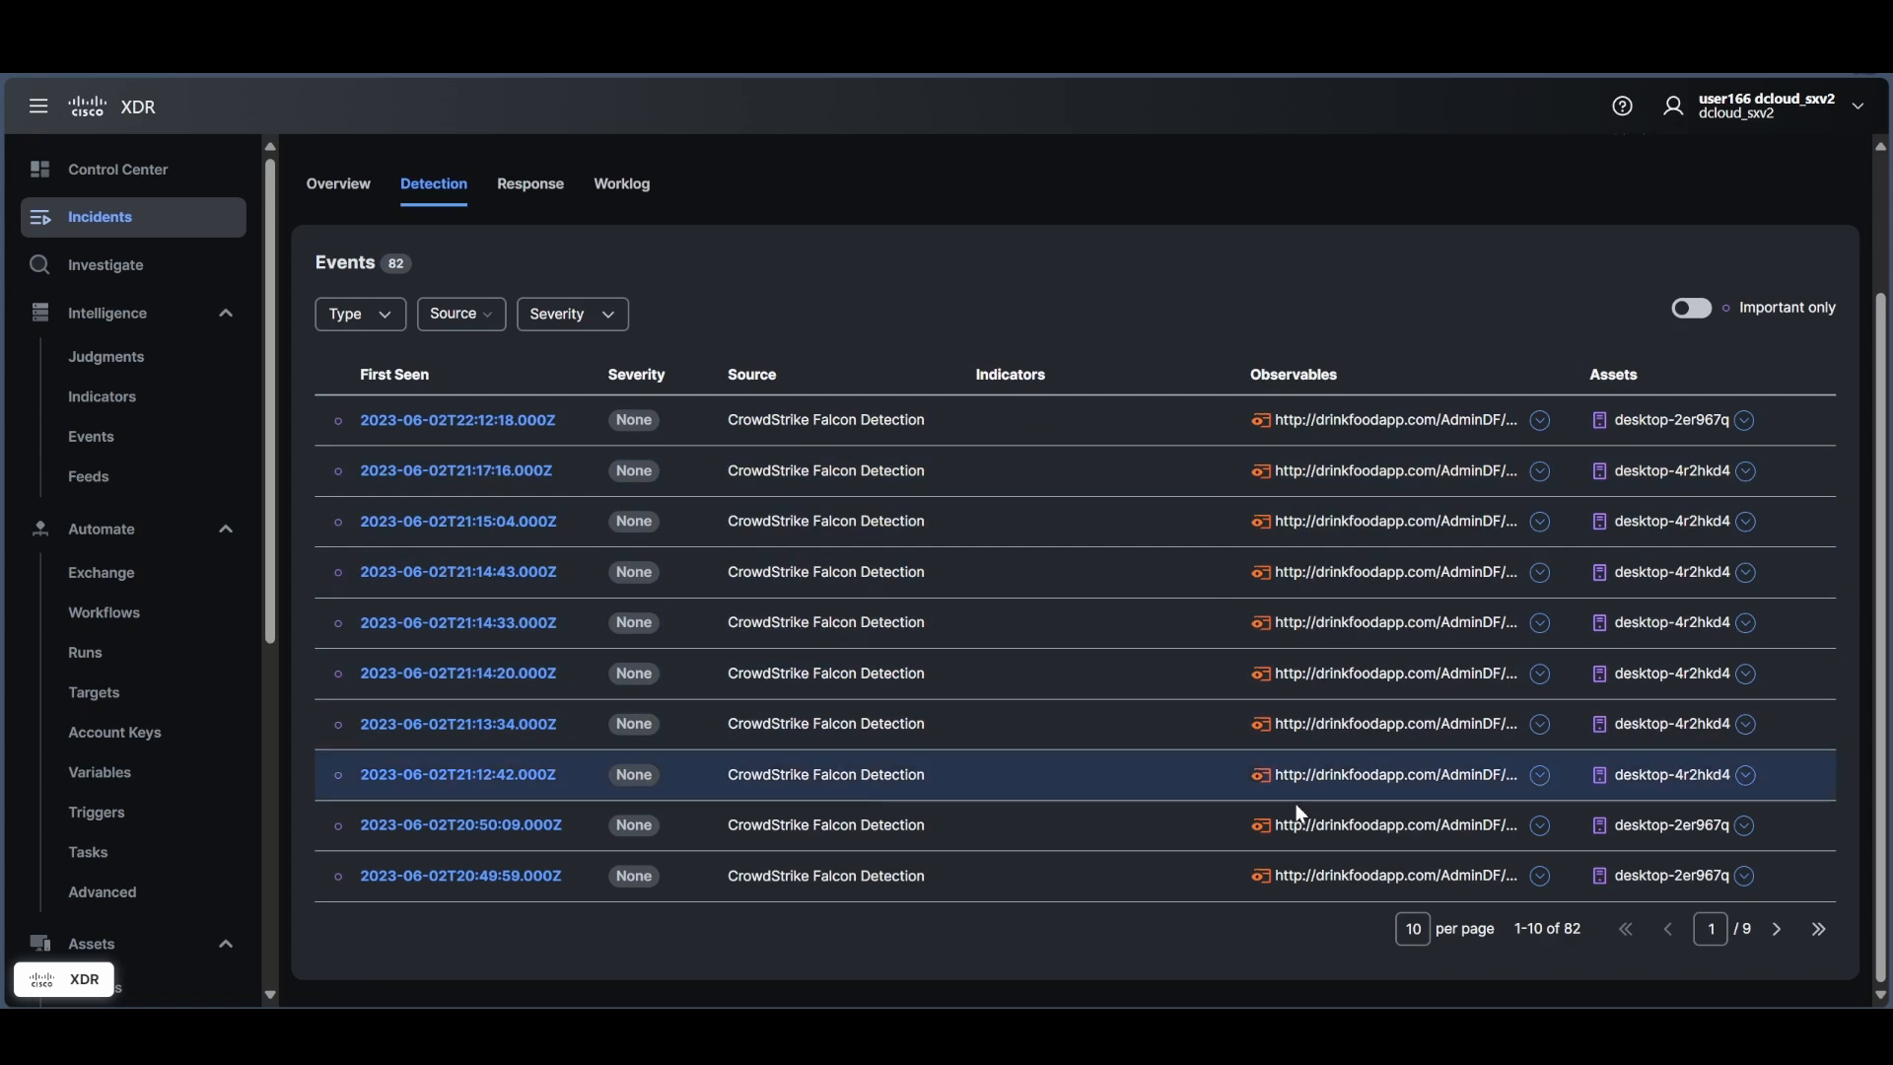
mouse_move(1296, 896)
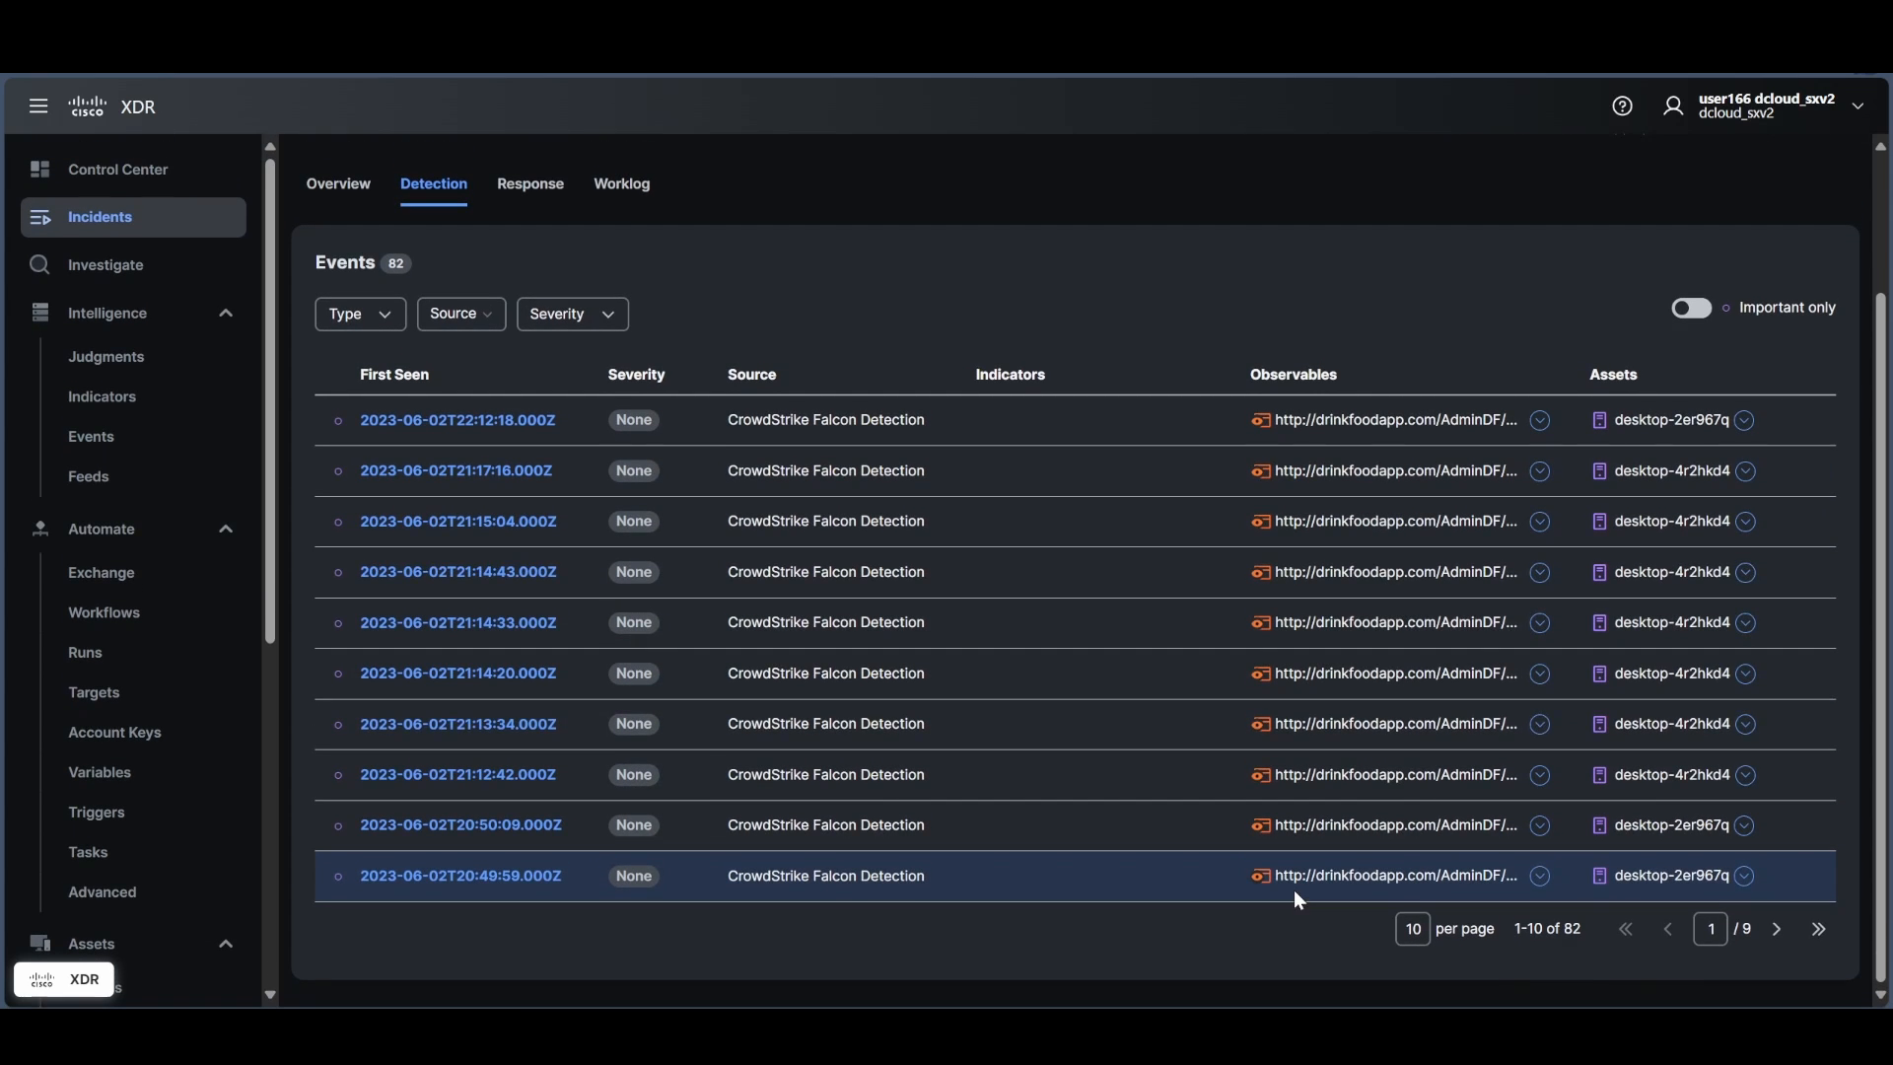
mouse_move(1075, 571)
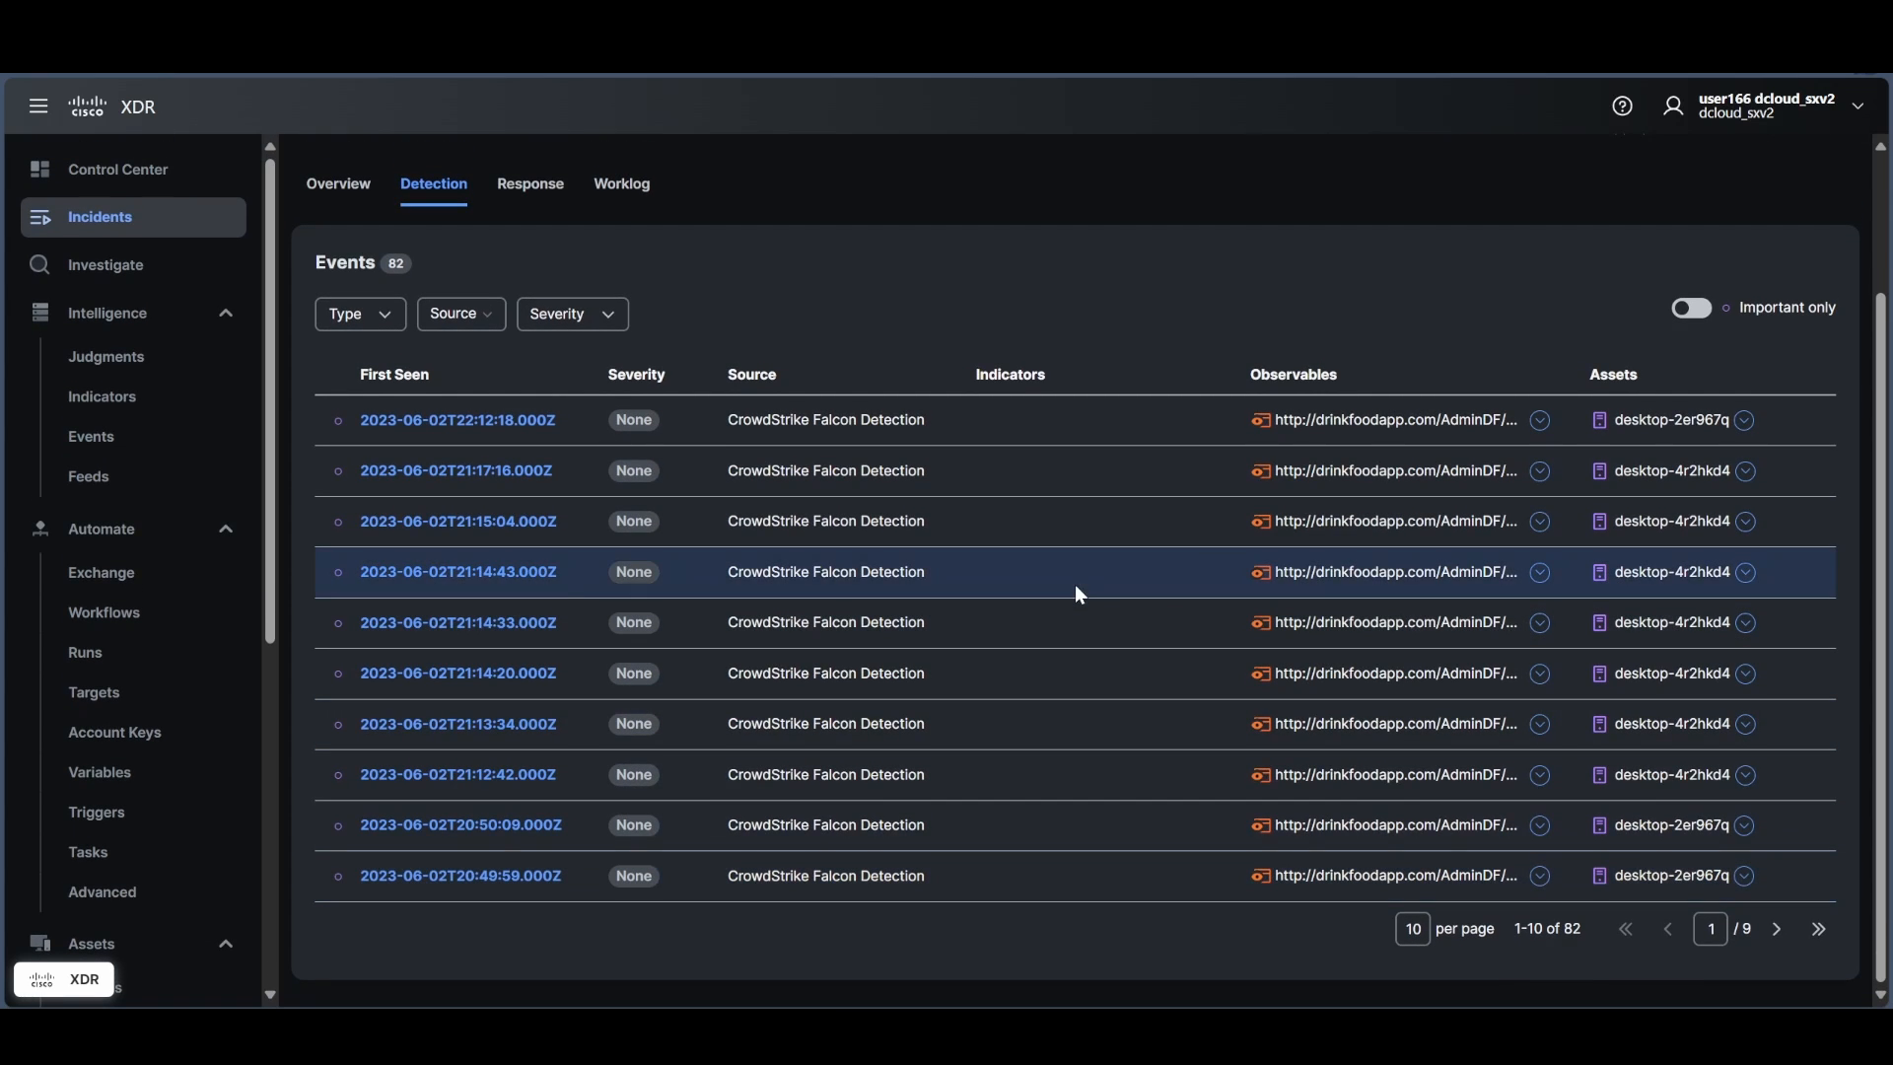
scroll("up", 3)
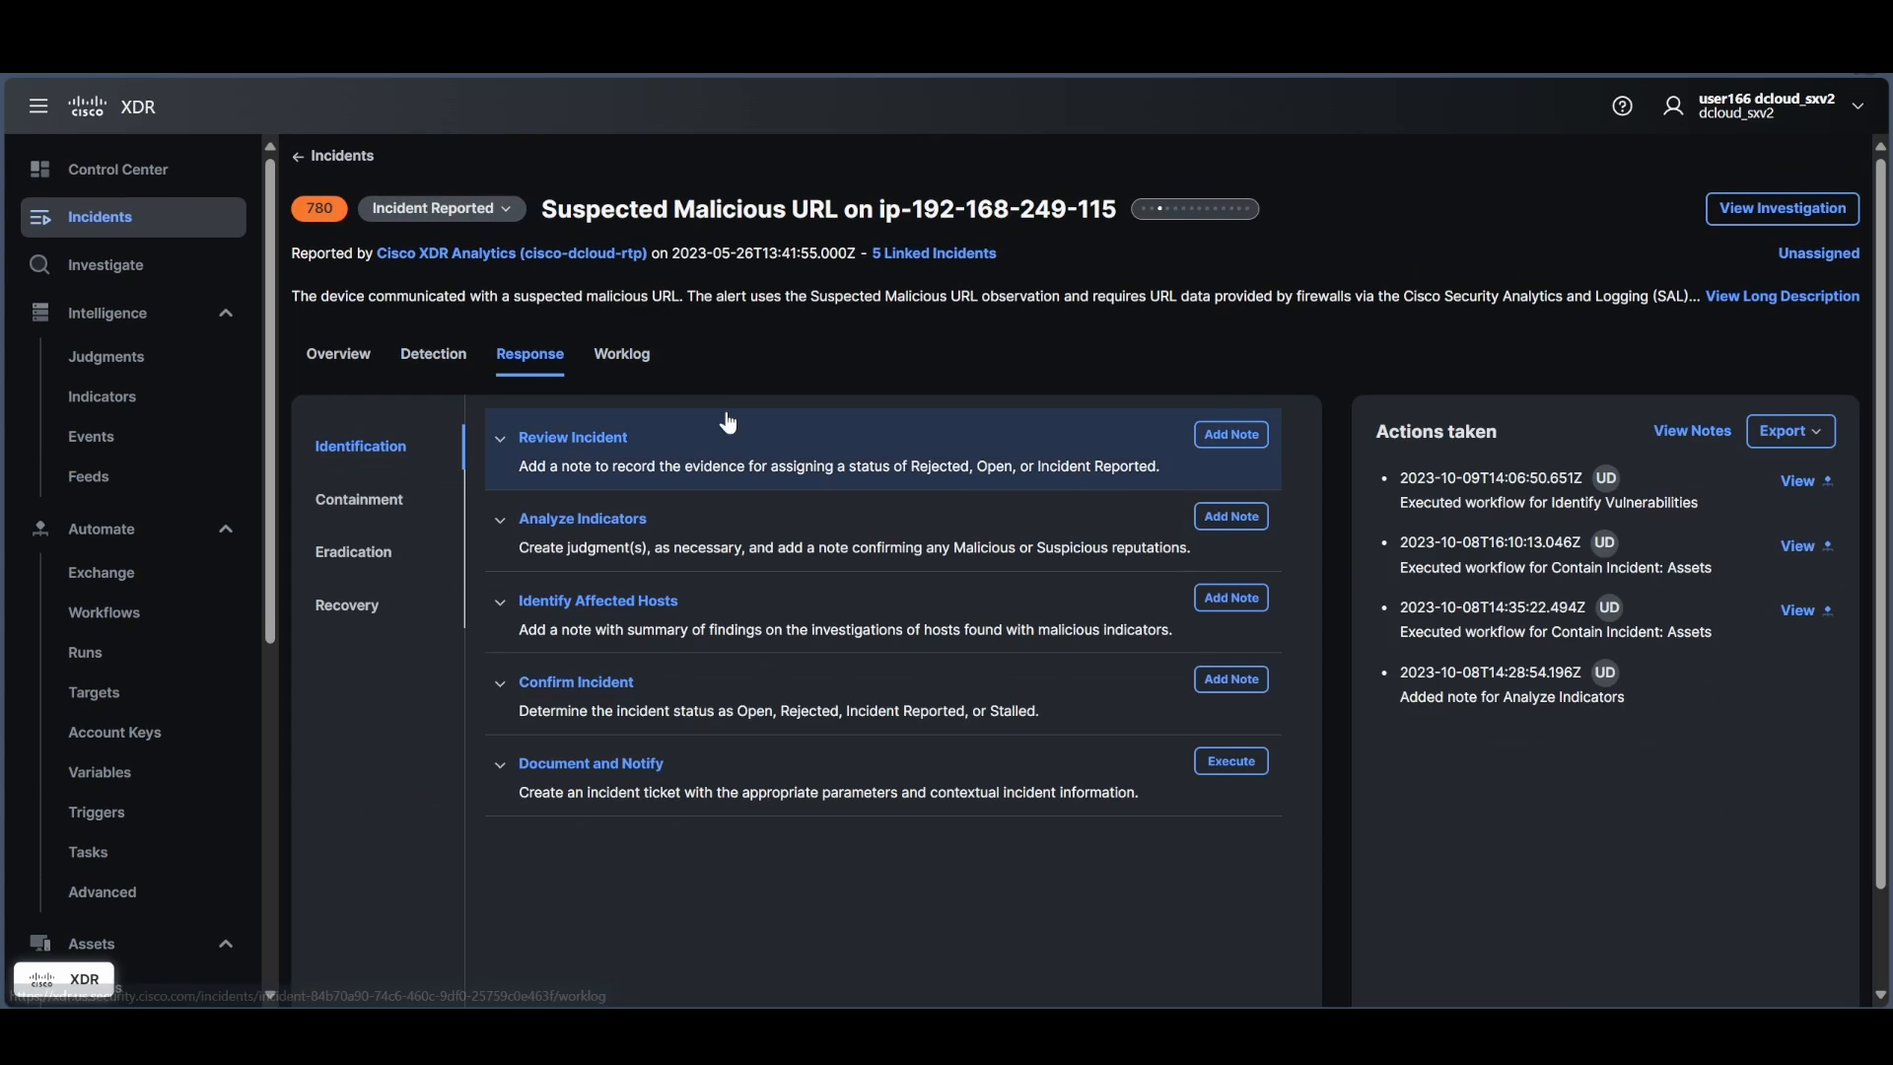
mouse_move(809, 839)
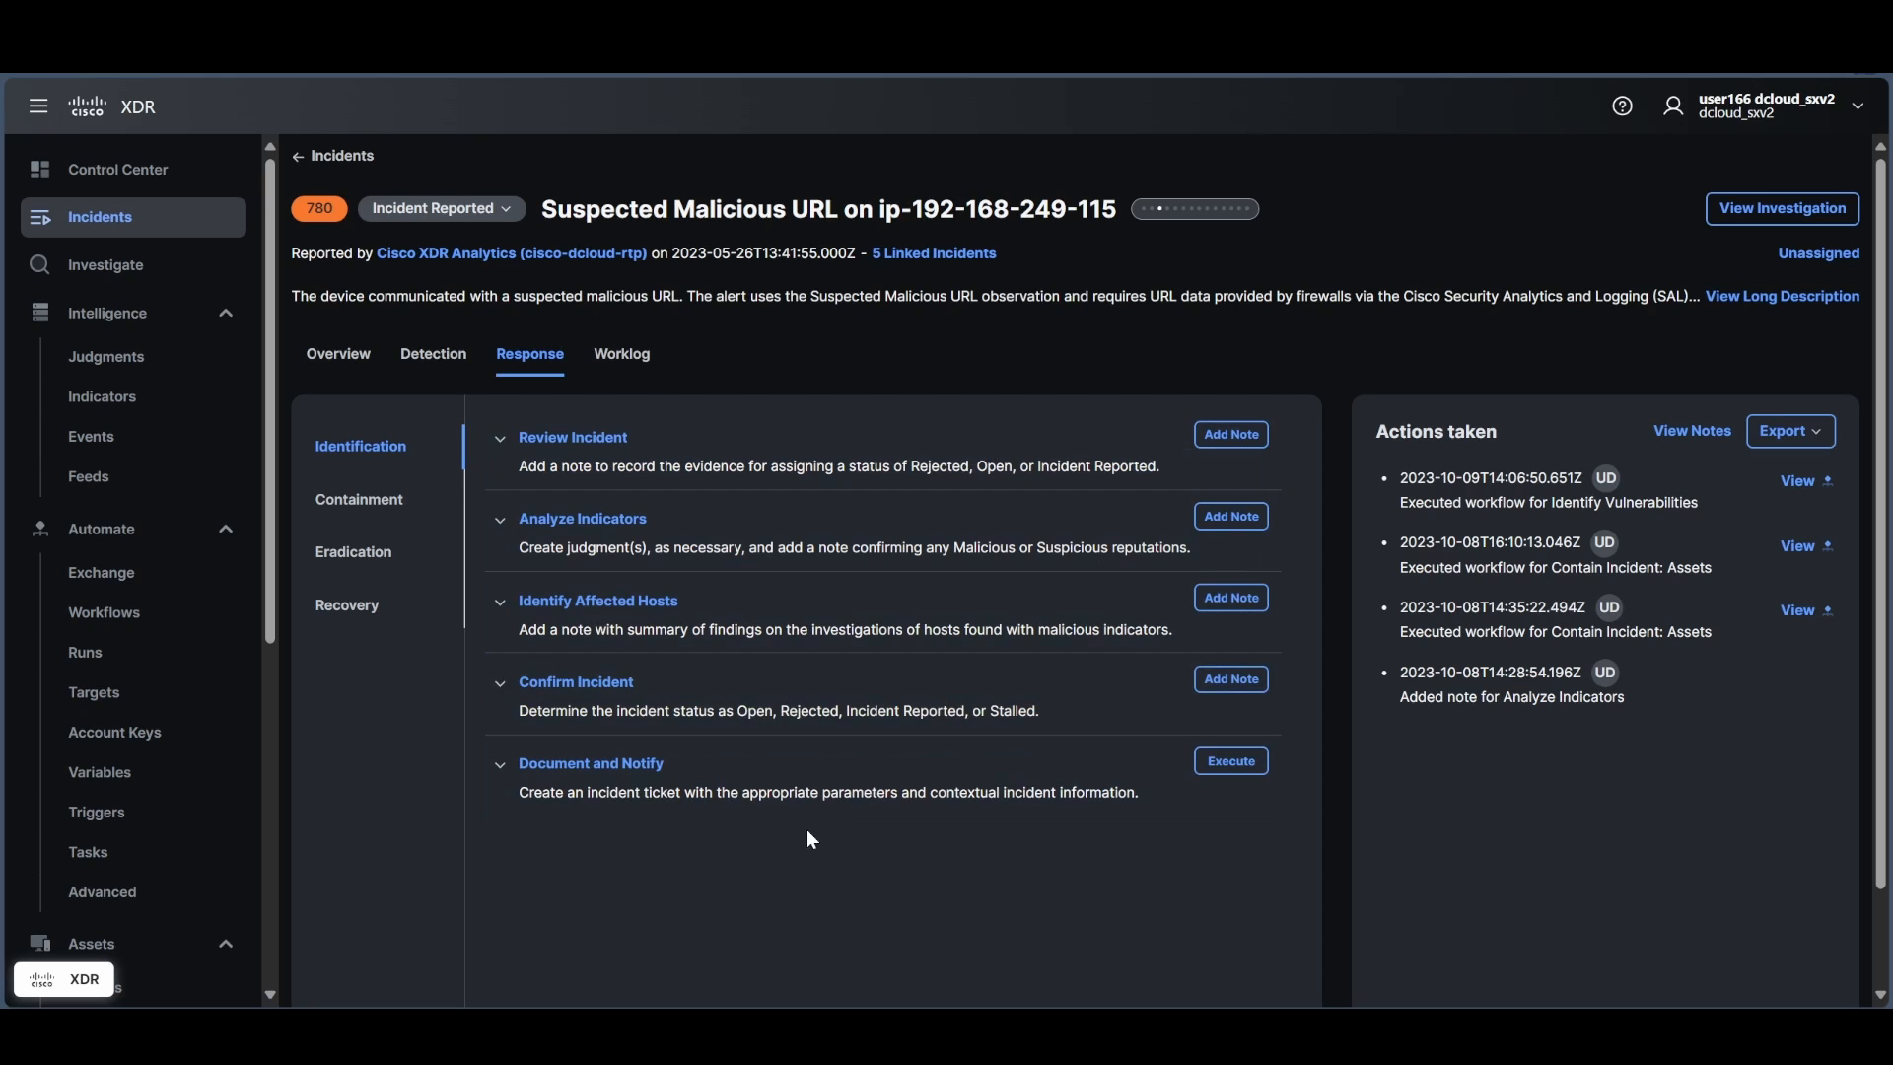
mouse_move(683, 826)
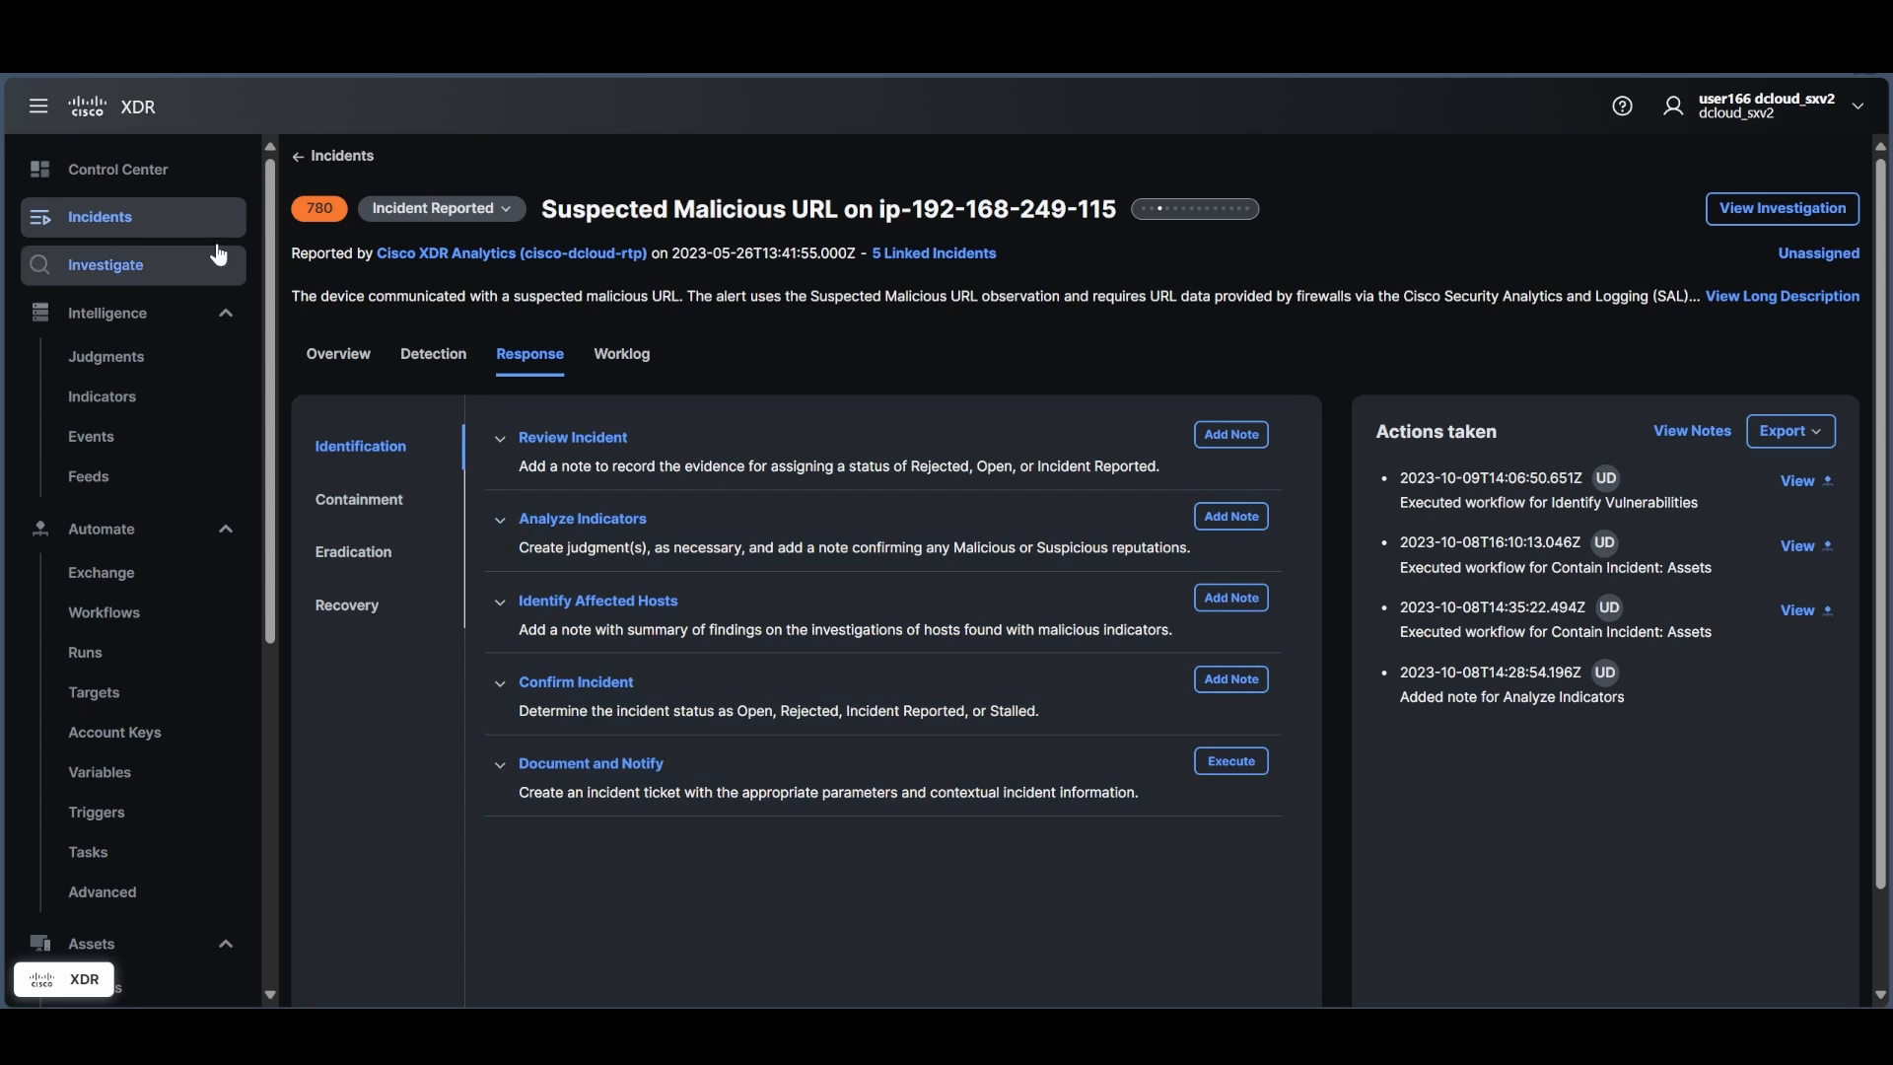
Go to the Investigate workspace with its 508 saved investigations.
left_click(106, 265)
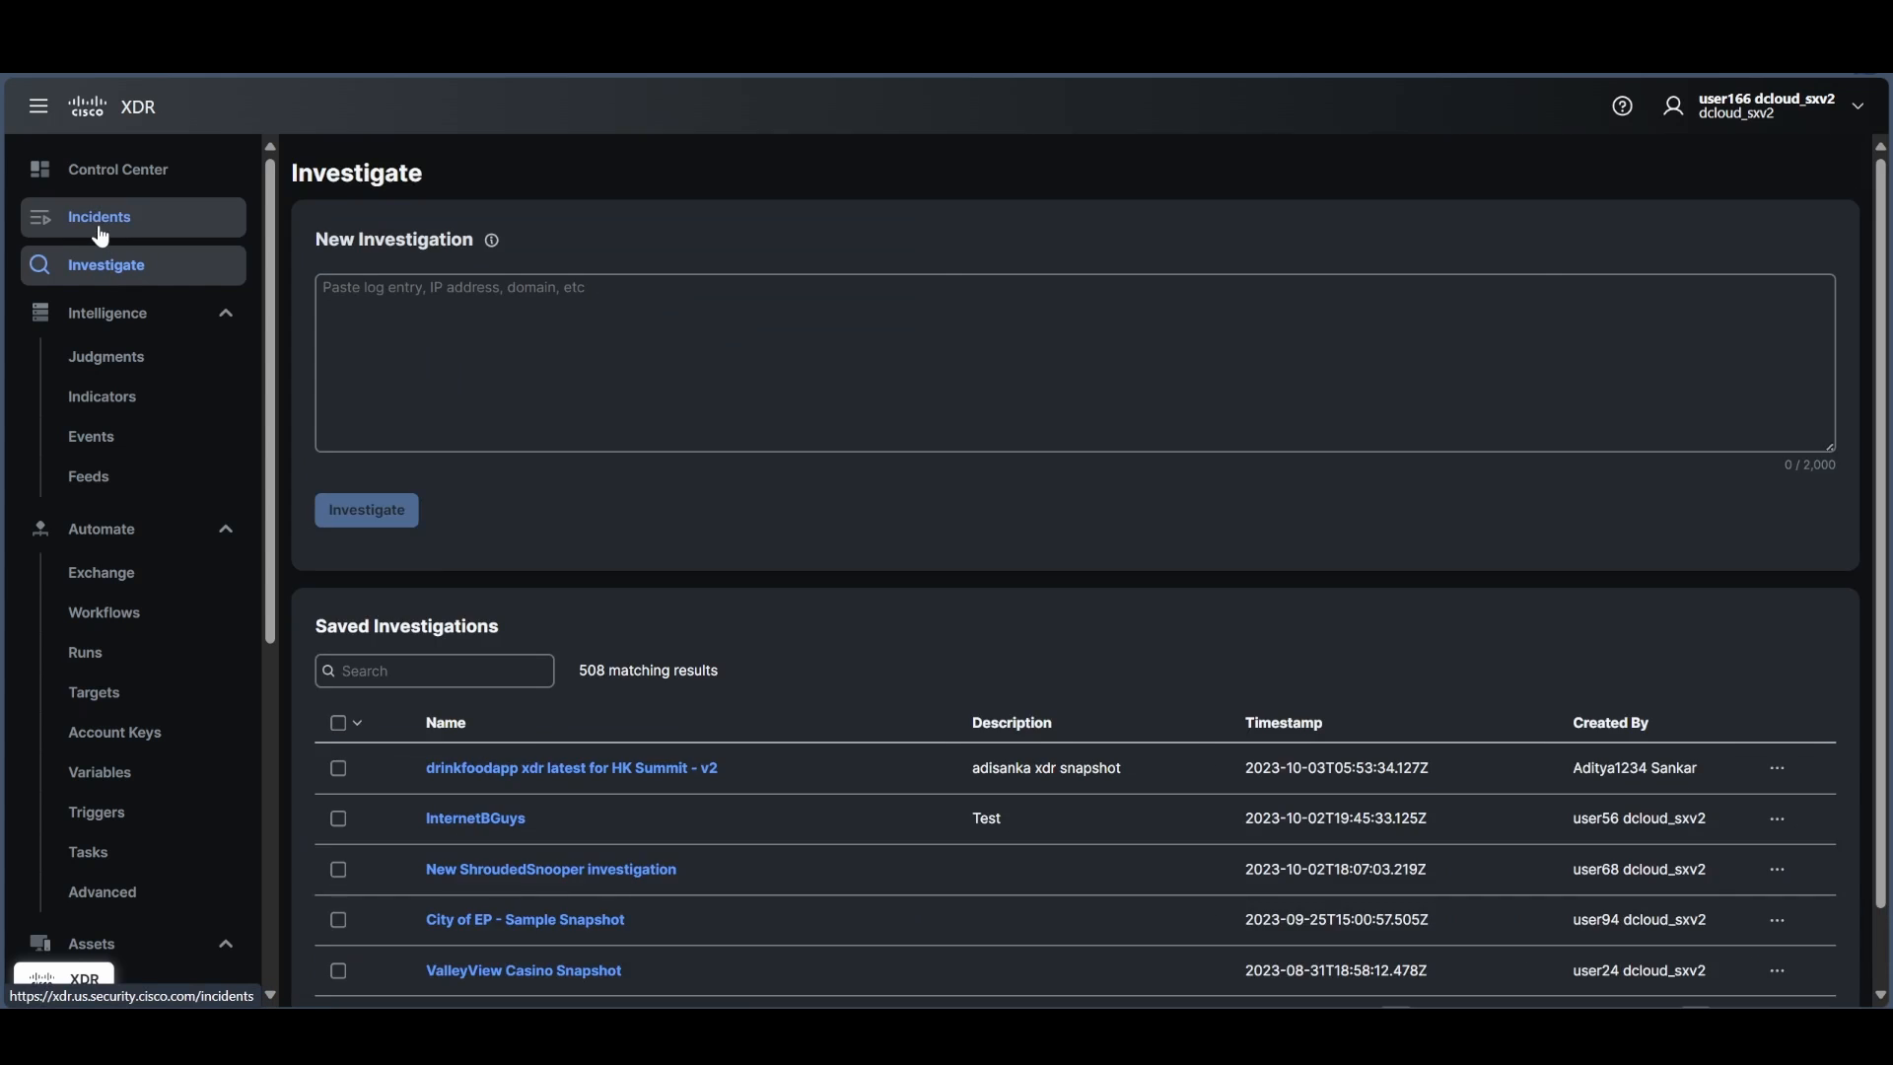
Filter incidents to the 29 New ones and open the status menu for 'New Remote Access on labsvr'.
left_click(98, 216)
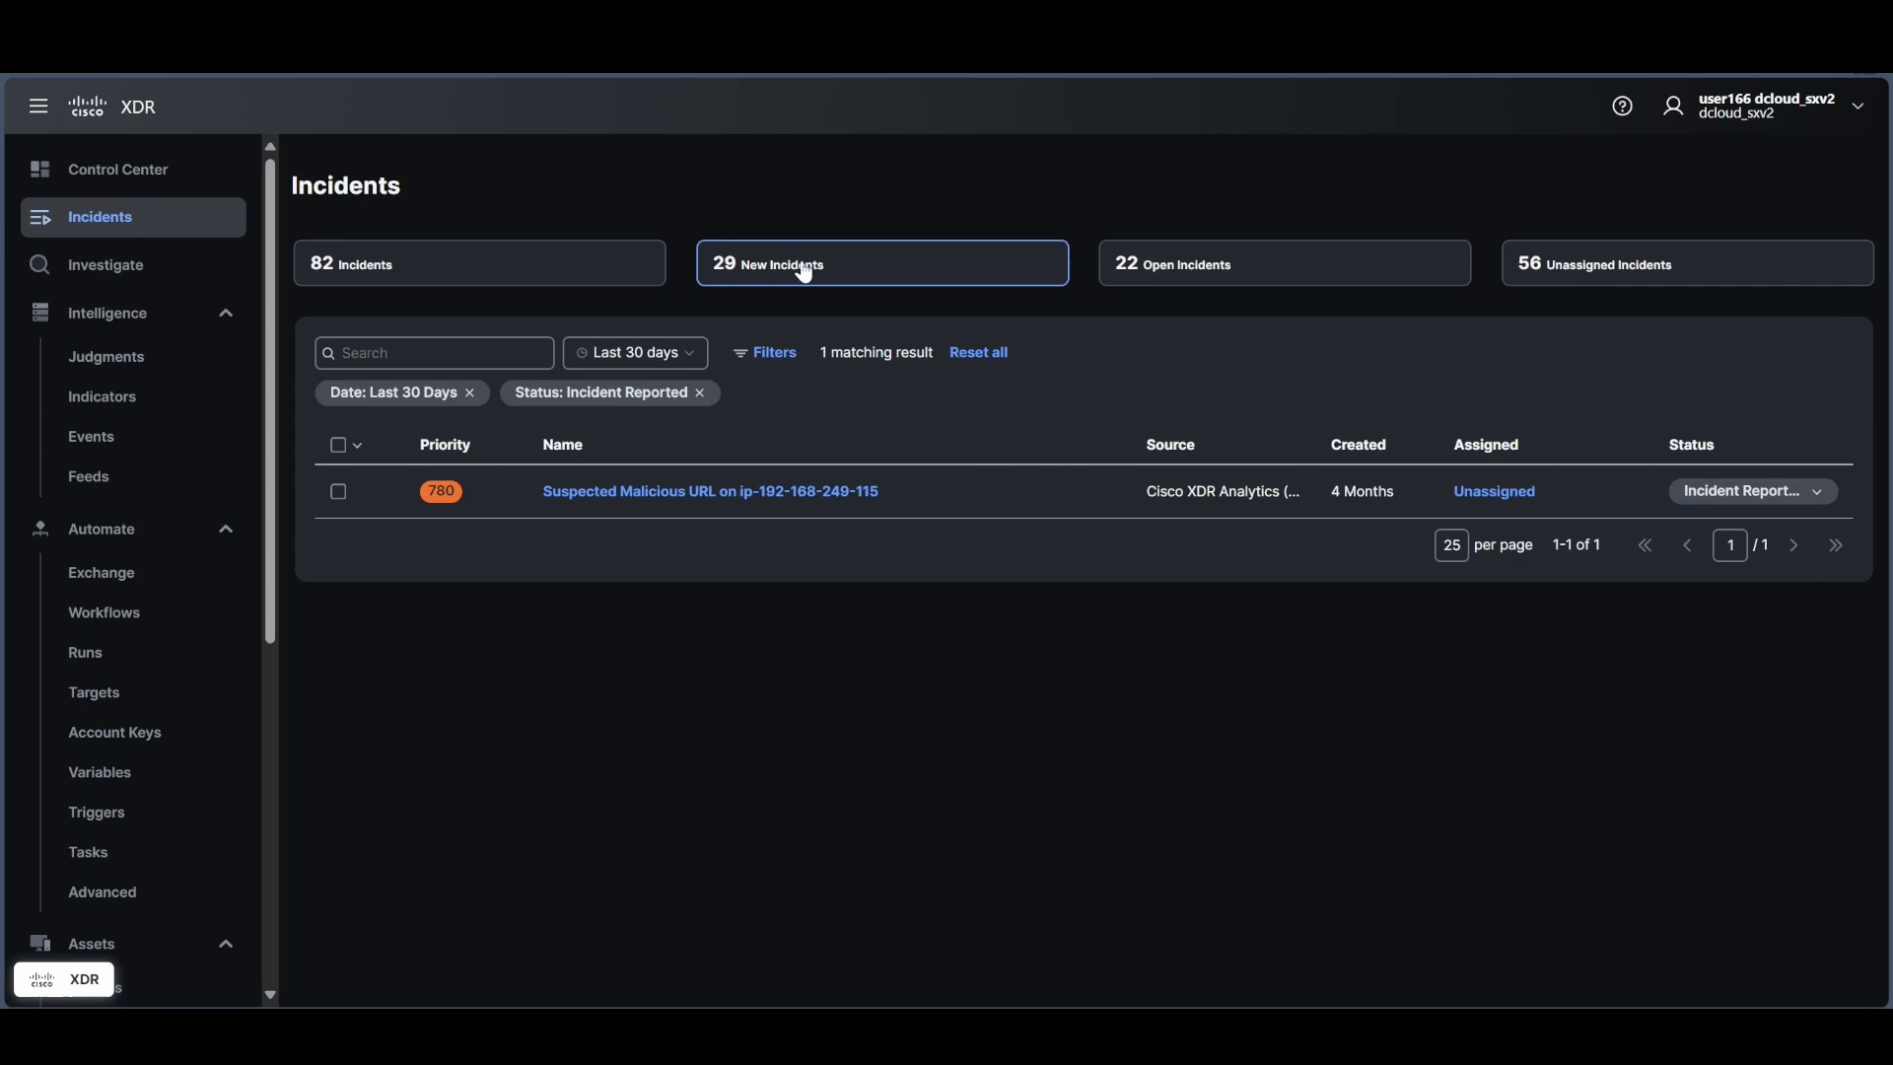
left_click(881, 263)
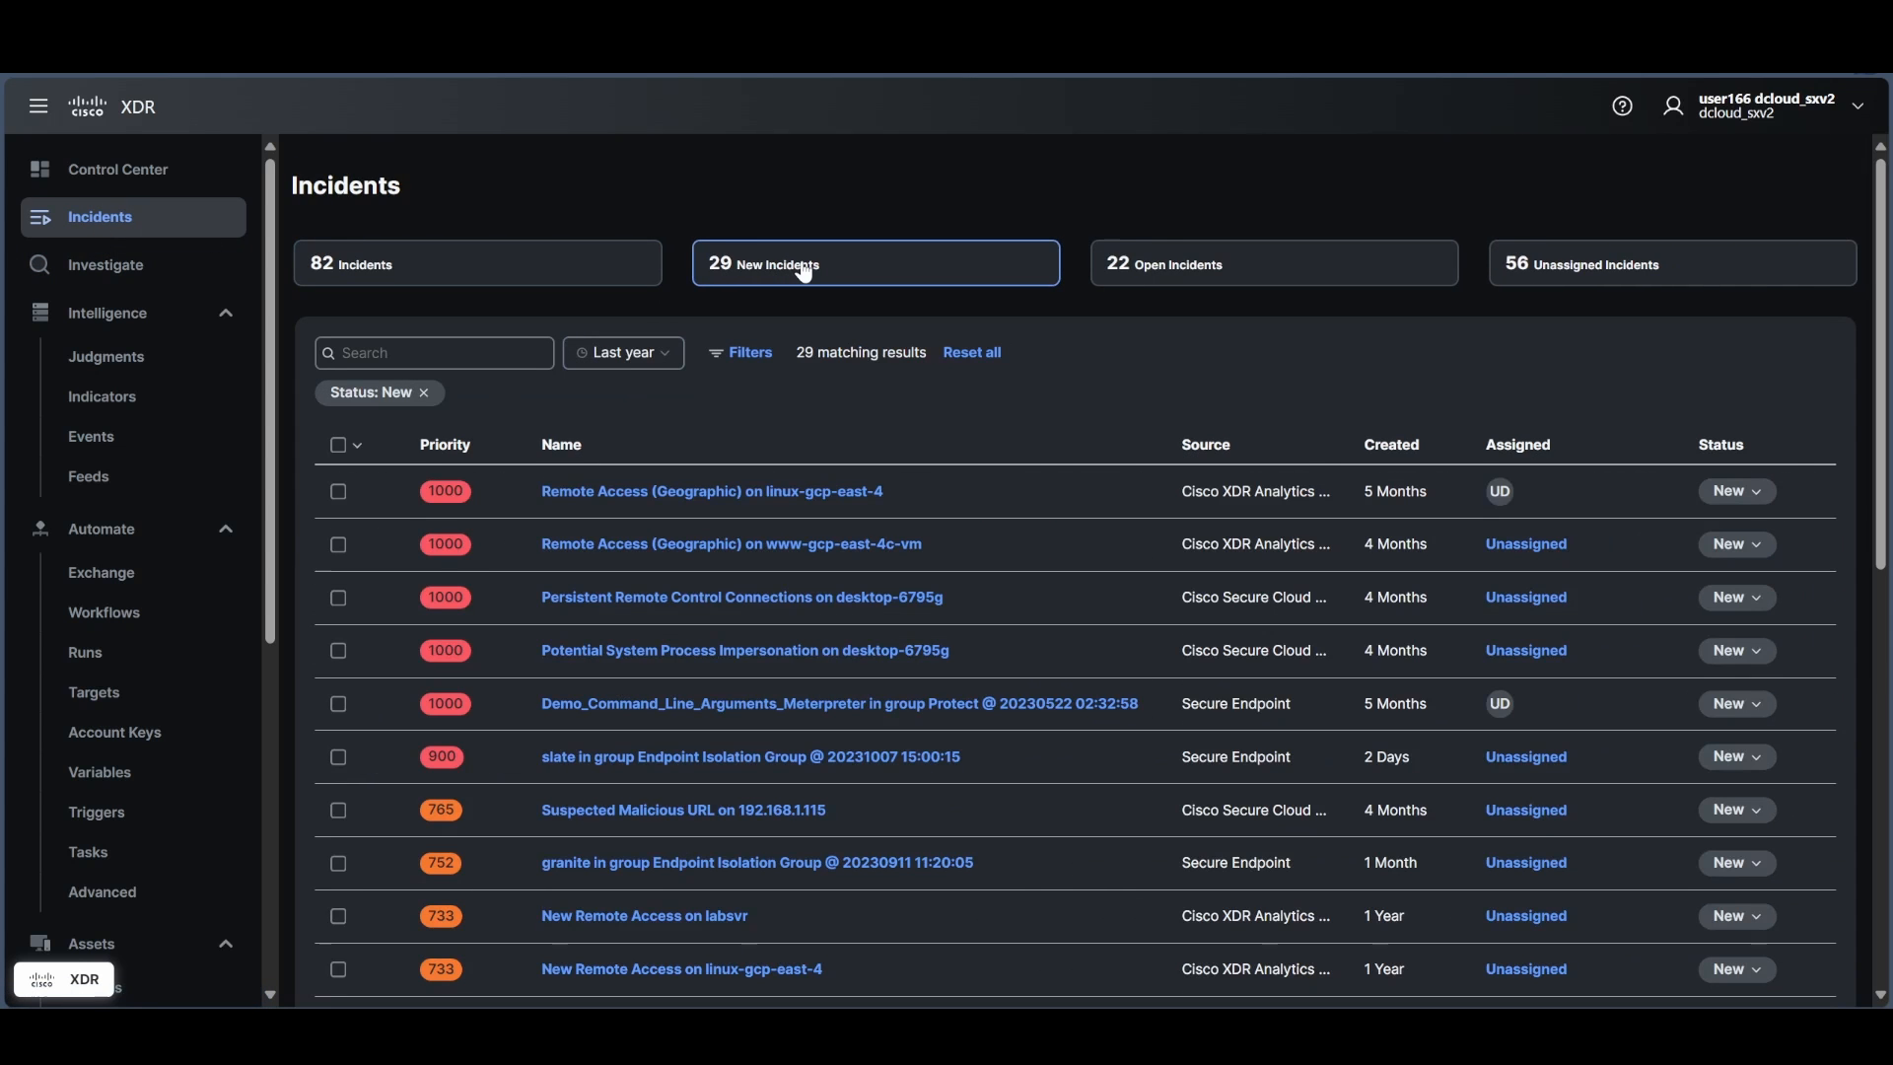
scroll("down", 3)
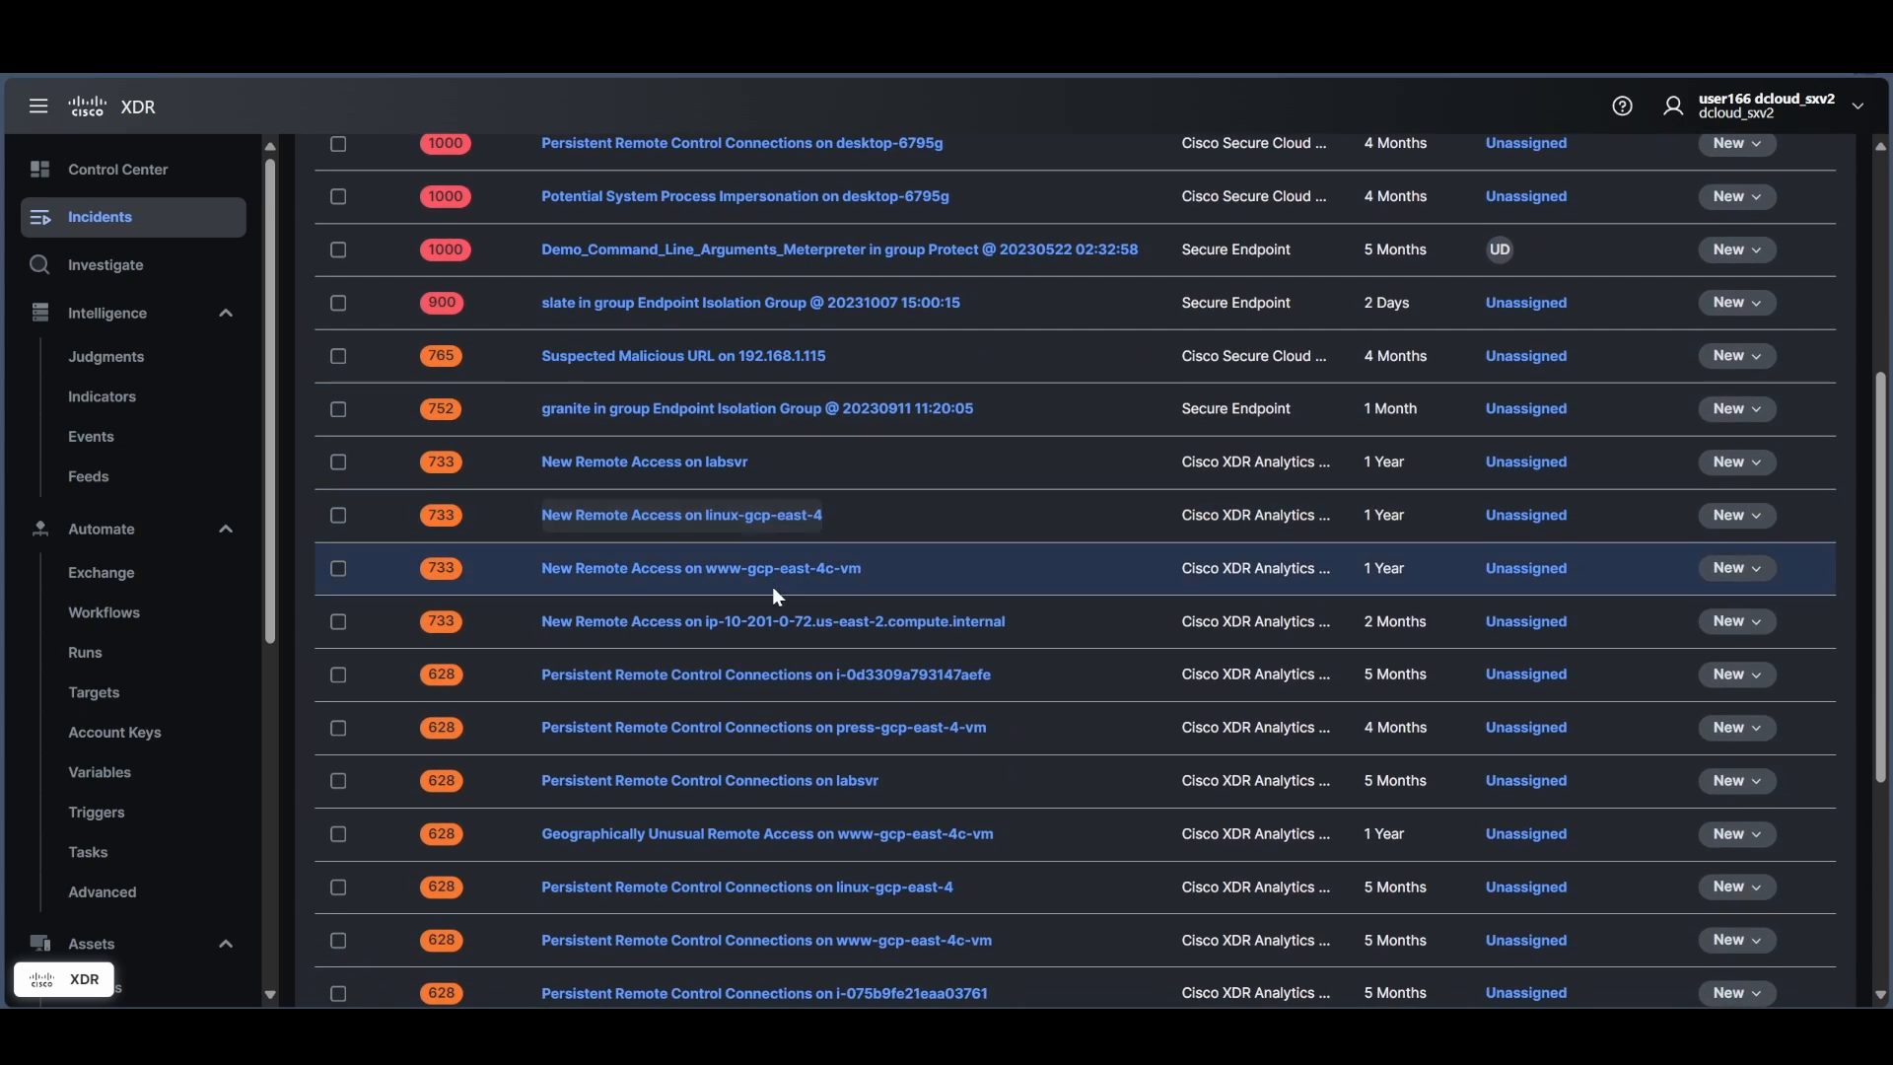
left_click(1736, 462)
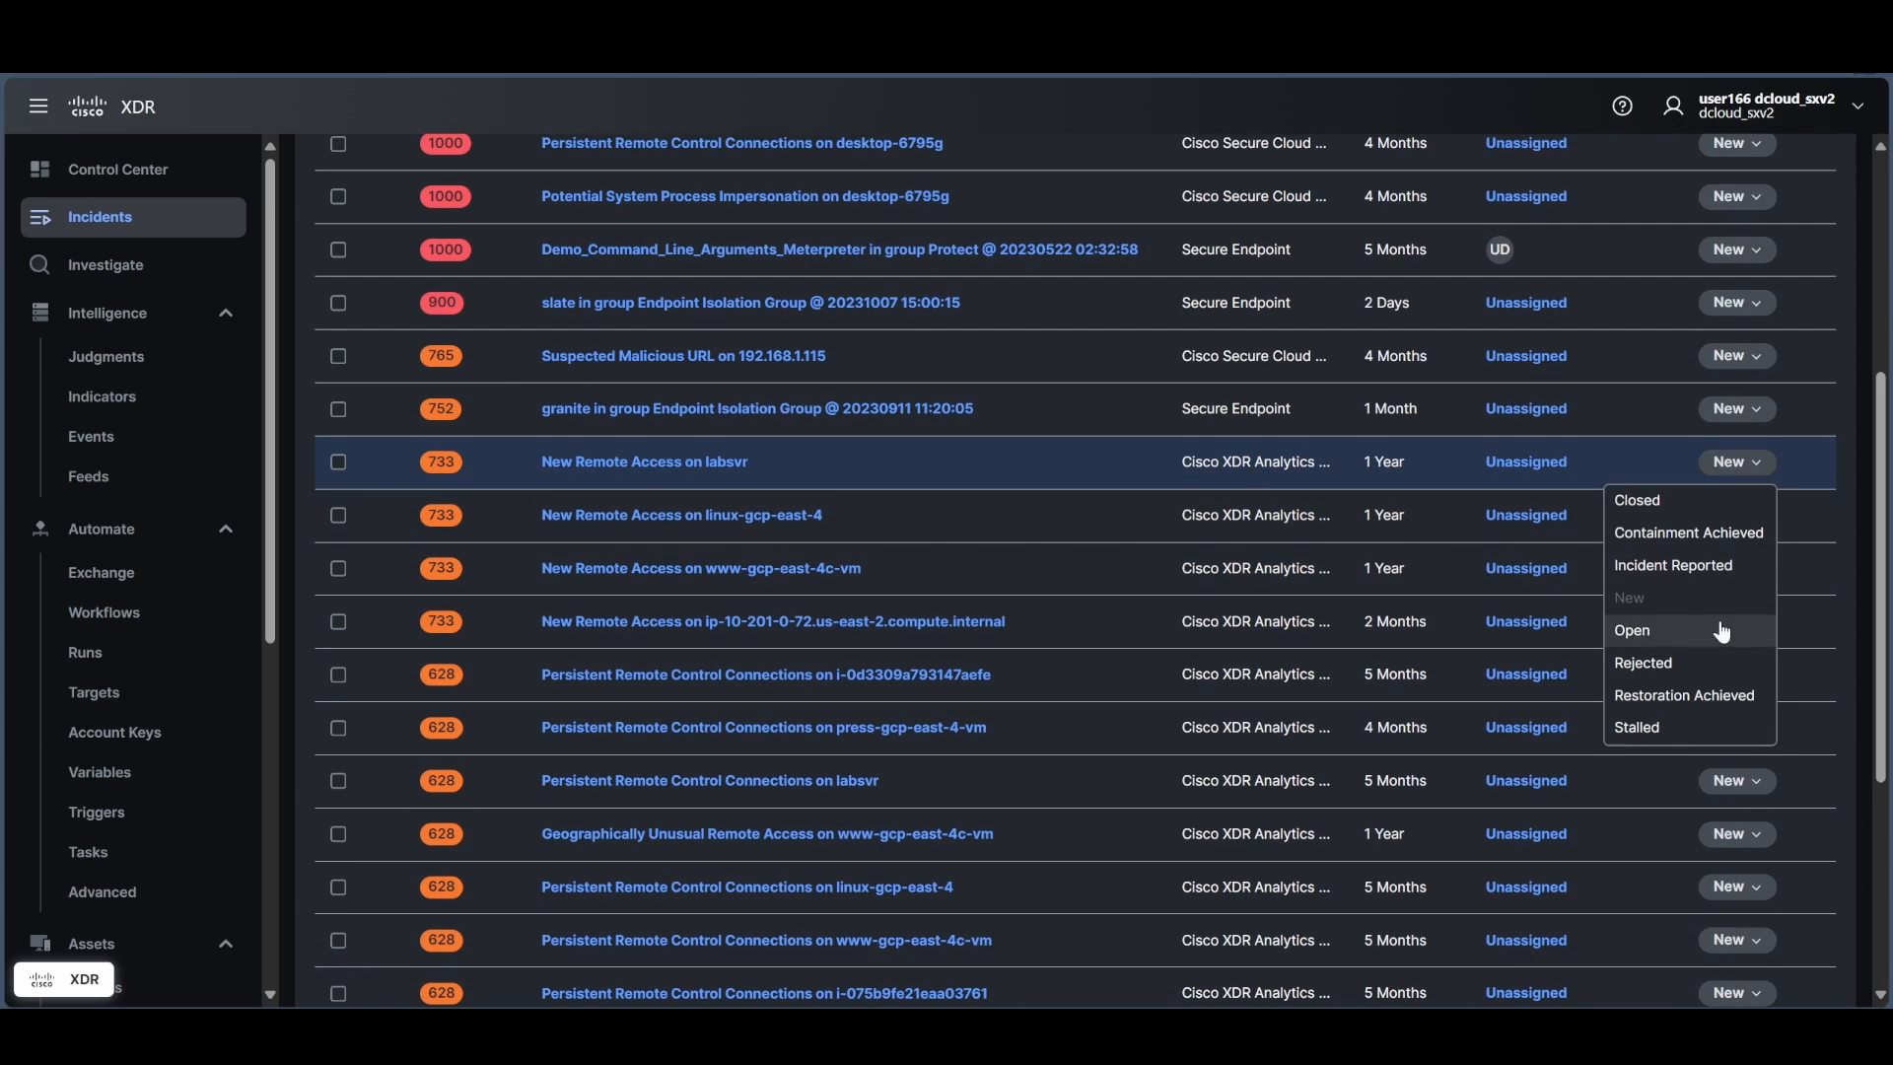
mouse_move(1112, 408)
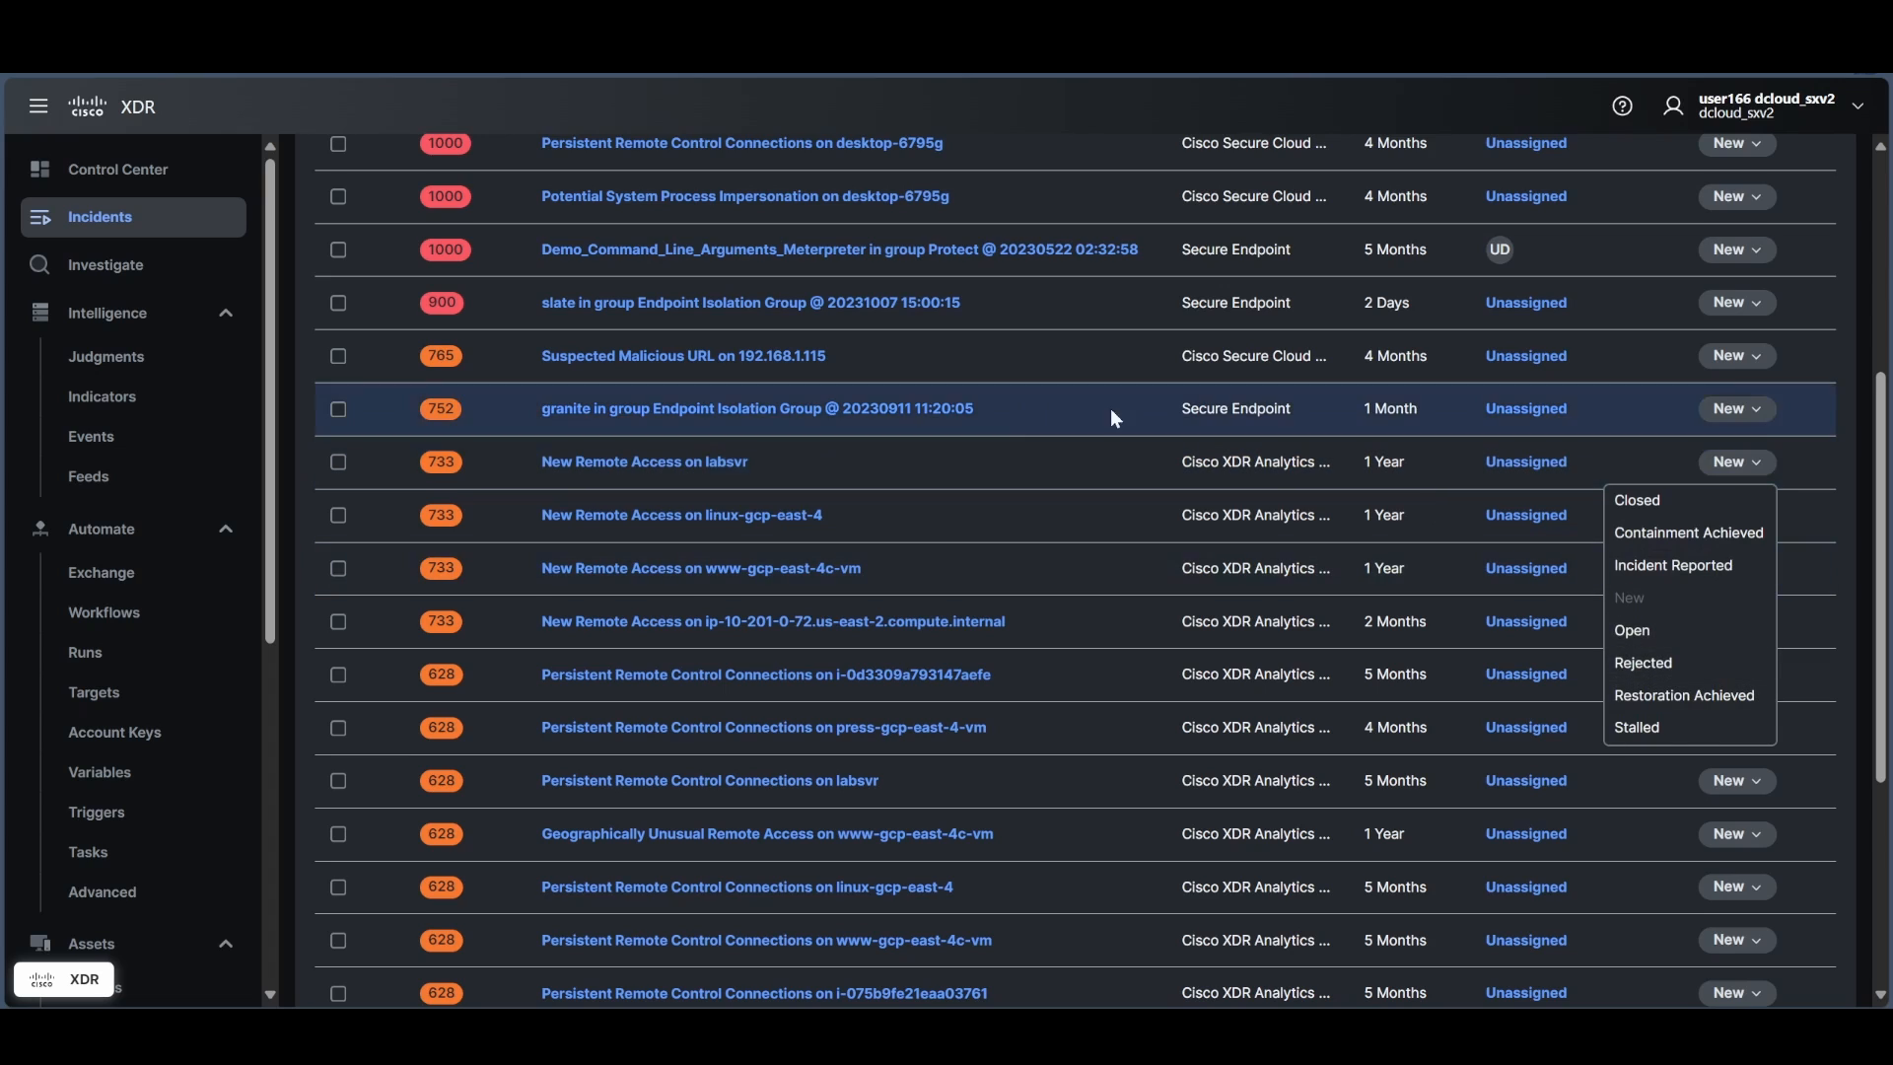
mouse_move(106, 312)
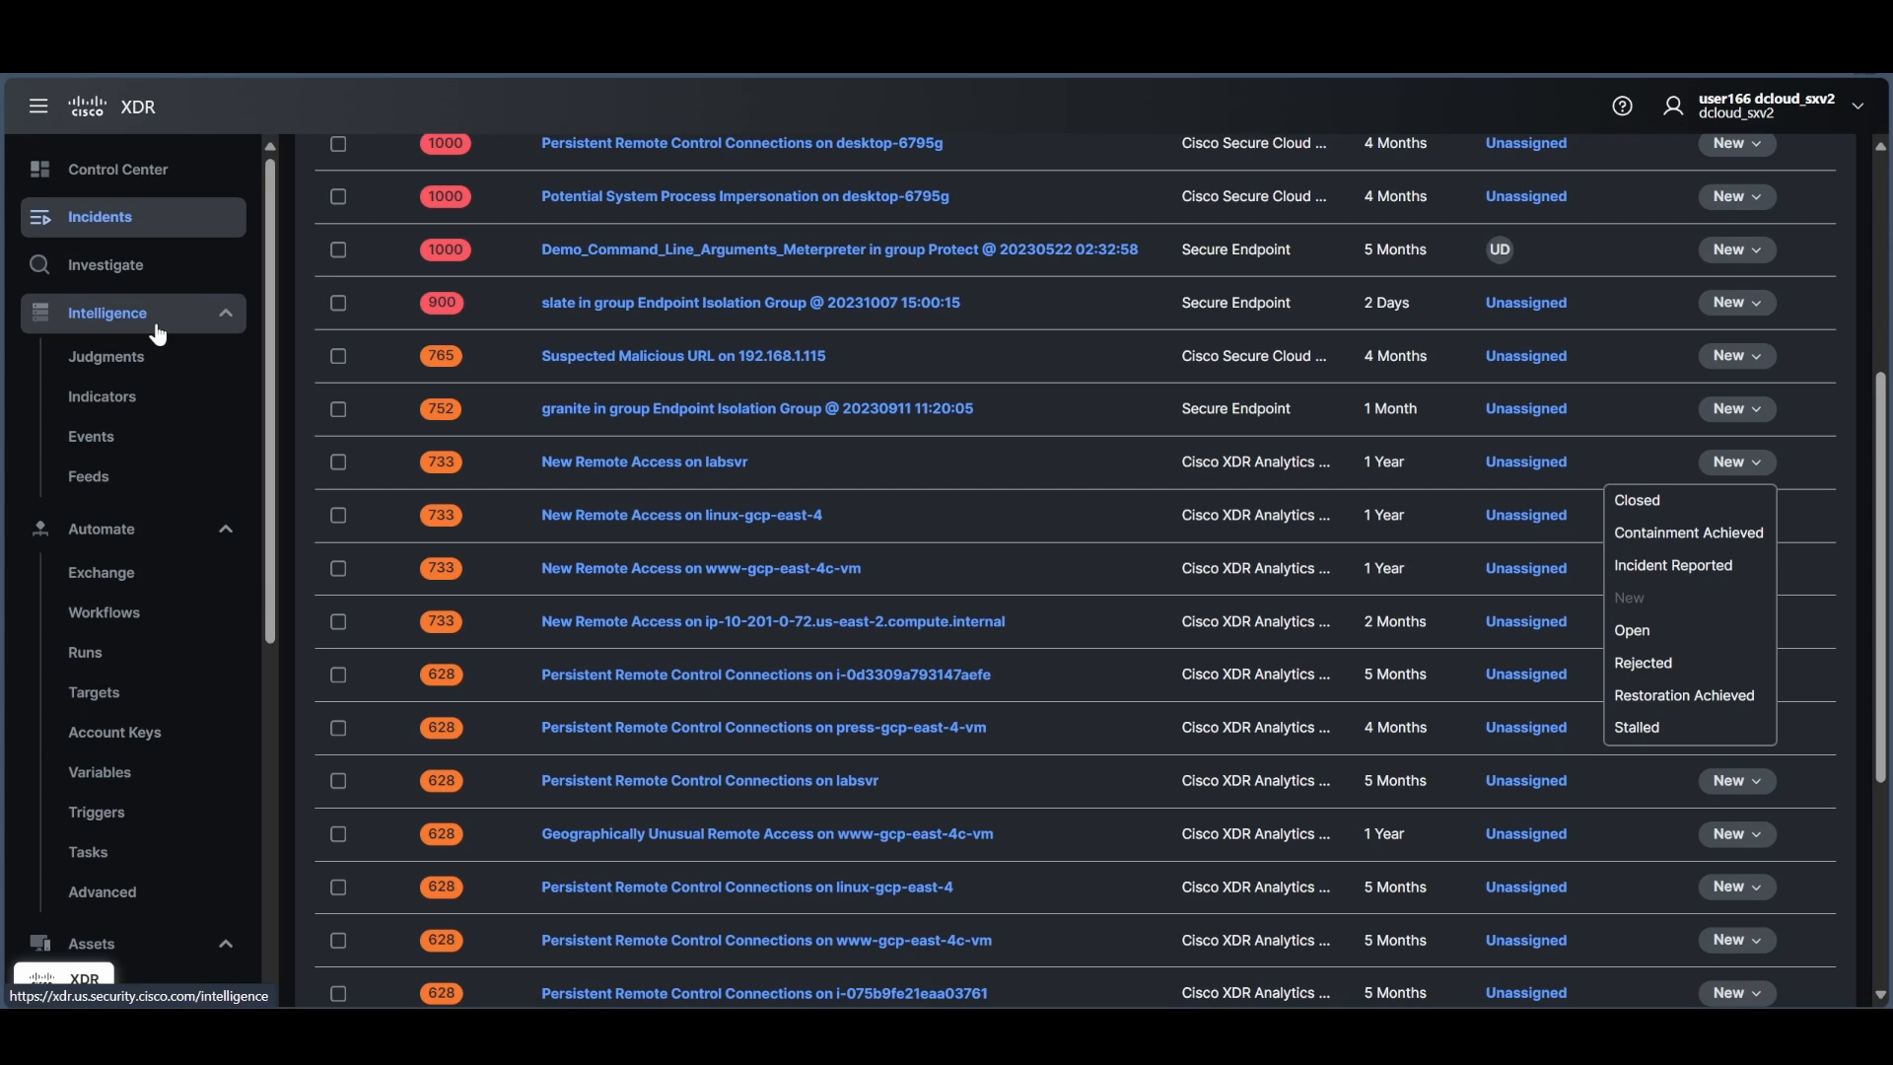
Browse malicious IP judgments and Talos Snort rule indicators, then open the CINS Army List events.
left_click(106, 356)
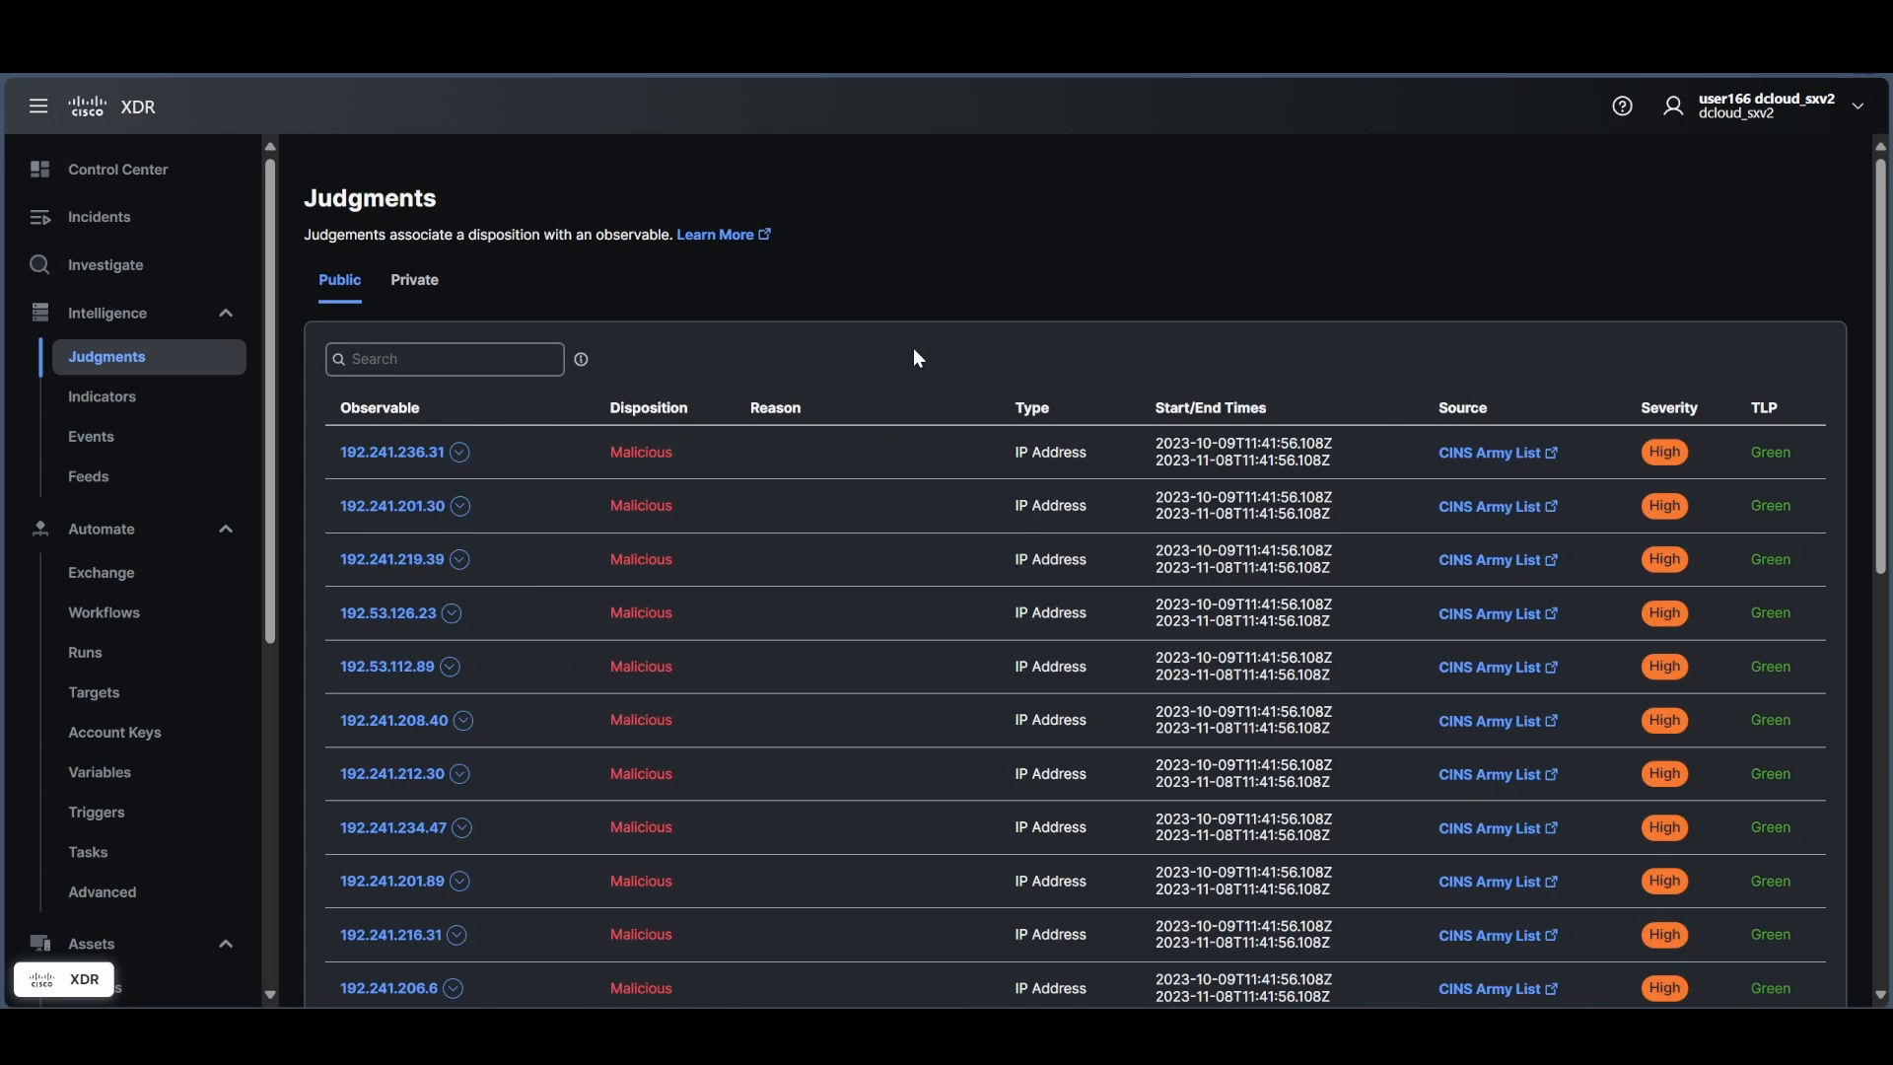
mouse_move(854, 496)
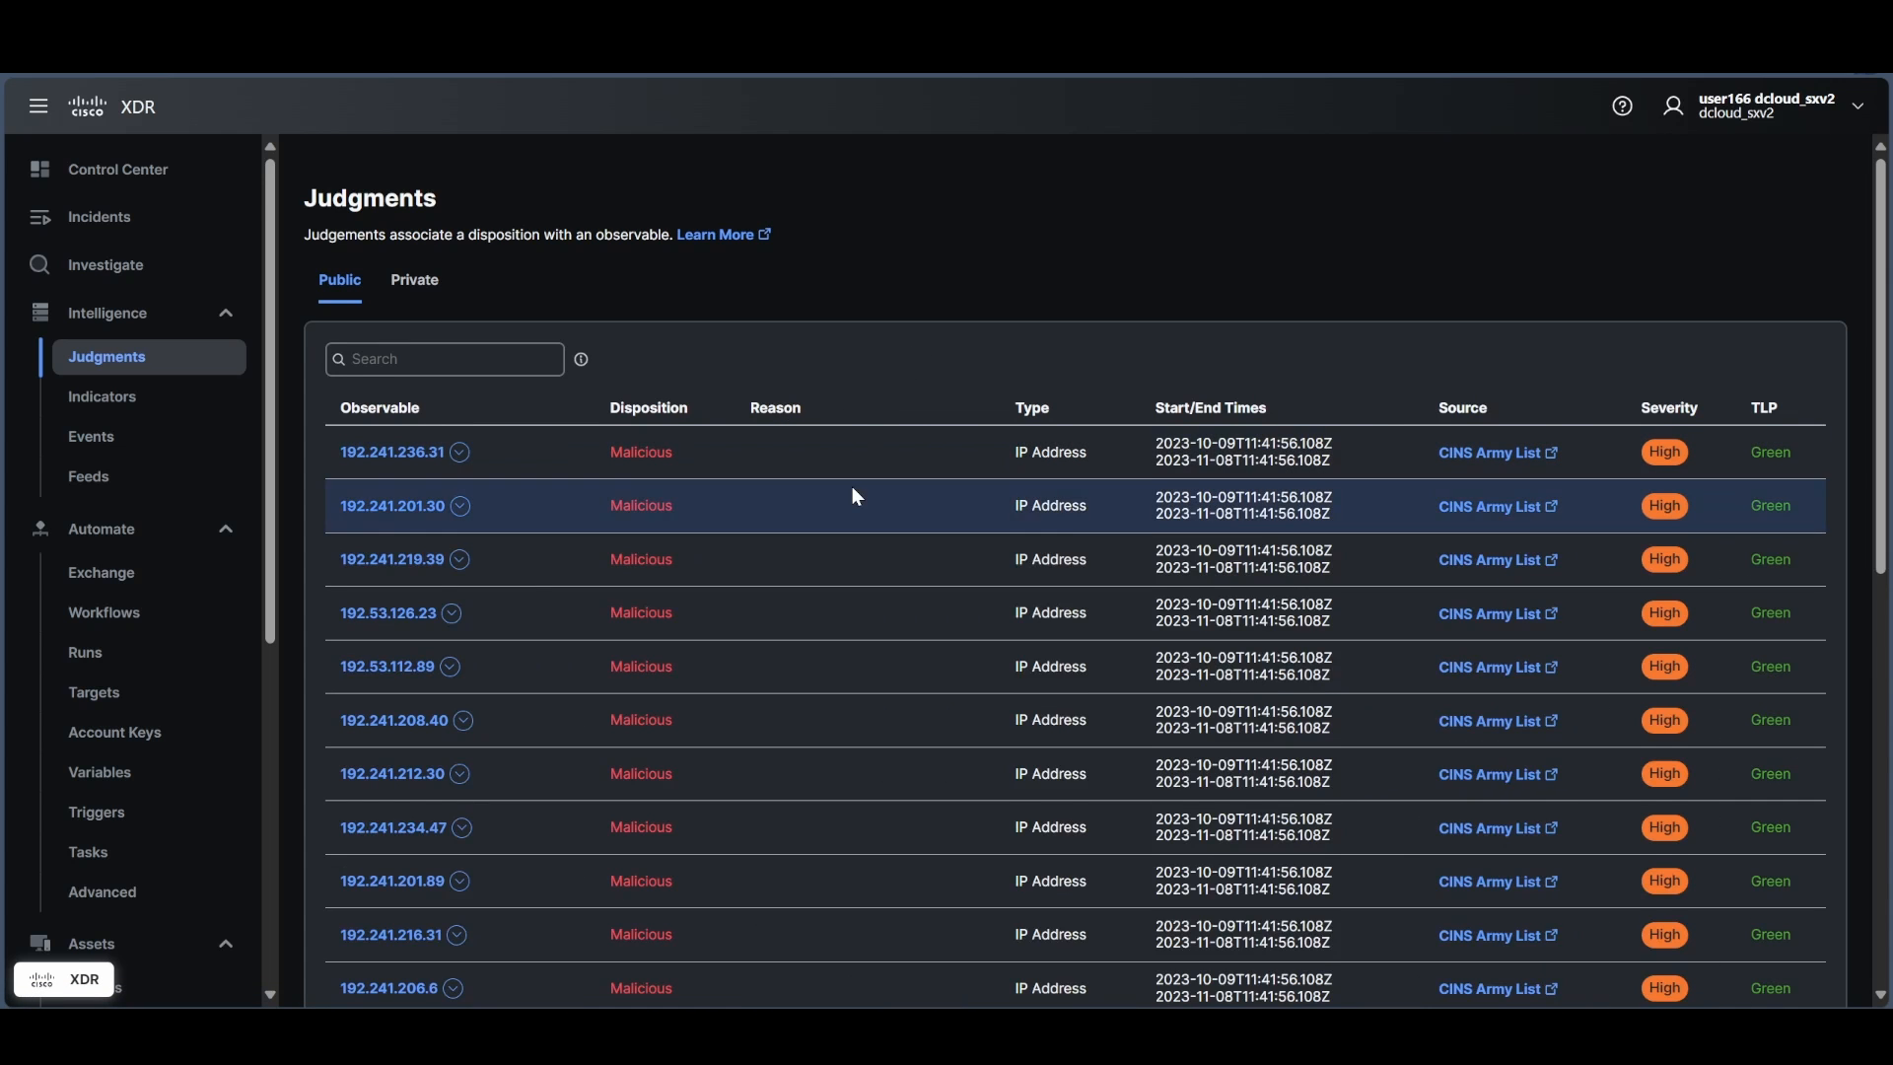
scroll("down", 3)
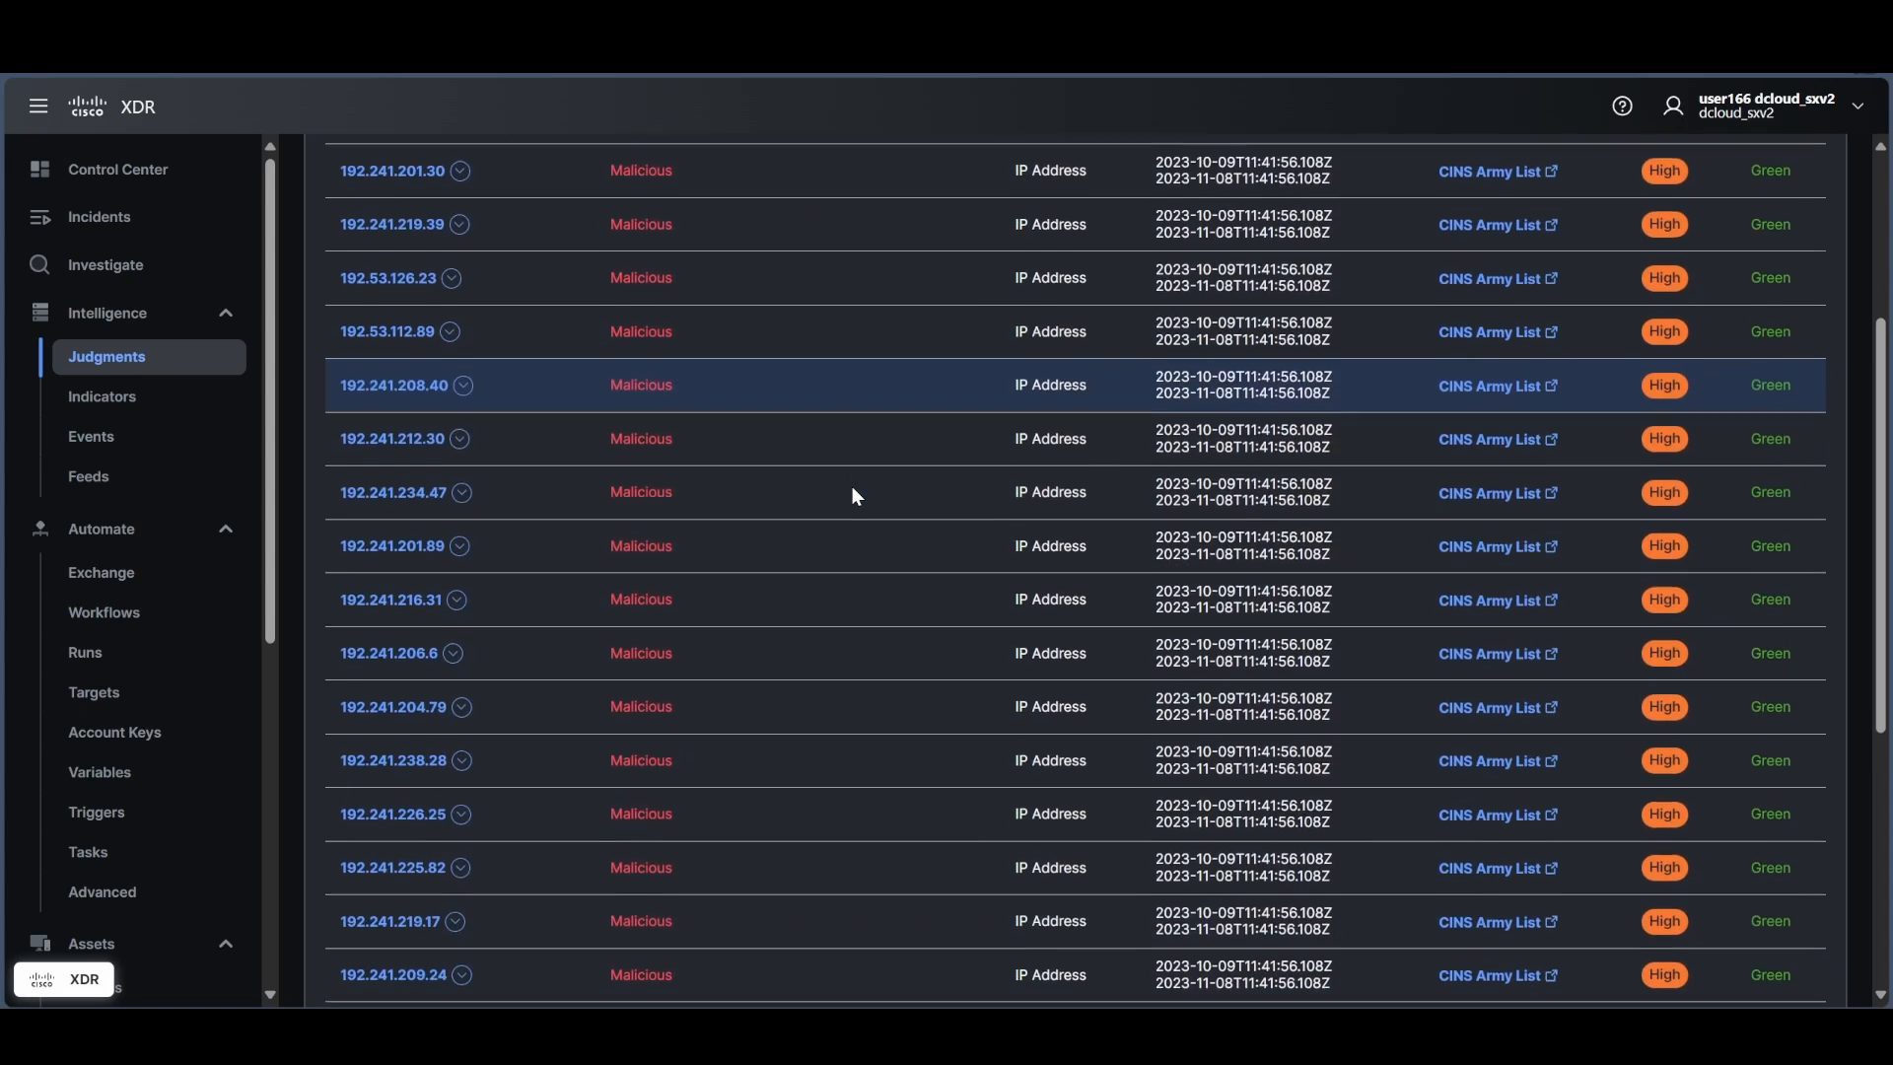
left_click(102, 397)
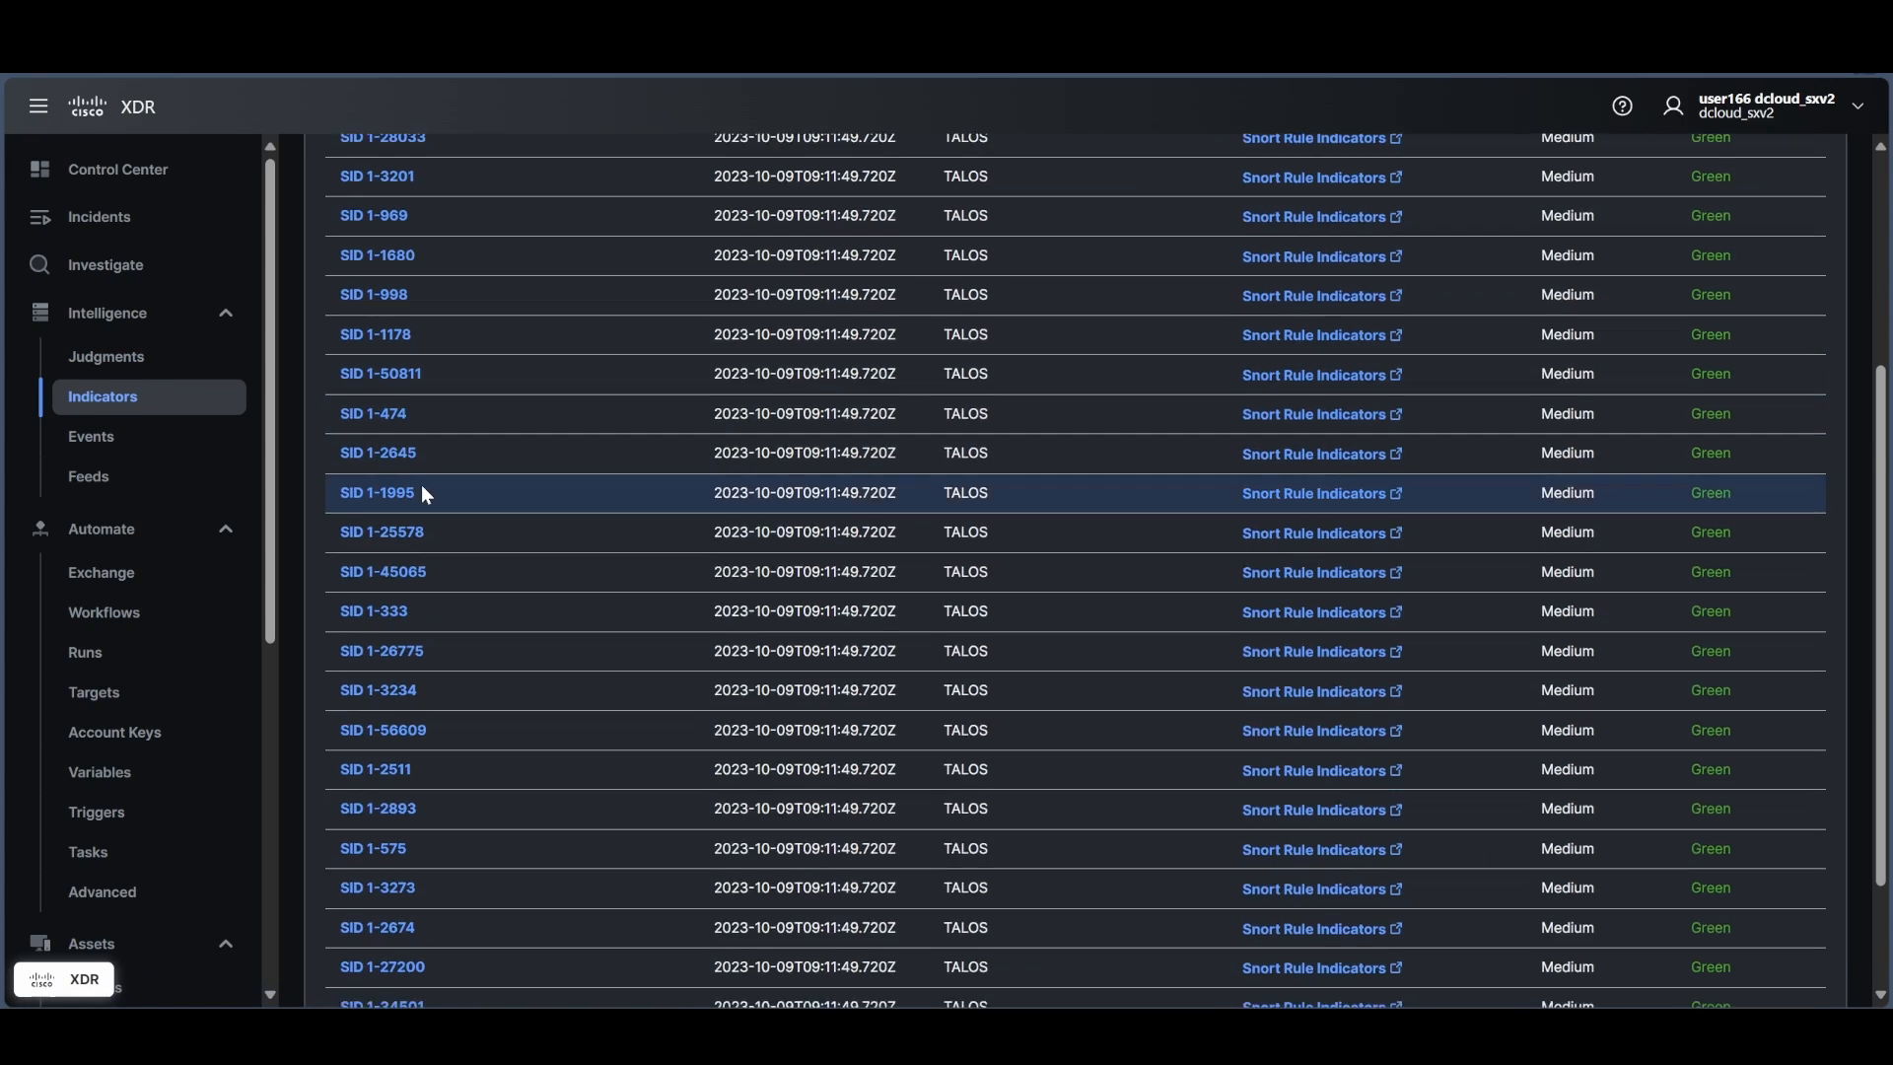
scroll("up", 3)
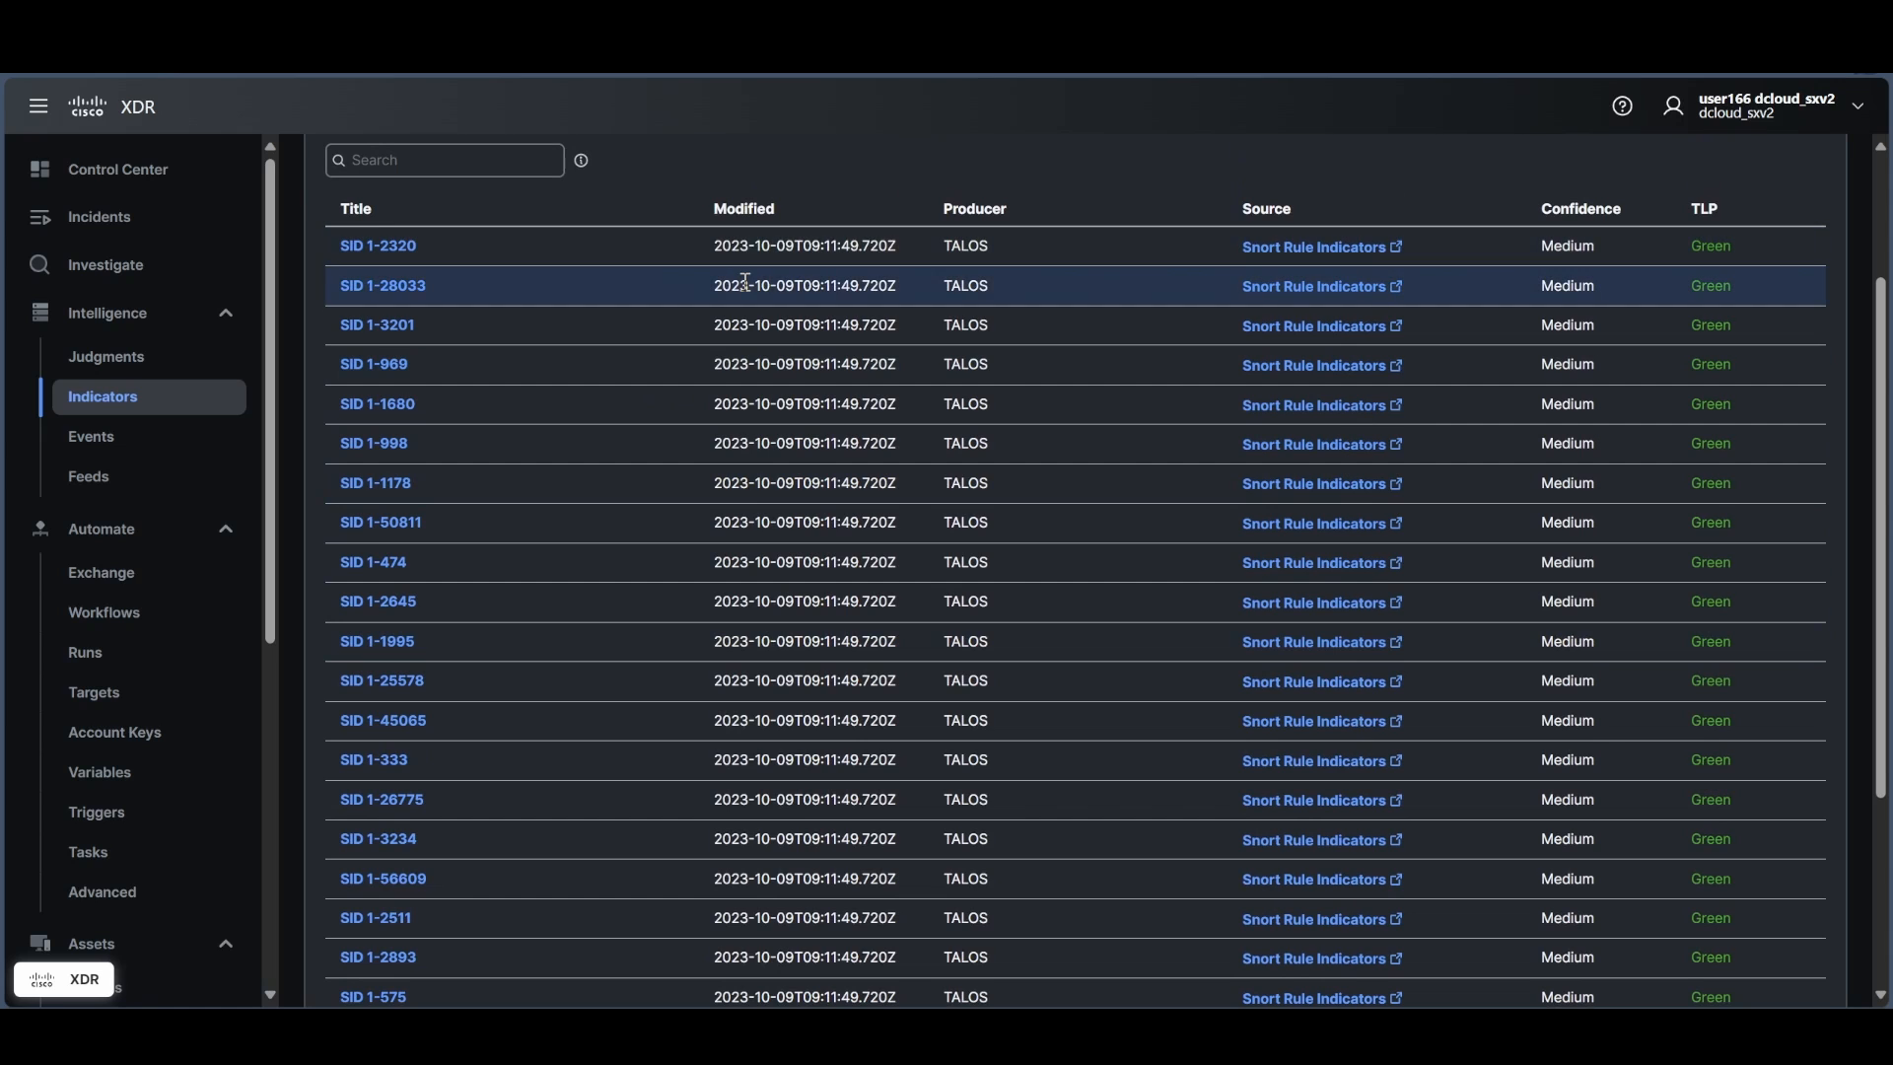
mouse_move(704, 363)
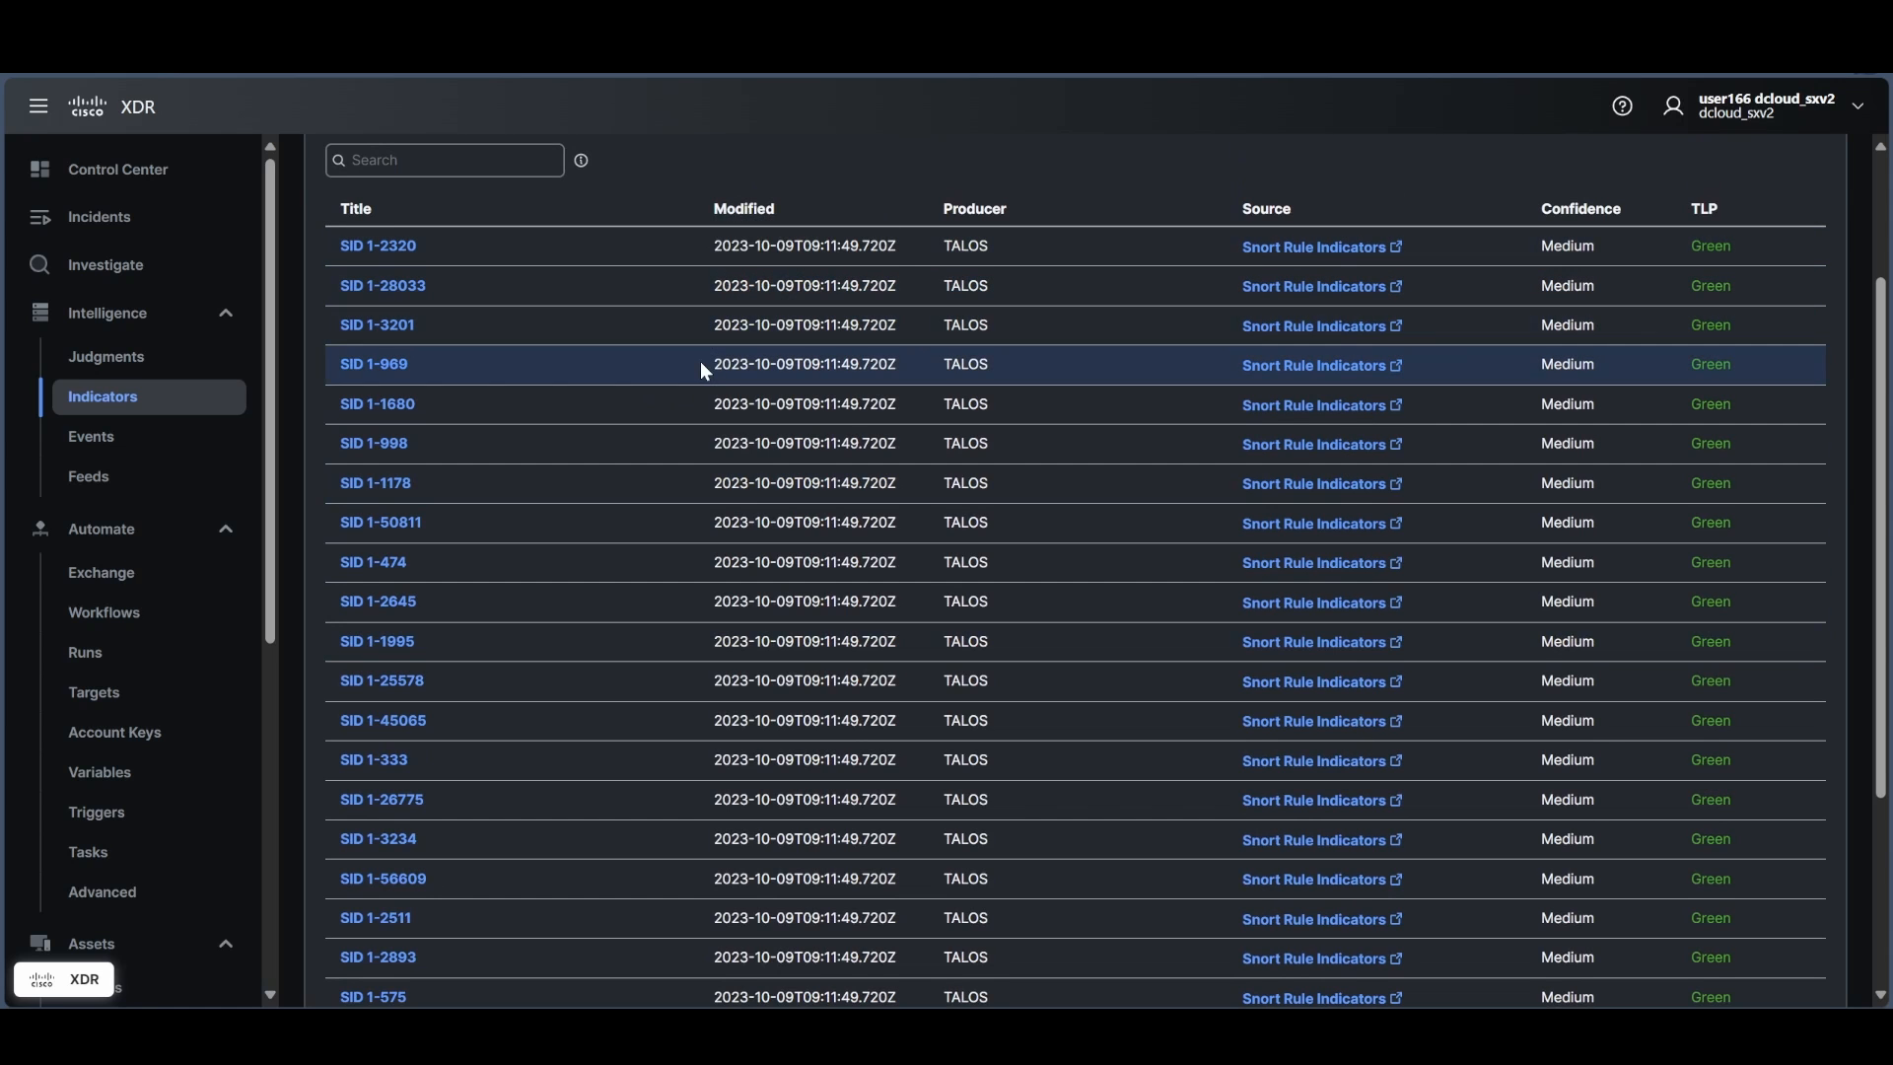
left_click(91, 435)
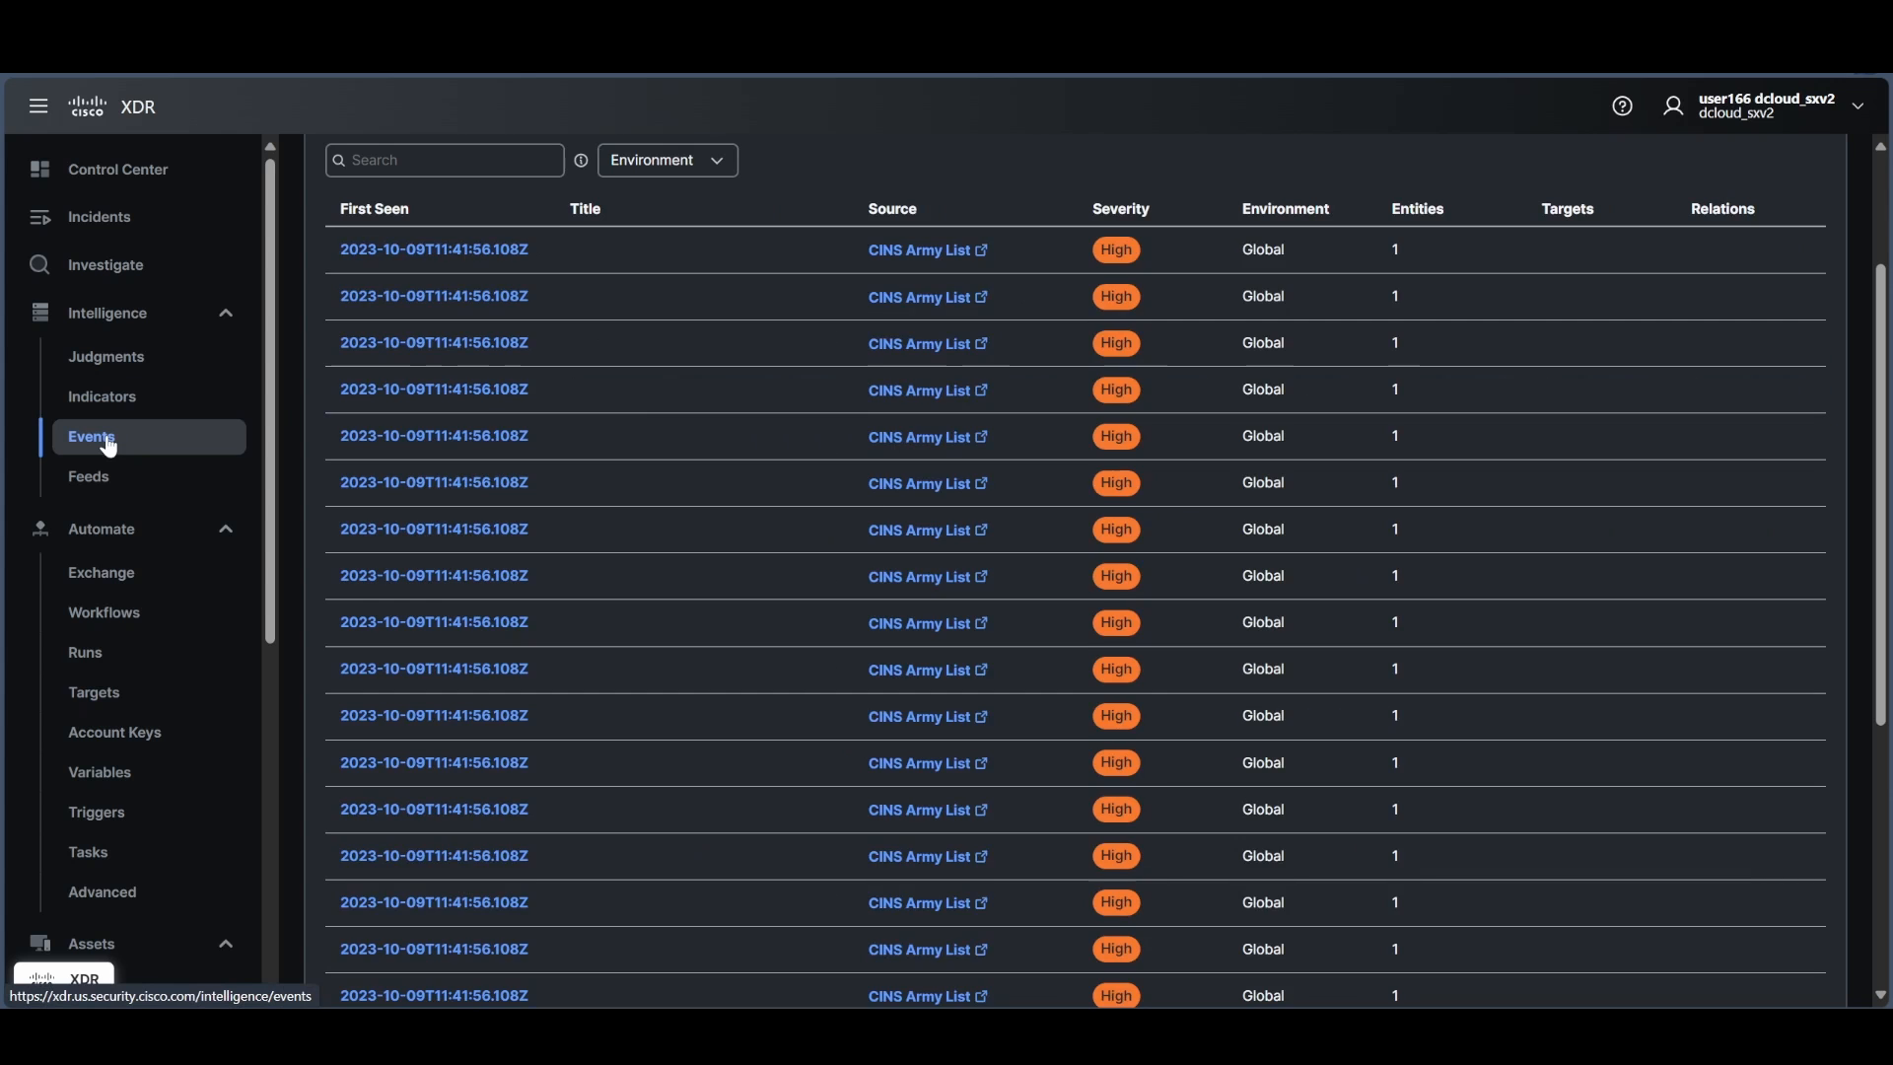
Scroll through the CINS Army List events table.
scroll("down", 3)
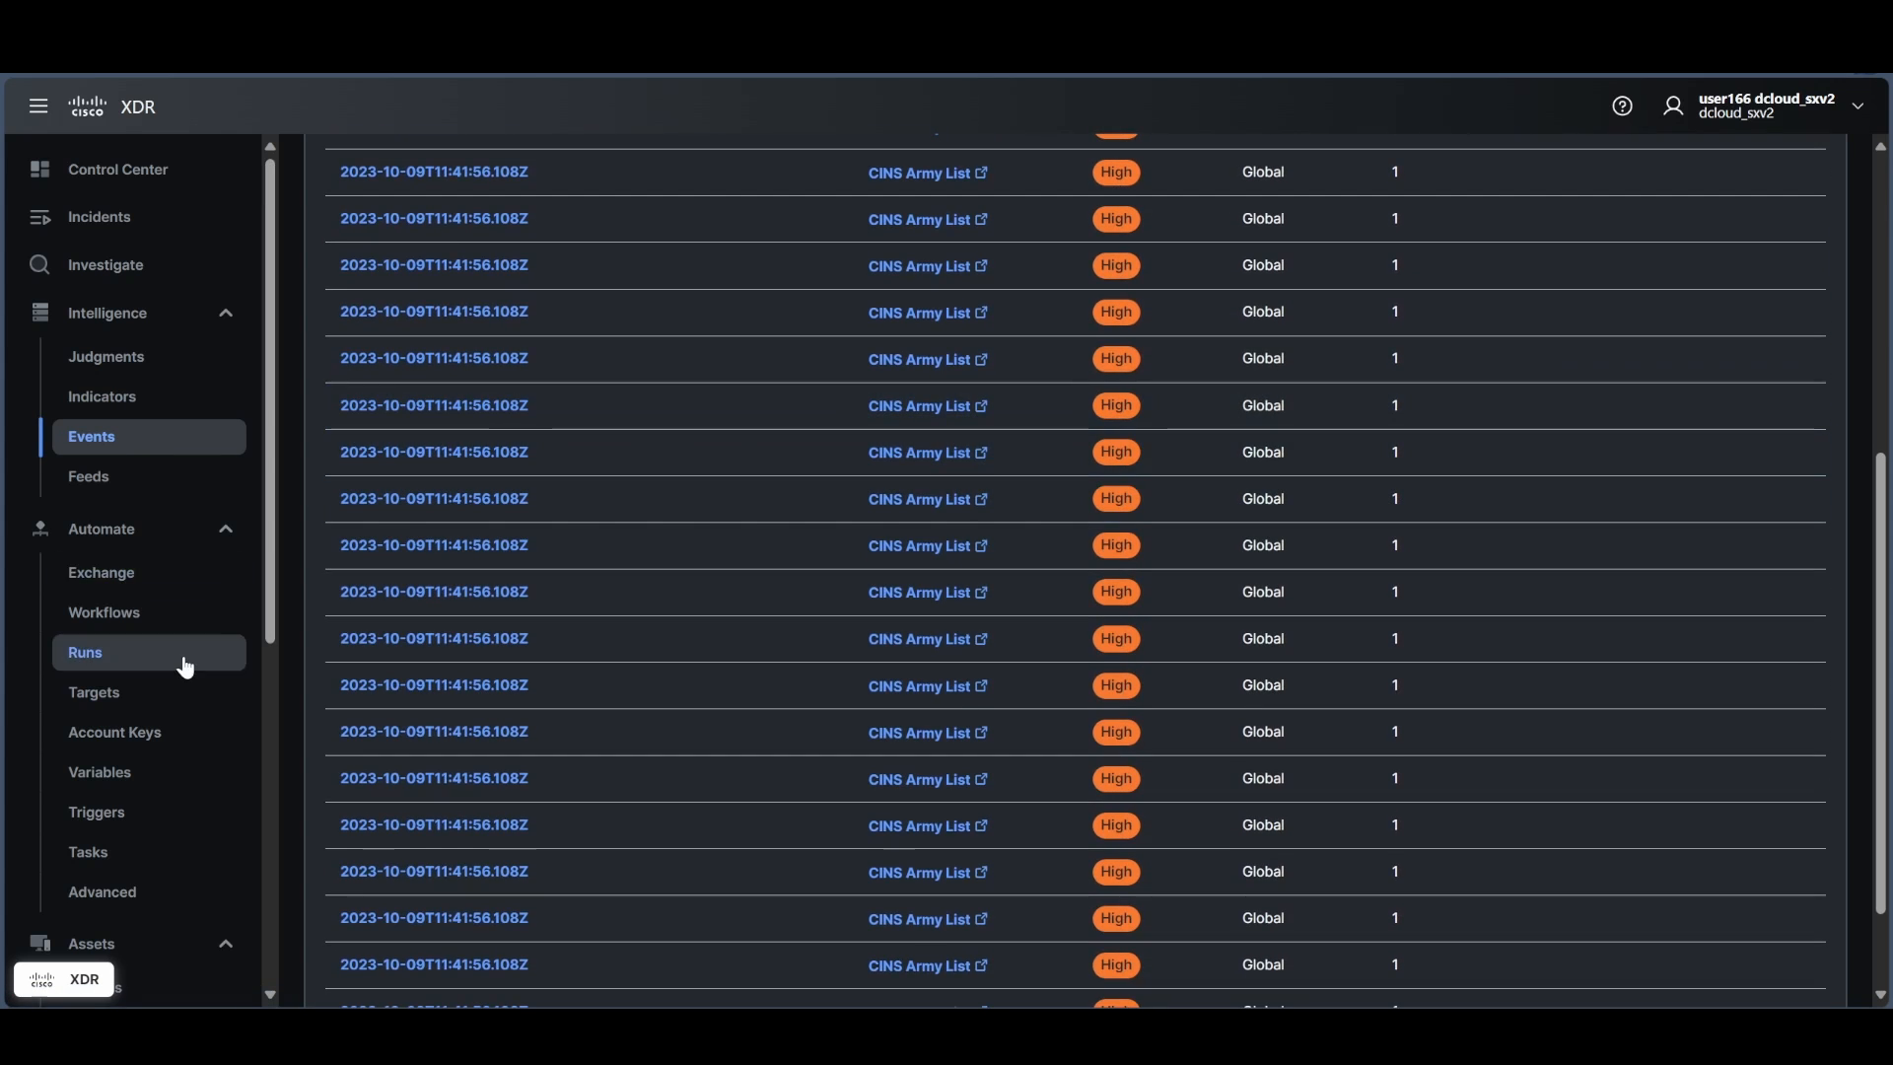
scroll("down", 3)
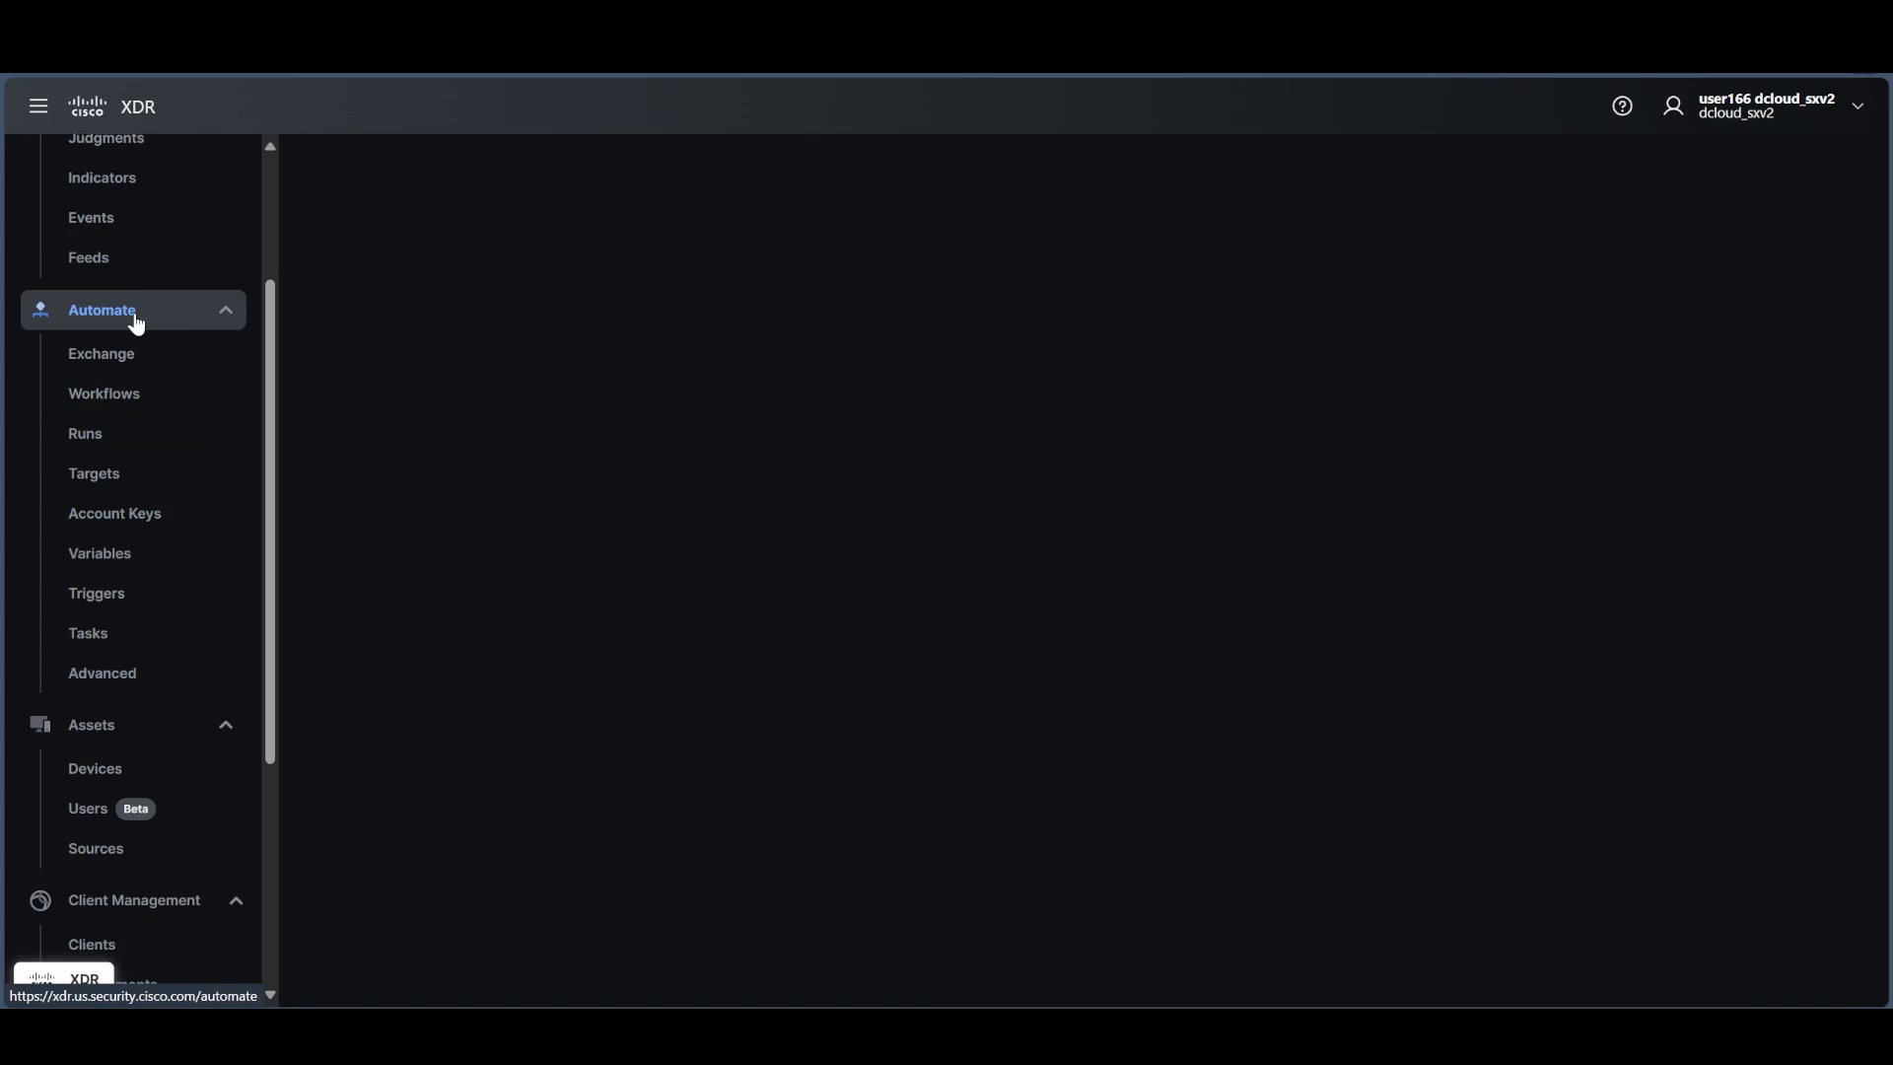
Show the 221 workflow cards, such as Refresh Incidents, under Automate > Workflows.
left_click(104, 394)
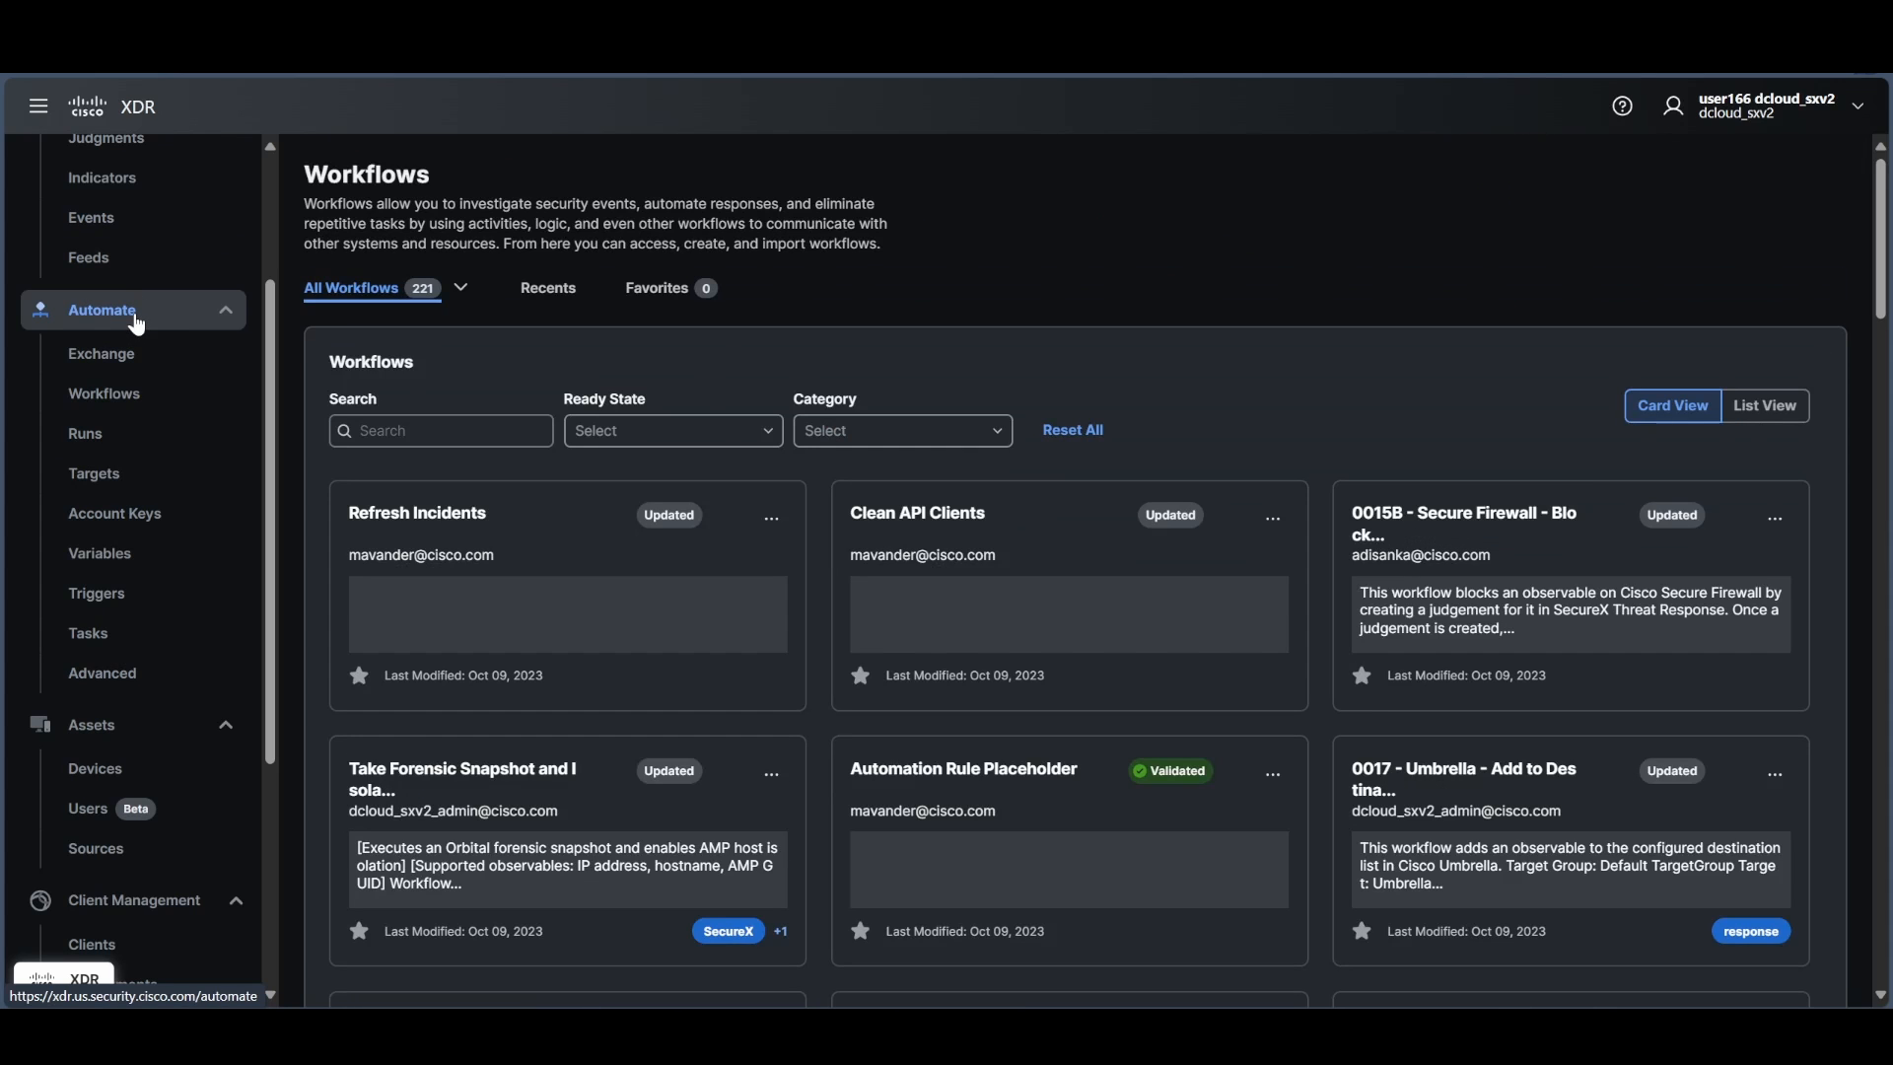
mouse_move(767, 351)
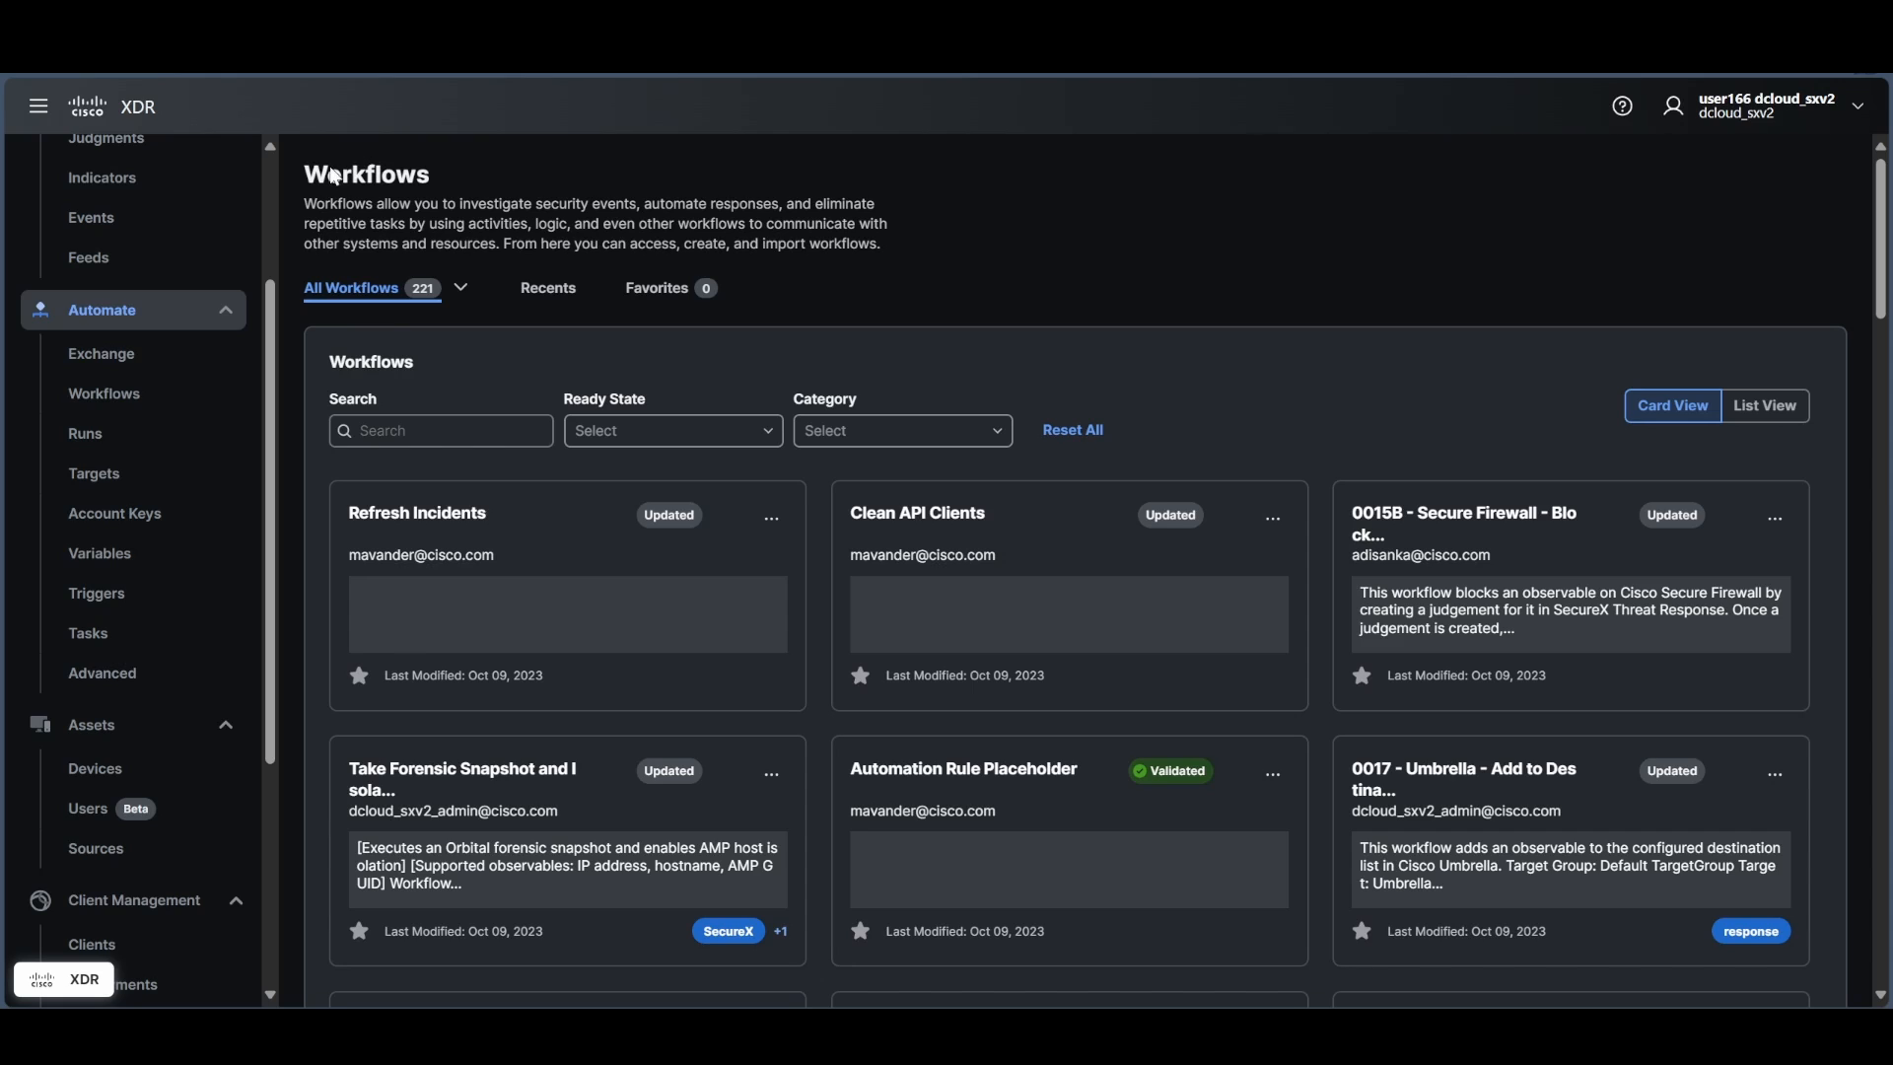
scroll("up", 3)
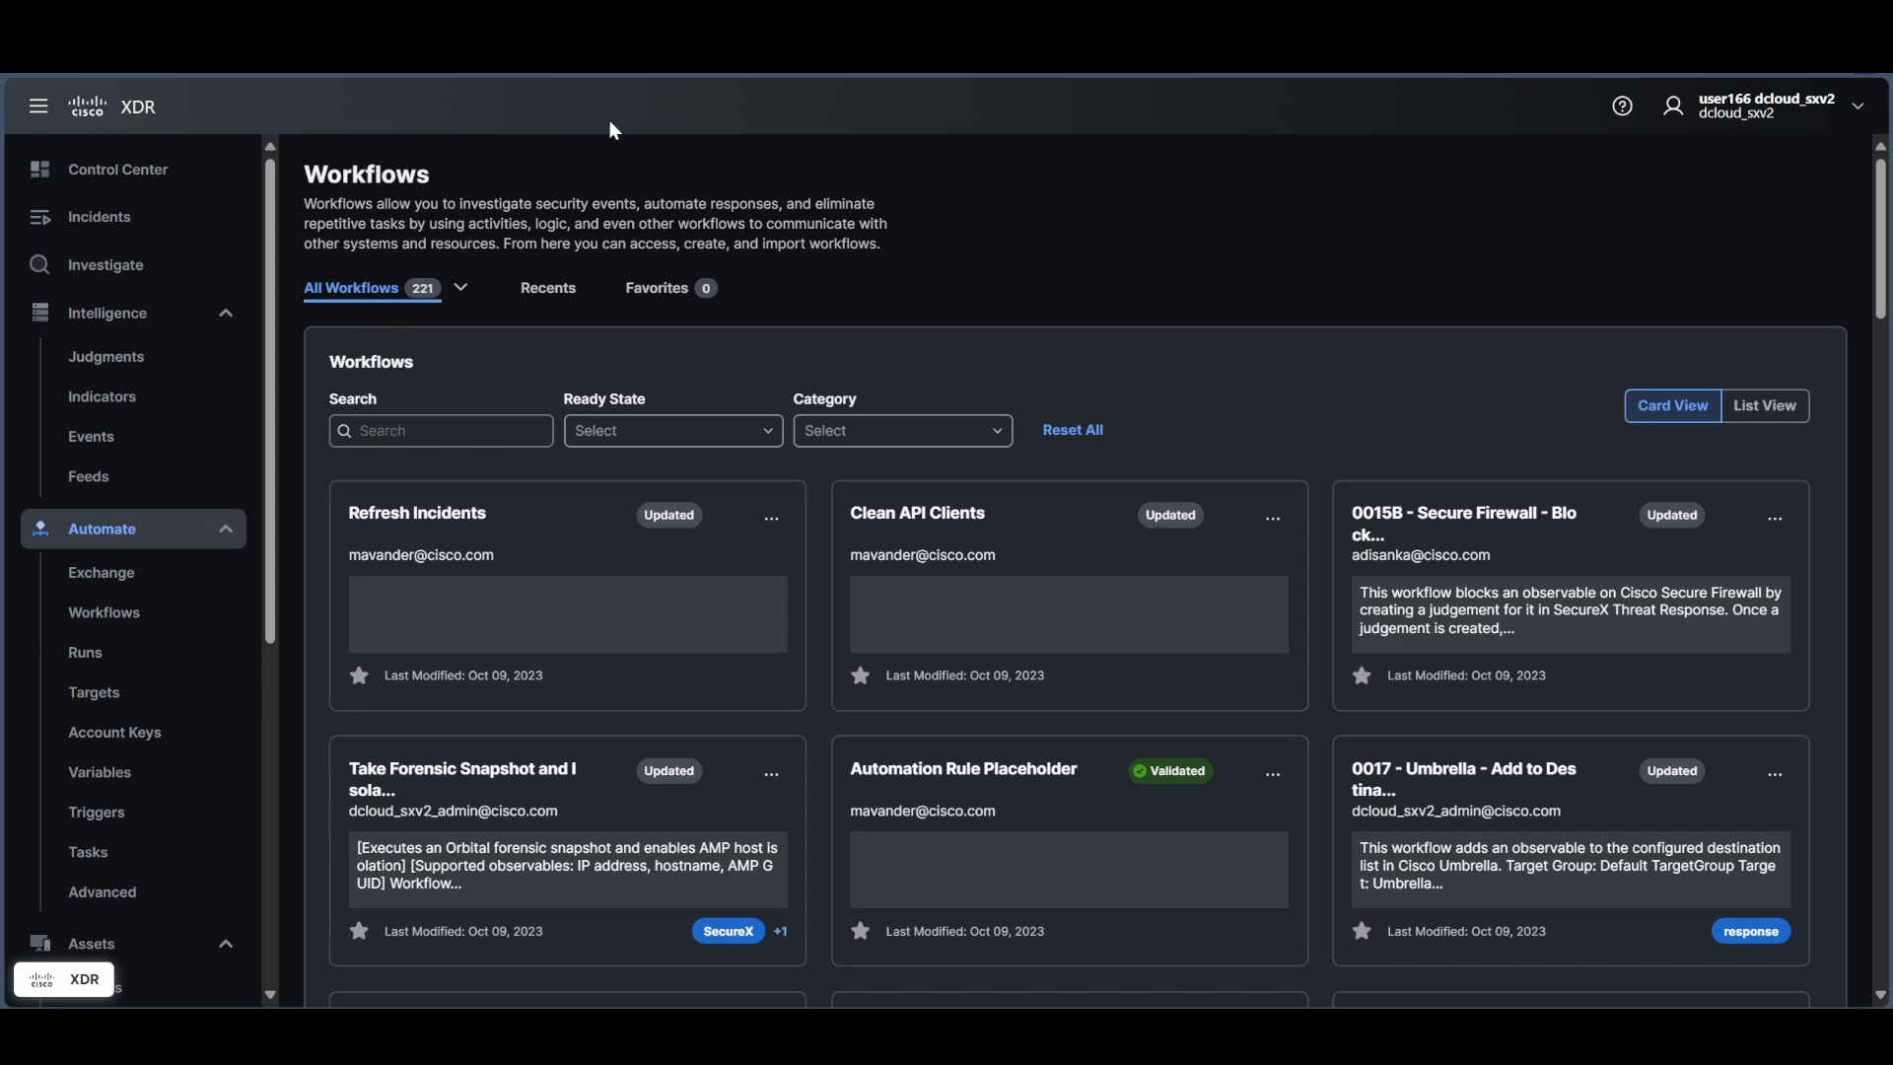
mouse_move(845, 168)
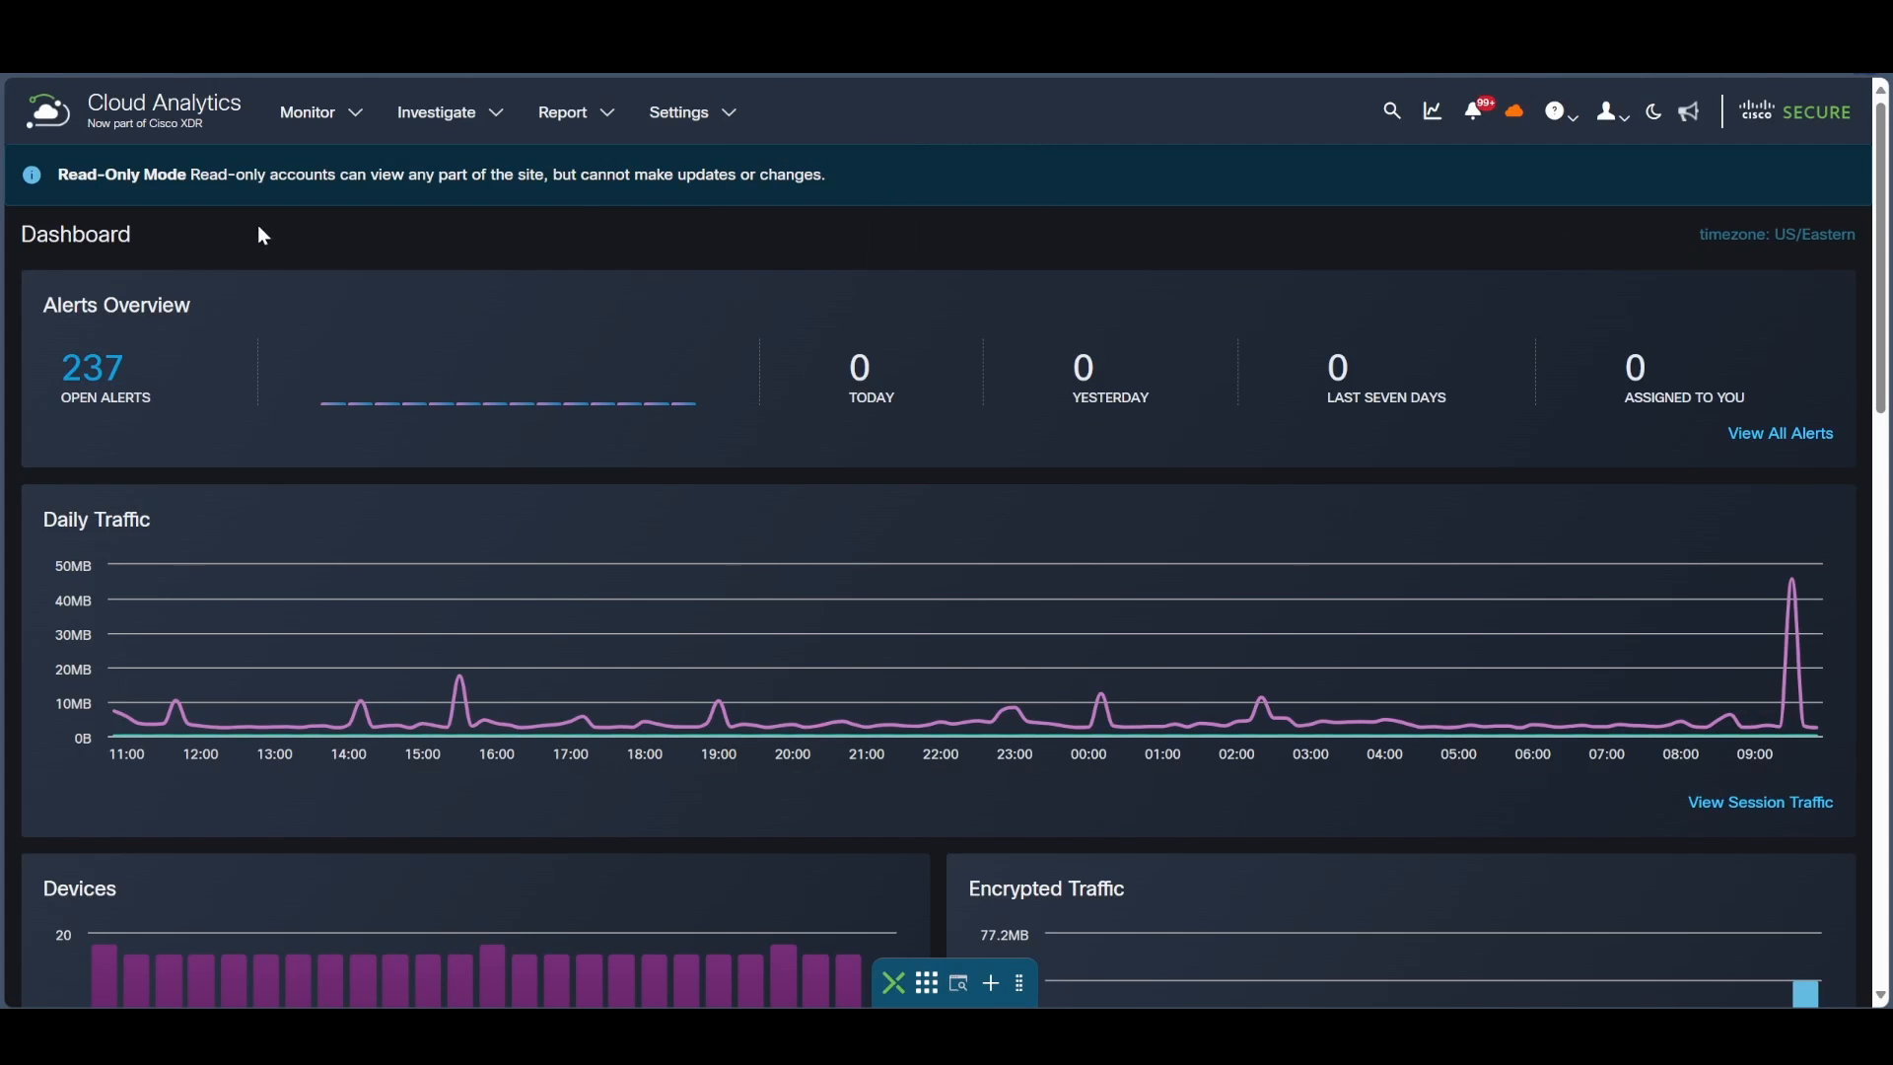
mouse_move(197, 139)
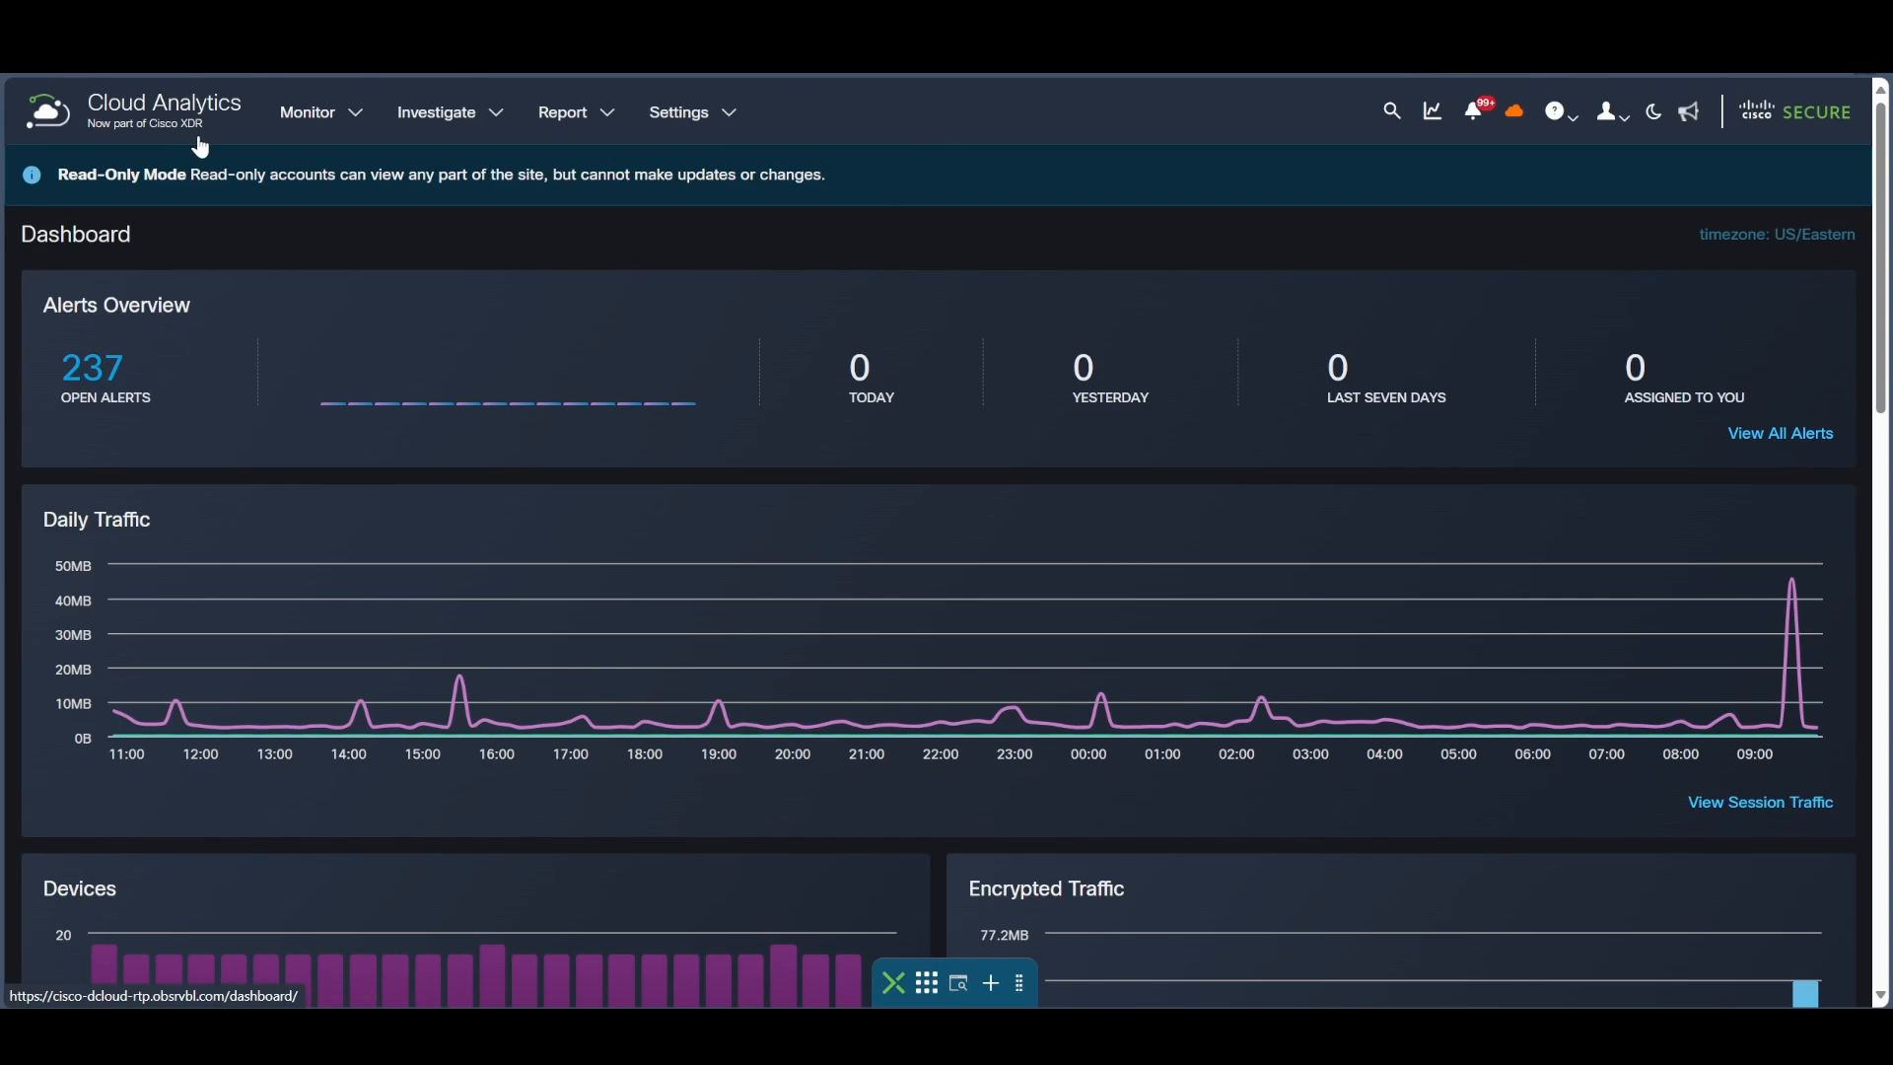
mouse_move(840, 317)
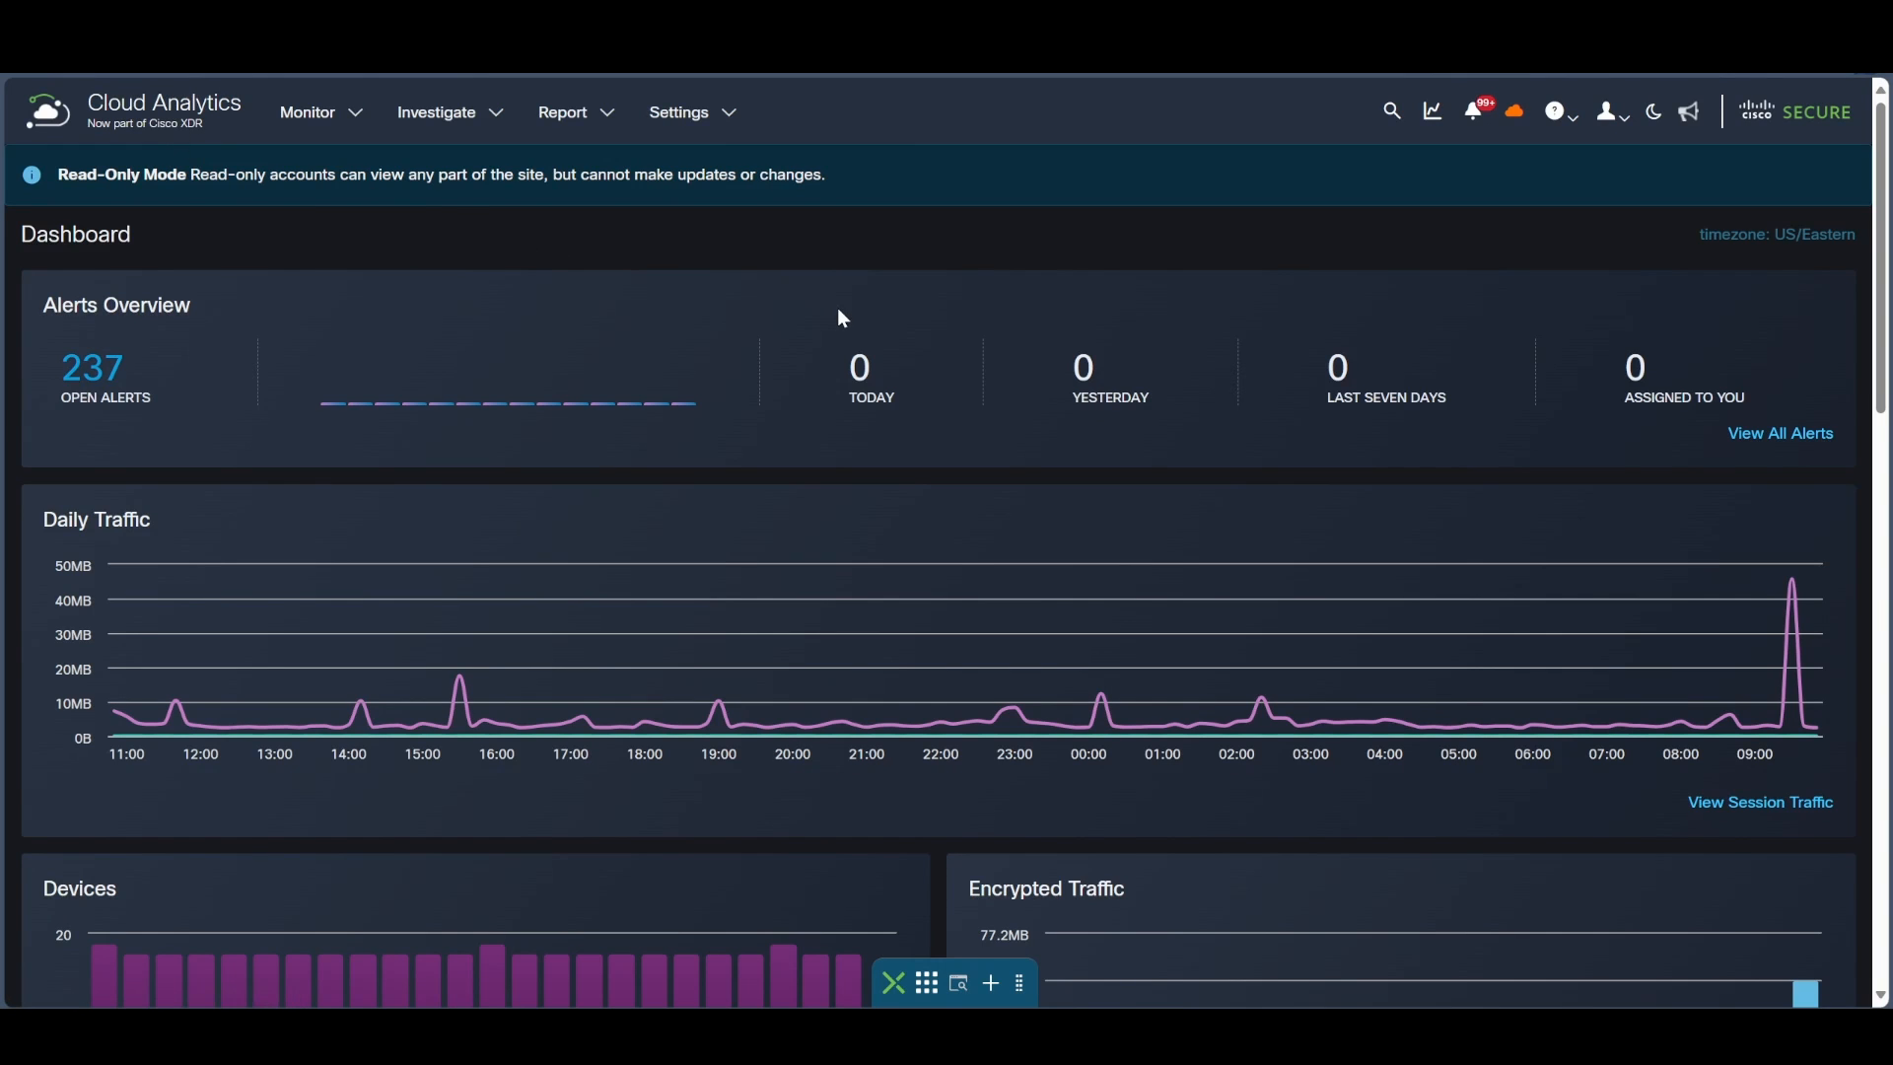
mouse_move(915, 496)
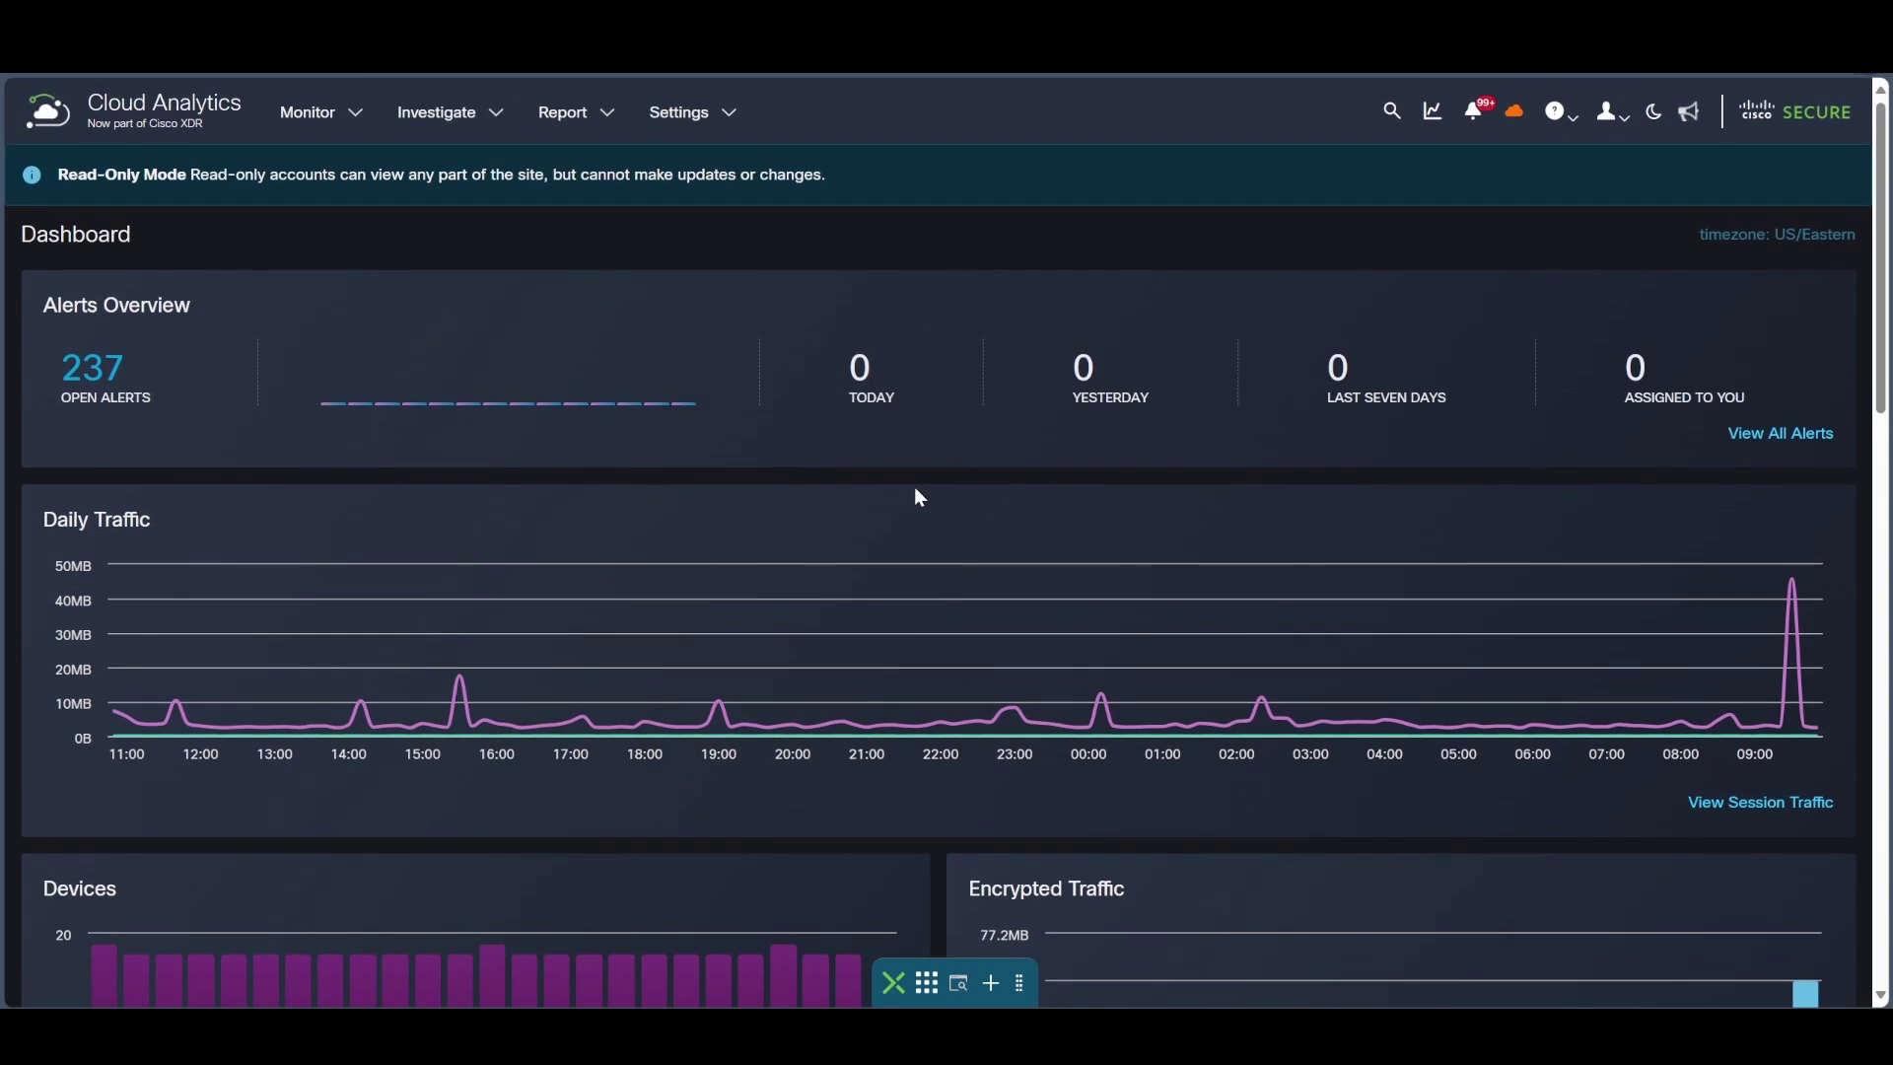
Expand the Investigate menu on the Cloud Analytics dashboard.
left_click(436, 112)
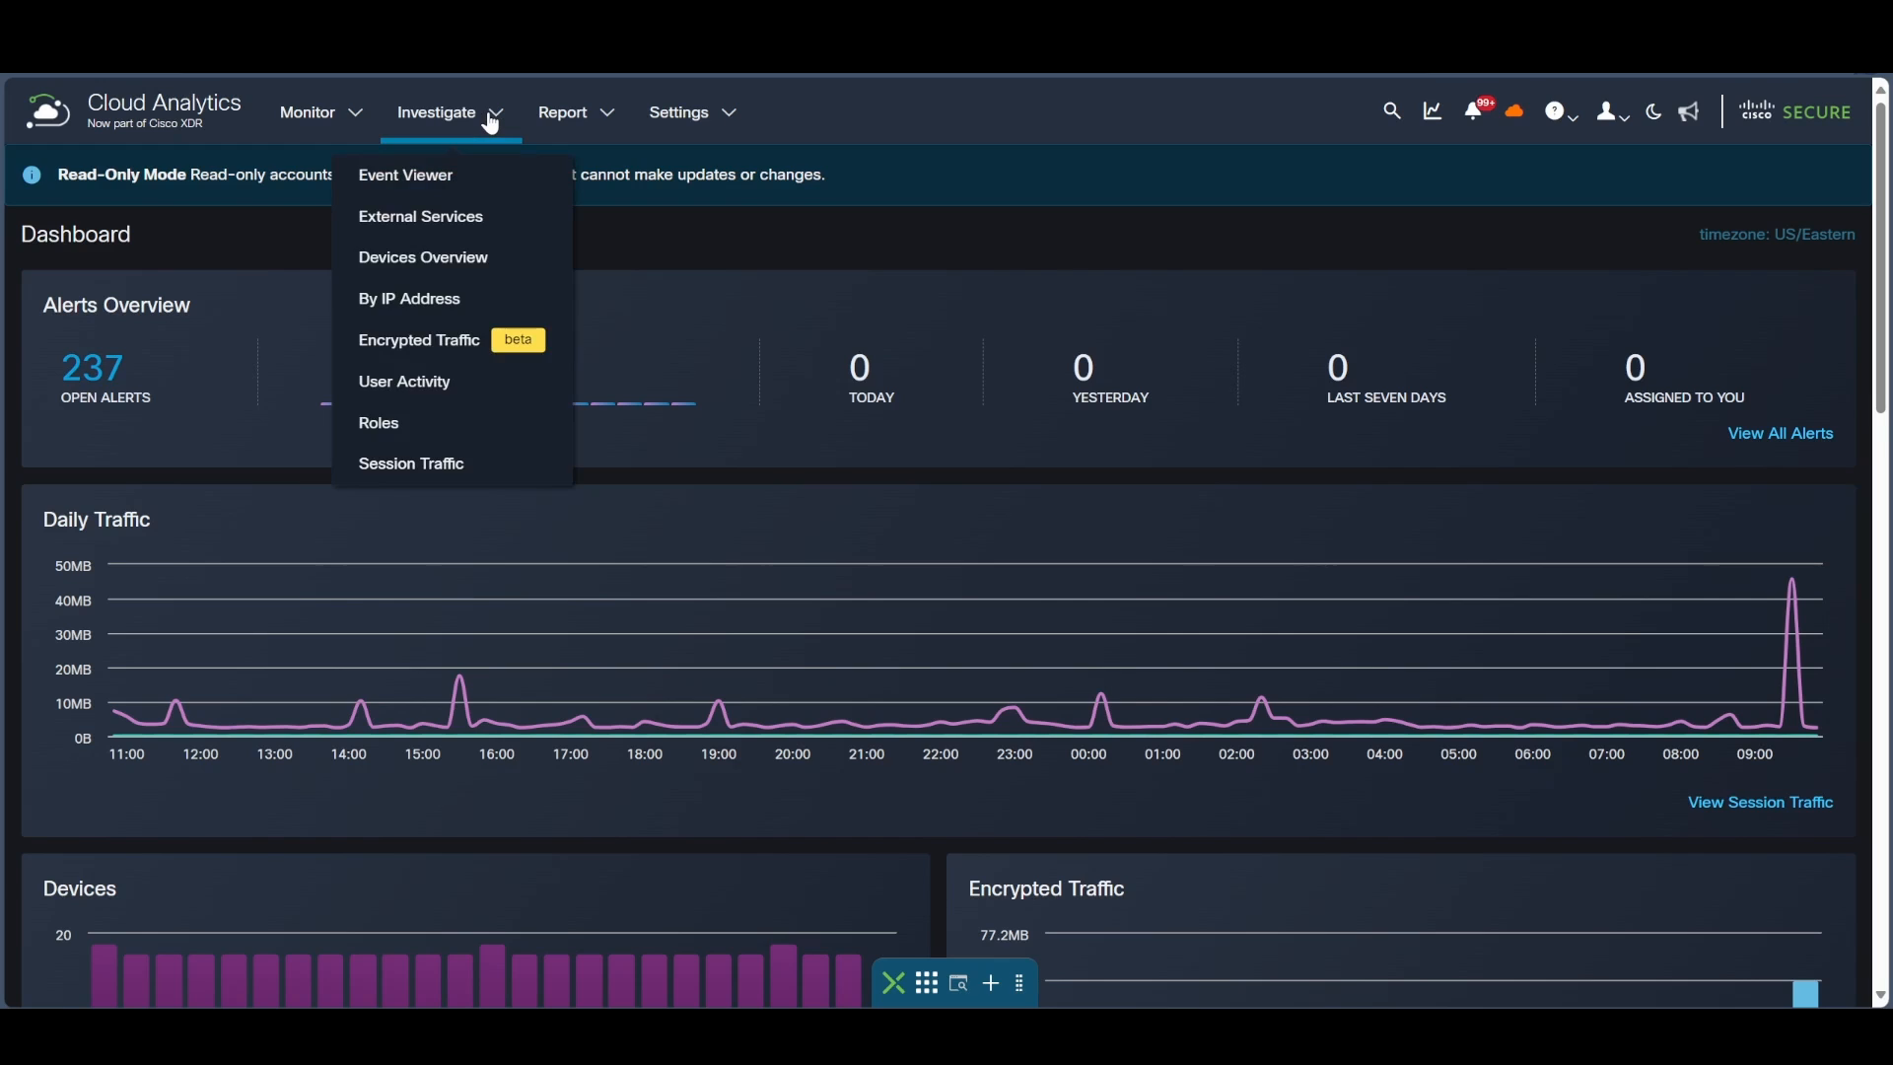
mouse_move(309, 112)
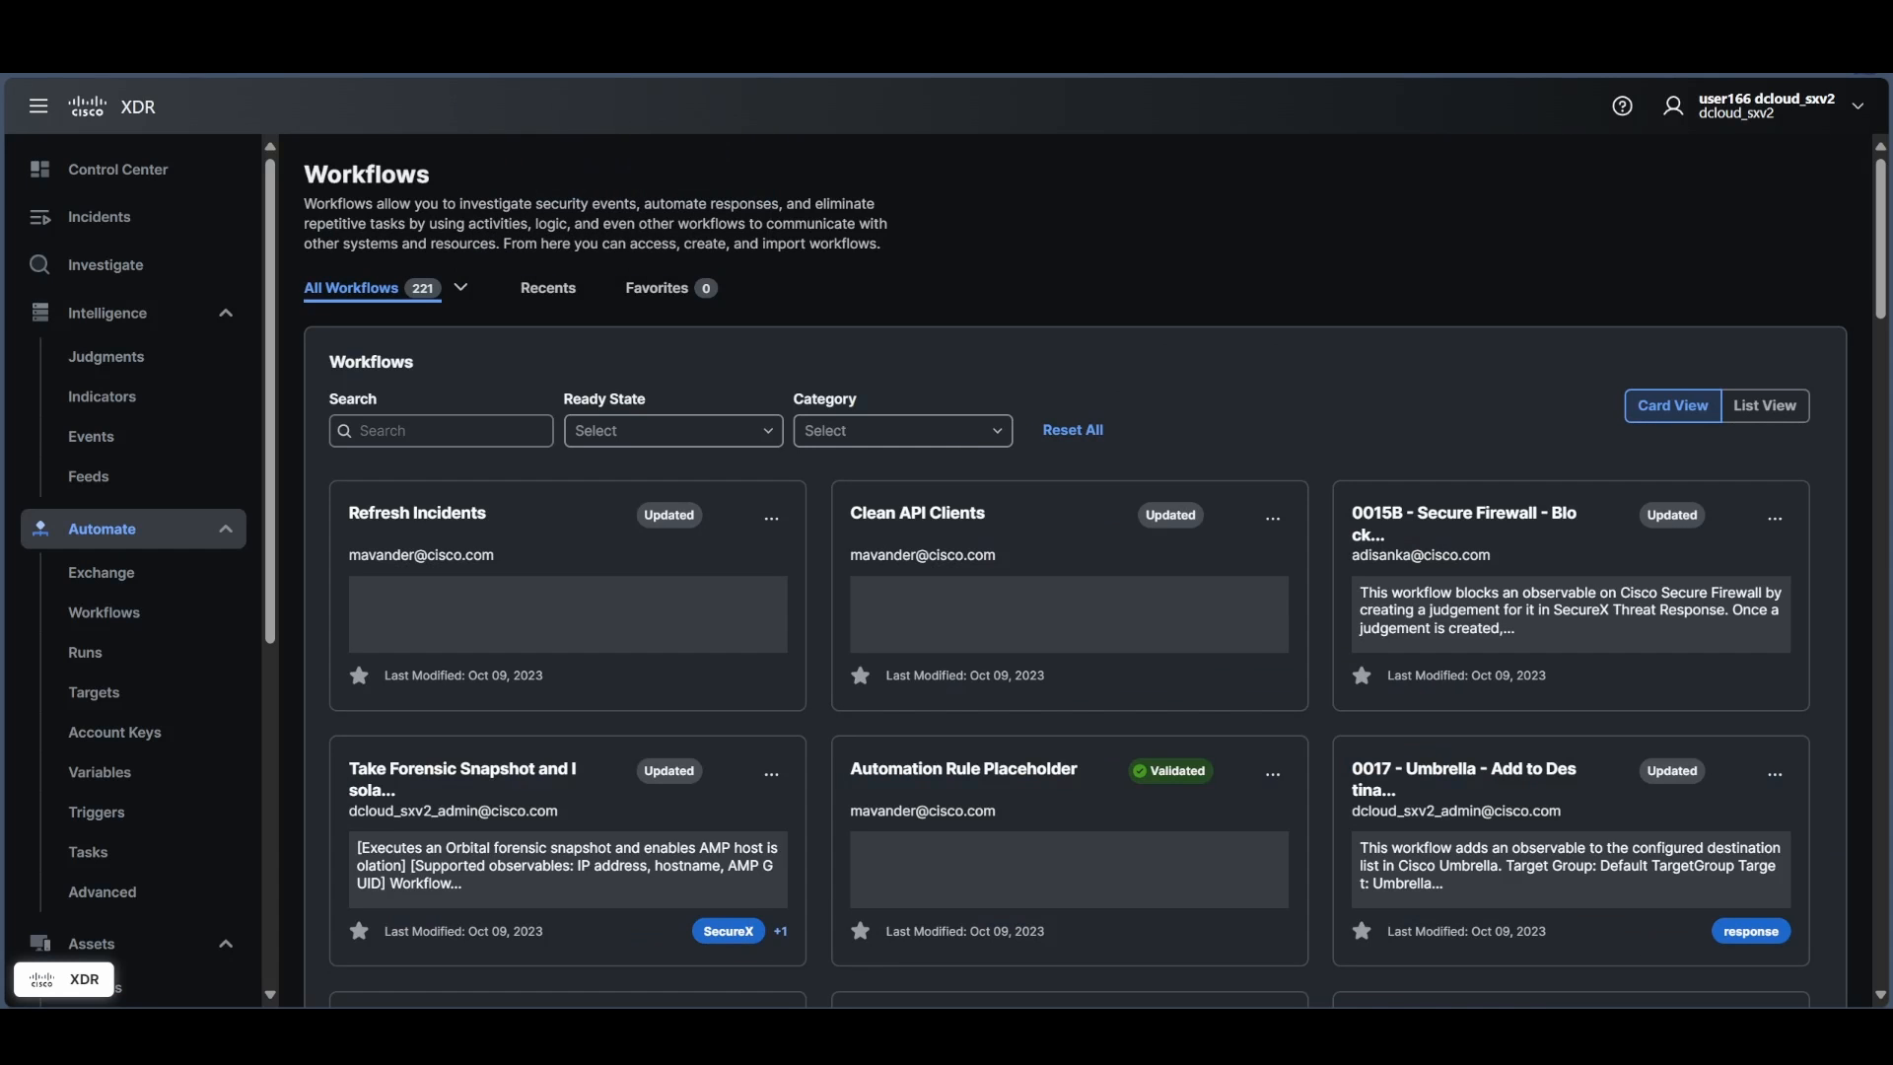
mouse_move(269, 804)
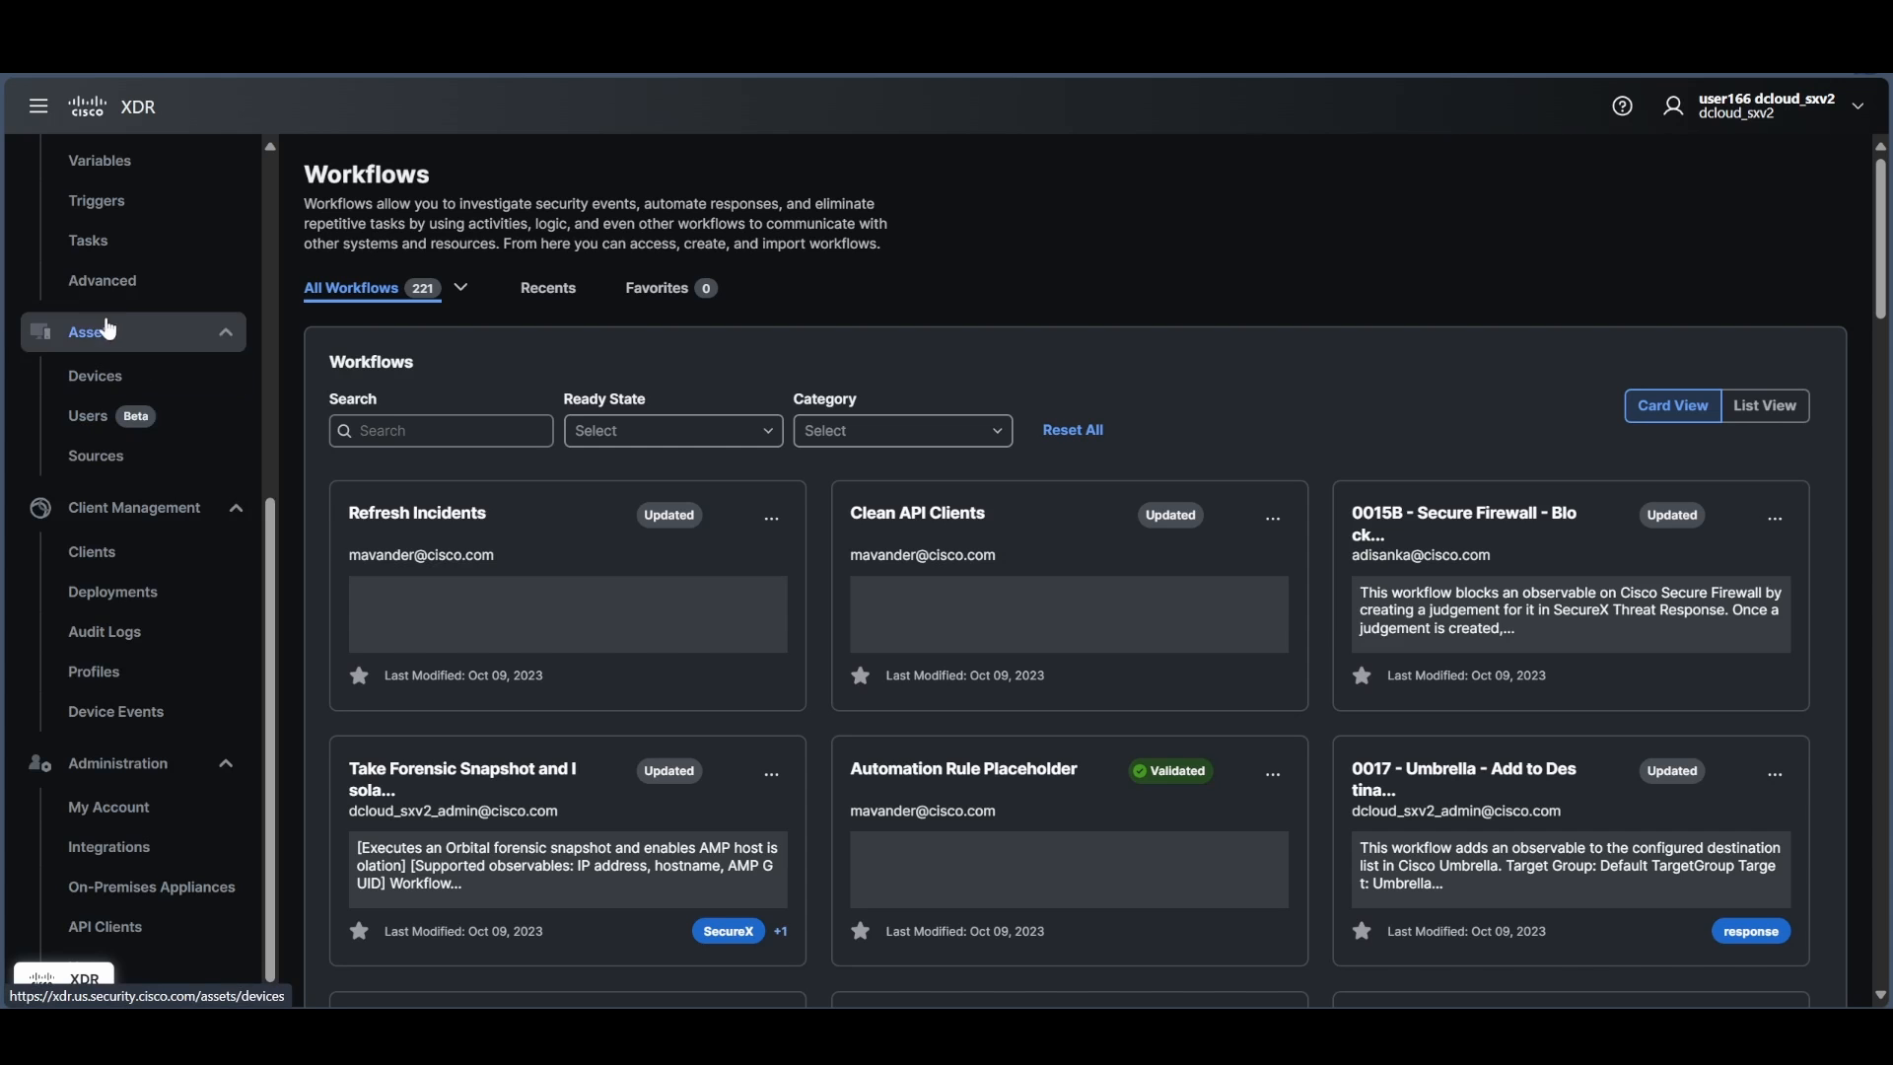
Load the Assets > Devices inventory and scroll through it.
left_click(94, 376)
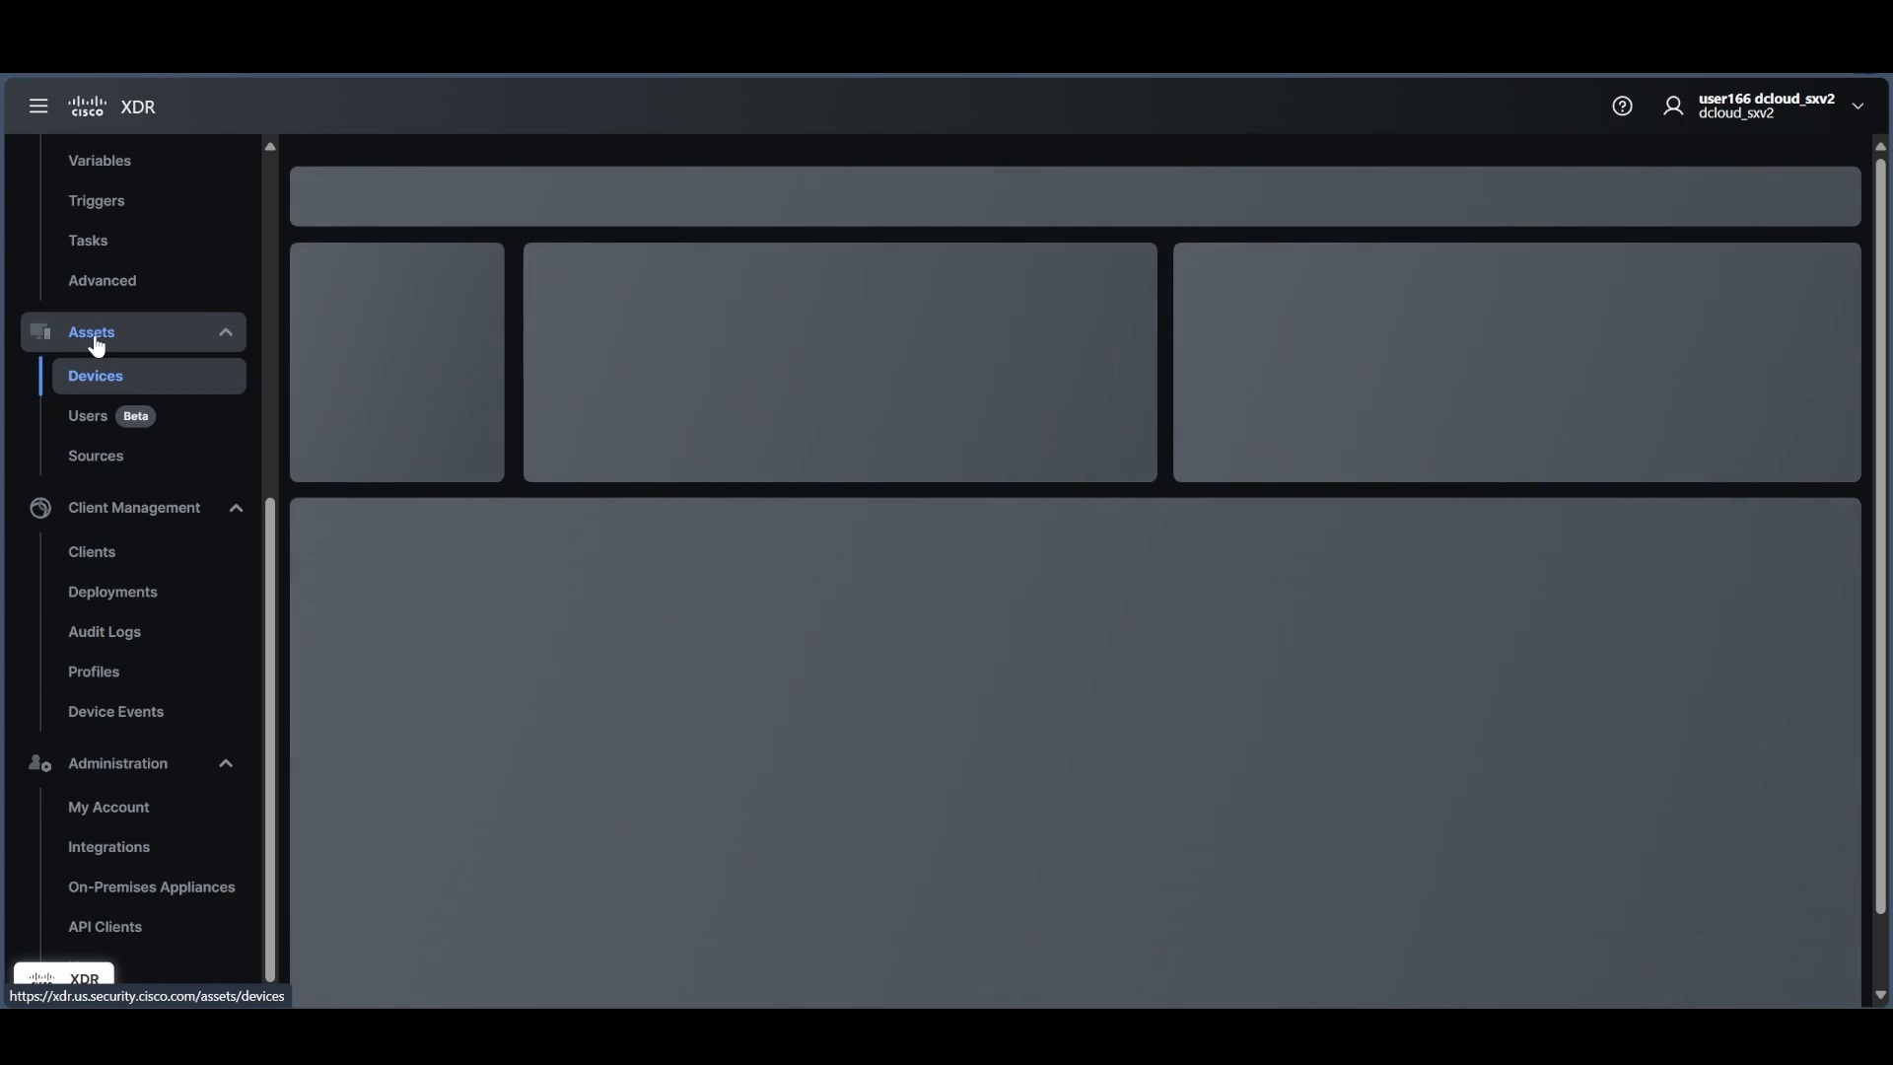
left_click(95, 376)
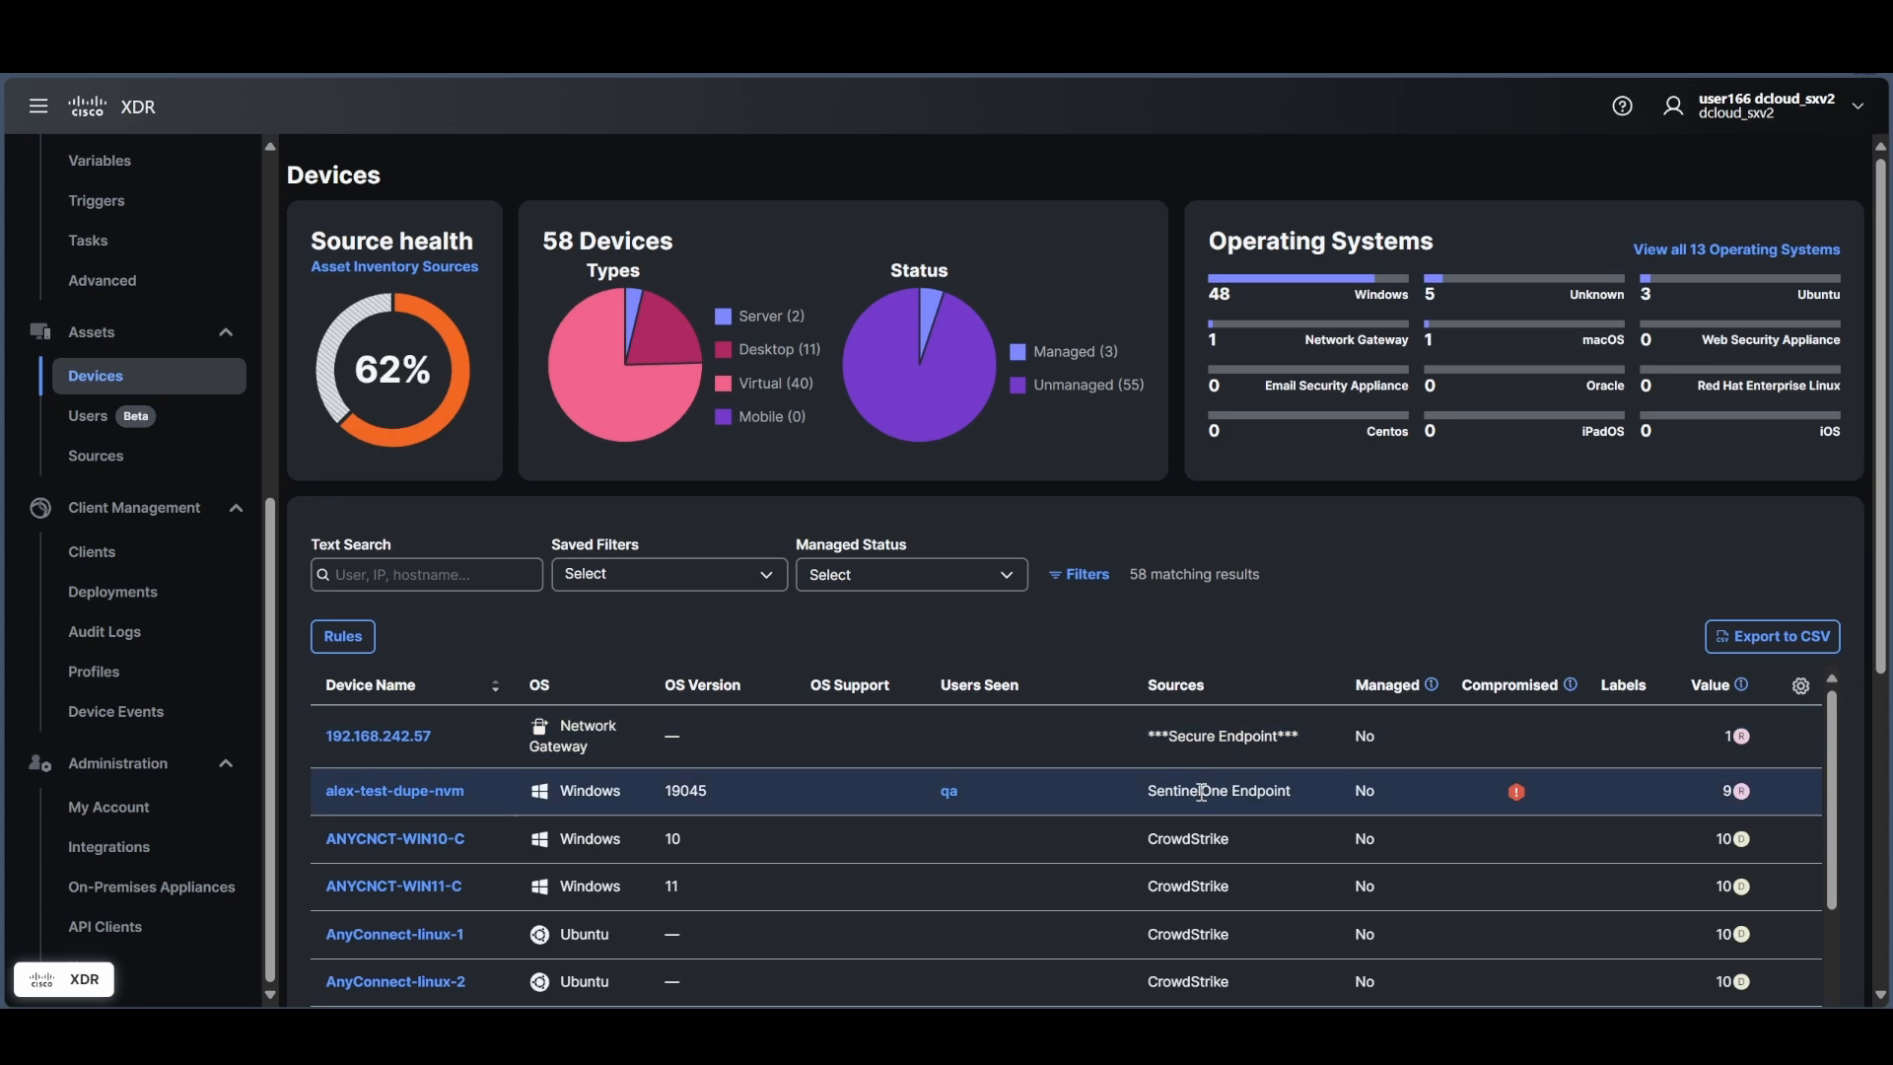
scroll("down", 3)
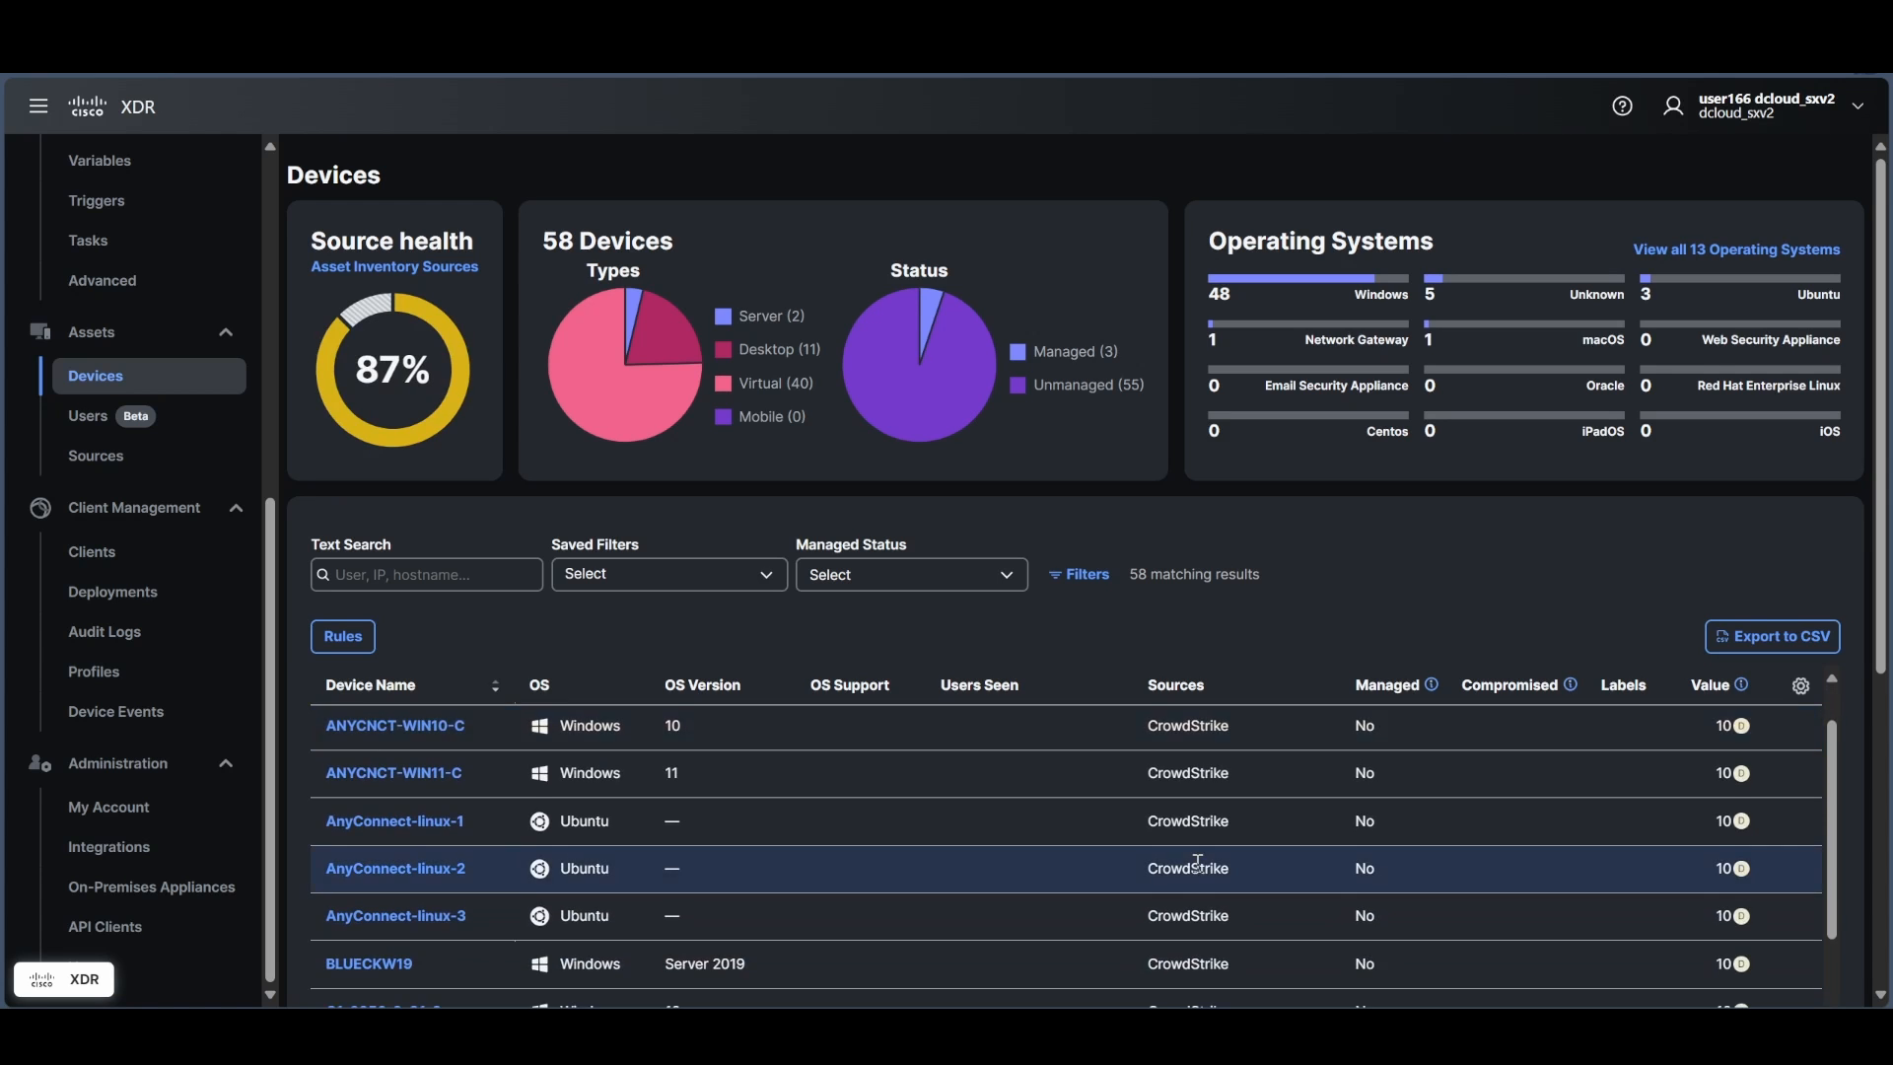
scroll("down", 3)
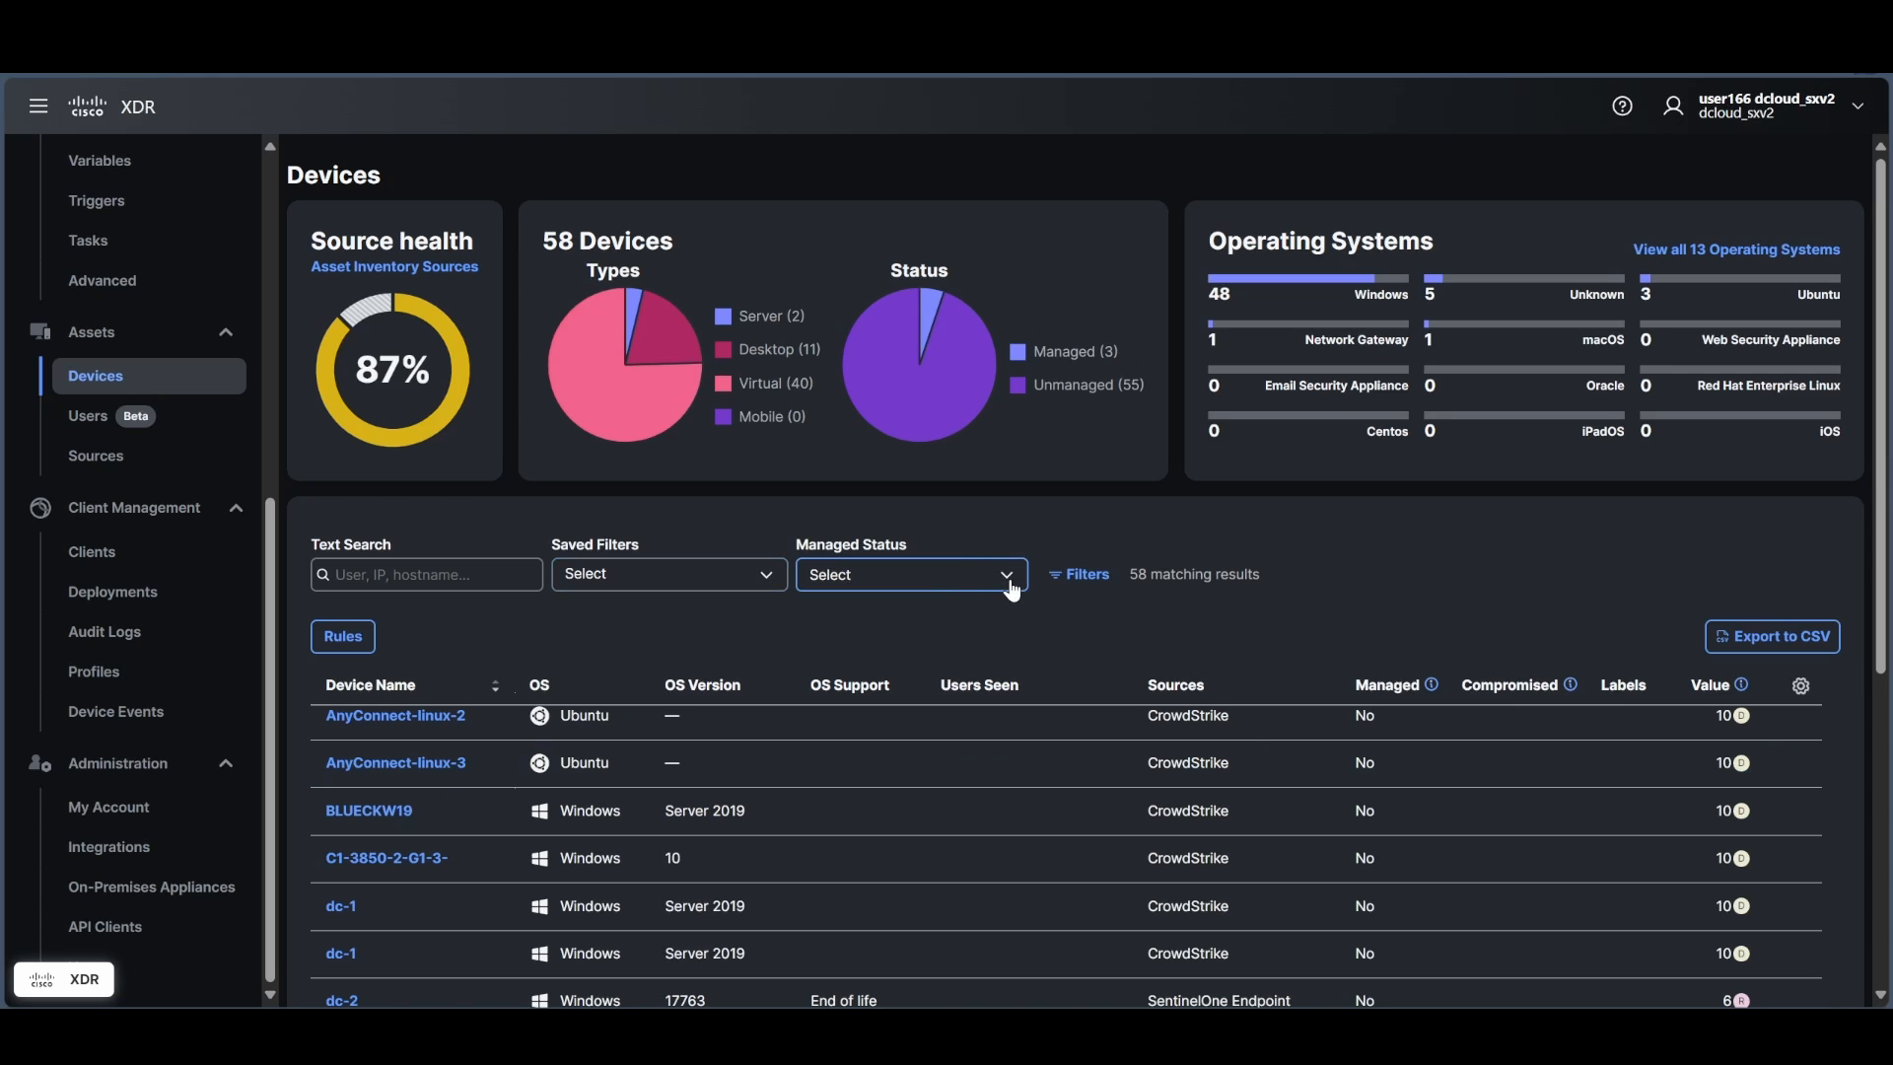
Apply the Windows High Value saved filter and open the slate device's details.
left_click(908, 573)
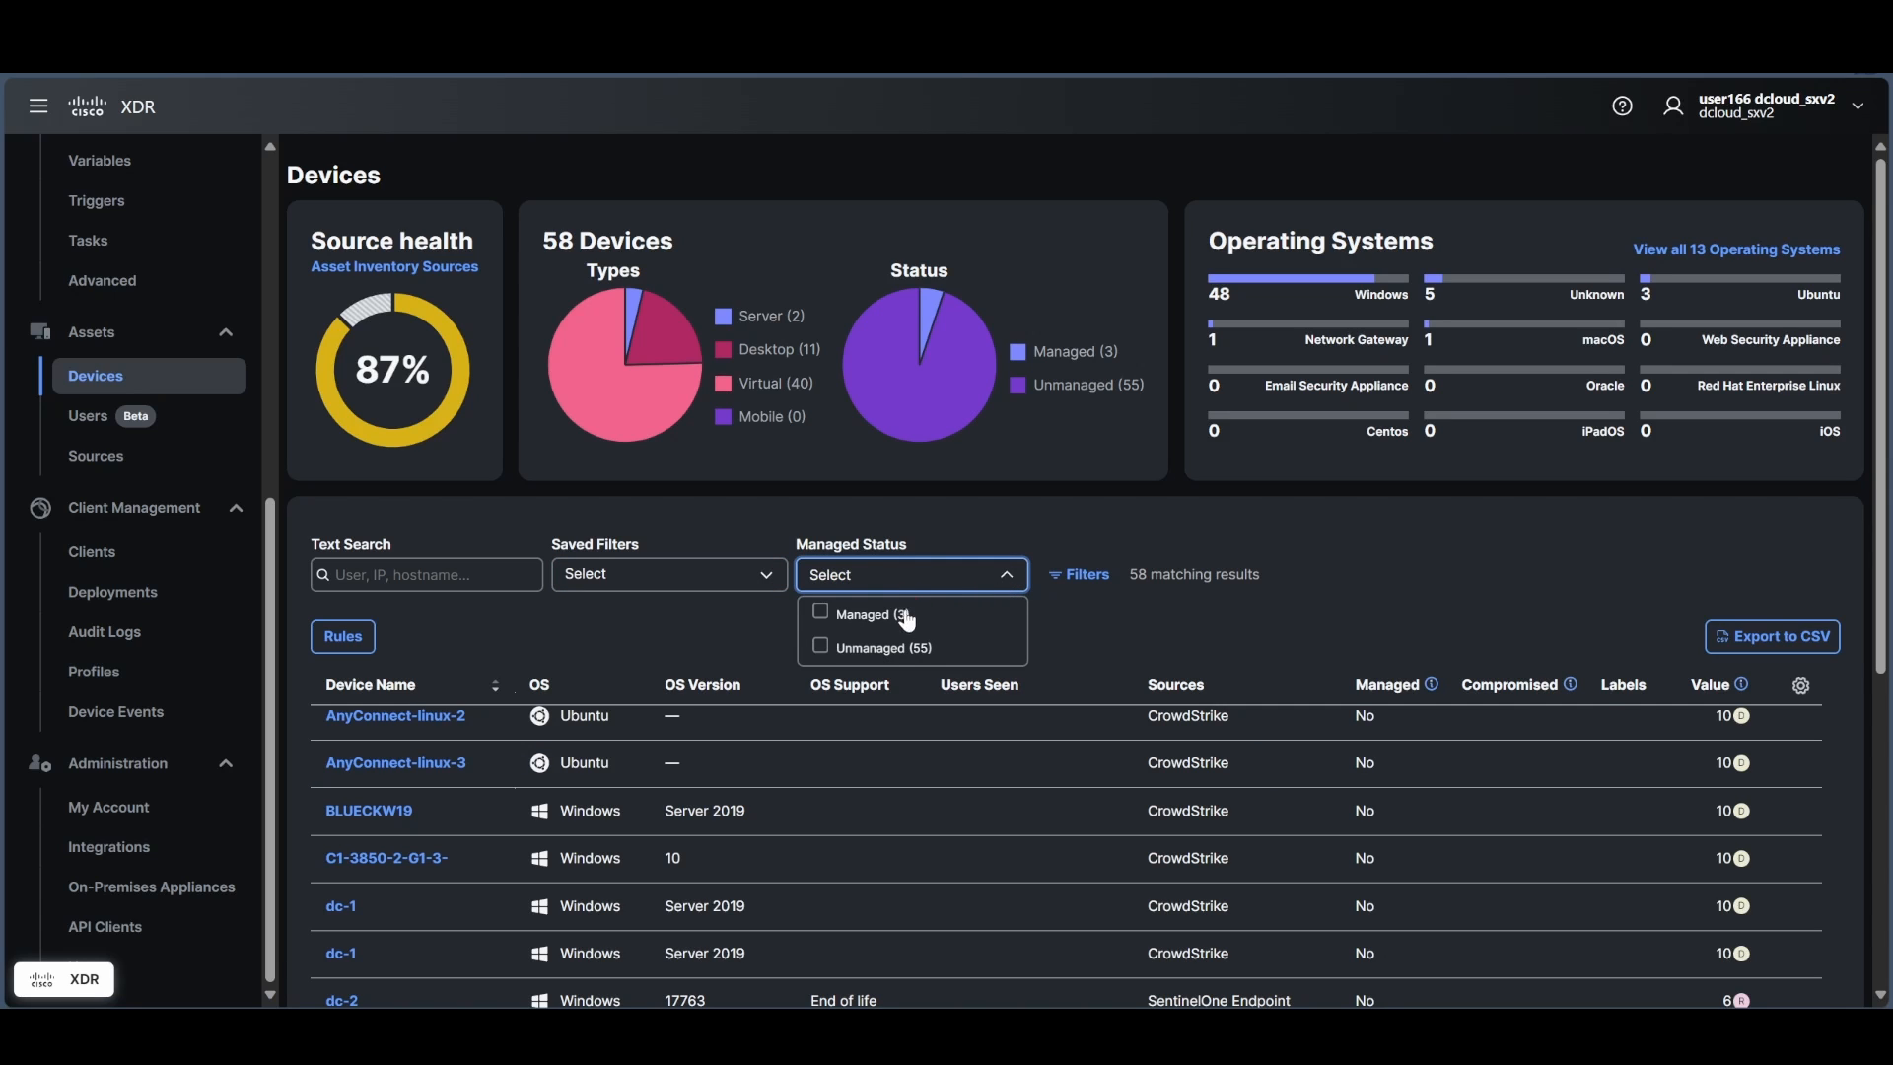
mouse_move(763, 588)
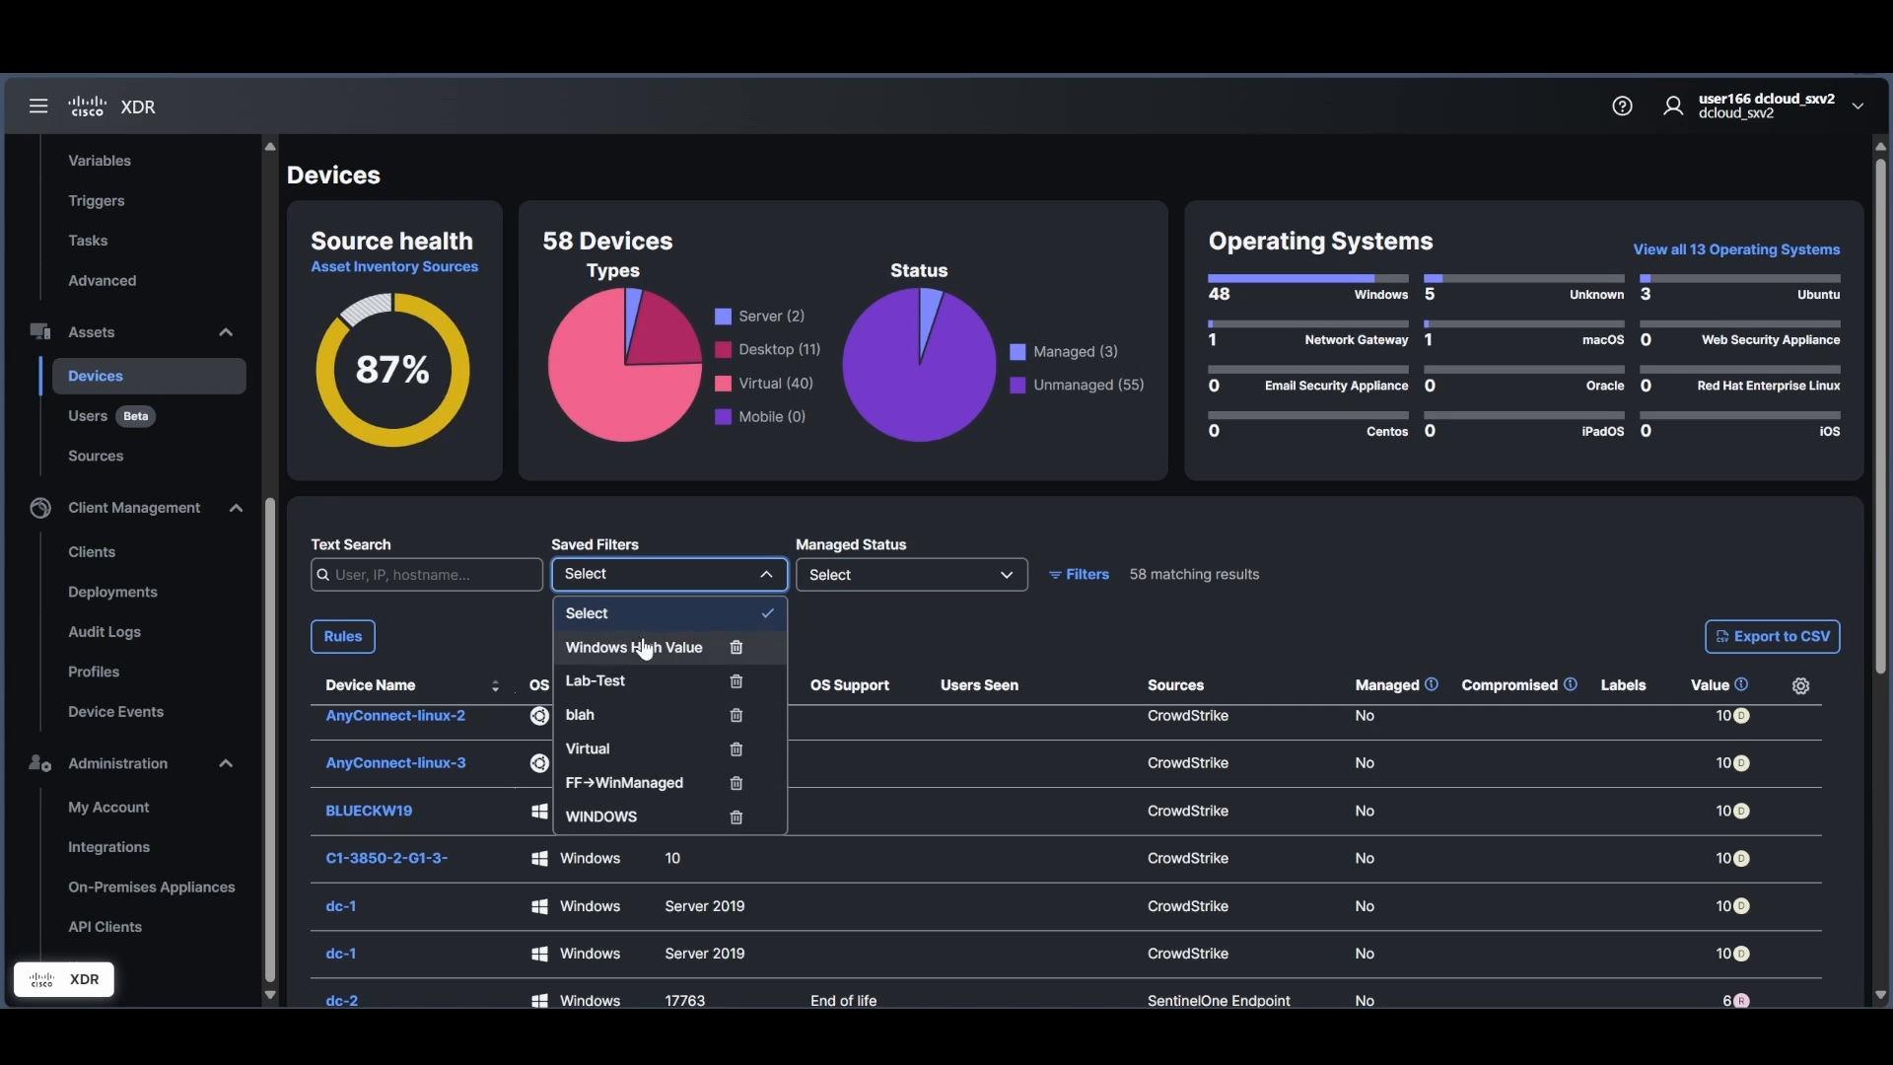
left_click(634, 647)
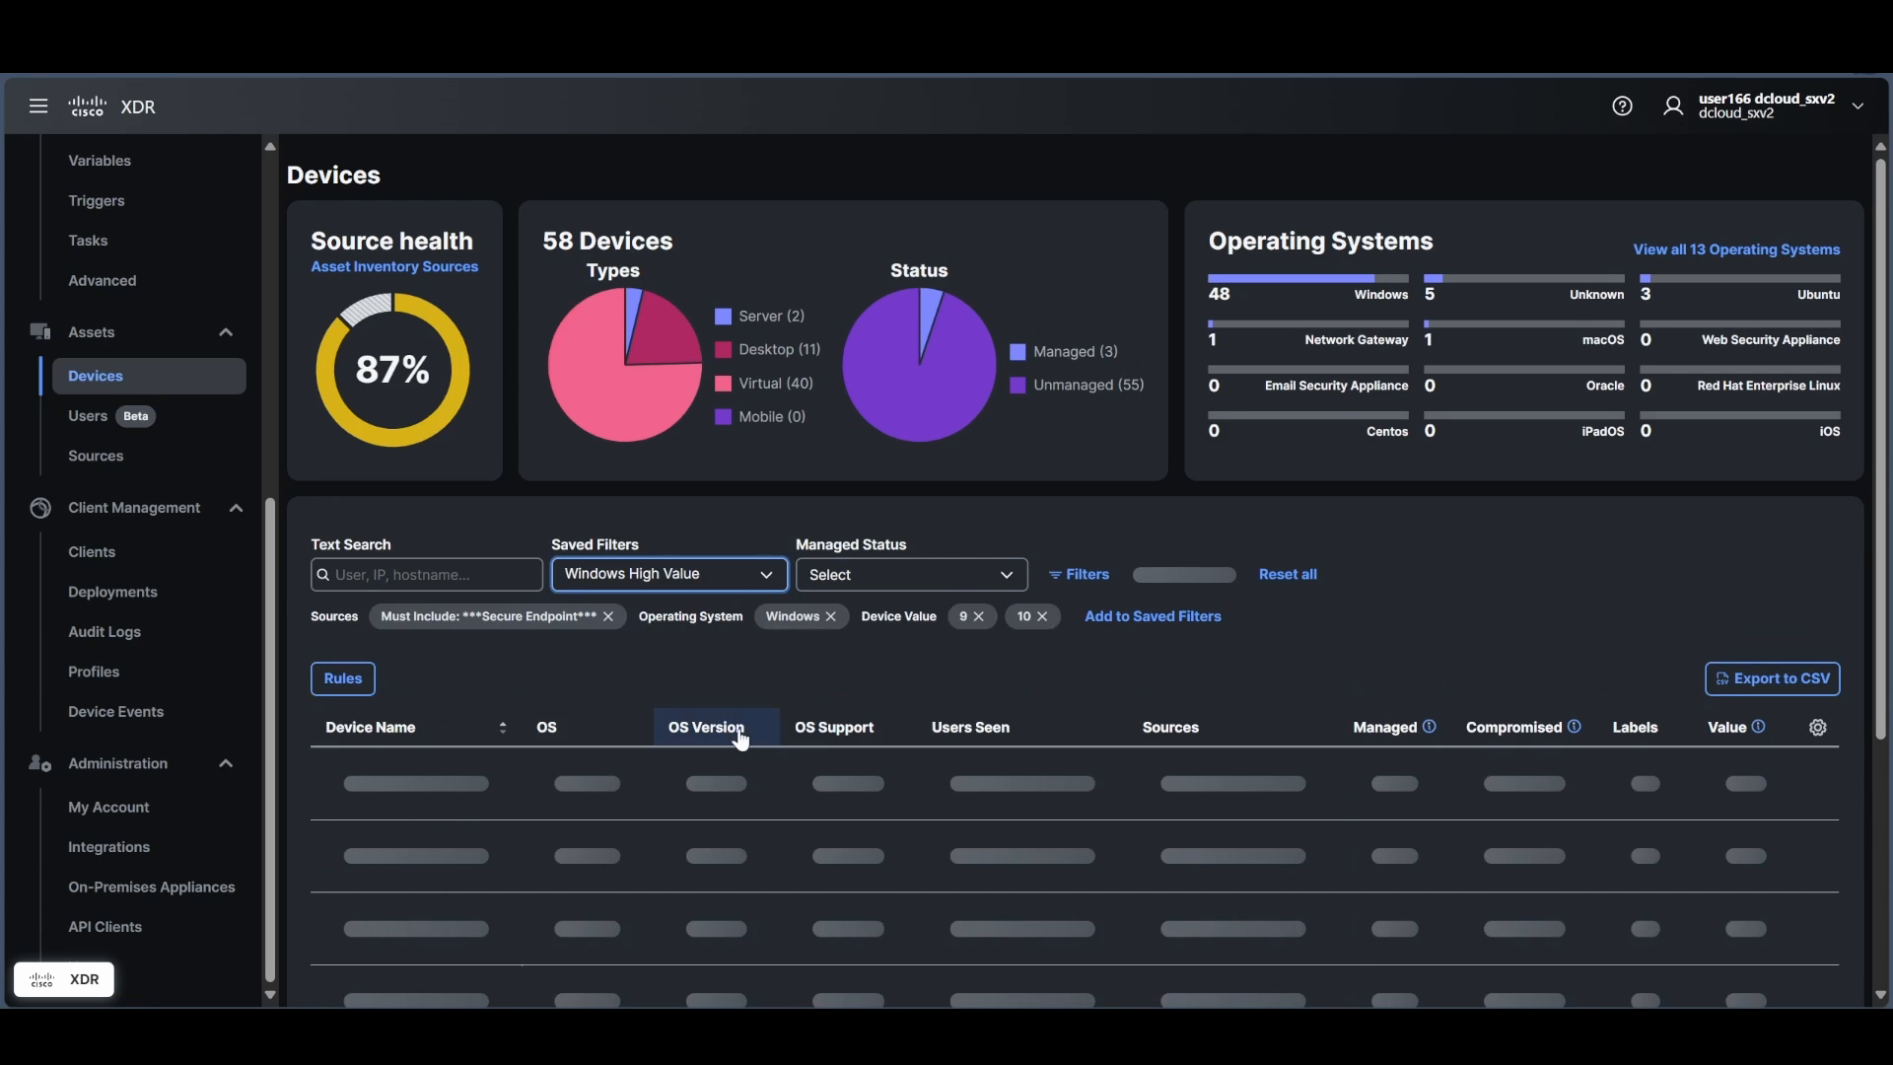
scroll("down", 3)
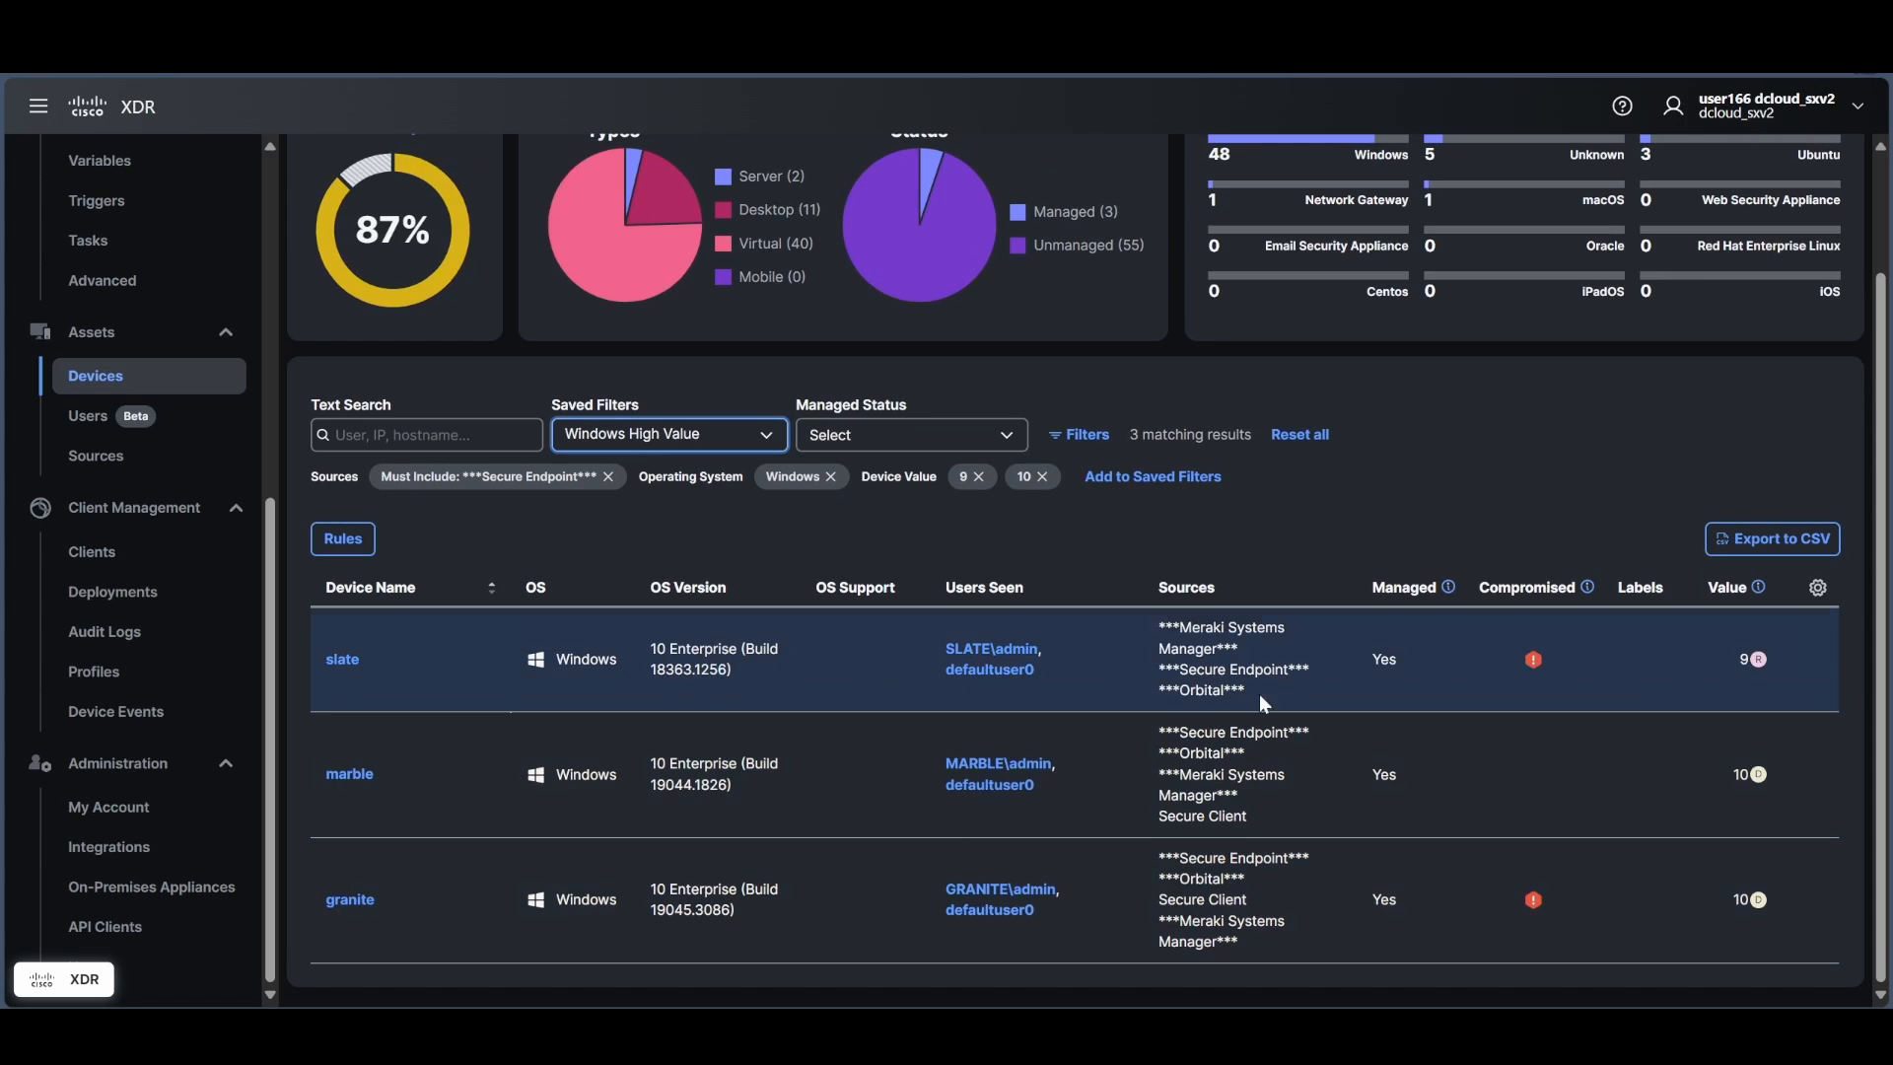
mouse_move(441, 649)
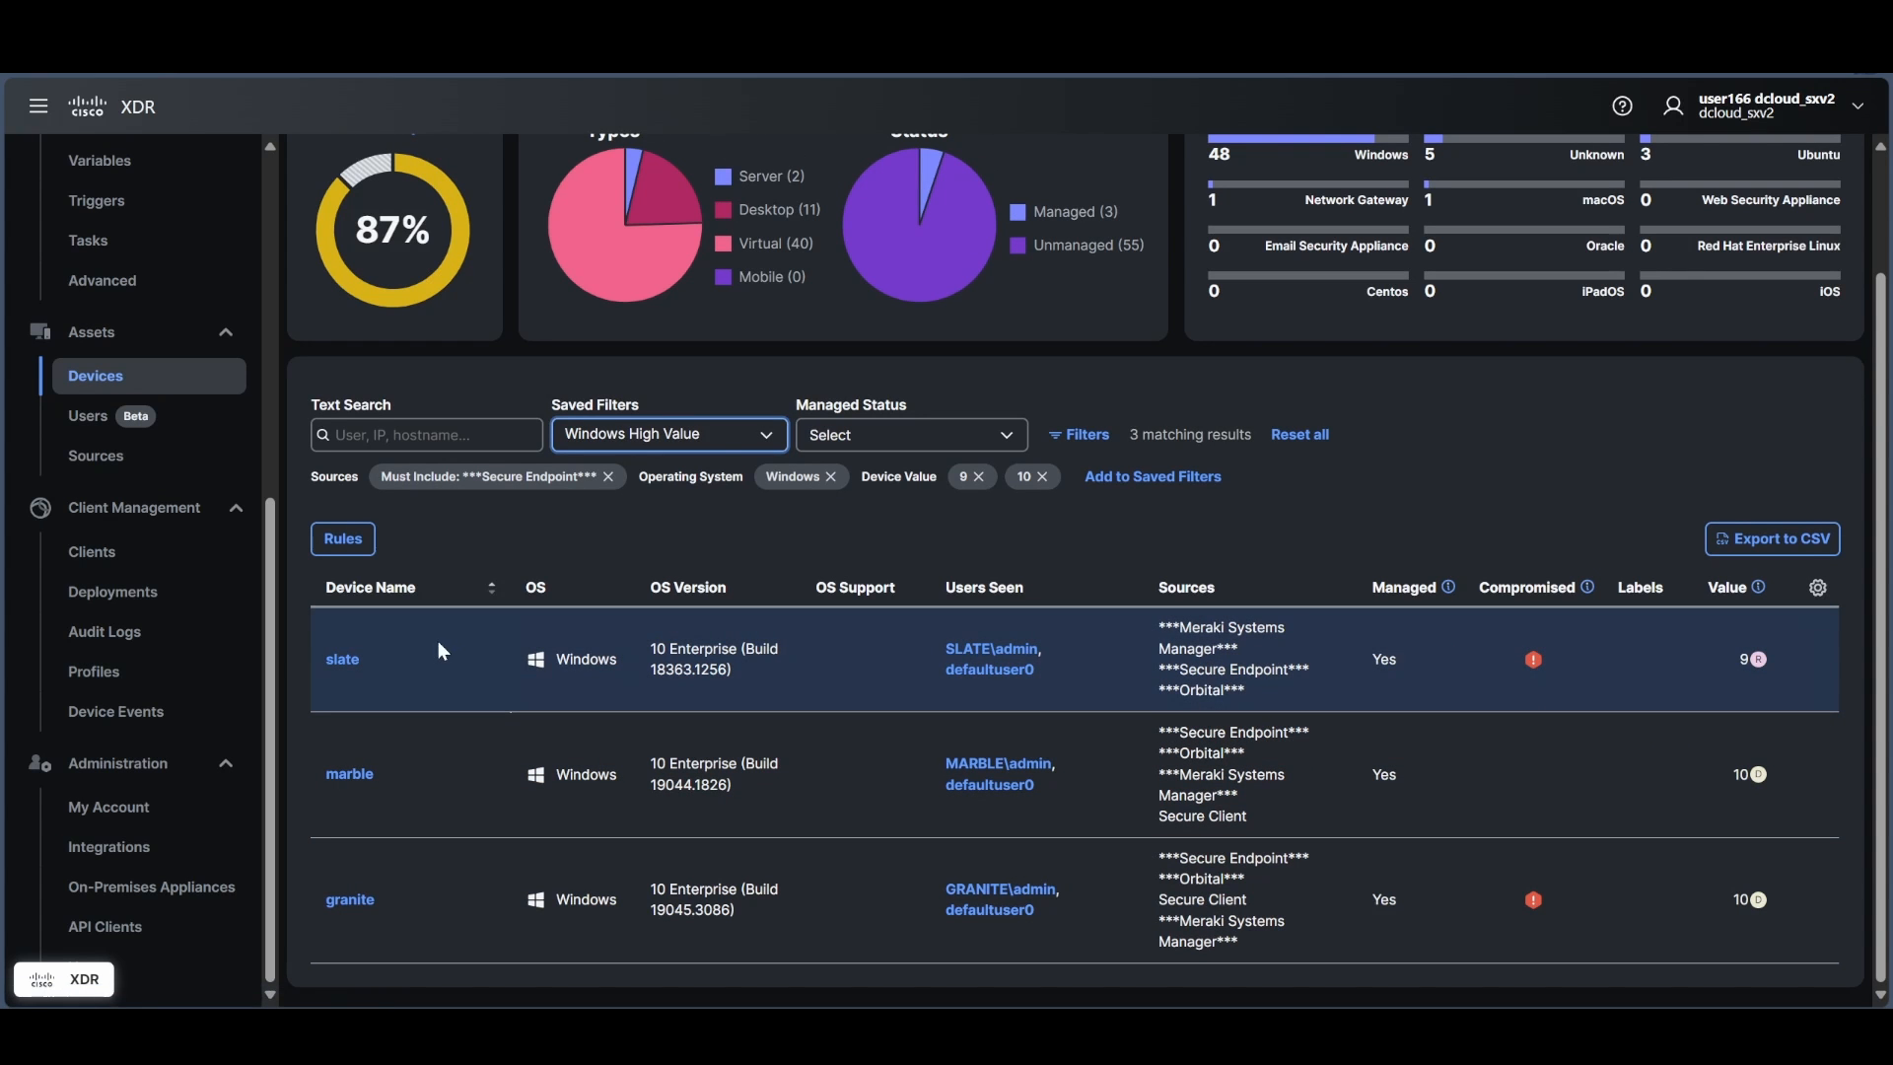
left_click(342, 658)
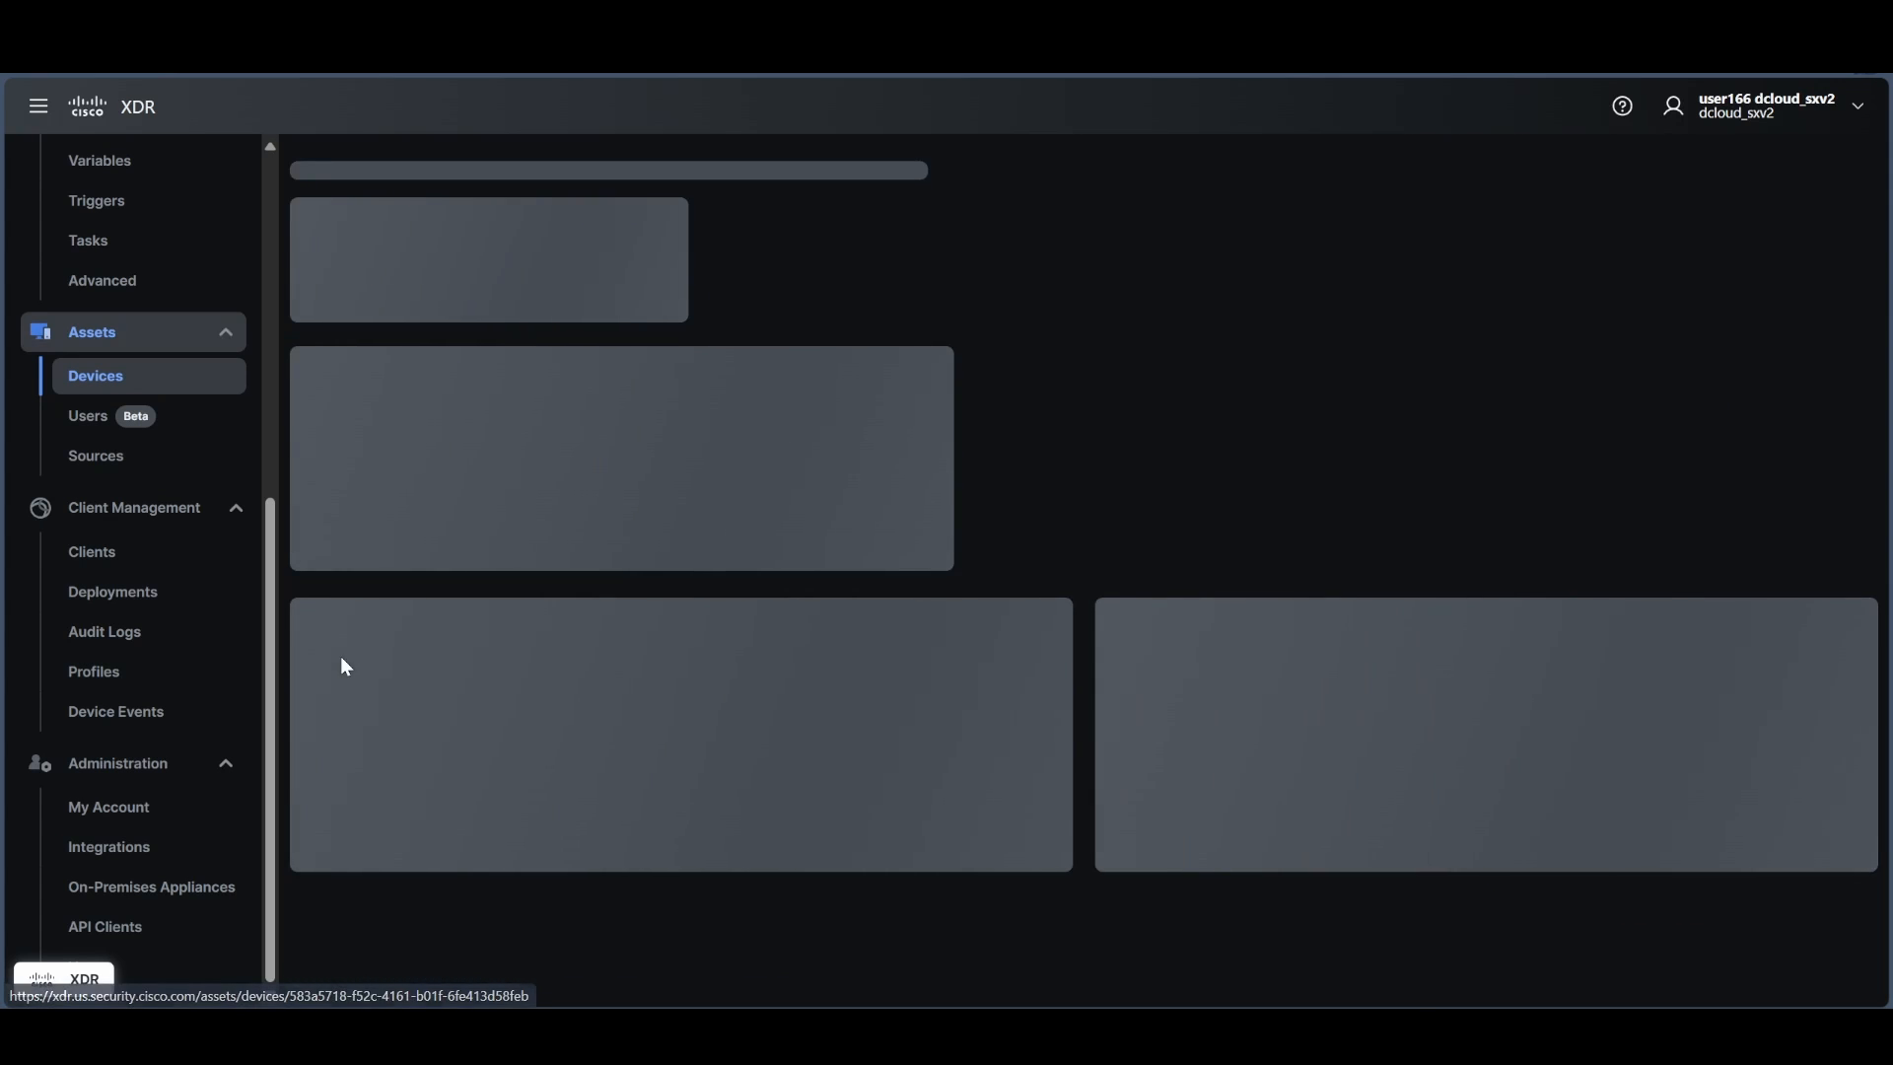
mouse_move(1233, 489)
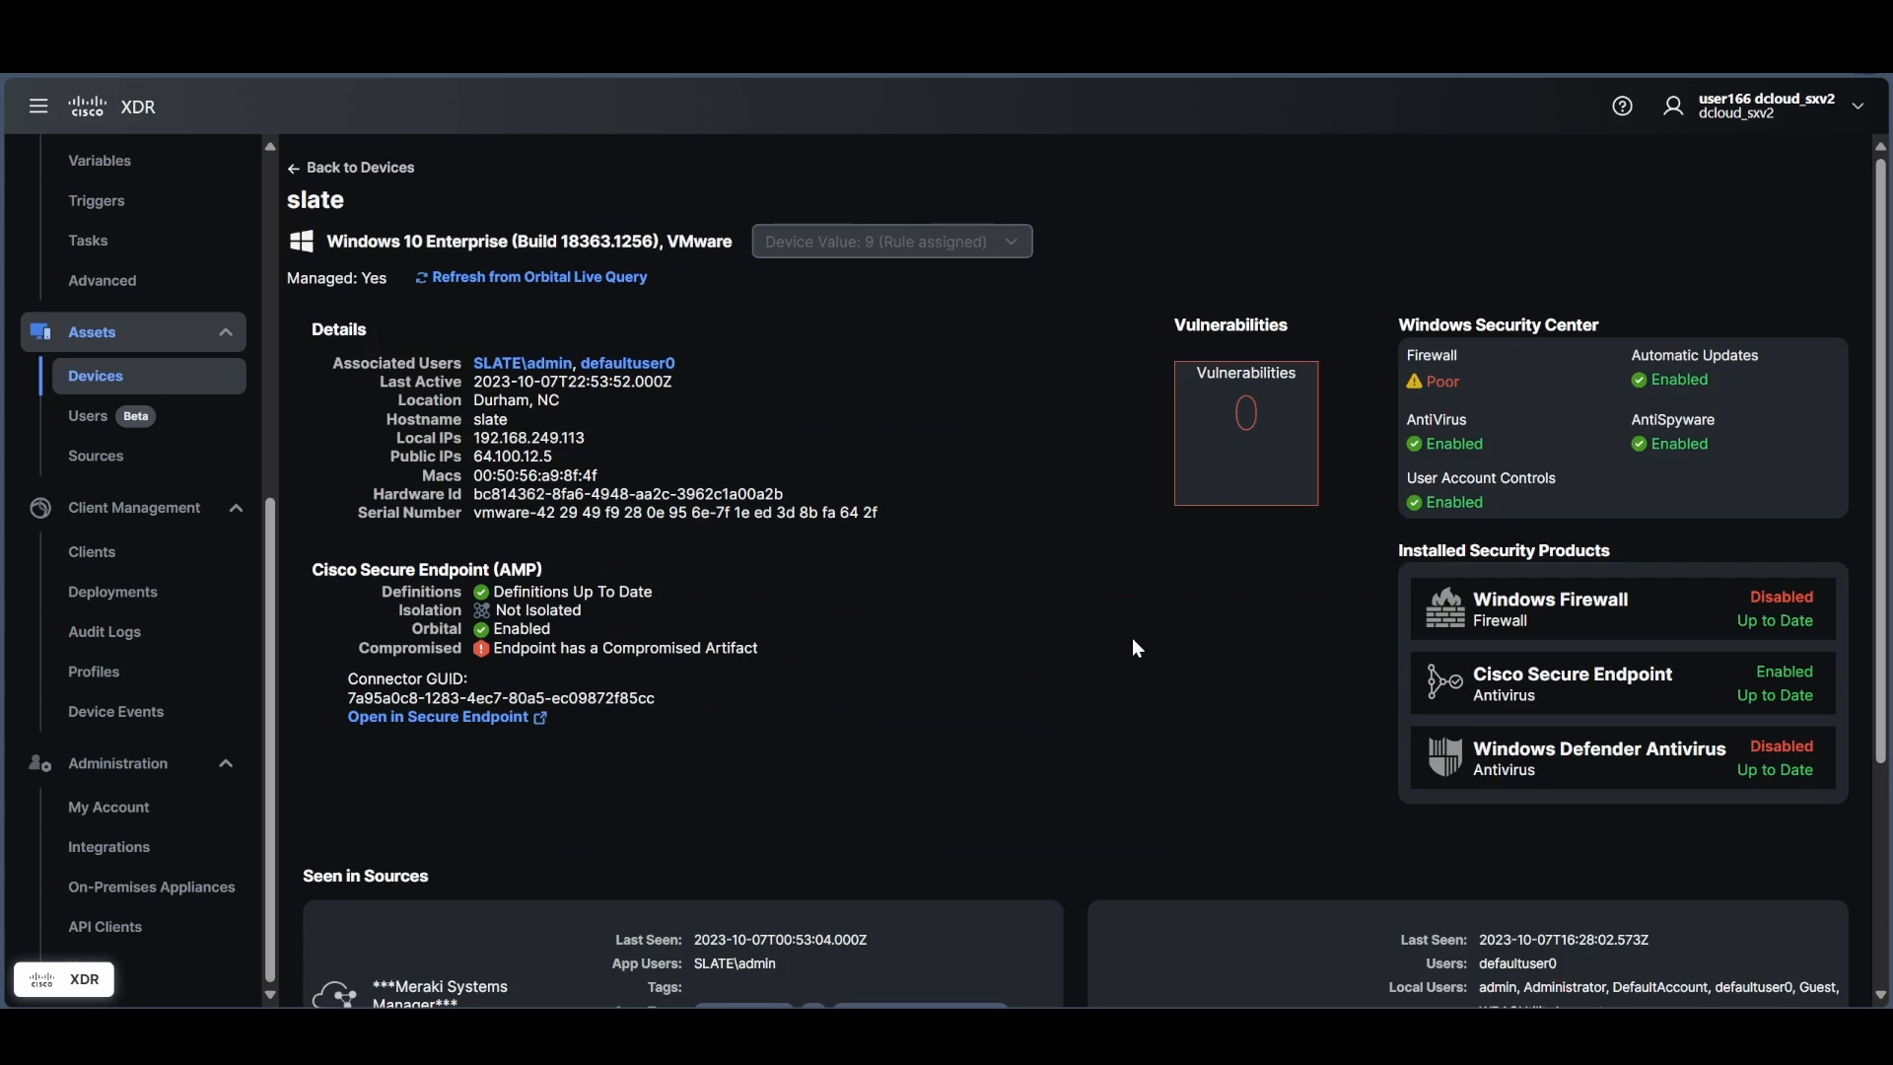
mouse_move(1443, 381)
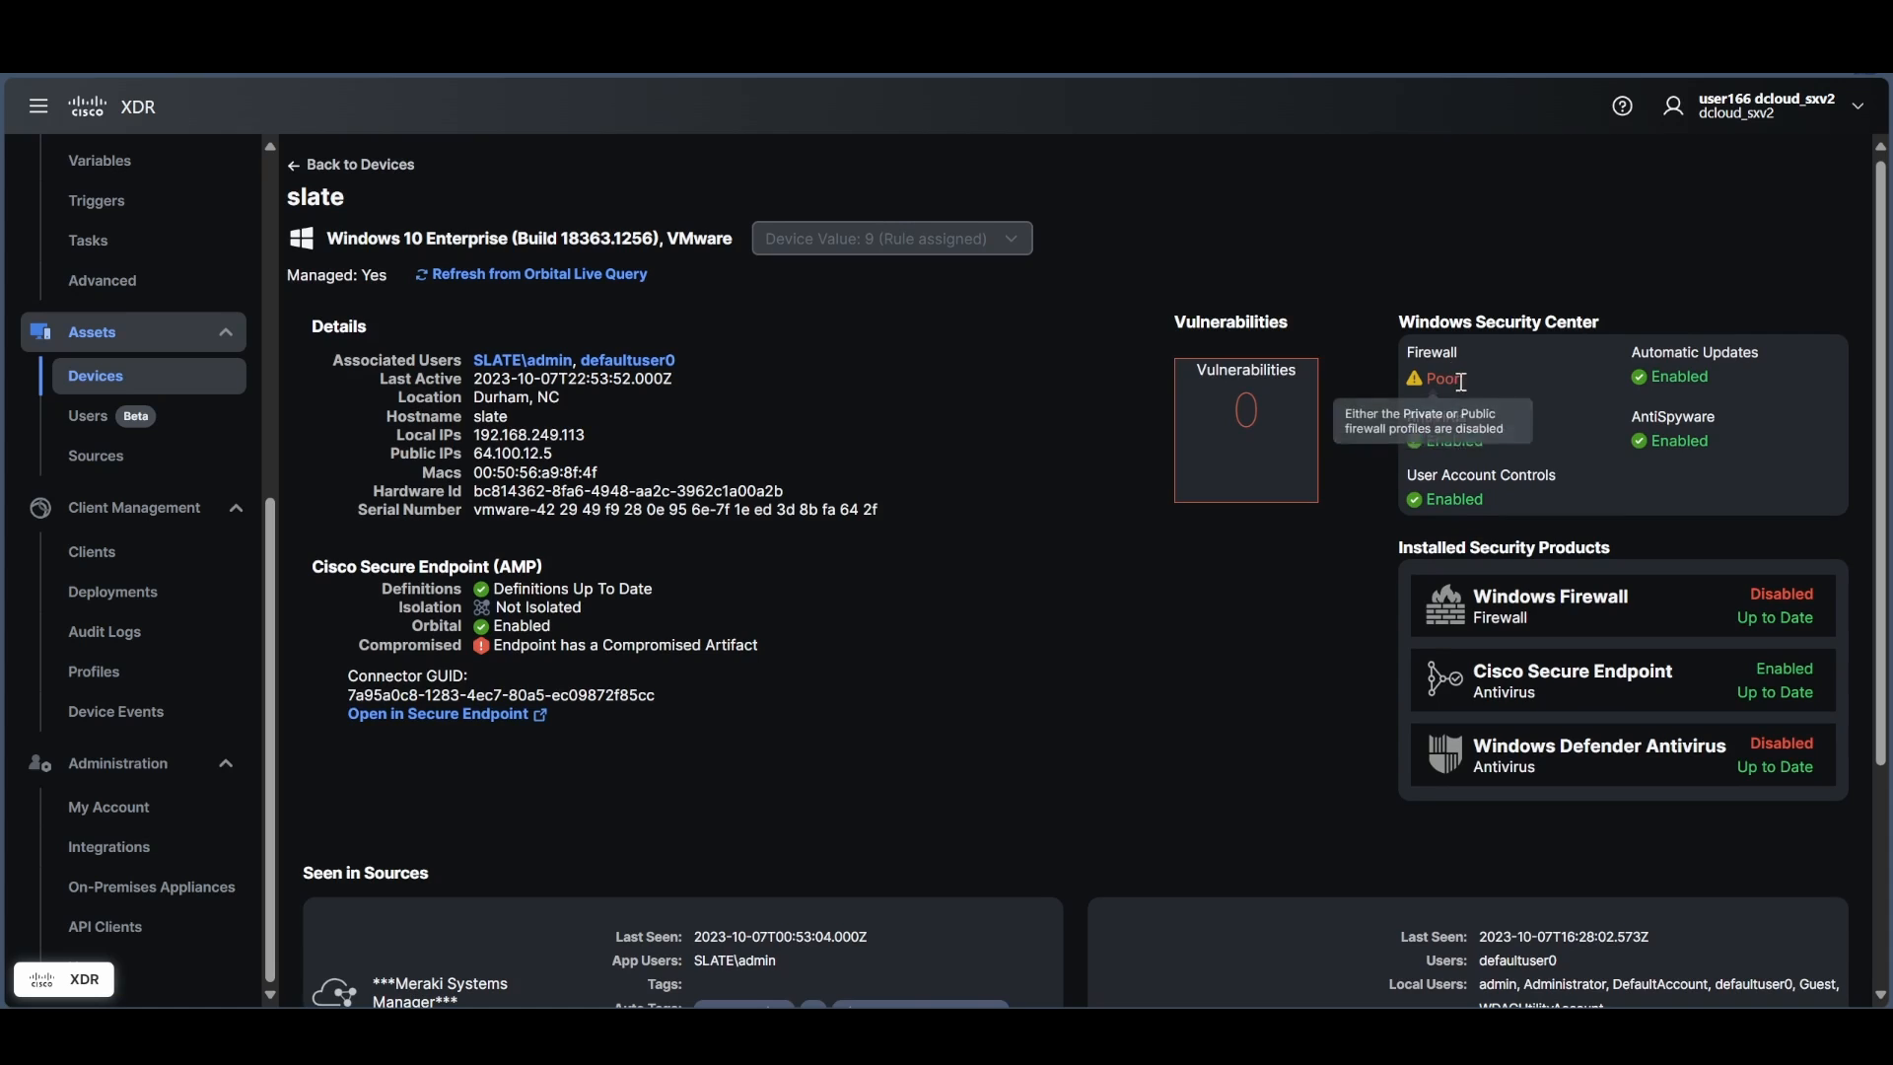
mouse_move(1774, 612)
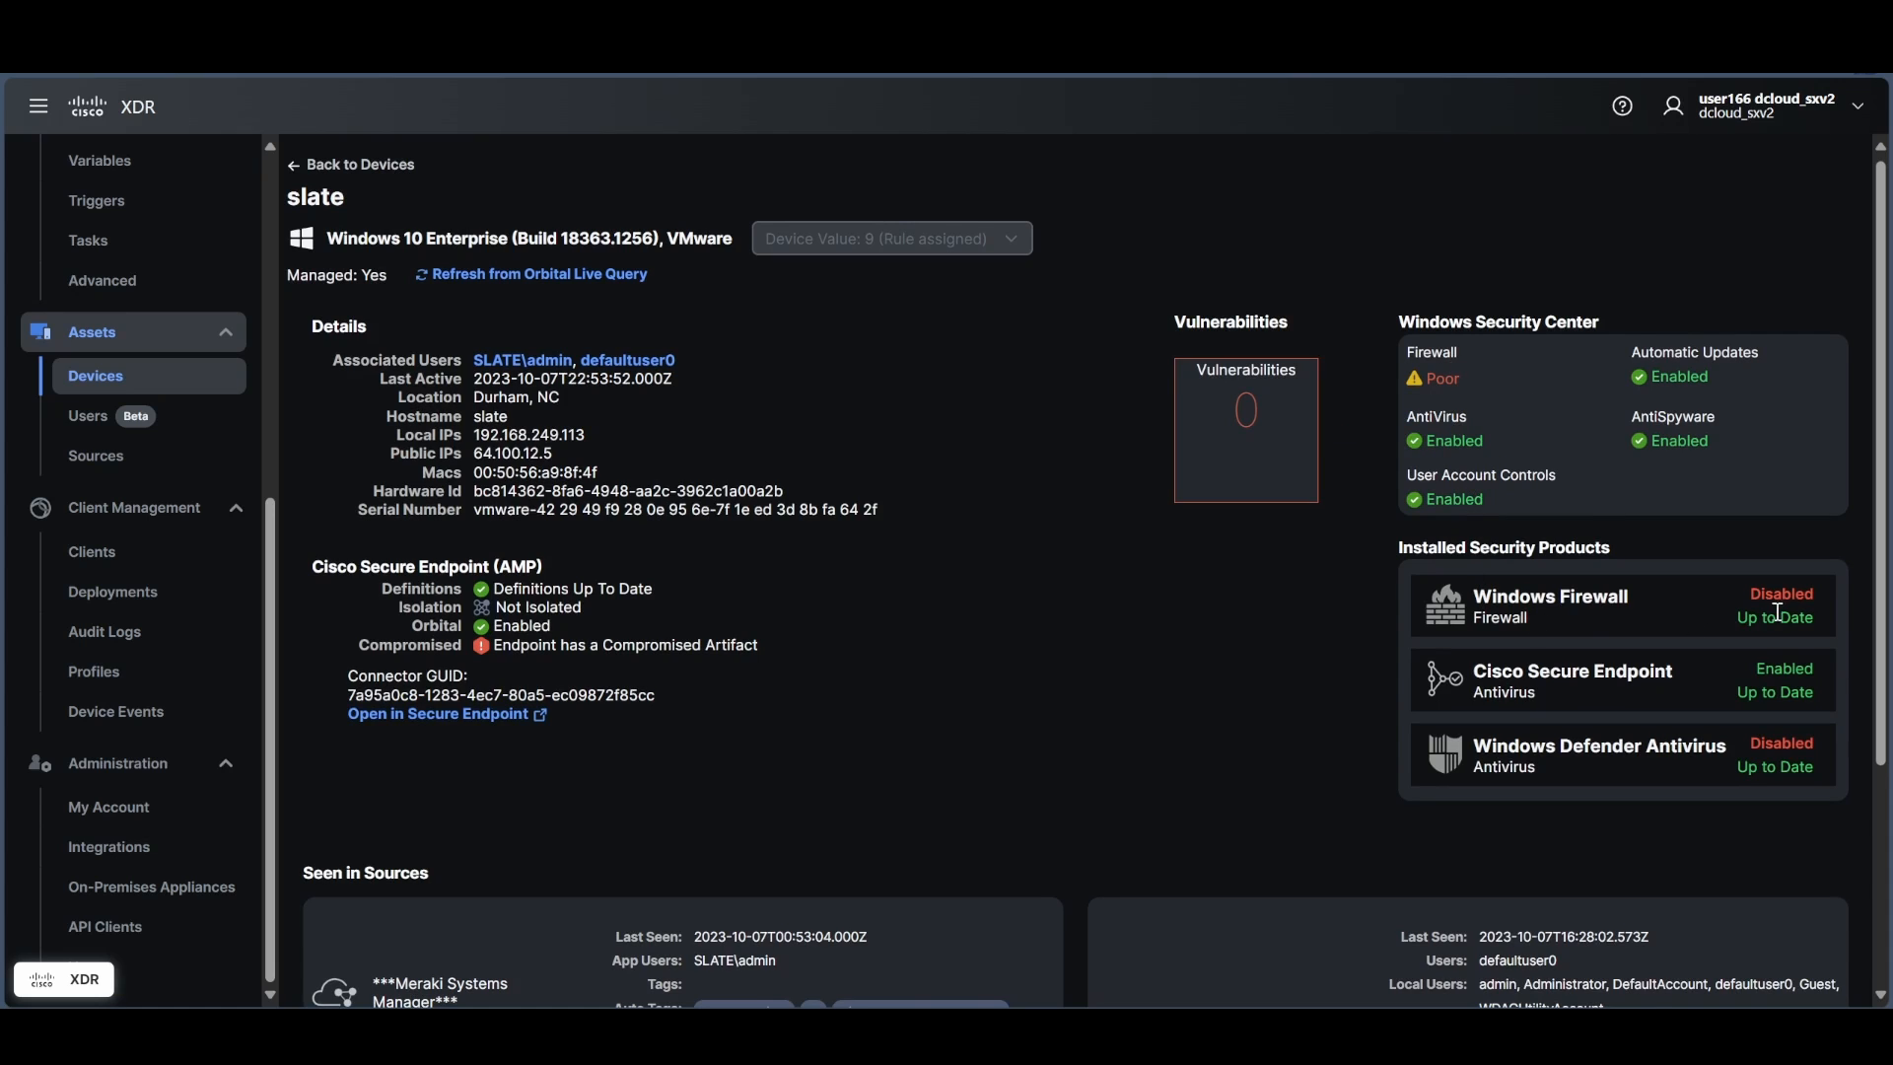
mouse_move(1563, 779)
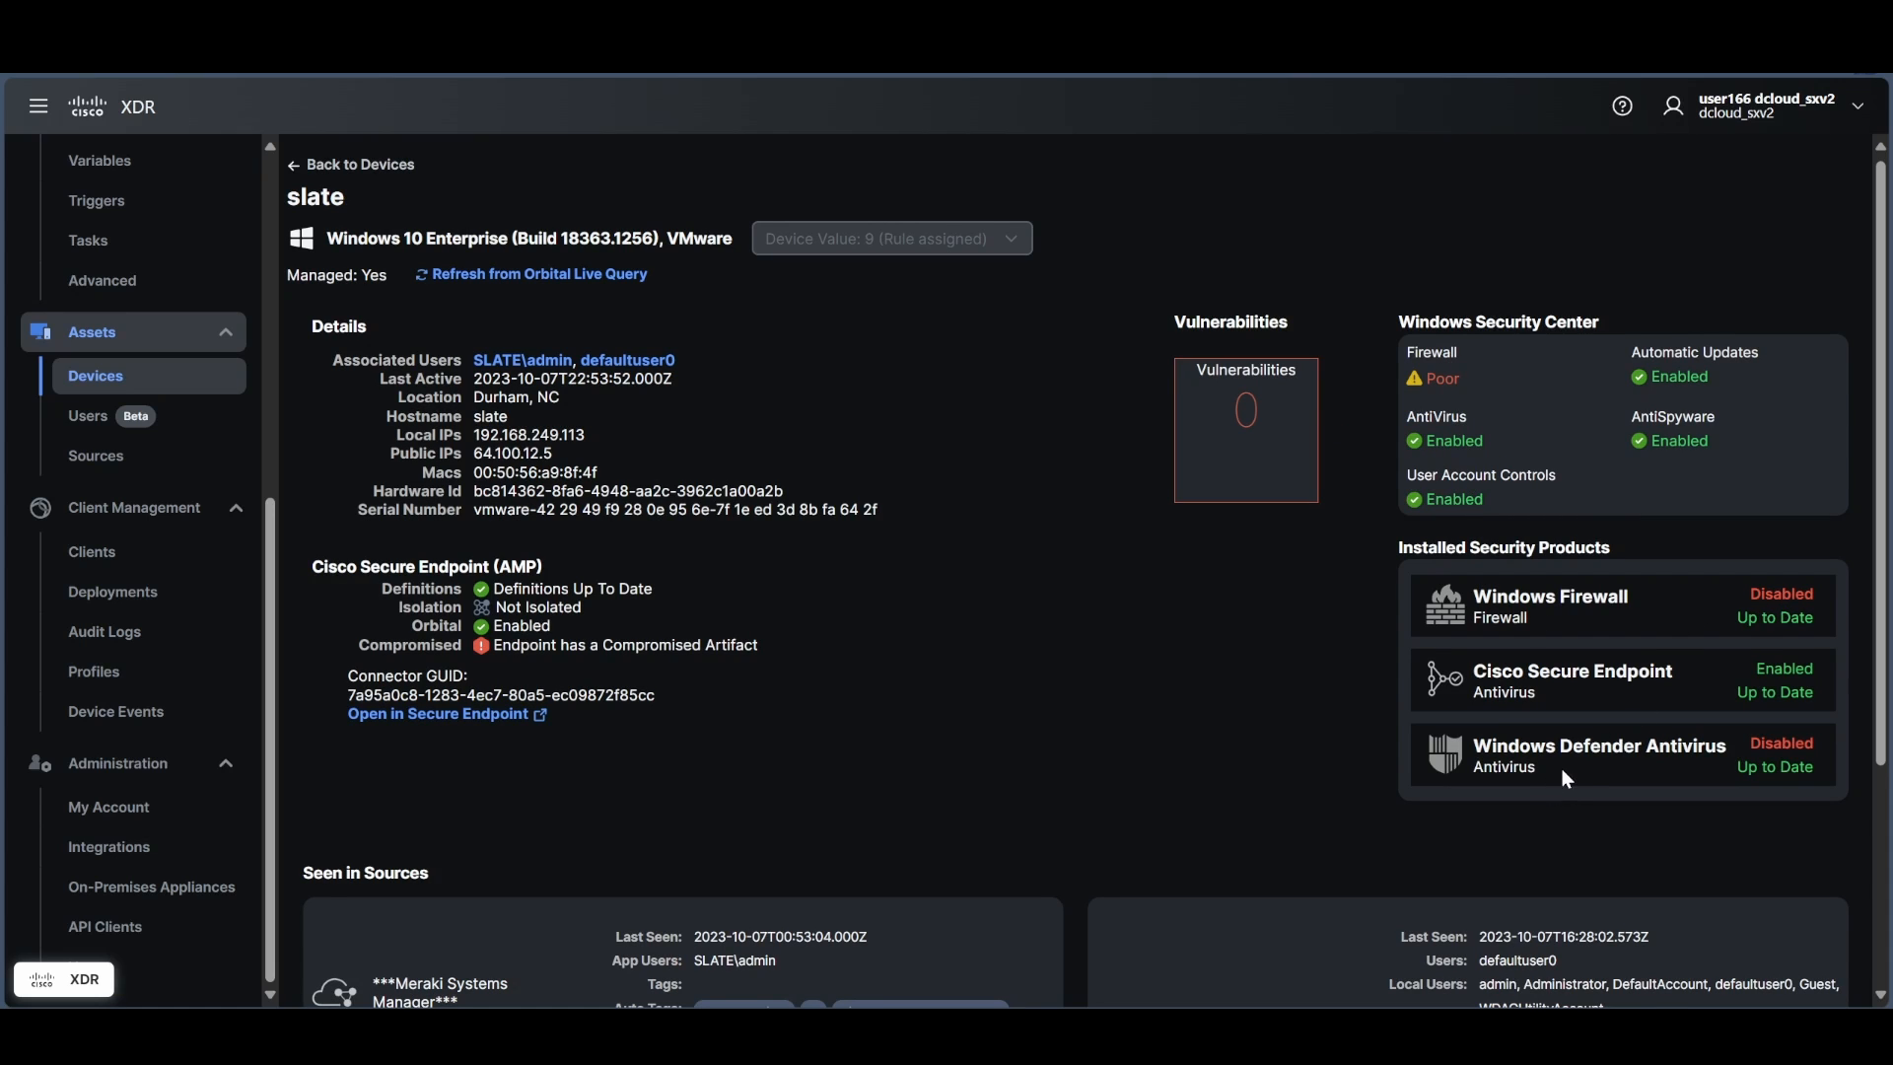
mouse_move(1538, 680)
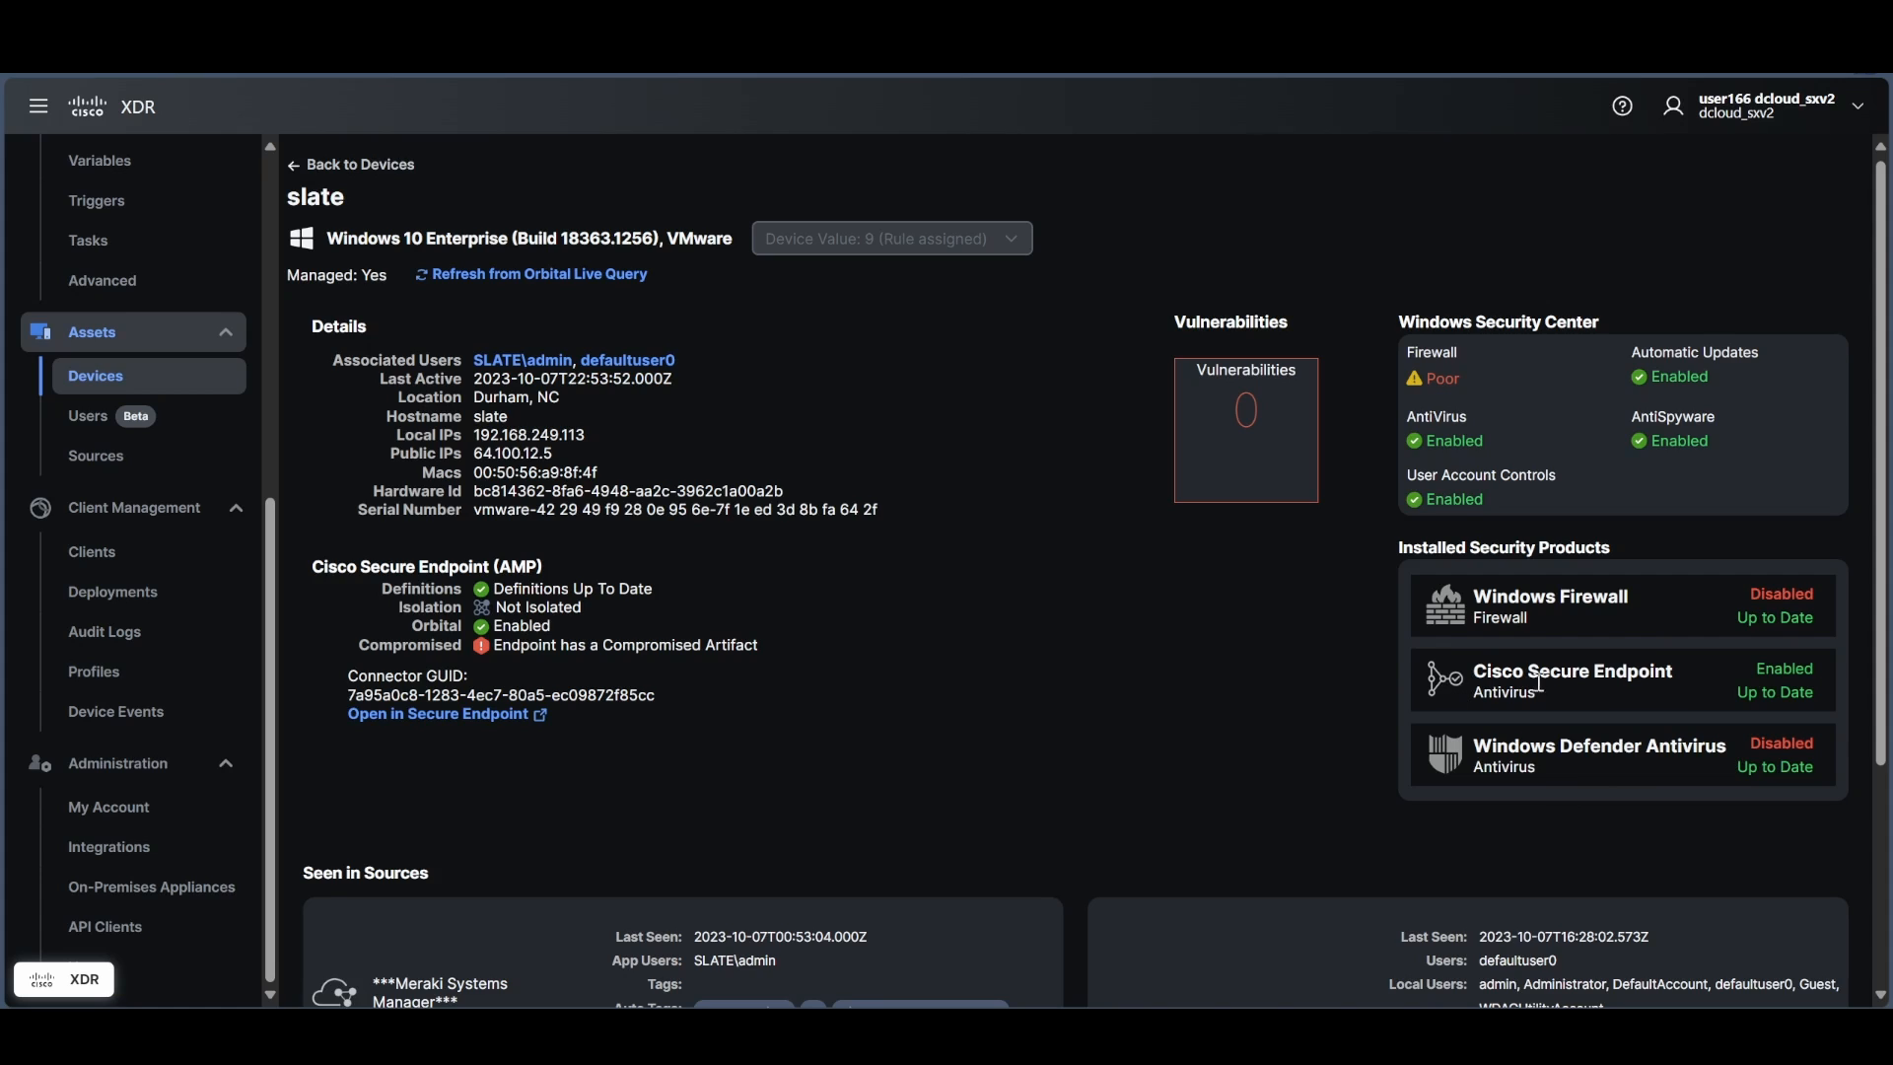
mouse_move(1636, 626)
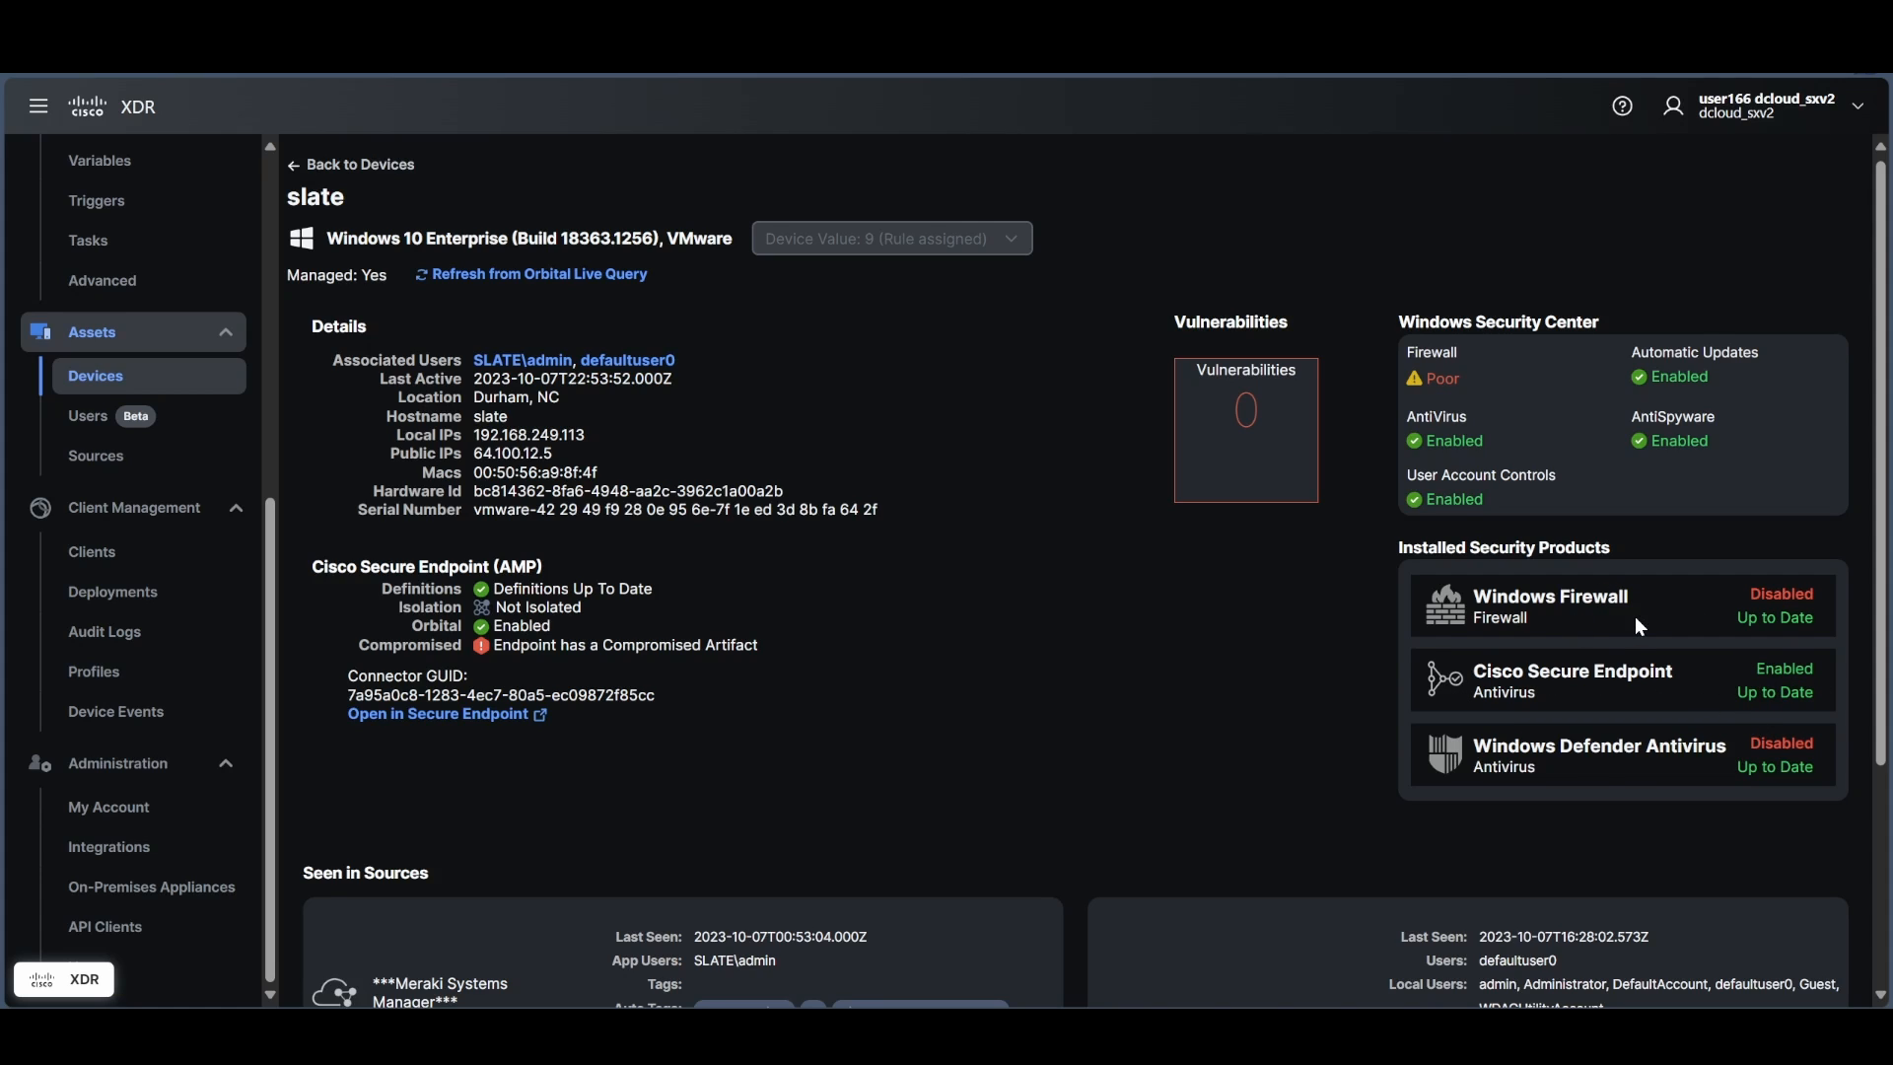
mouse_move(1145, 672)
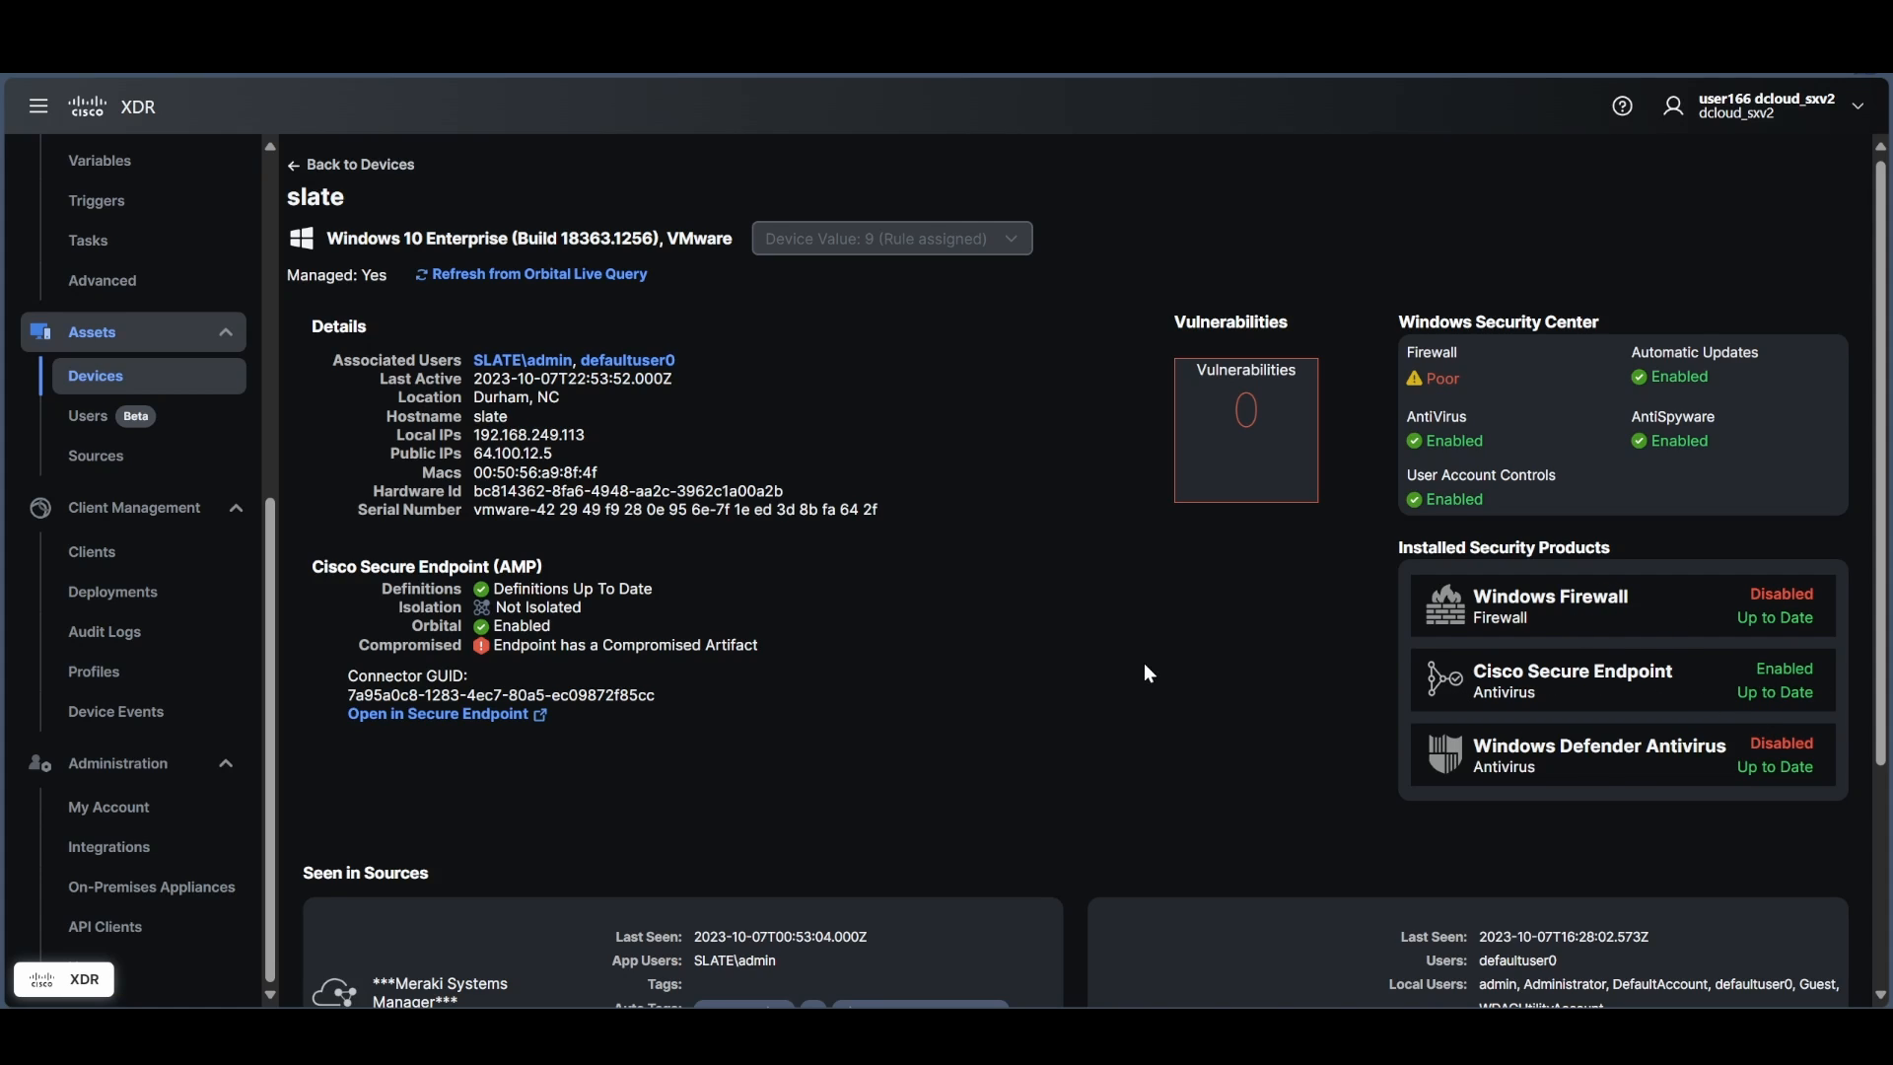
scroll("down", 3)
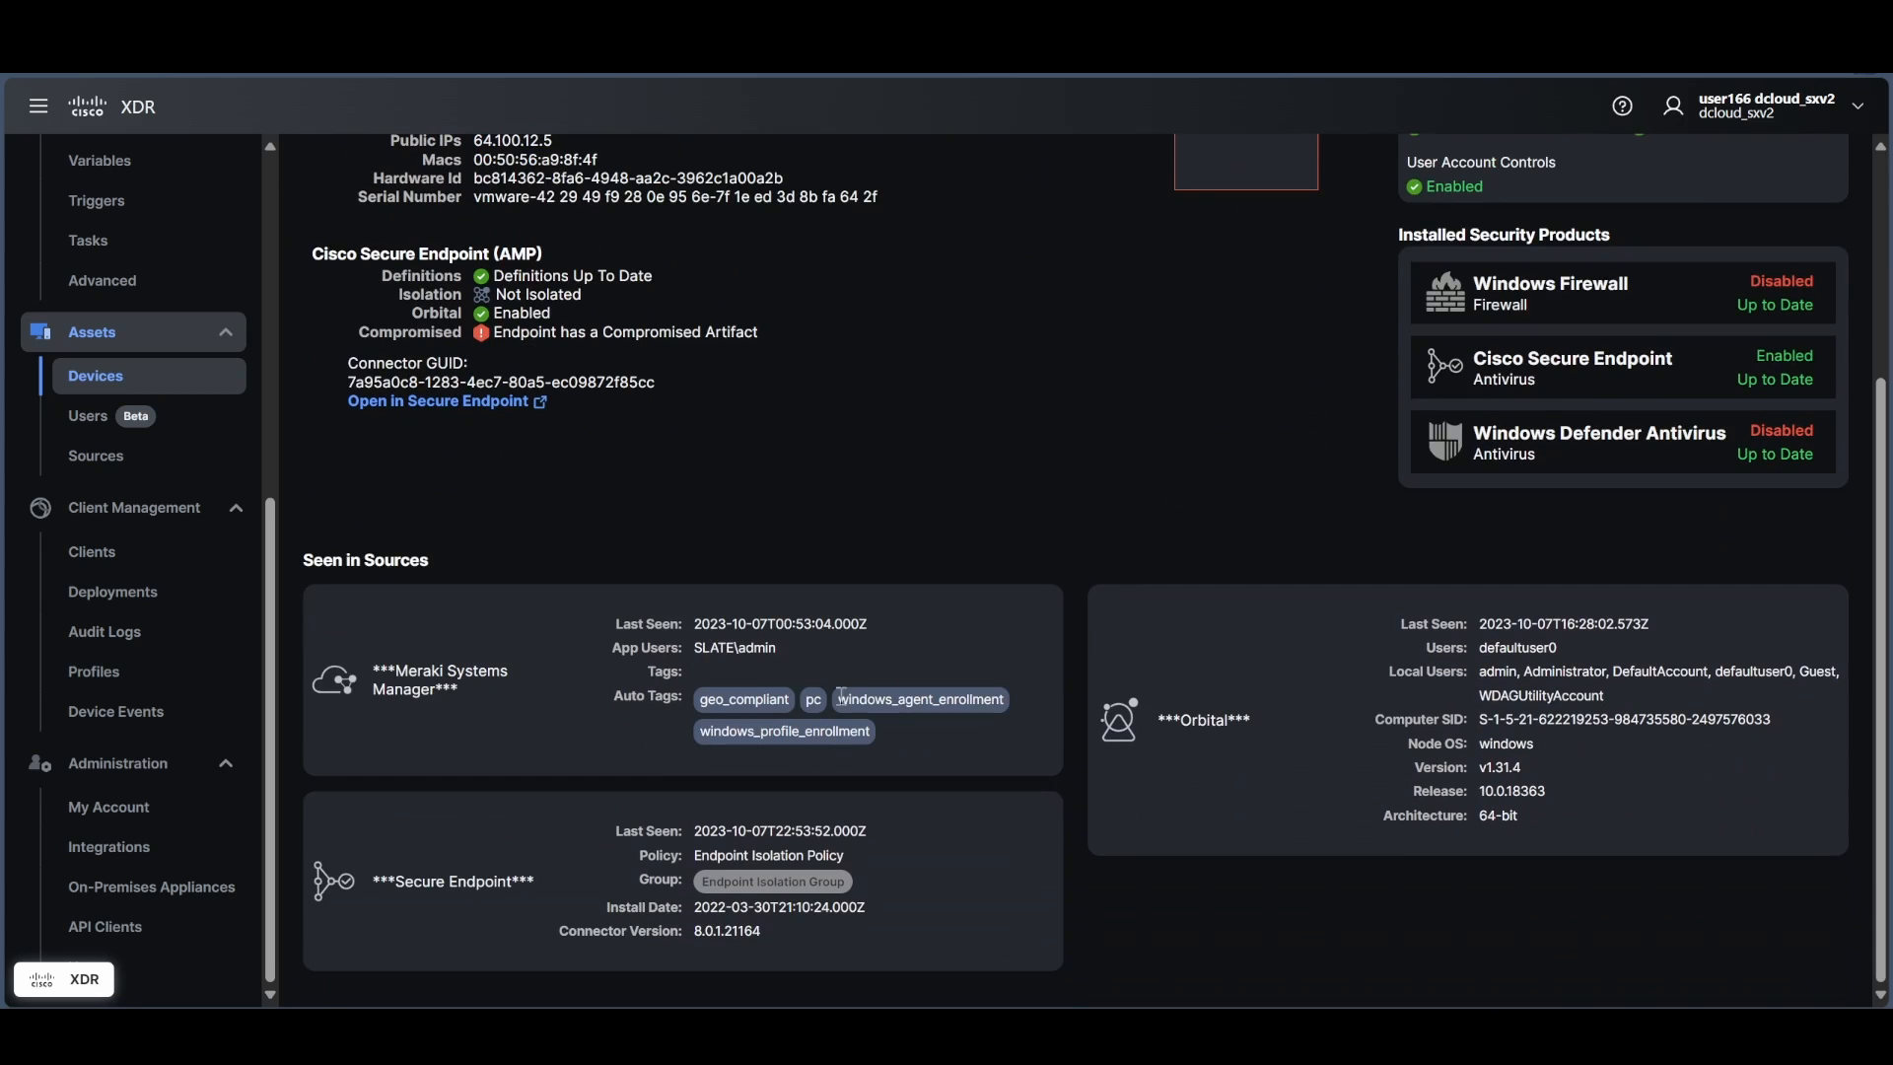
mouse_move(1156, 762)
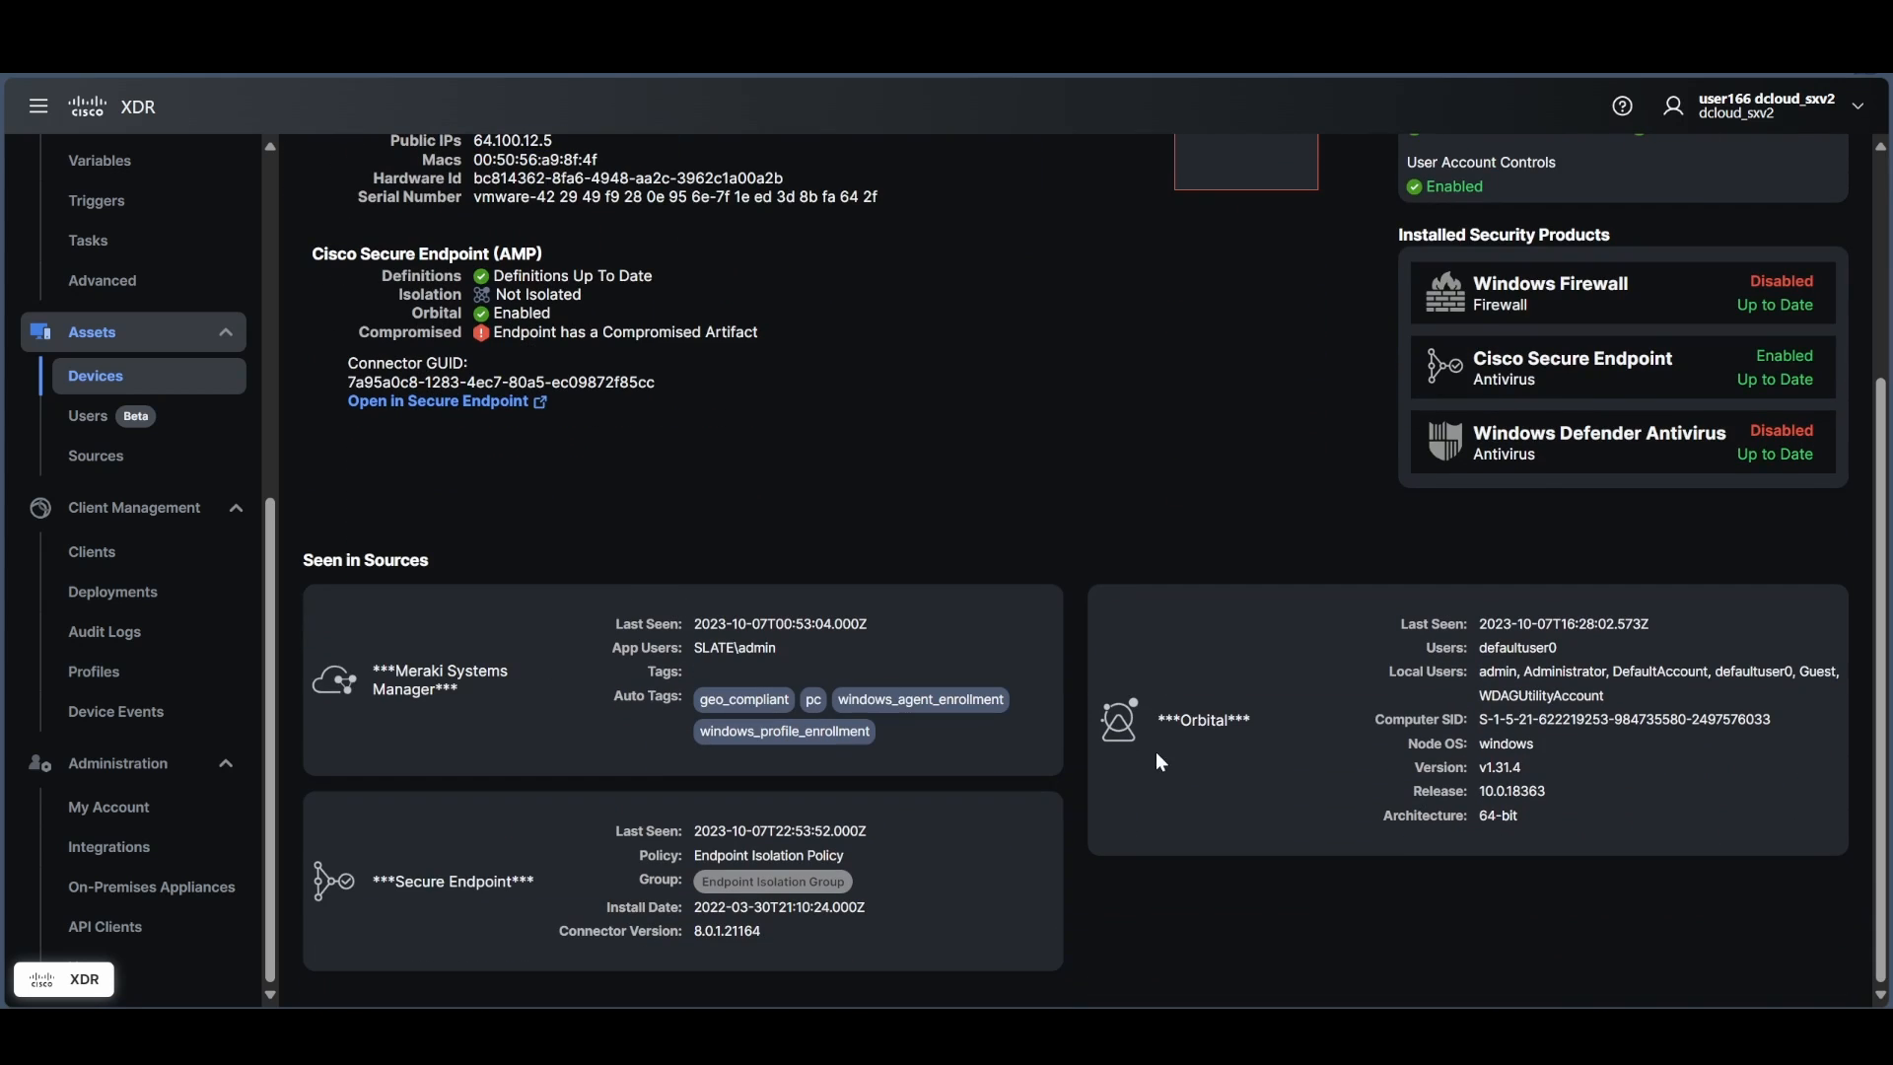
mouse_move(490, 703)
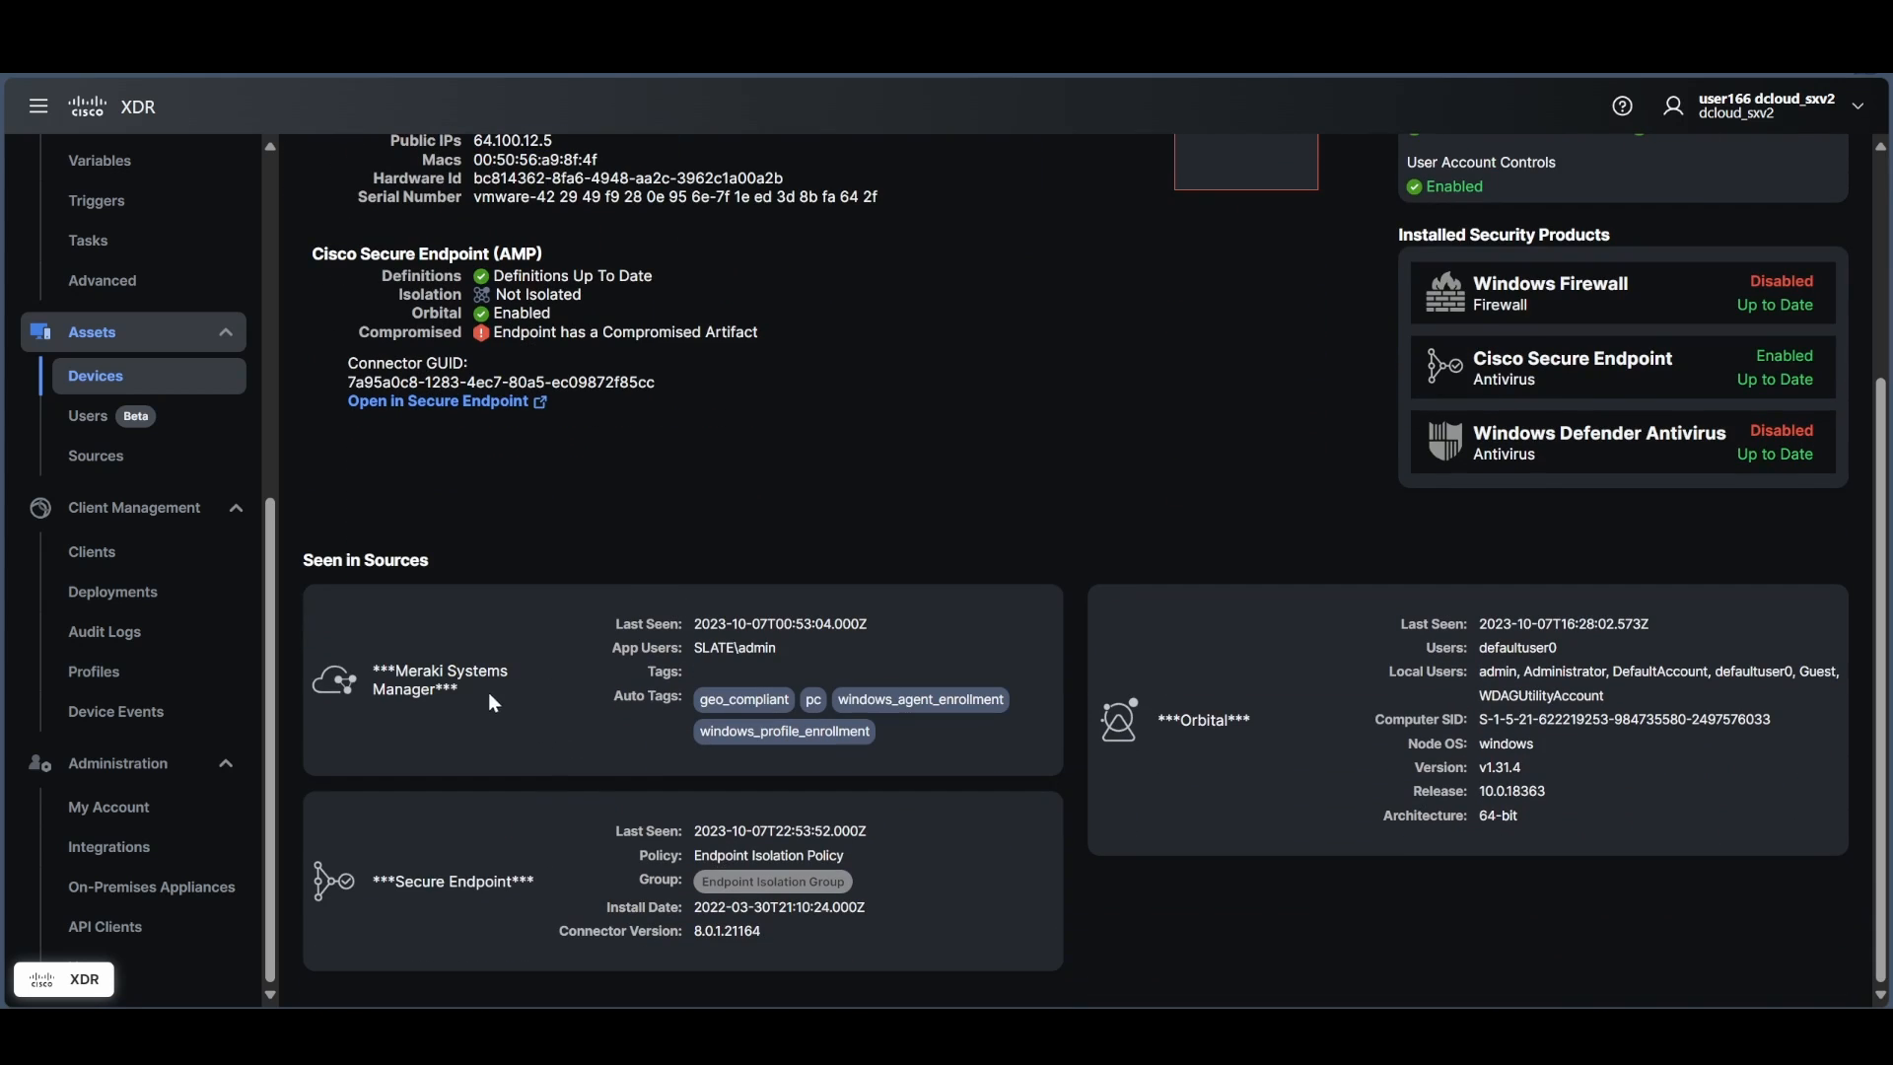
mouse_move(1230, 726)
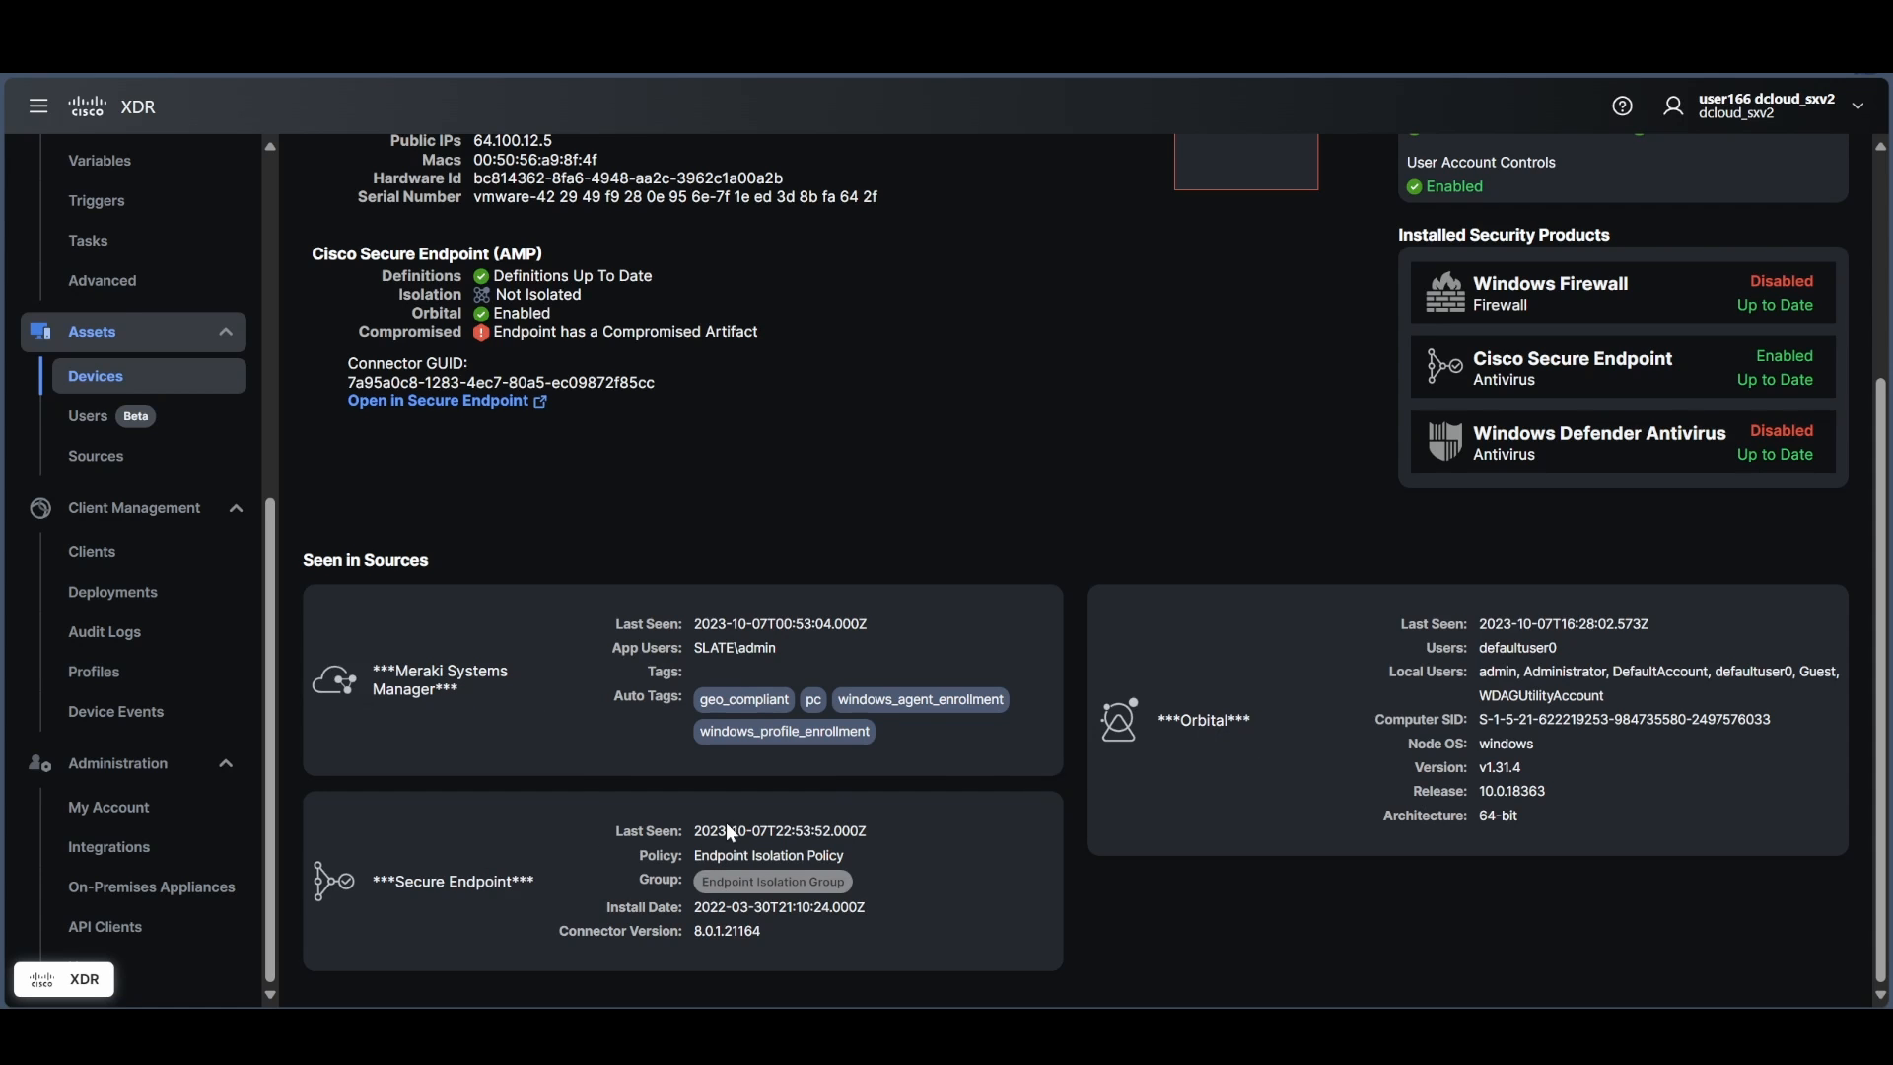
scroll("up", 3)
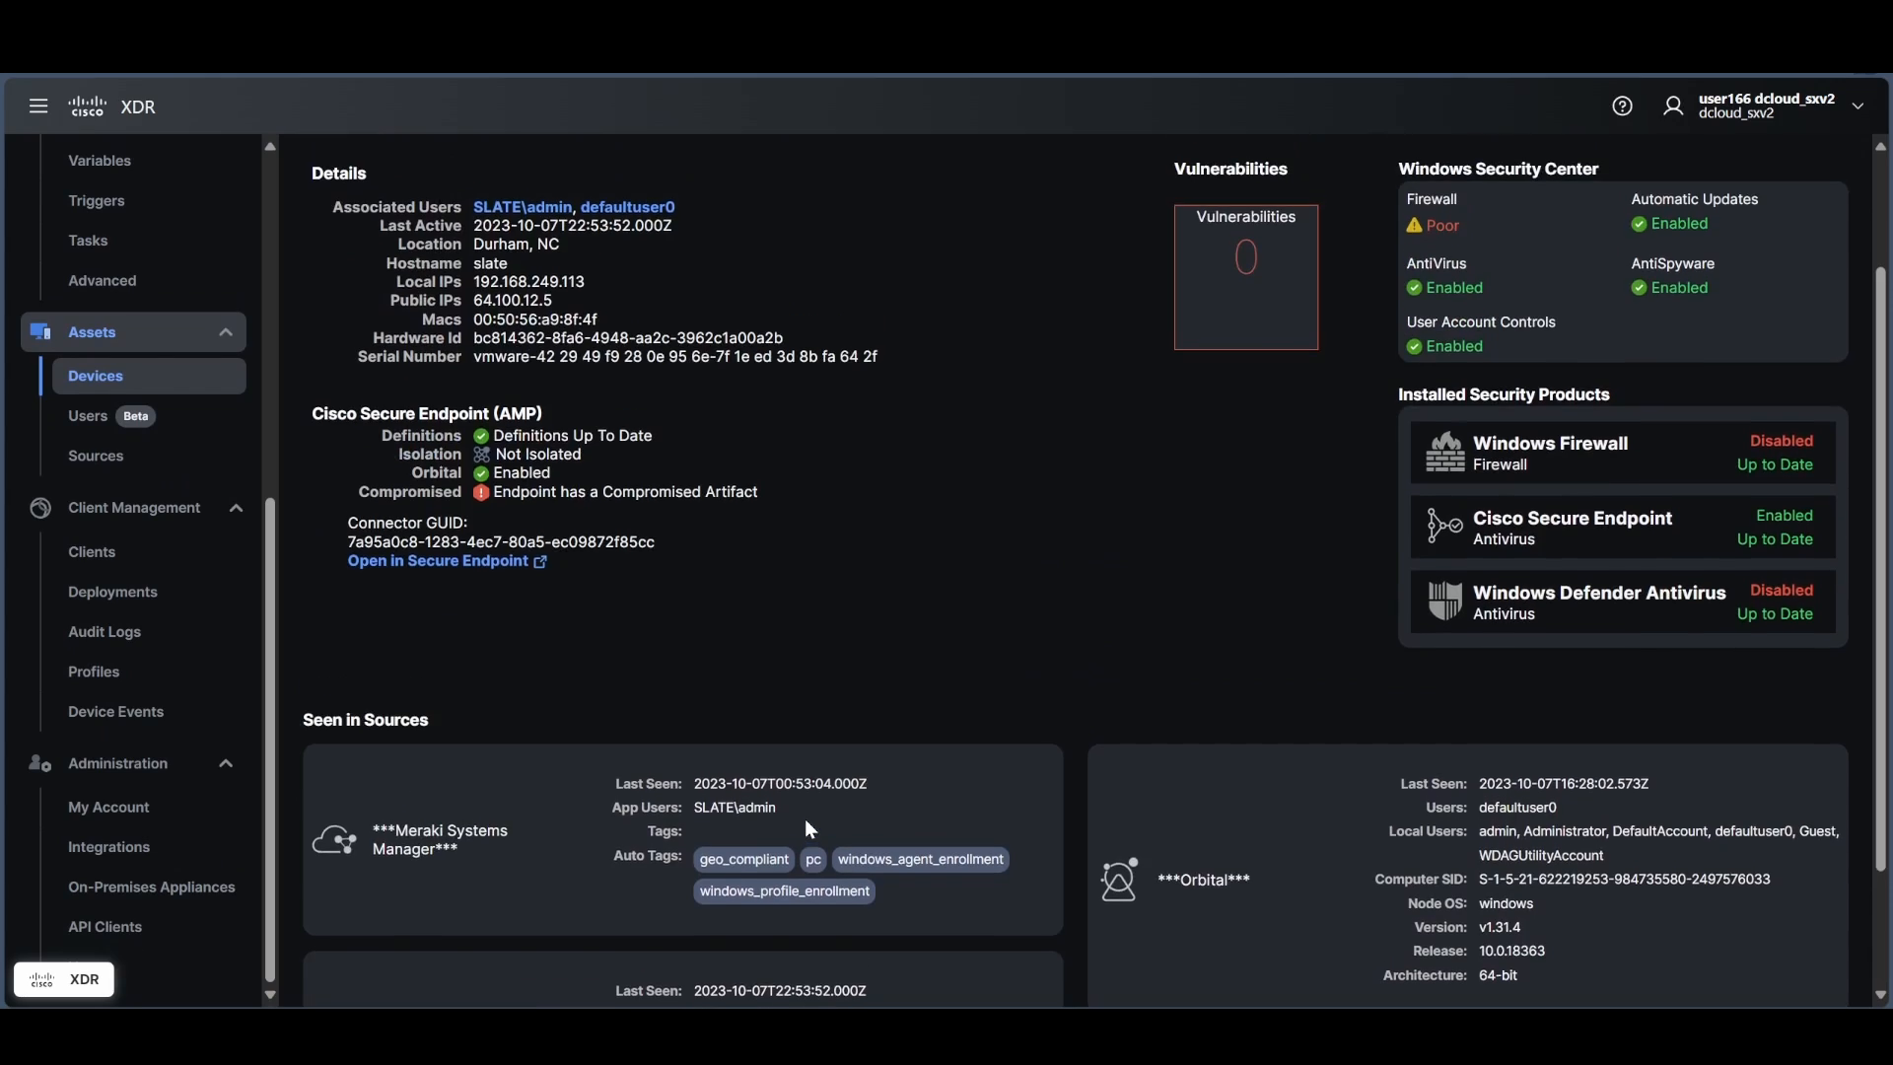
scroll("up", 3)
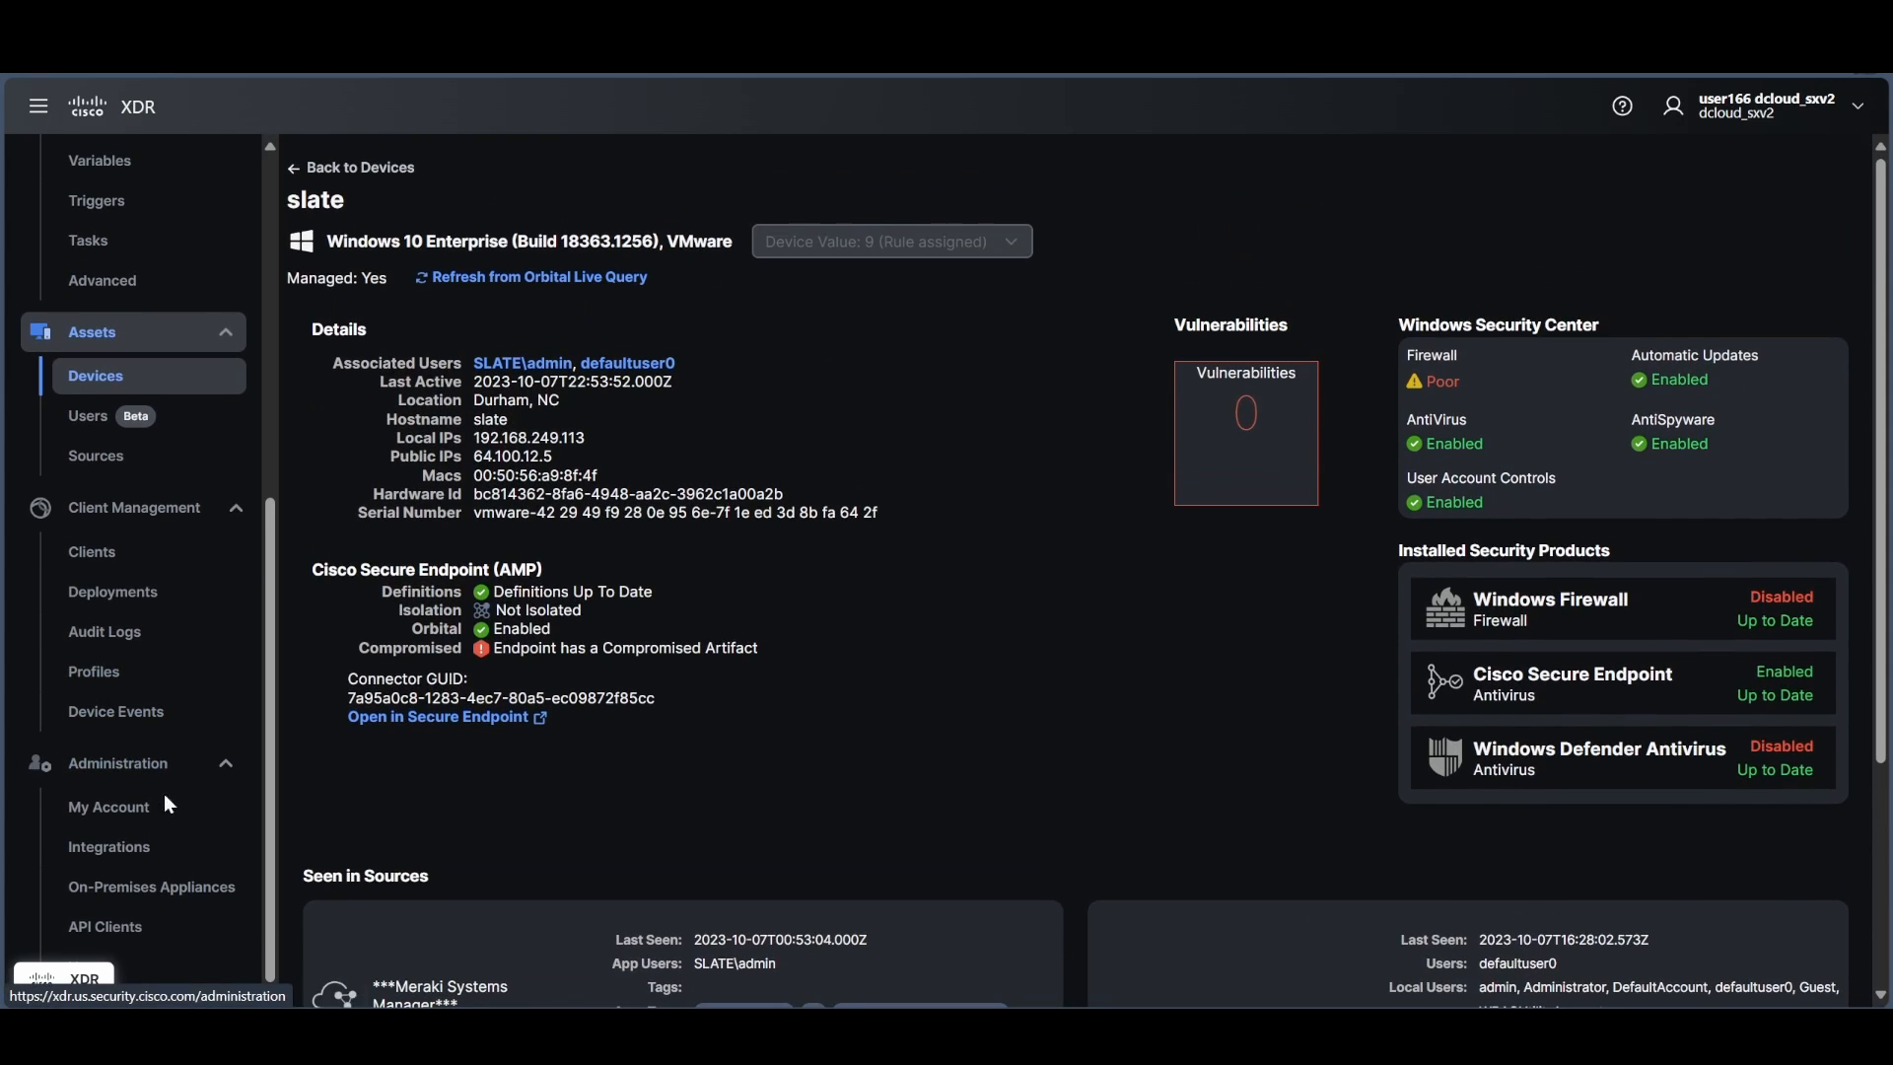
Open the Administration > Integrations page and view the Cisco integrations.
left_click(109, 846)
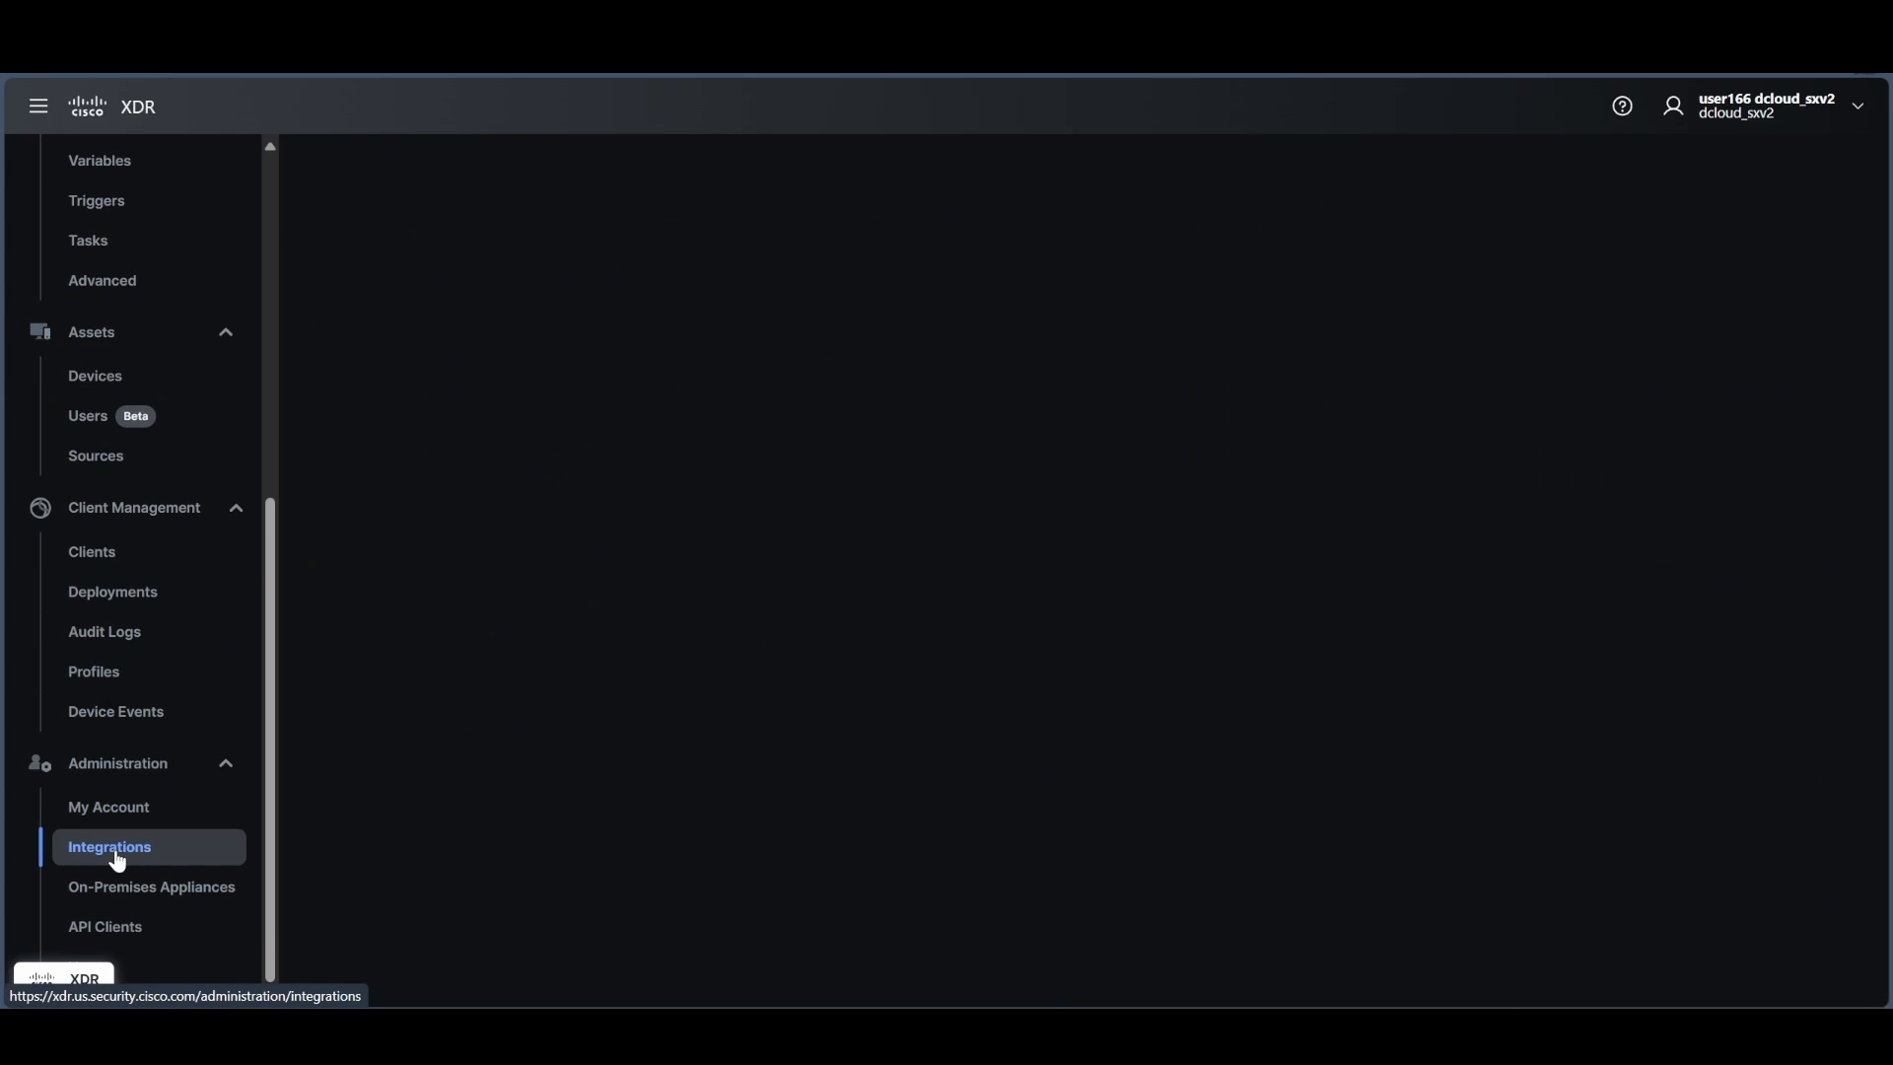
left_click(110, 845)
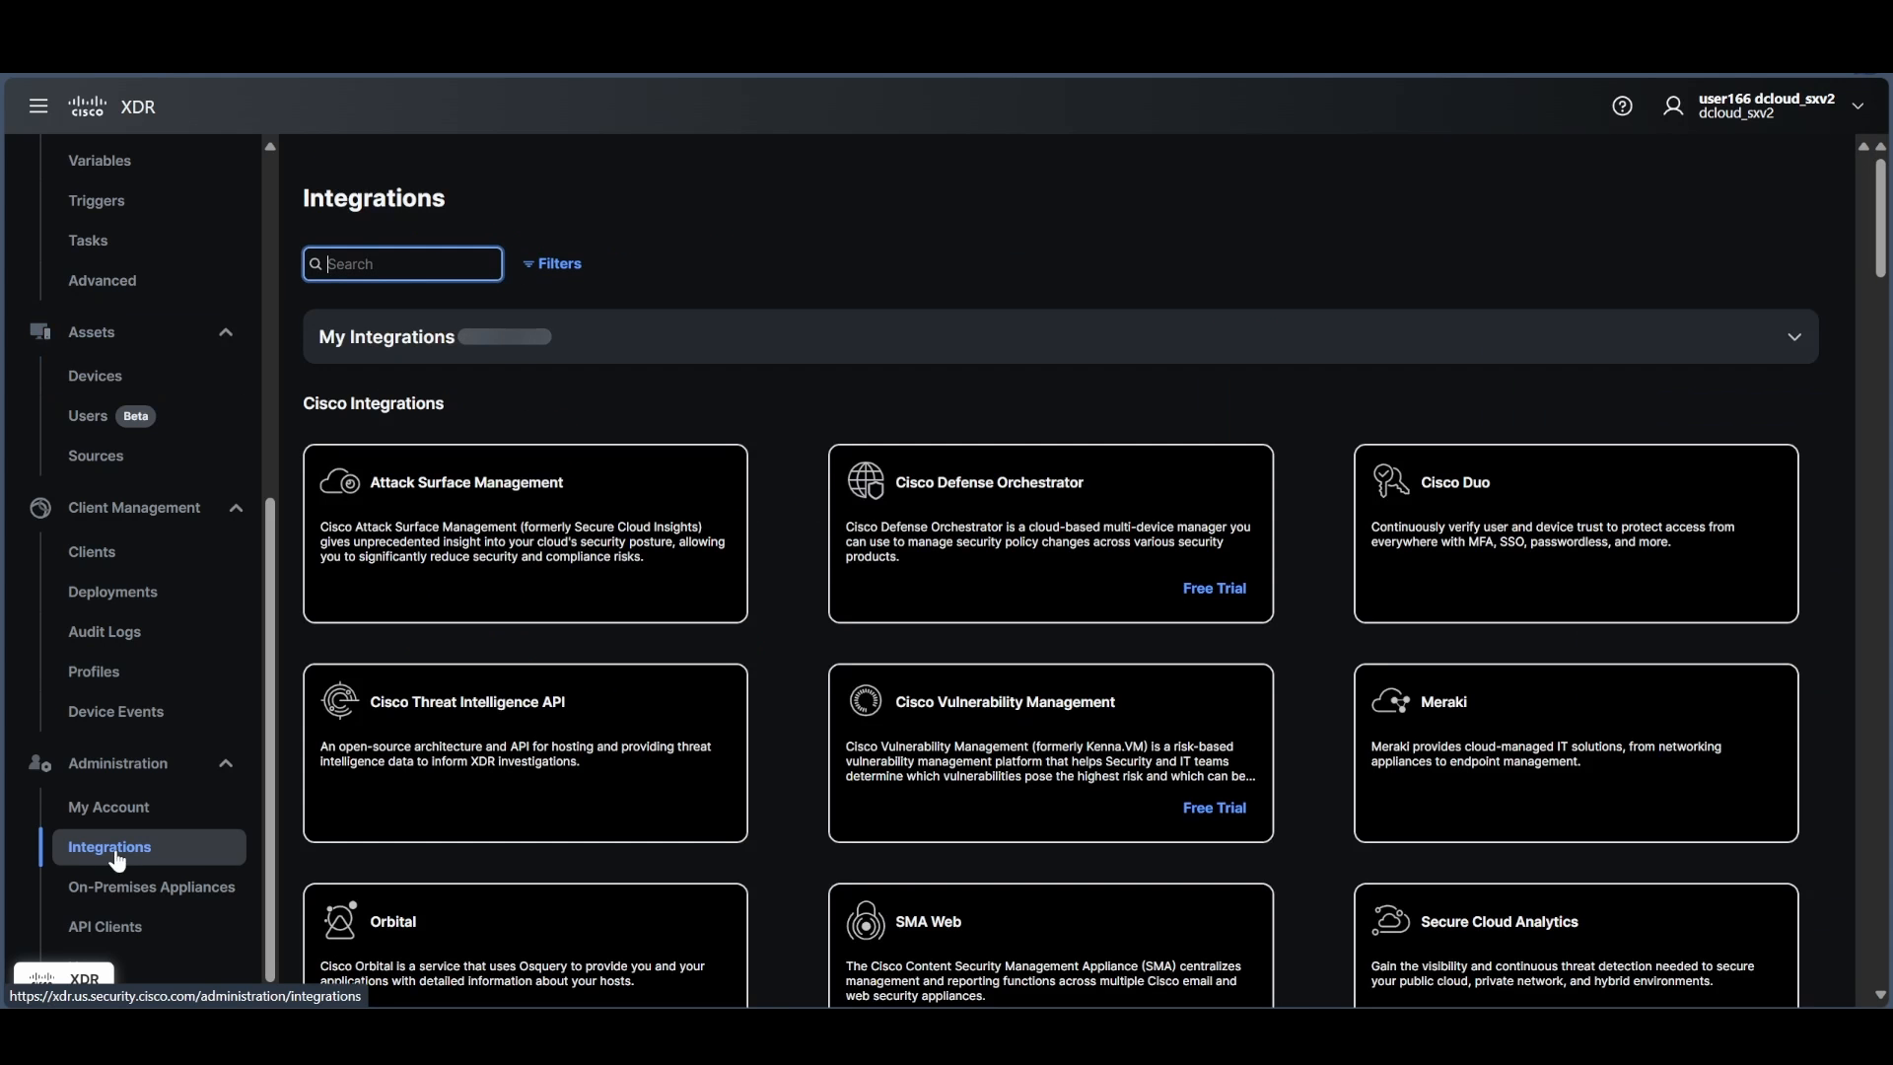
mouse_move(615, 451)
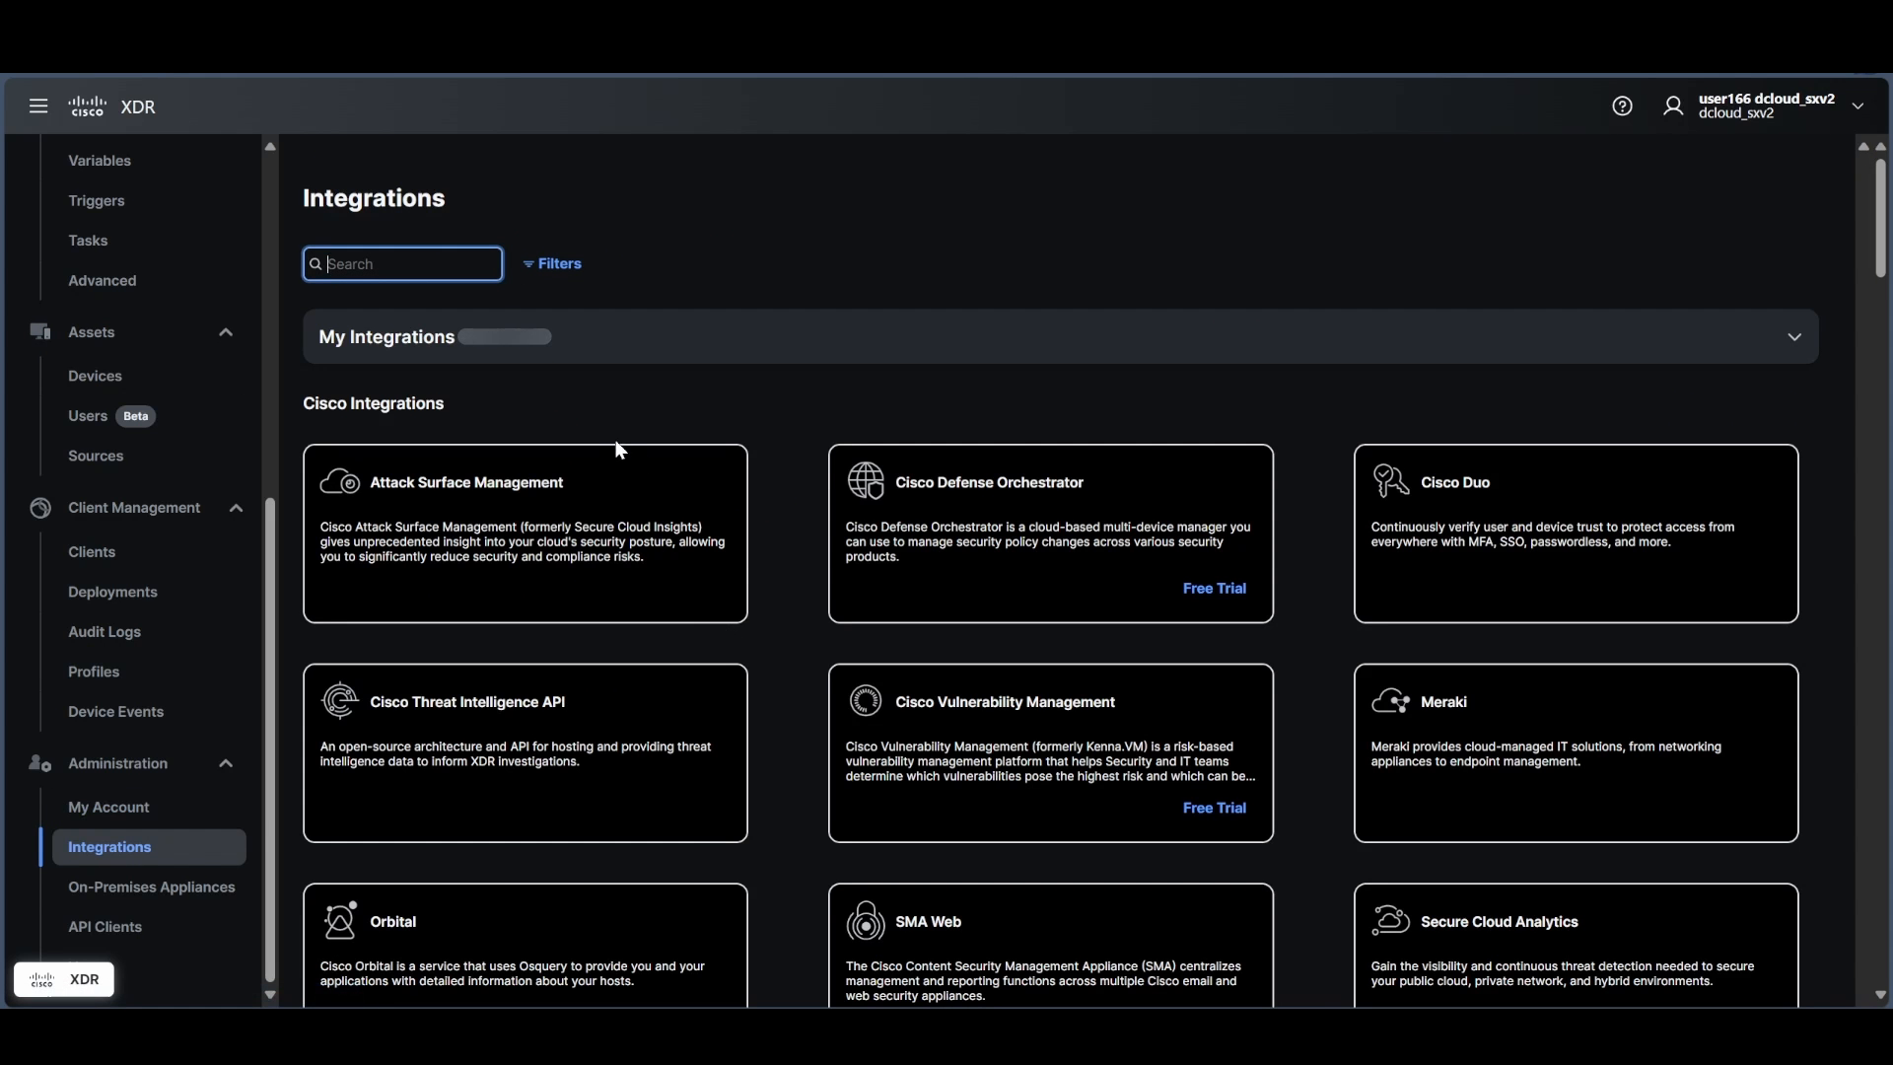
scroll("down", 3)
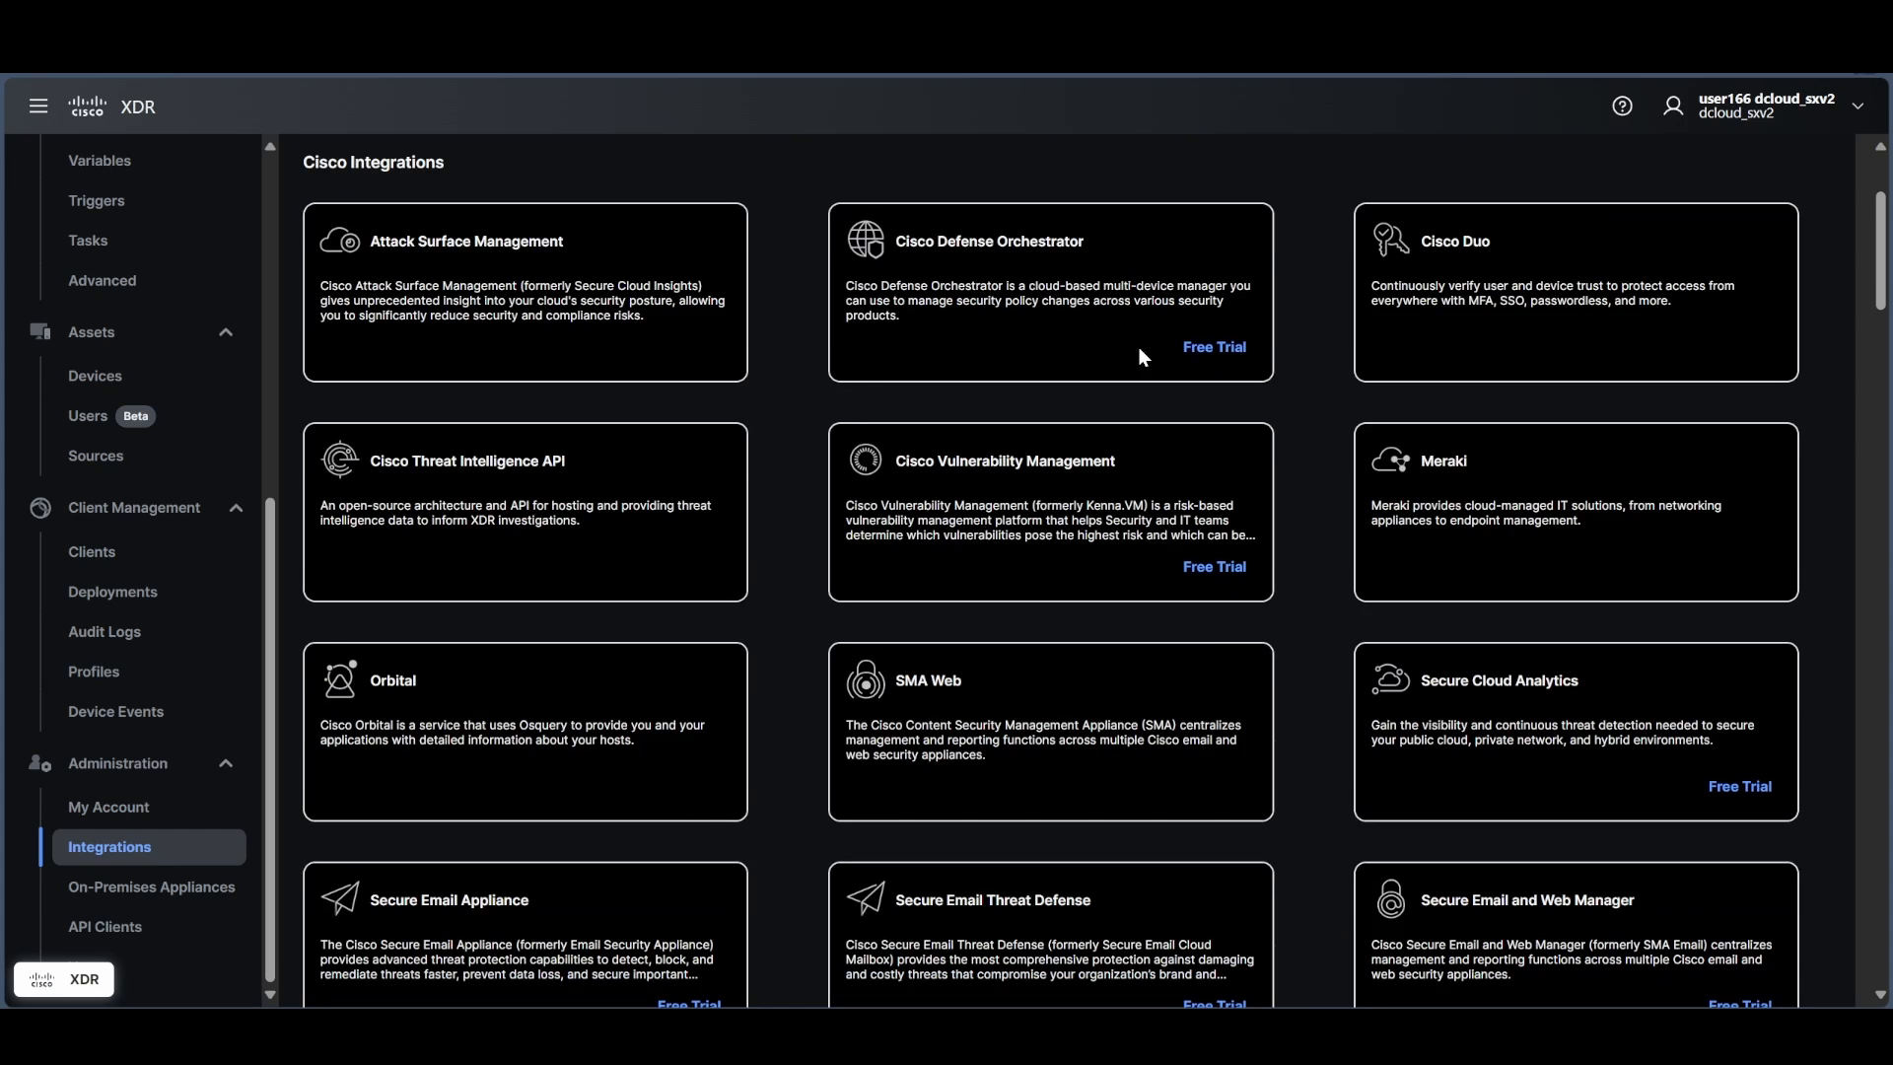
mouse_move(1290, 726)
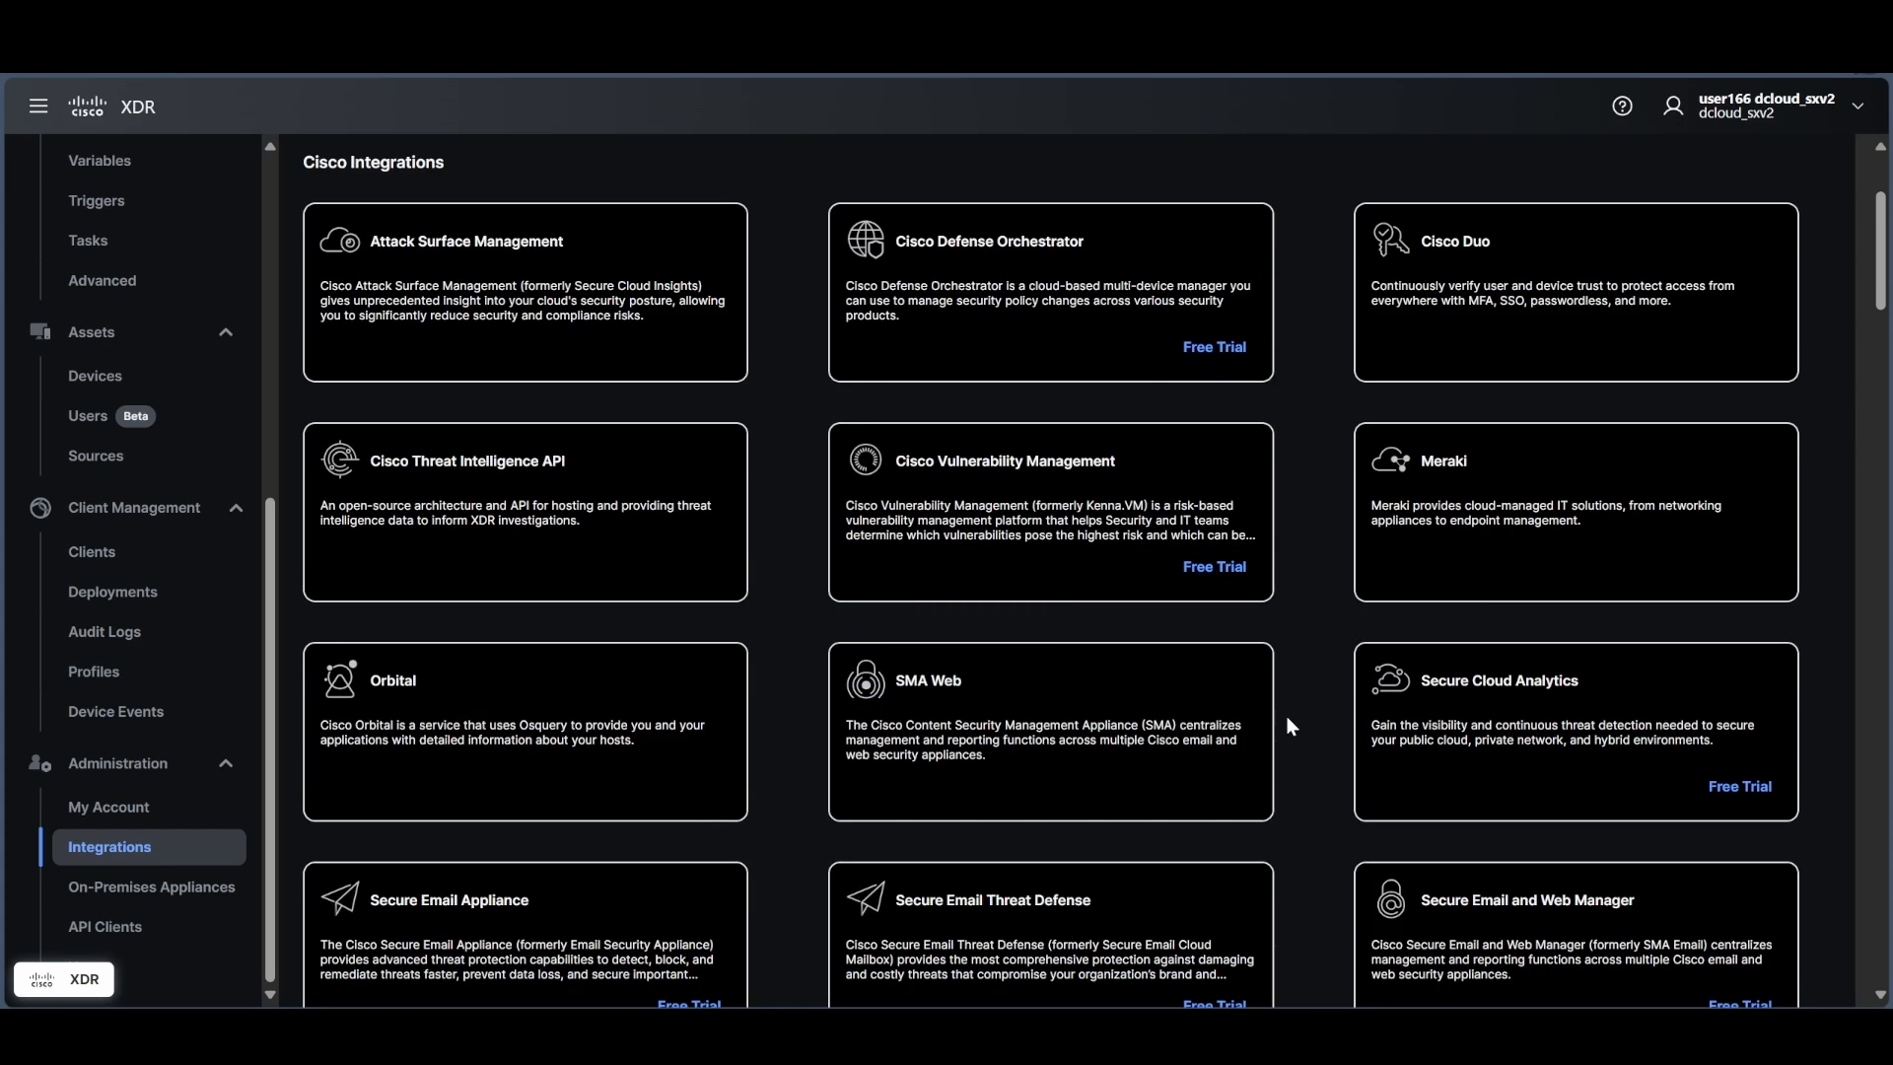
Scroll through the long list of third-party integrations.
scroll("down", 3)
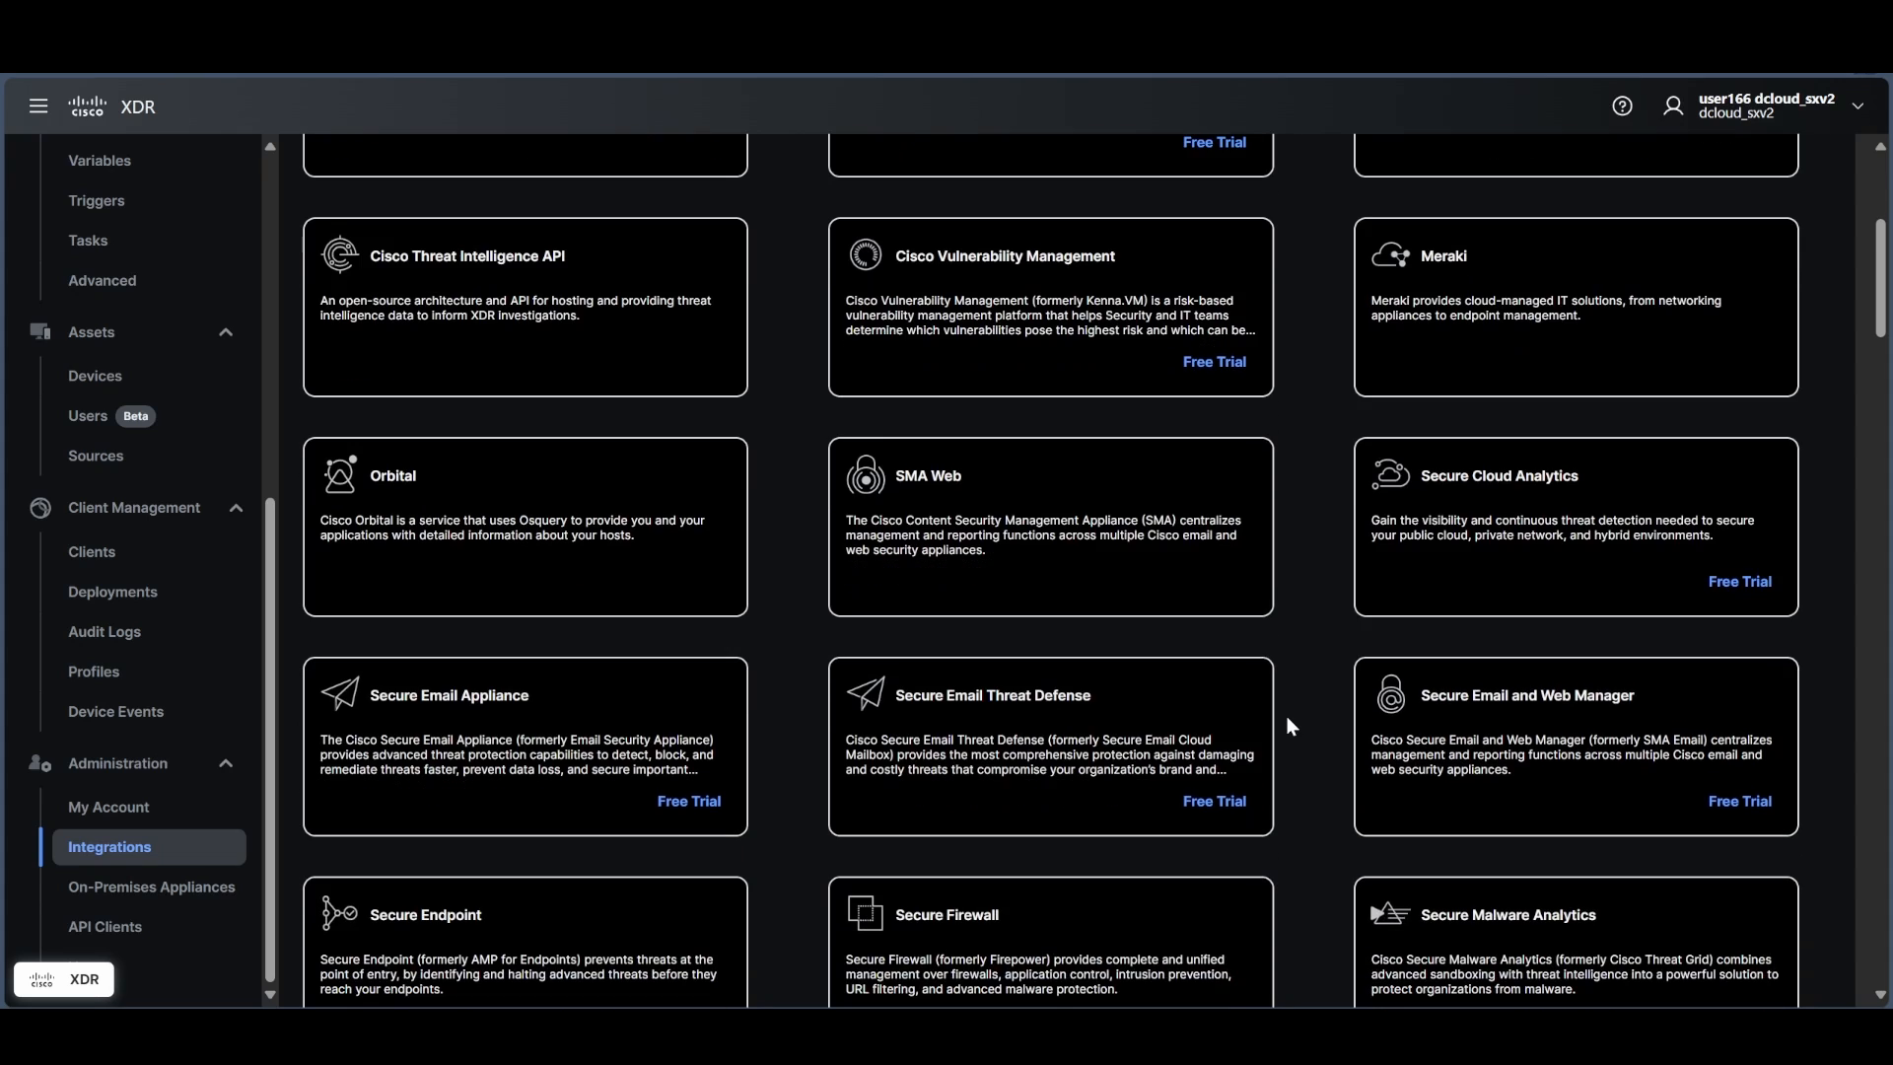
mouse_move(1467, 705)
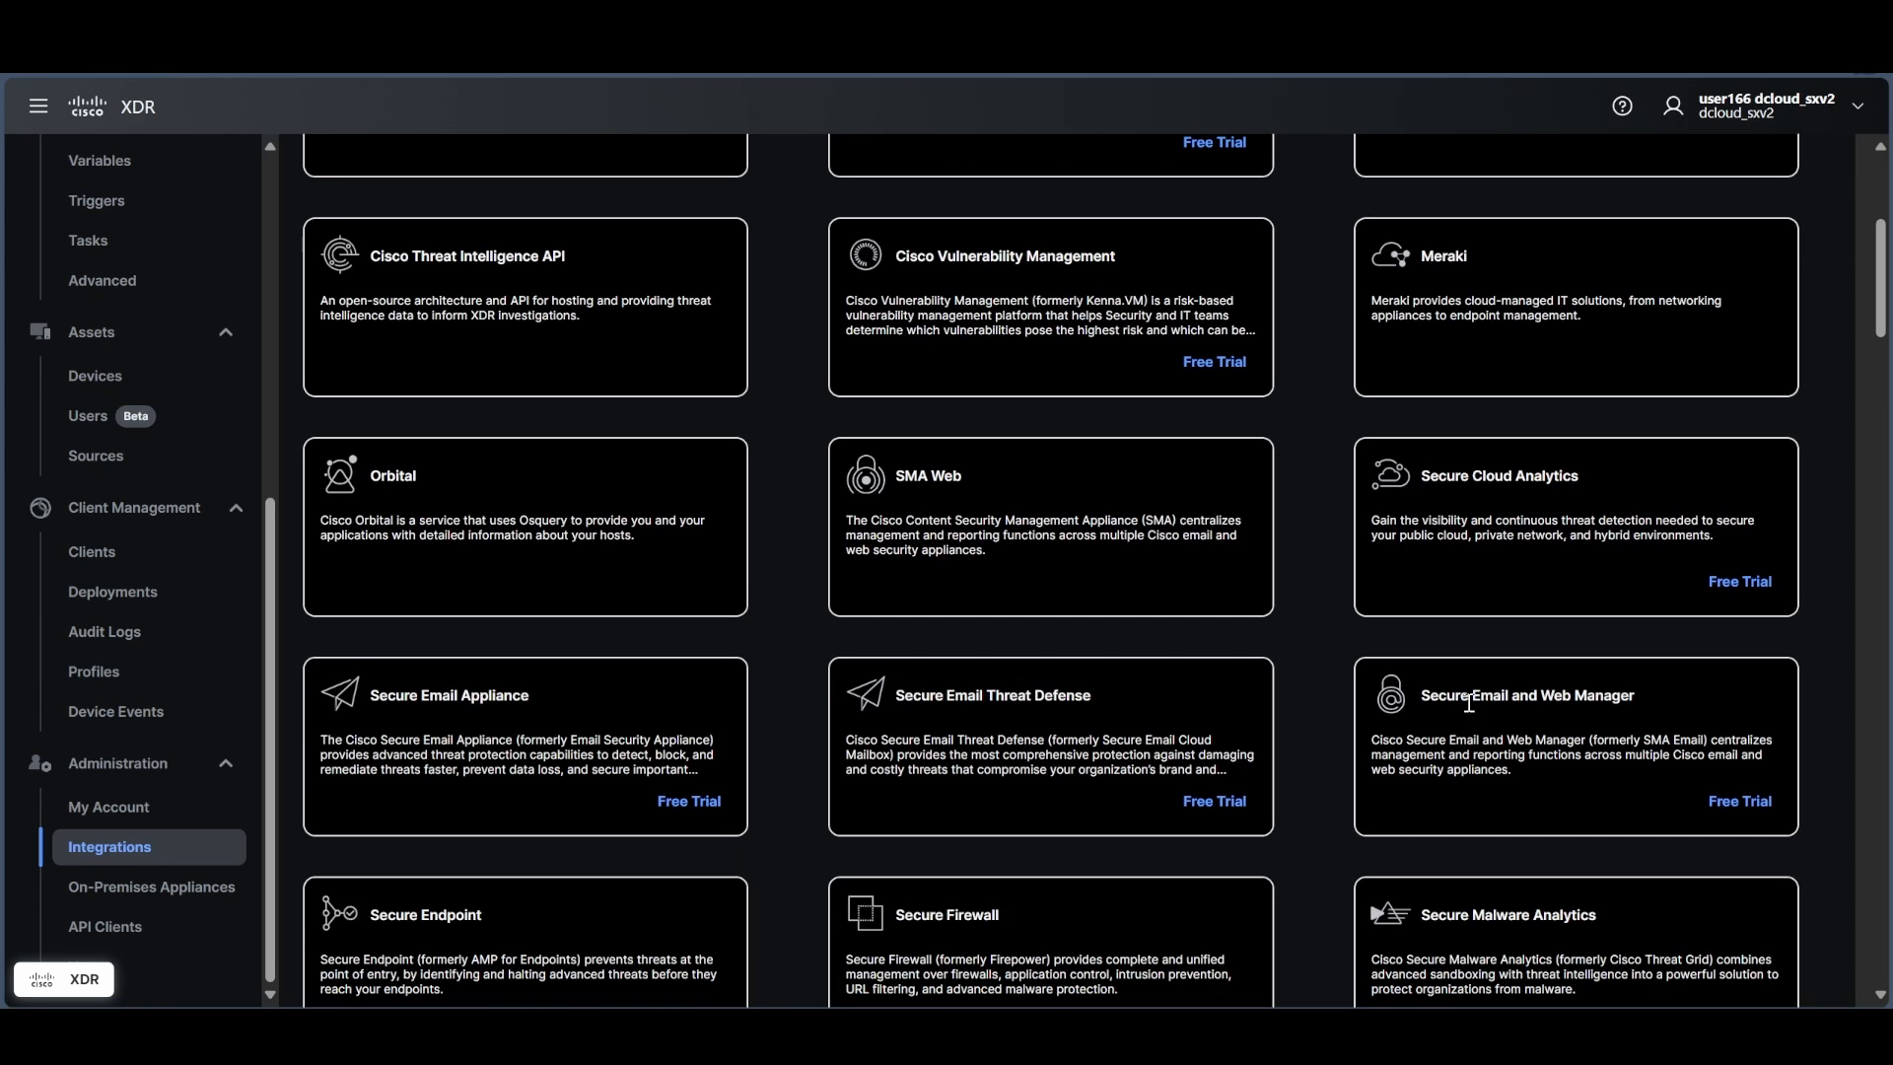
scroll("down", 3)
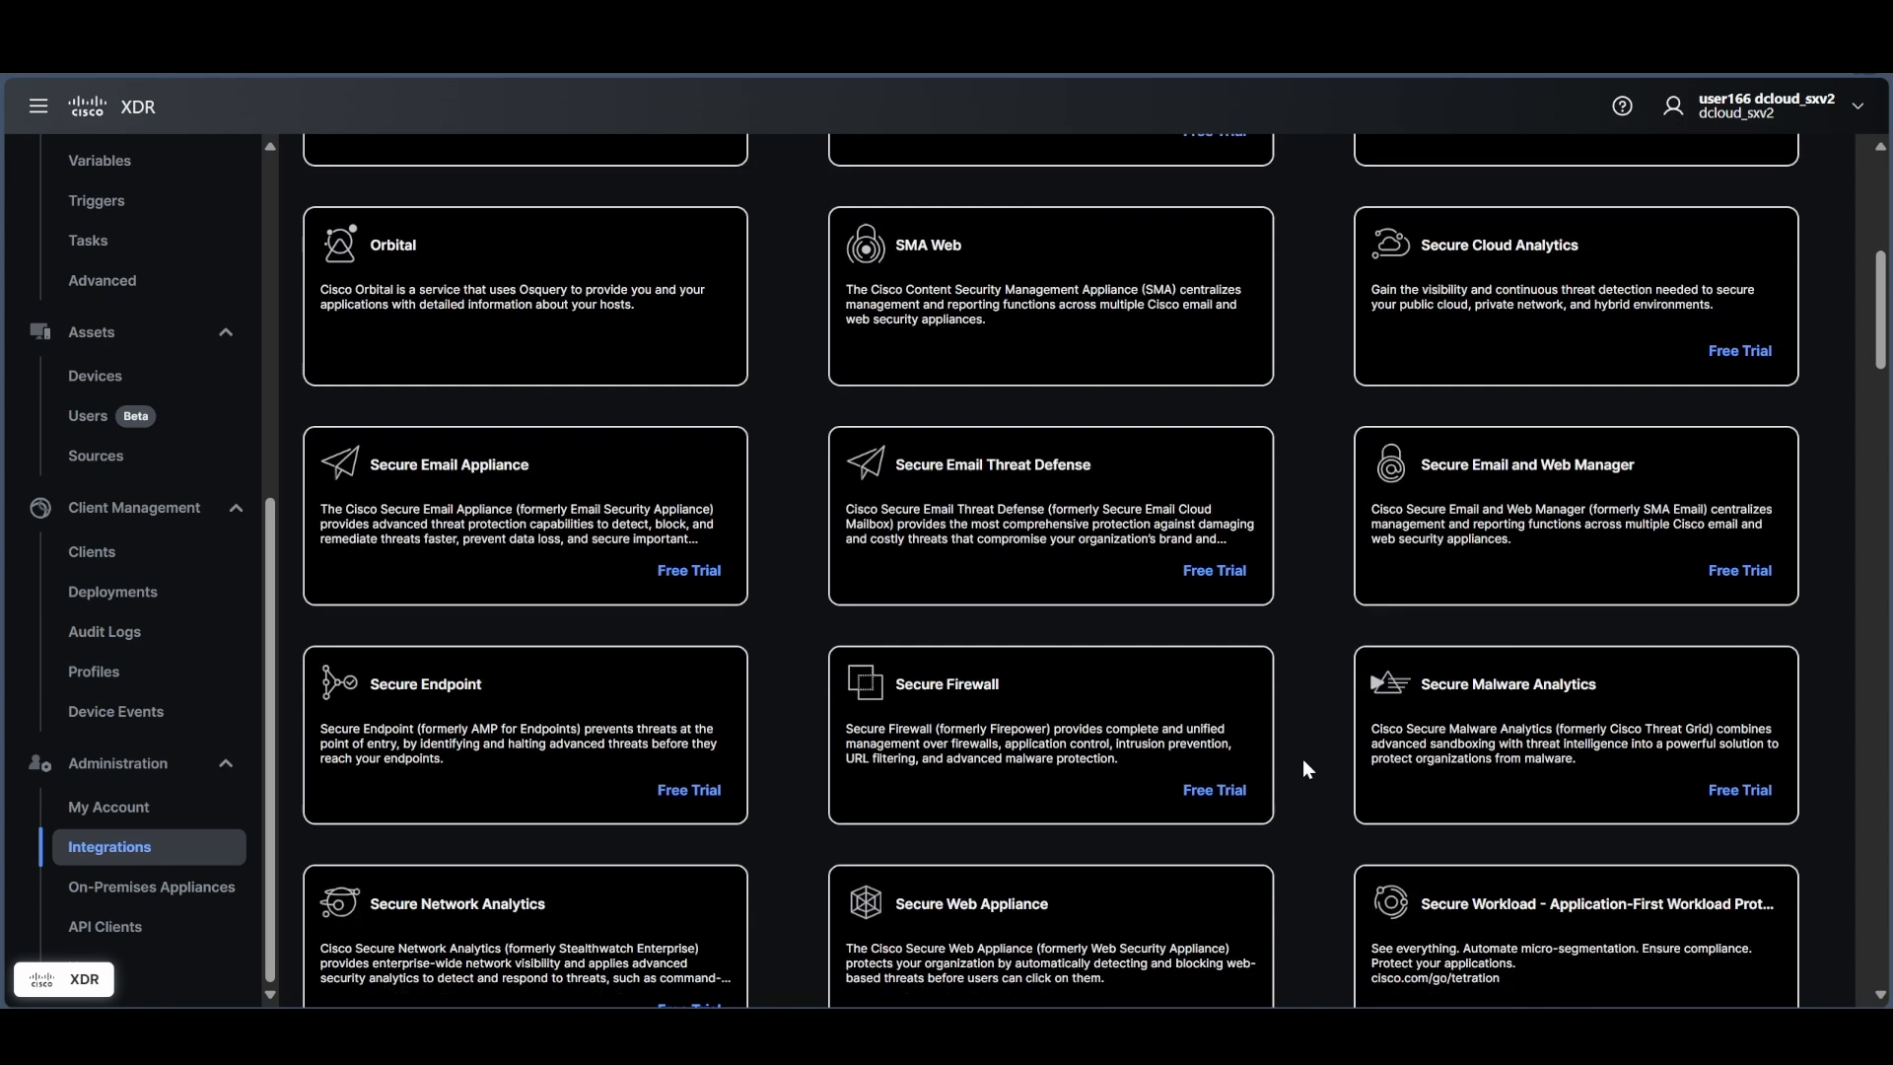
scroll("down", 3)
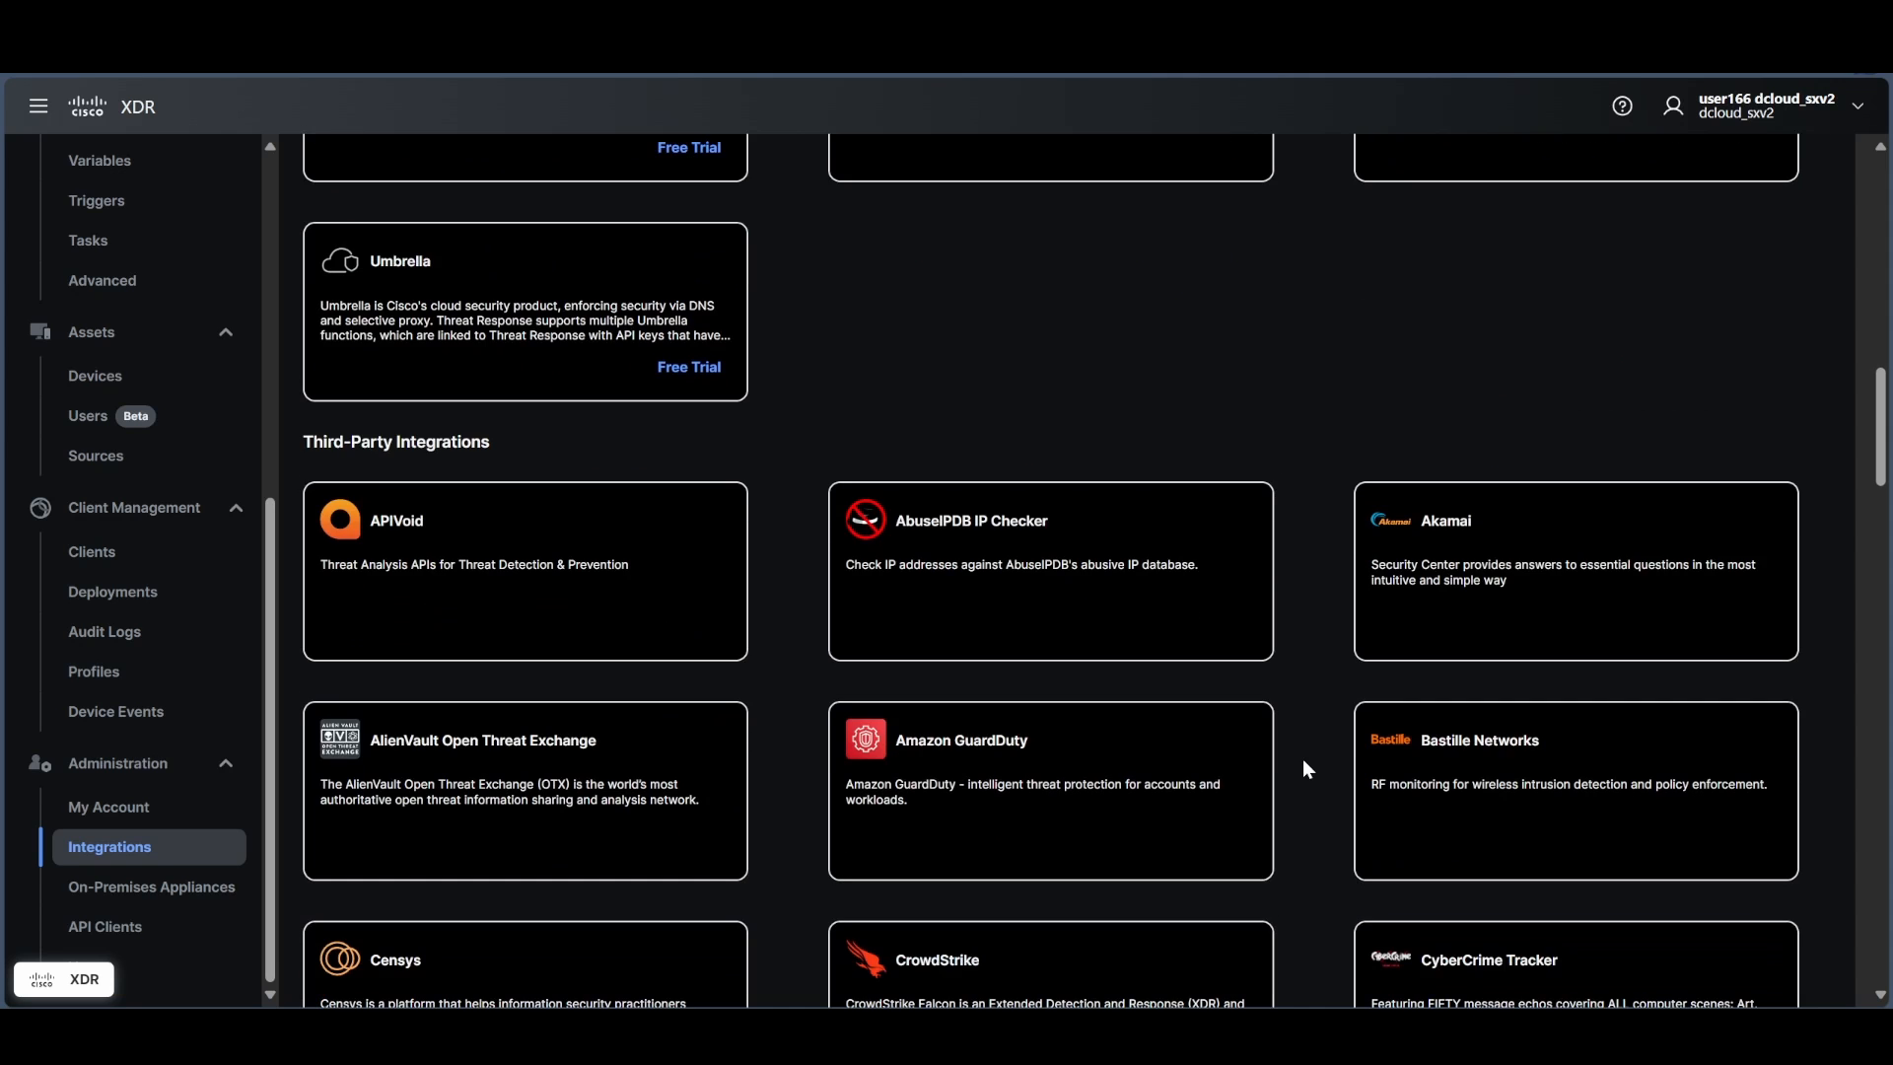
scroll("down", 3)
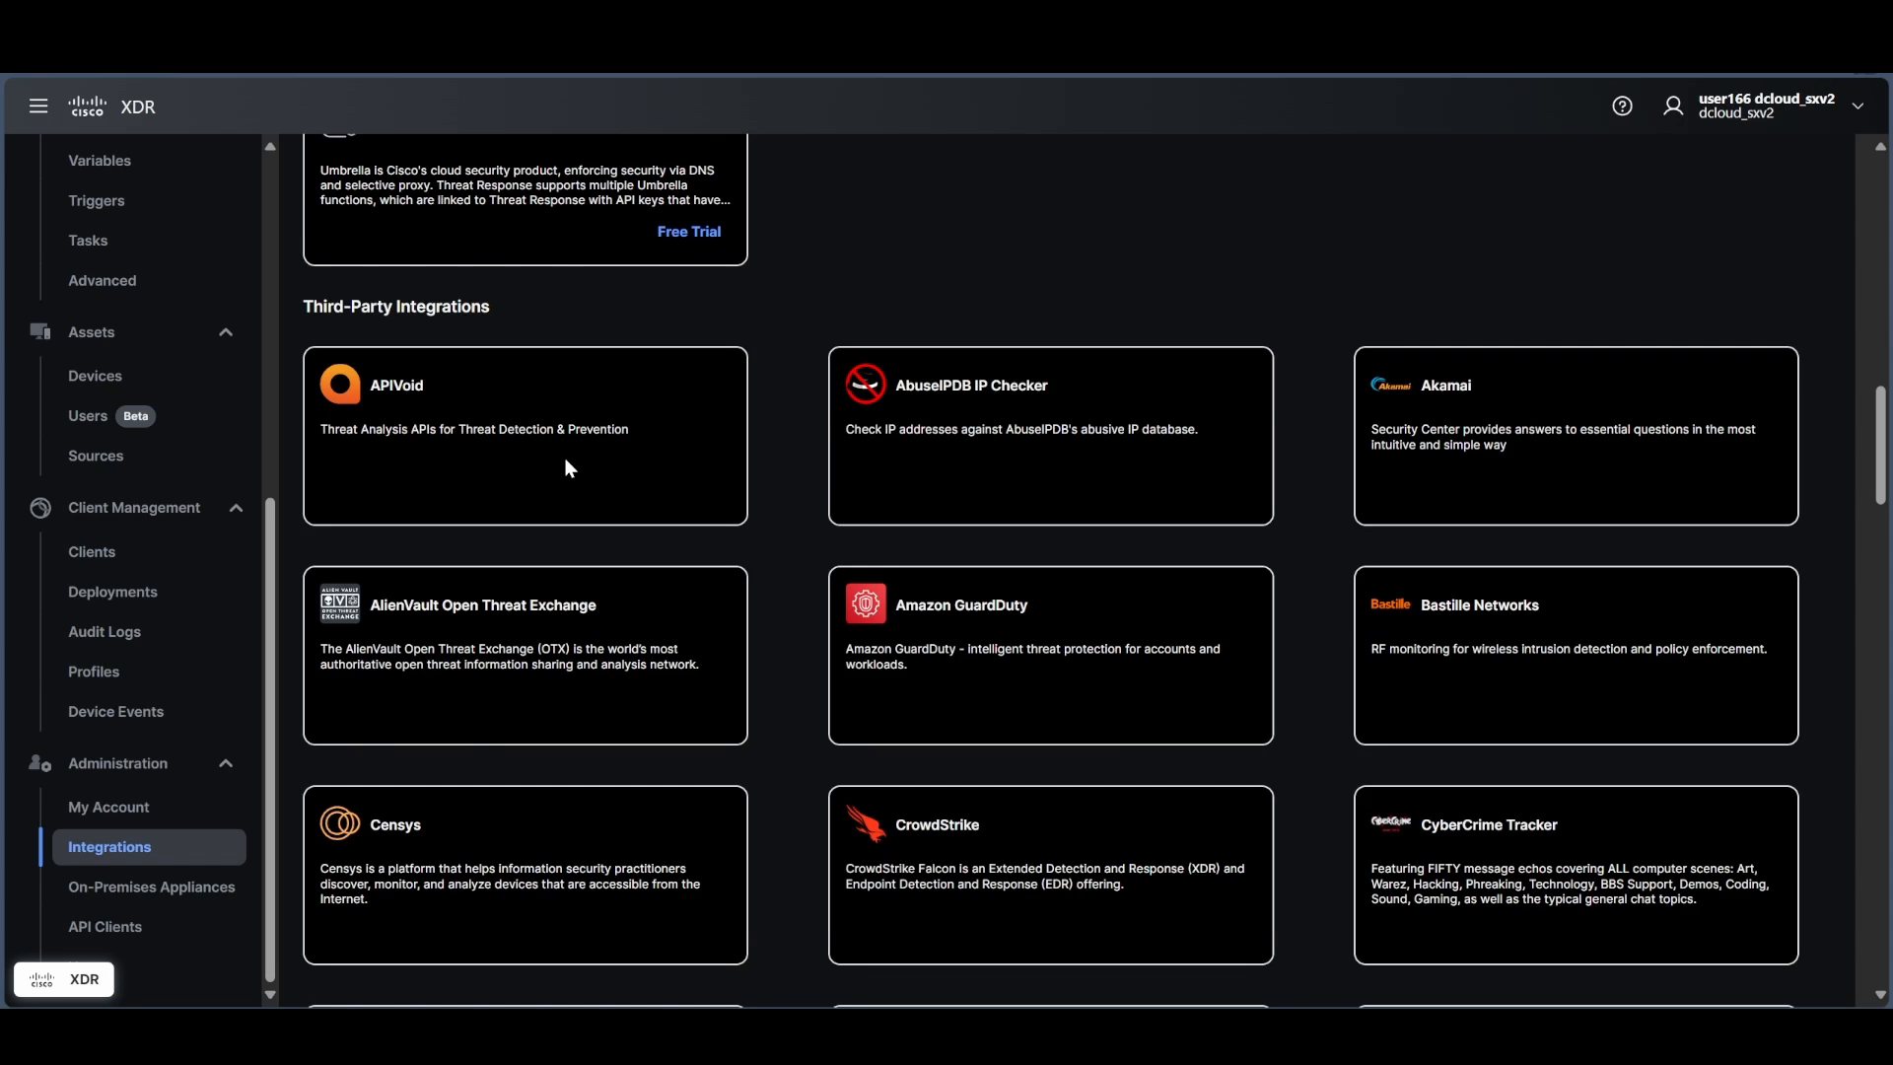
scroll("down", 3)
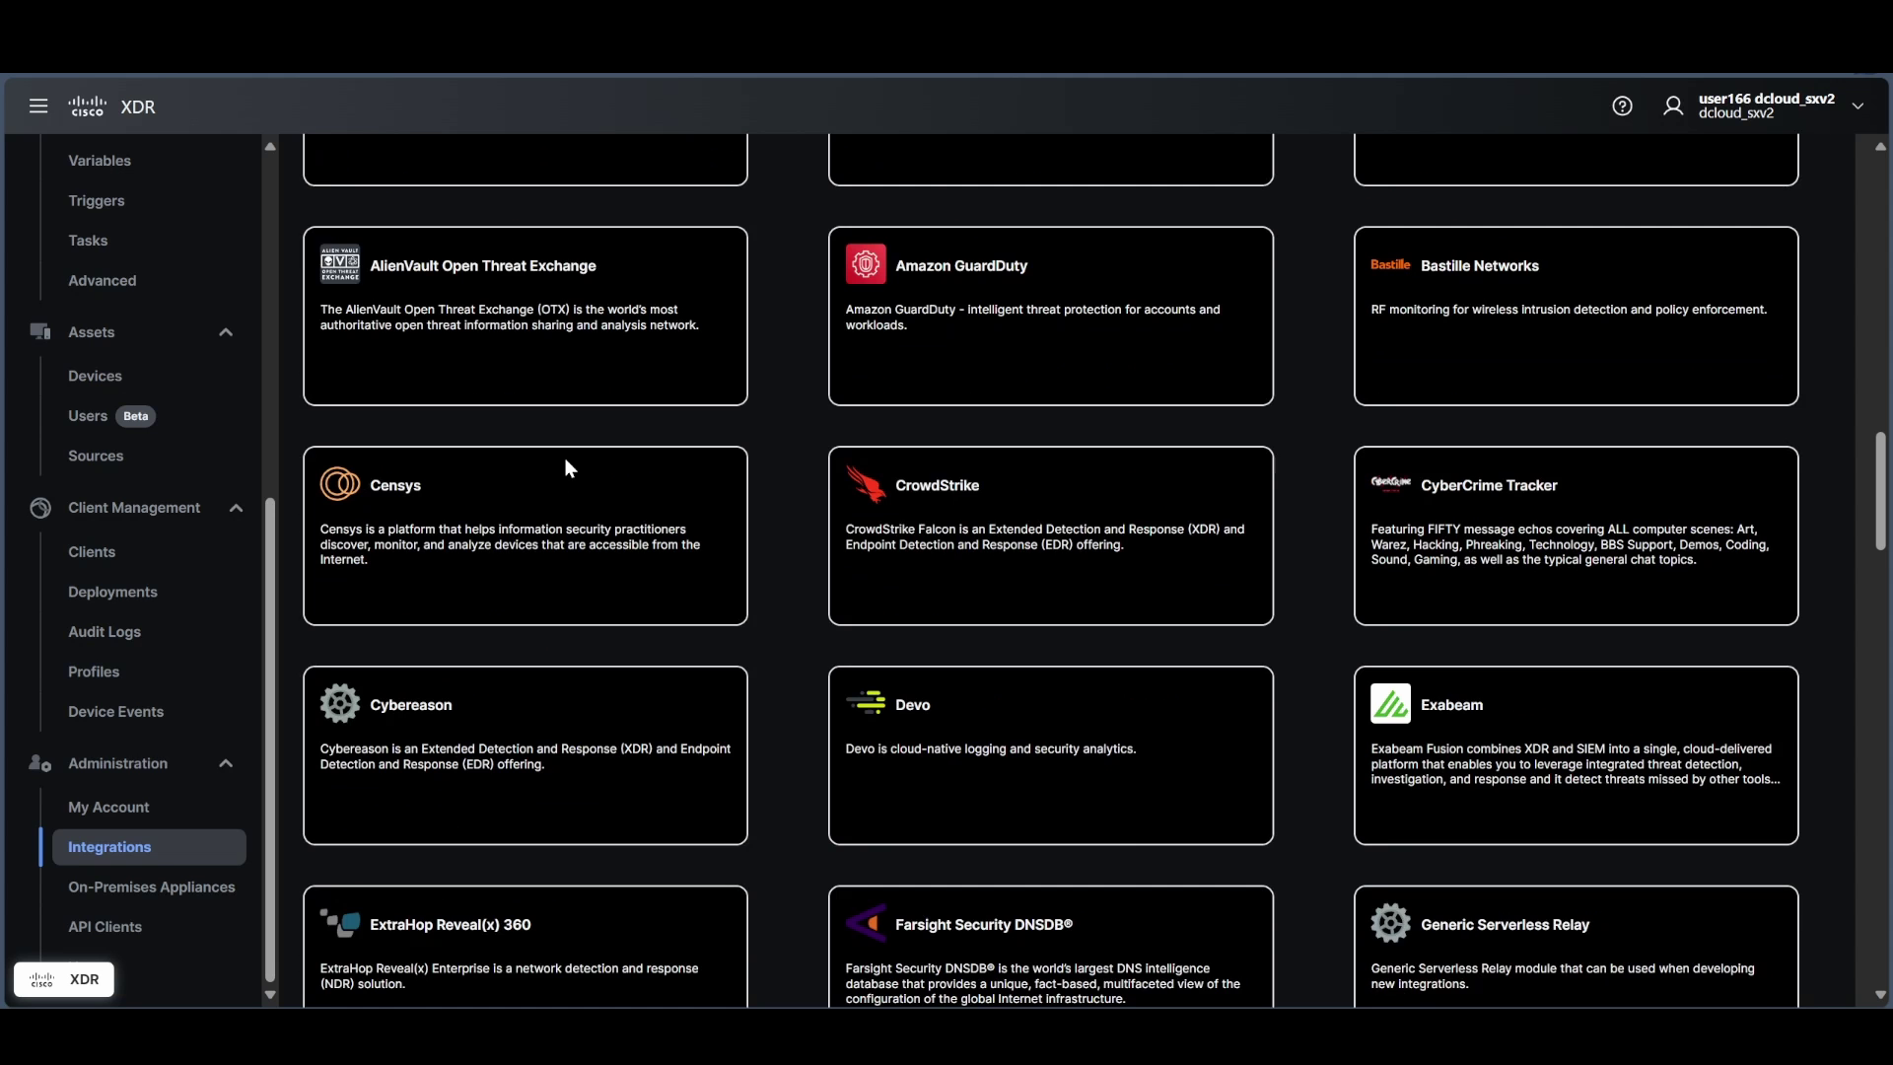
scroll("down", 3)
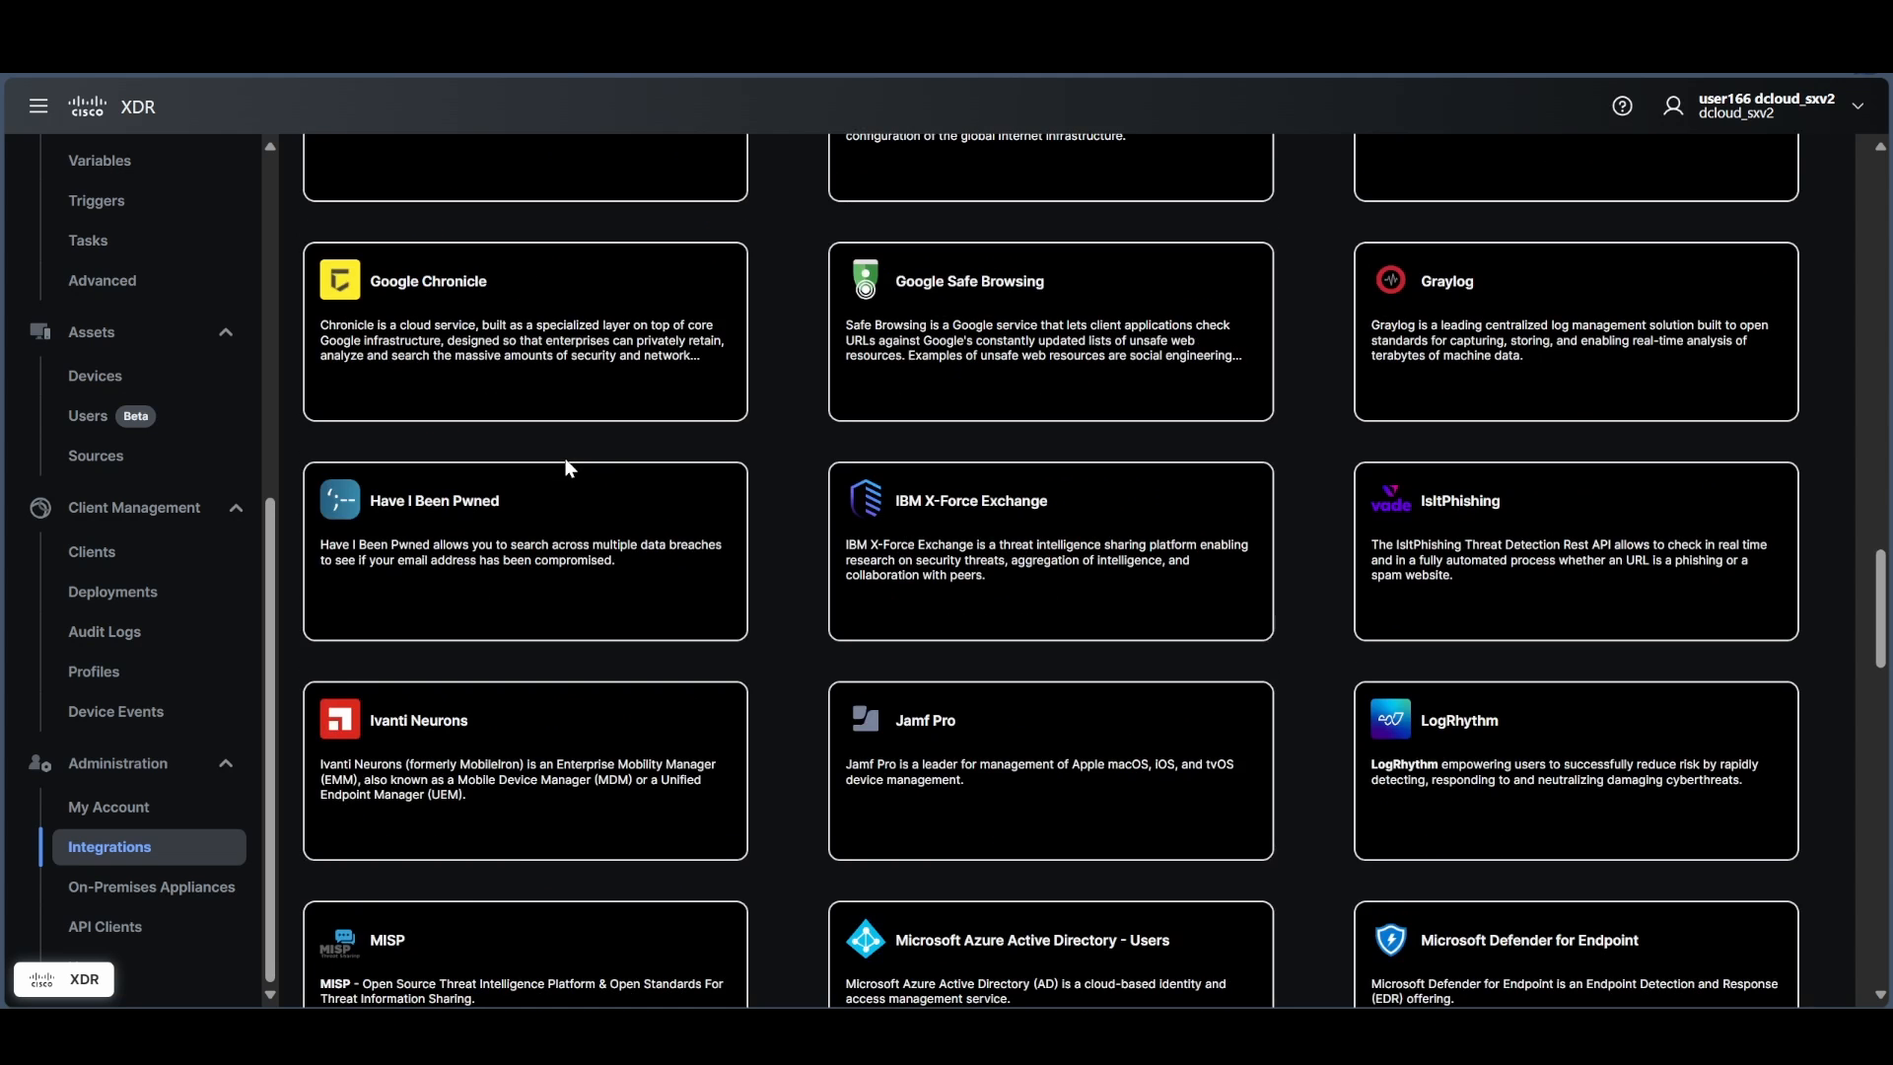
scroll("down", 3)
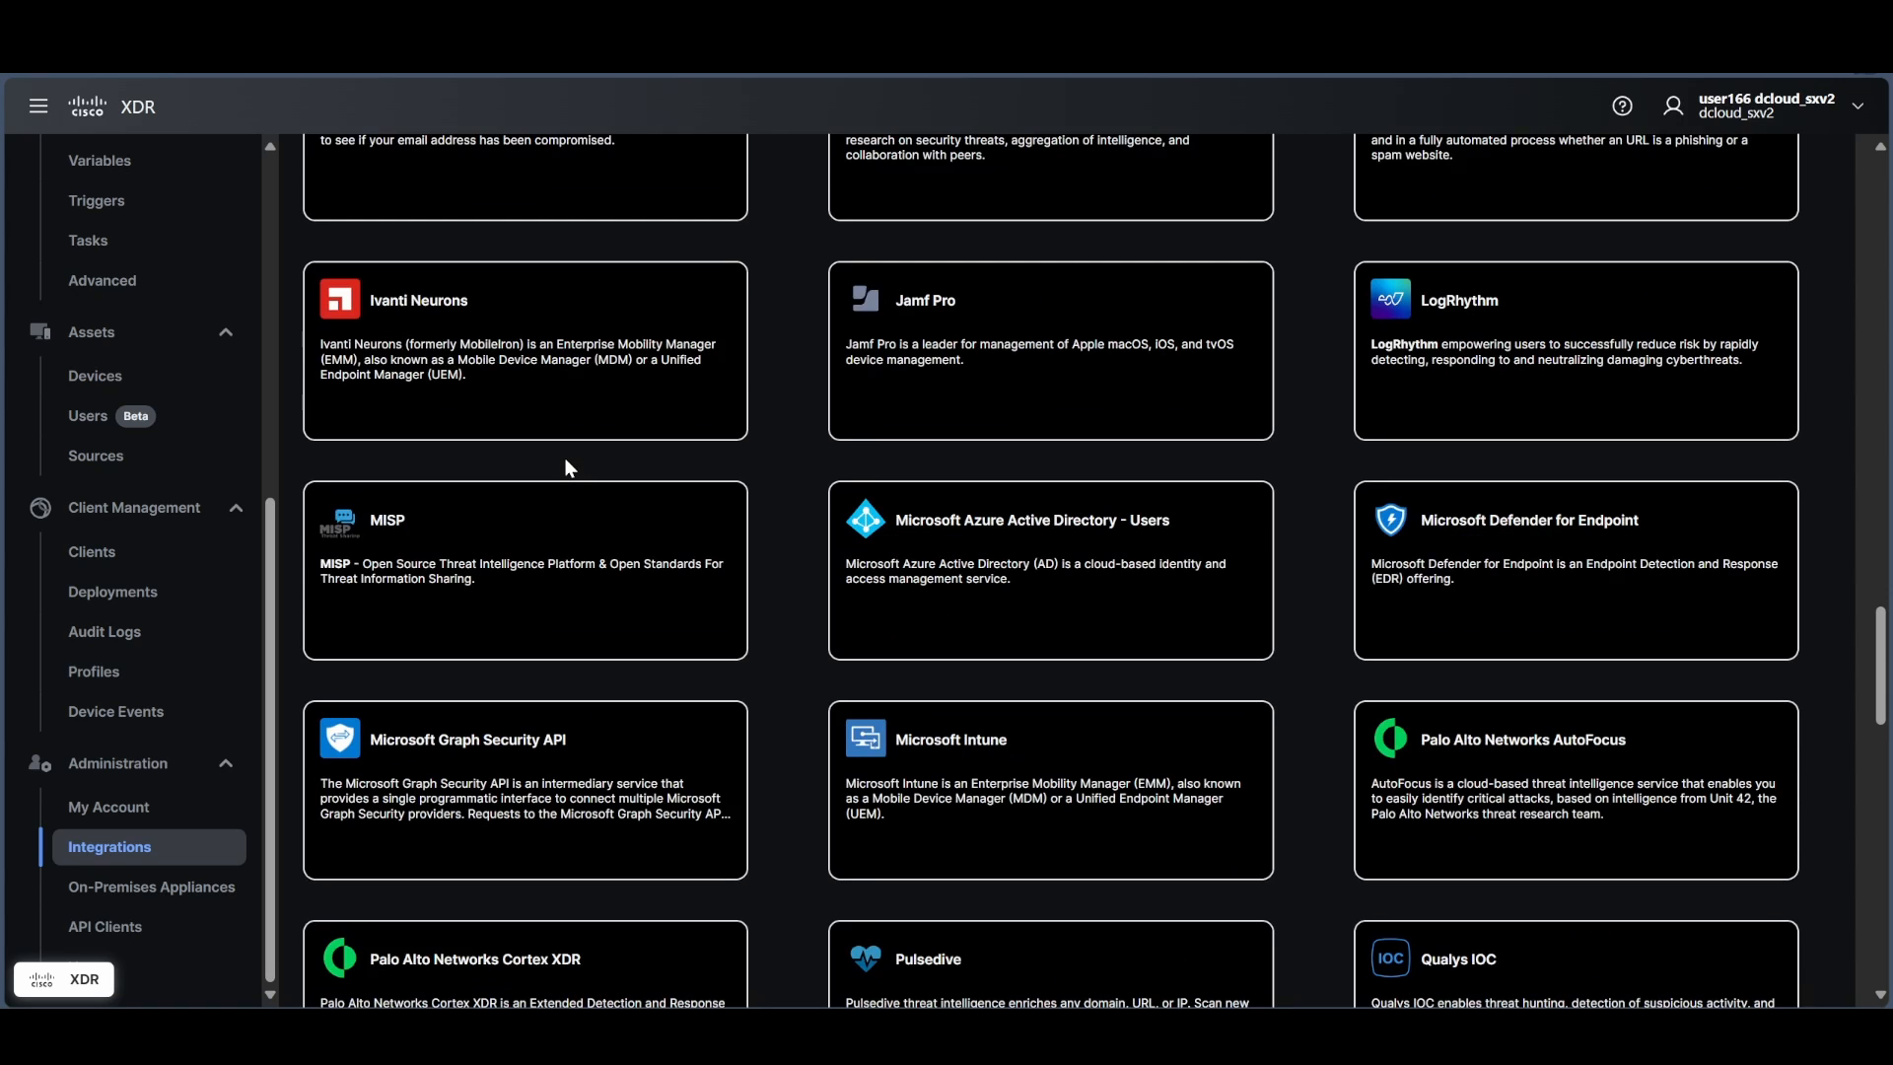
scroll("down", 3)
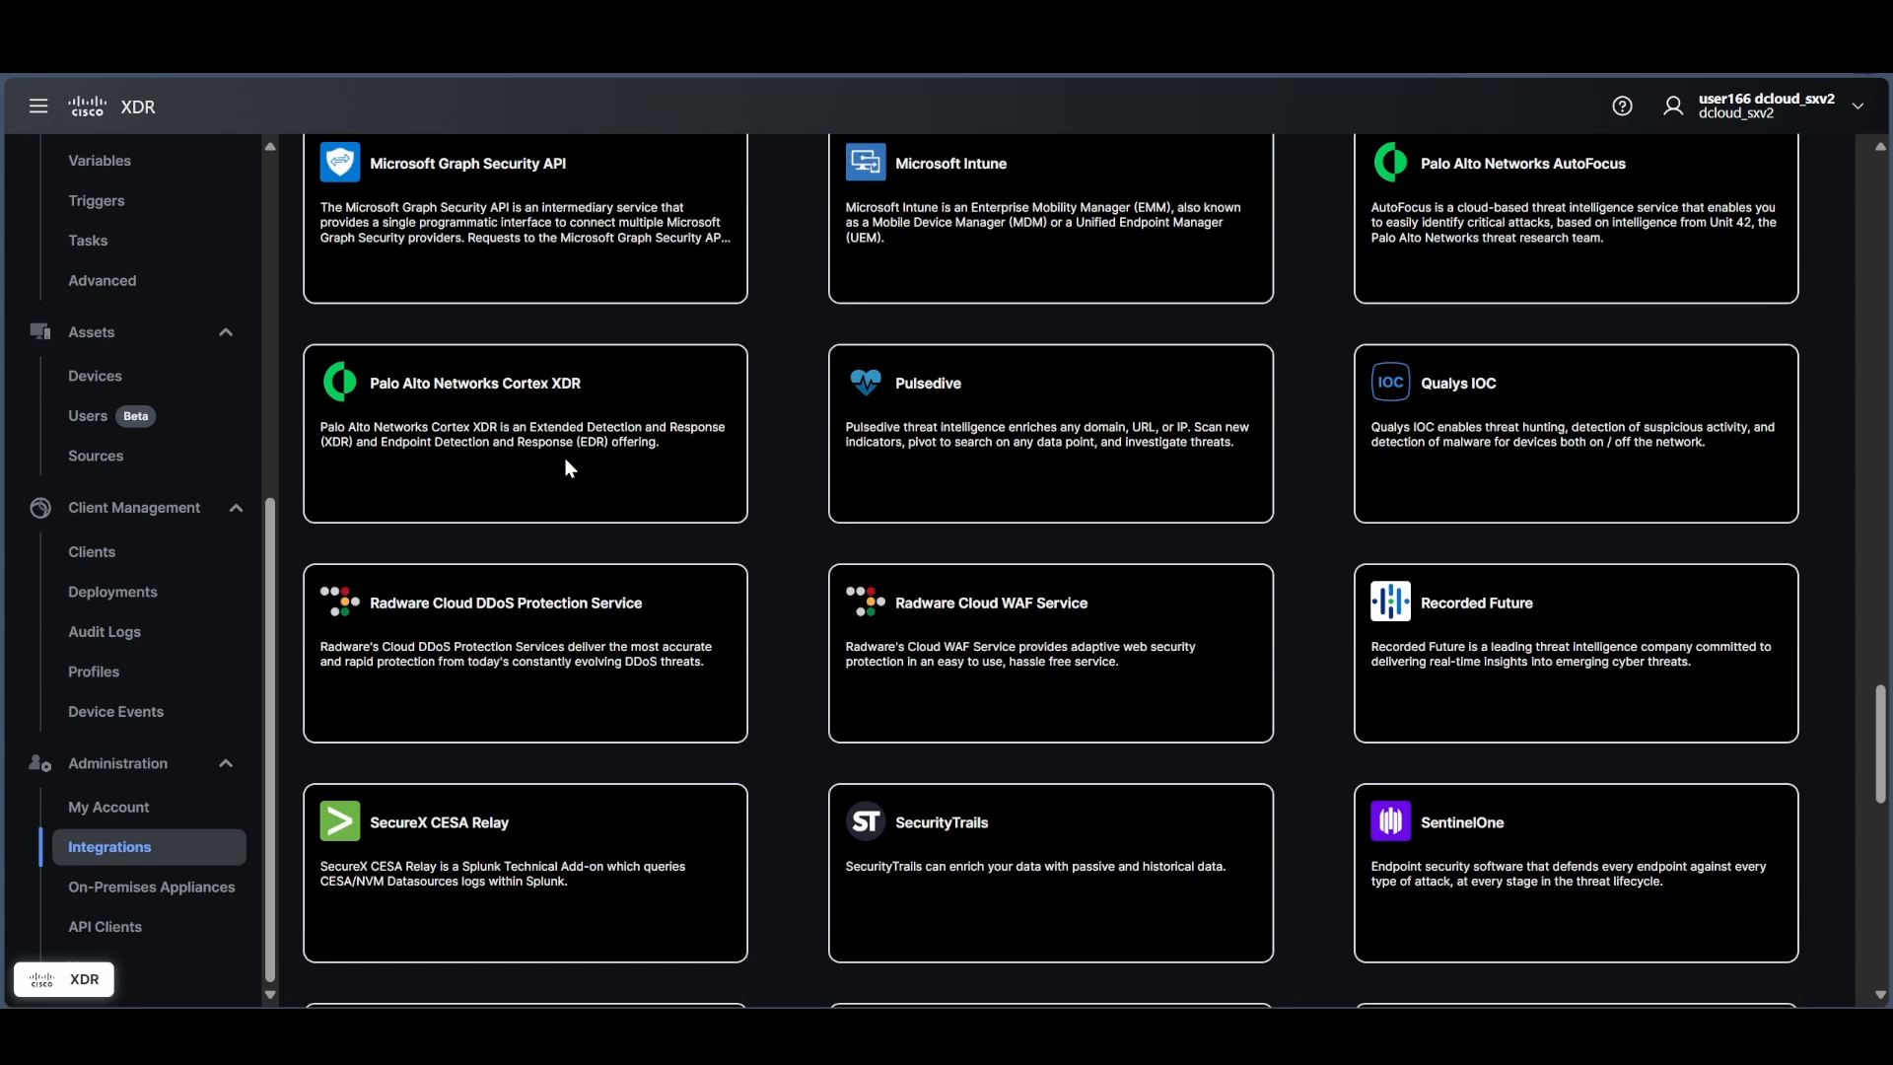